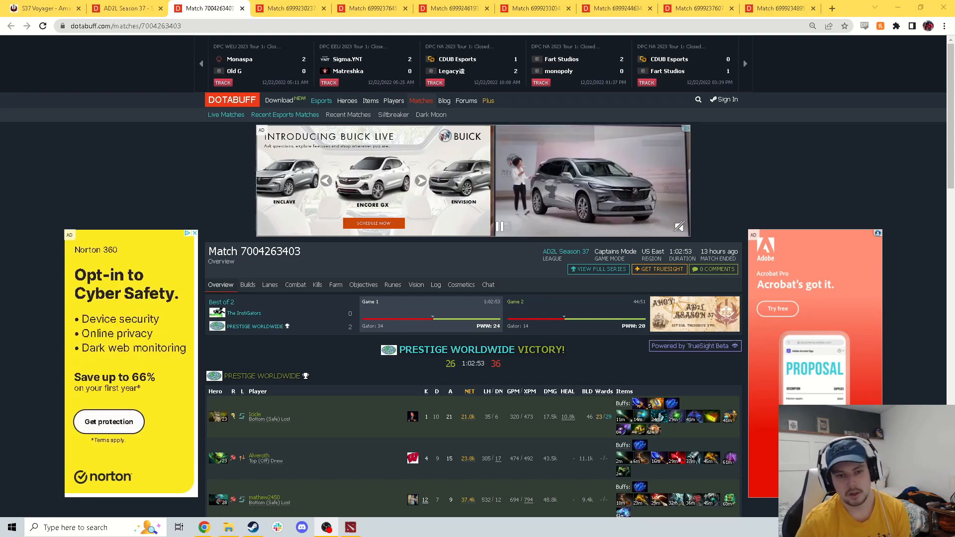
pyautogui.scroll(-3)
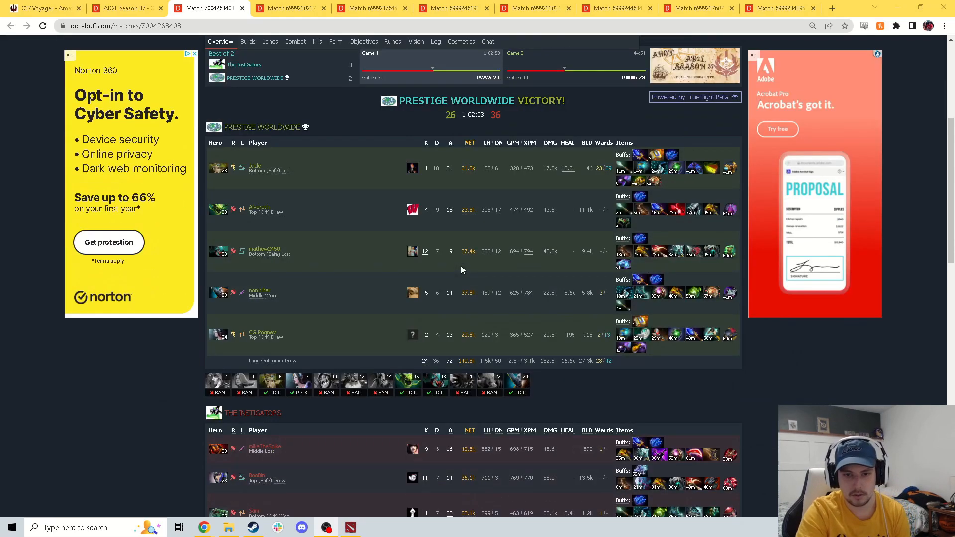
pyautogui.moveTo(350, 116)
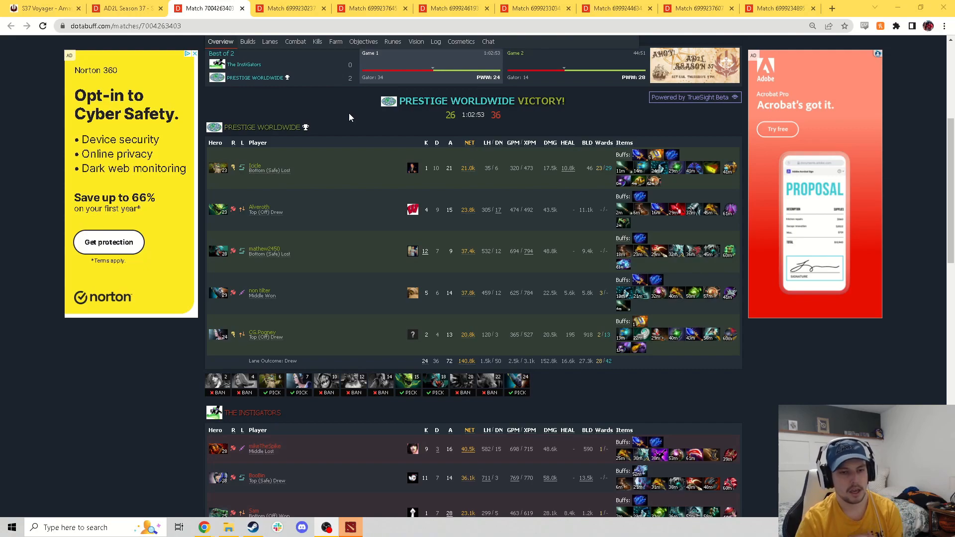
pyautogui.scroll(-3)
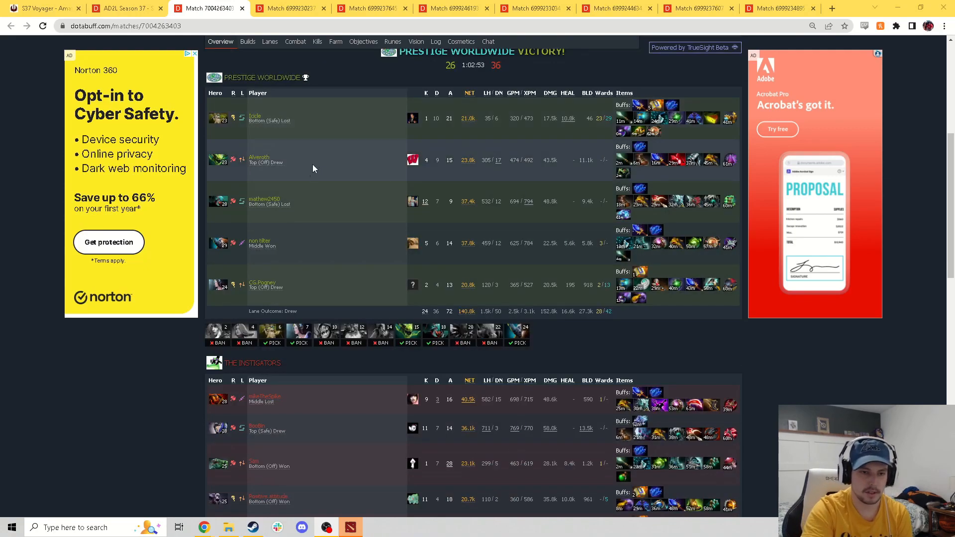
pyautogui.scroll(-3)
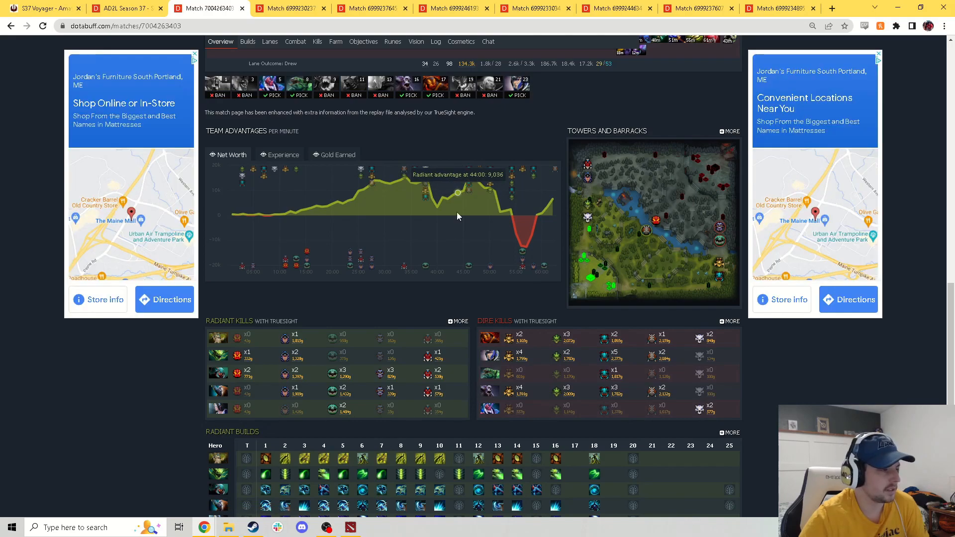
pyautogui.moveTo(494, 263)
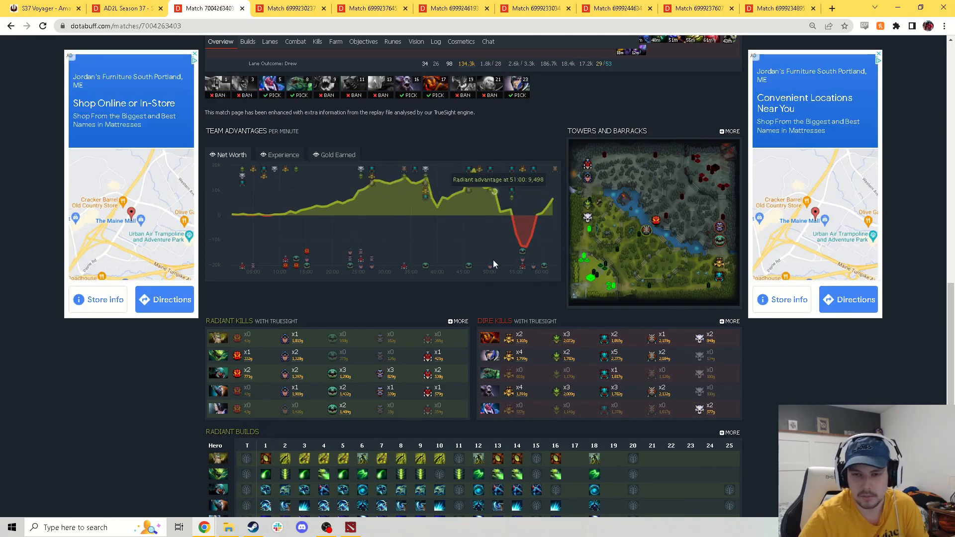
pyautogui.moveTo(495, 290)
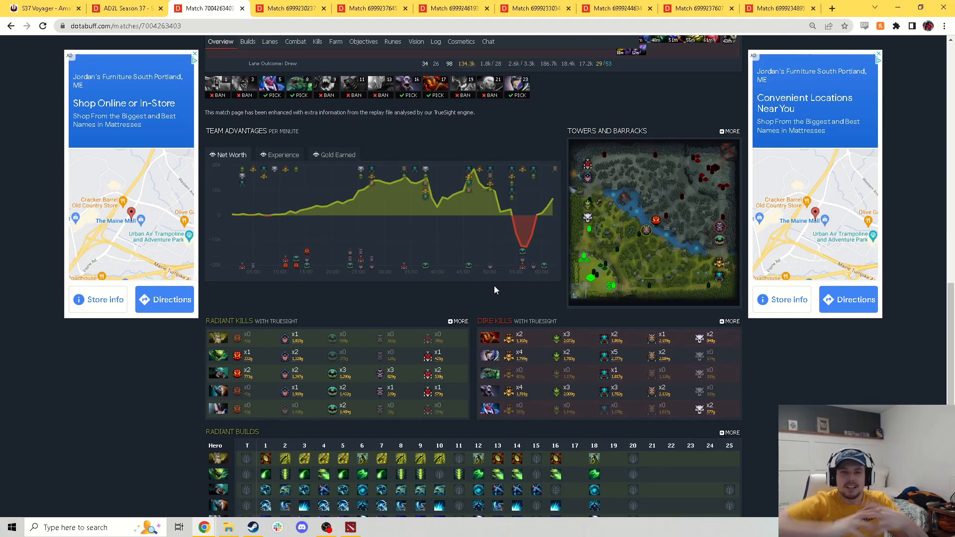
pyautogui.scroll(3)
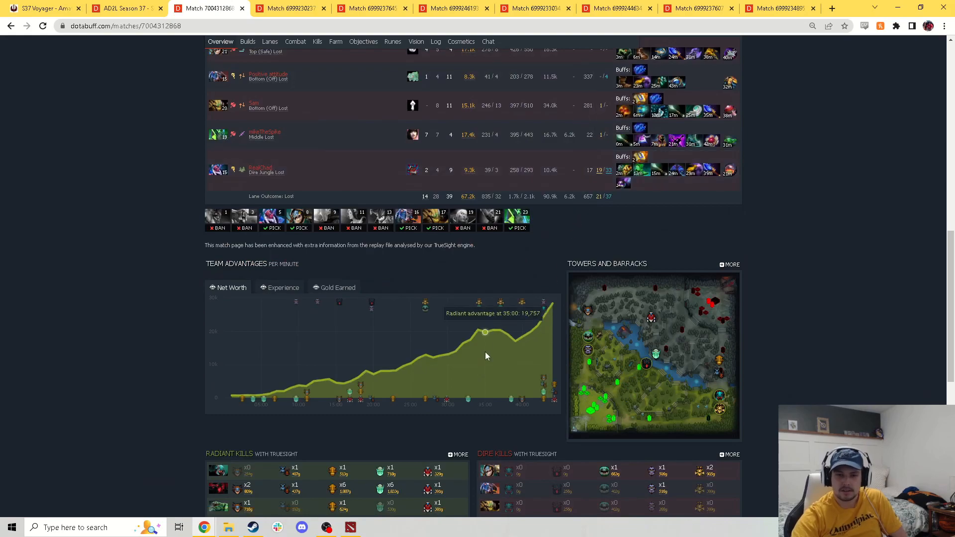
pyautogui.moveTo(835, 330)
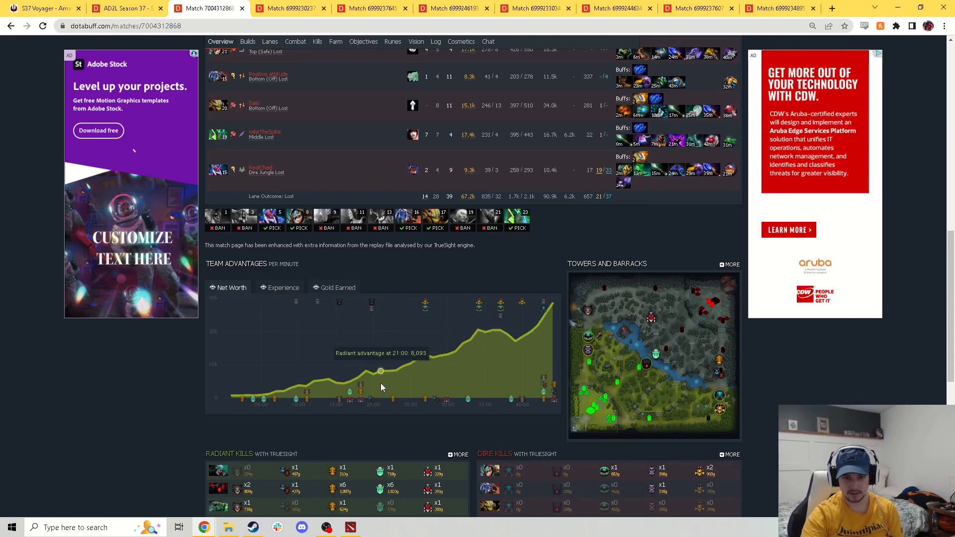
pyautogui.moveTo(396, 478)
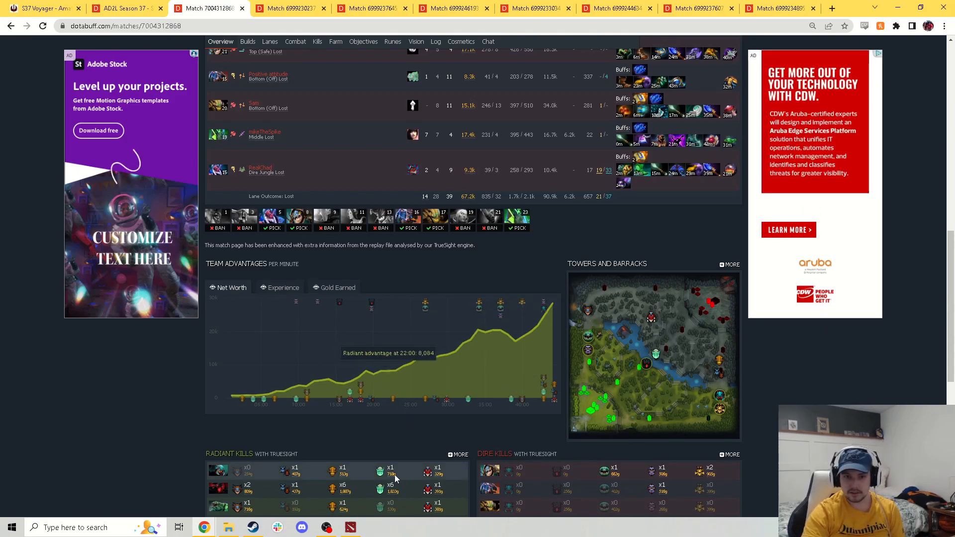
pyautogui.moveTo(492, 439)
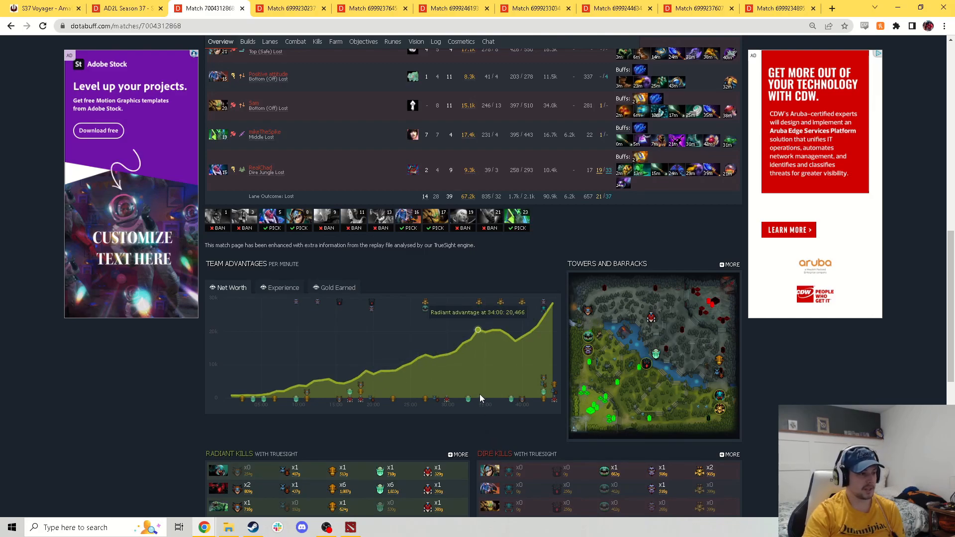
pyautogui.scroll(3)
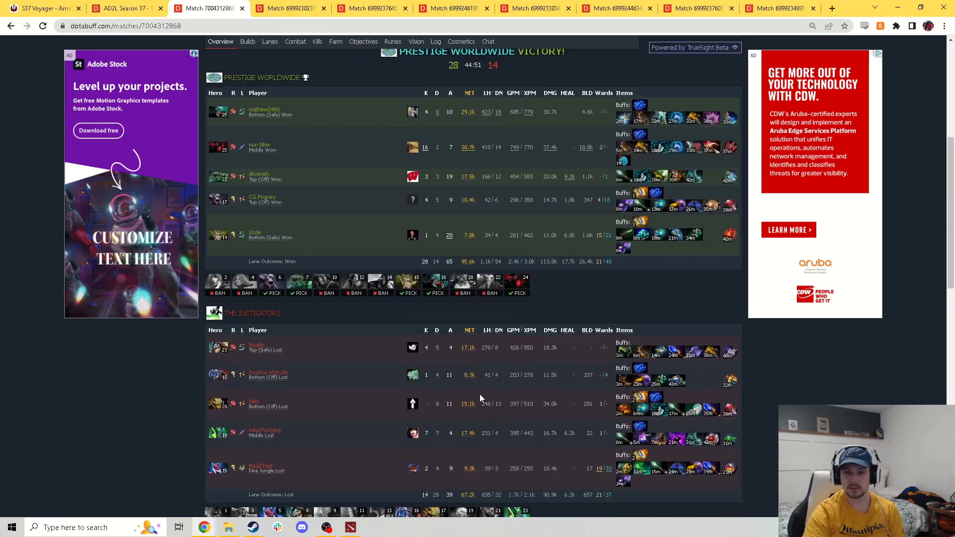
pyautogui.scroll(3)
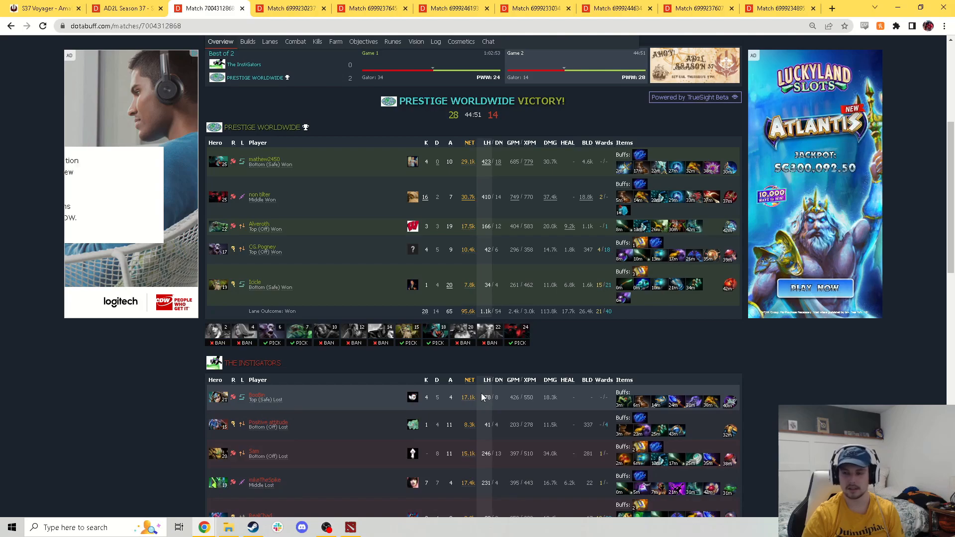
pyautogui.click(290, 8)
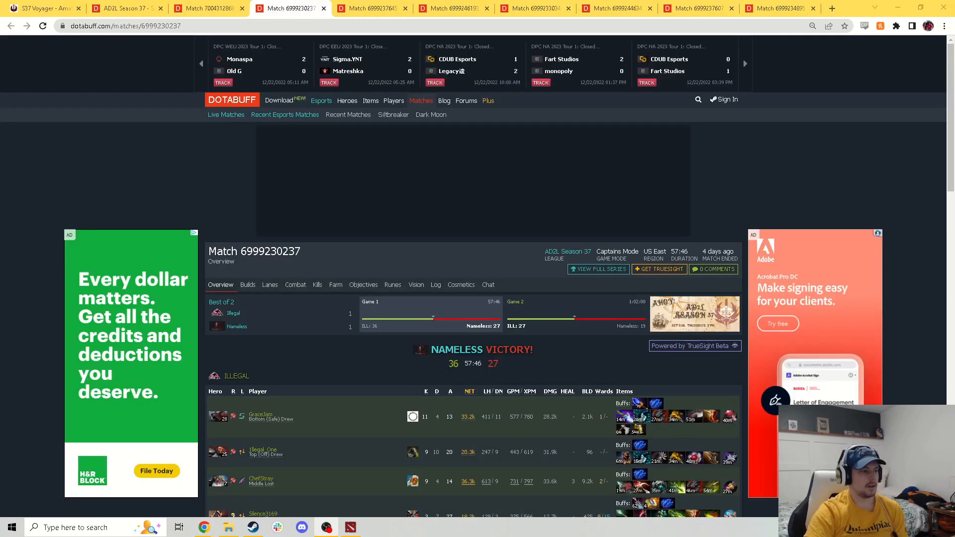
pyautogui.moveTo(866, 154)
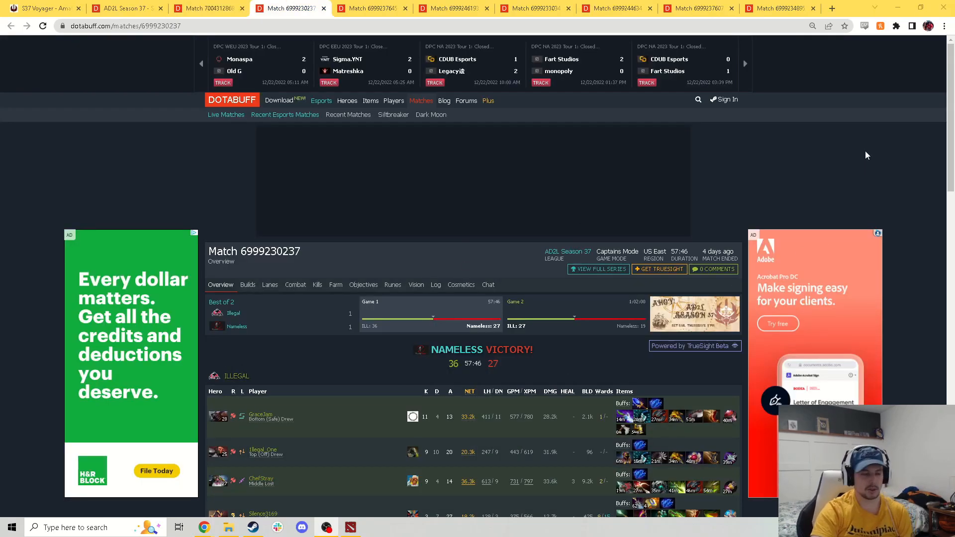
pyautogui.moveTo(887, 165)
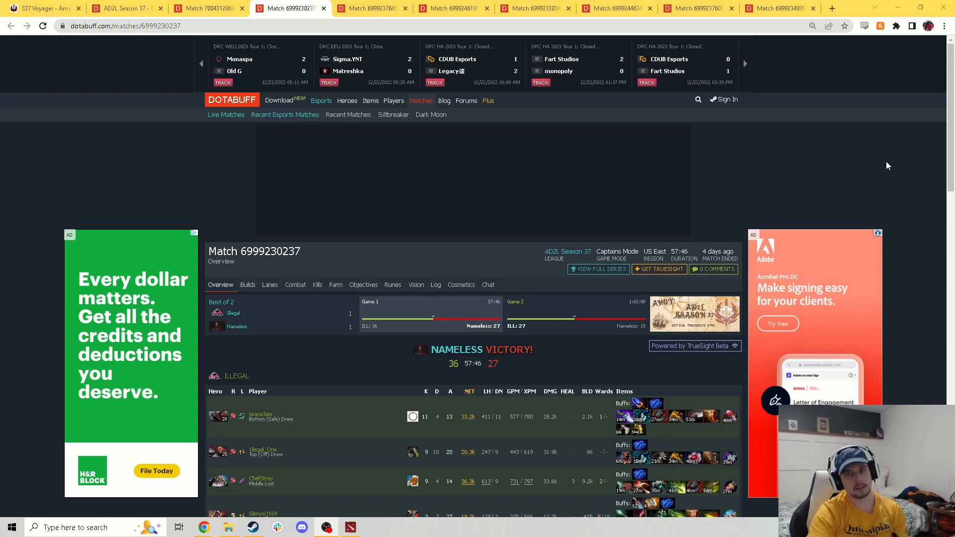
pyautogui.scroll(-3)
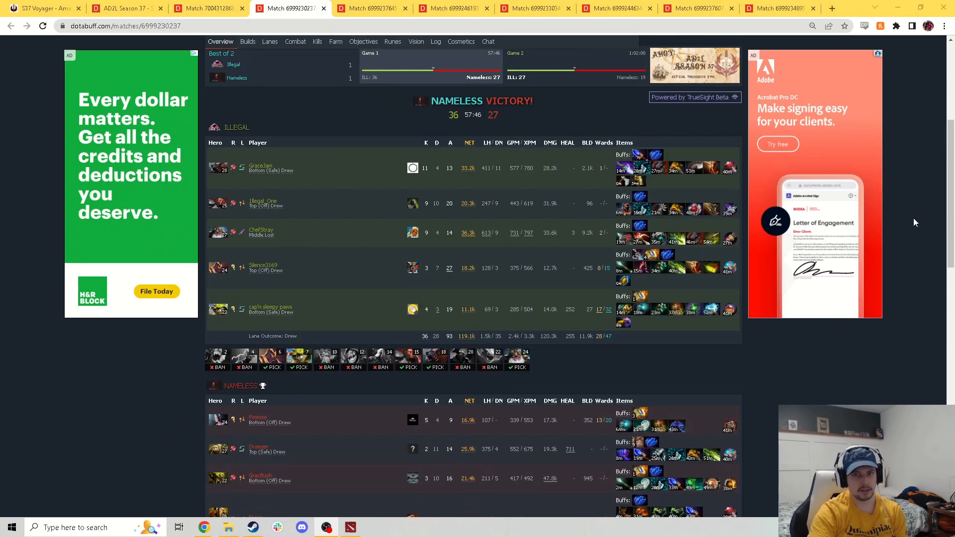
pyautogui.scroll(-3)
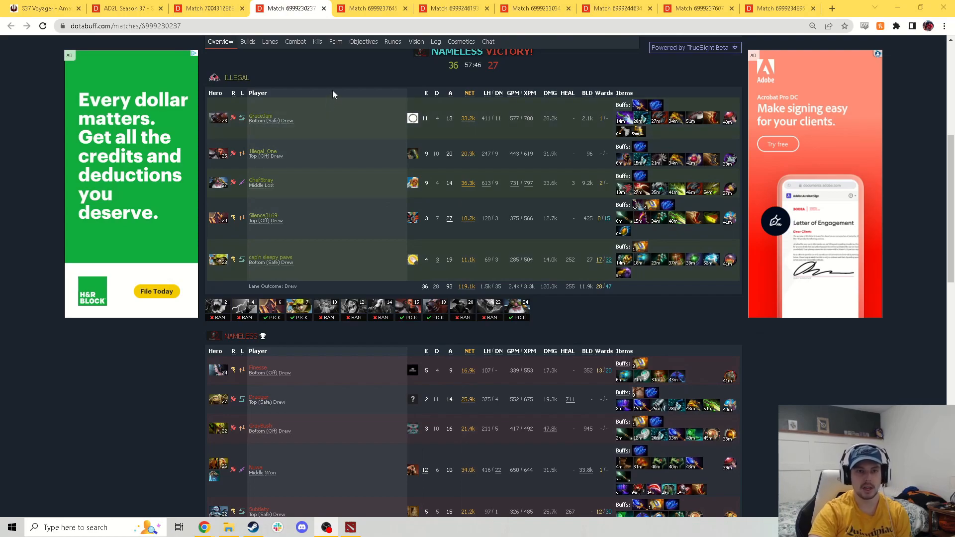
pyautogui.moveTo(334, 266)
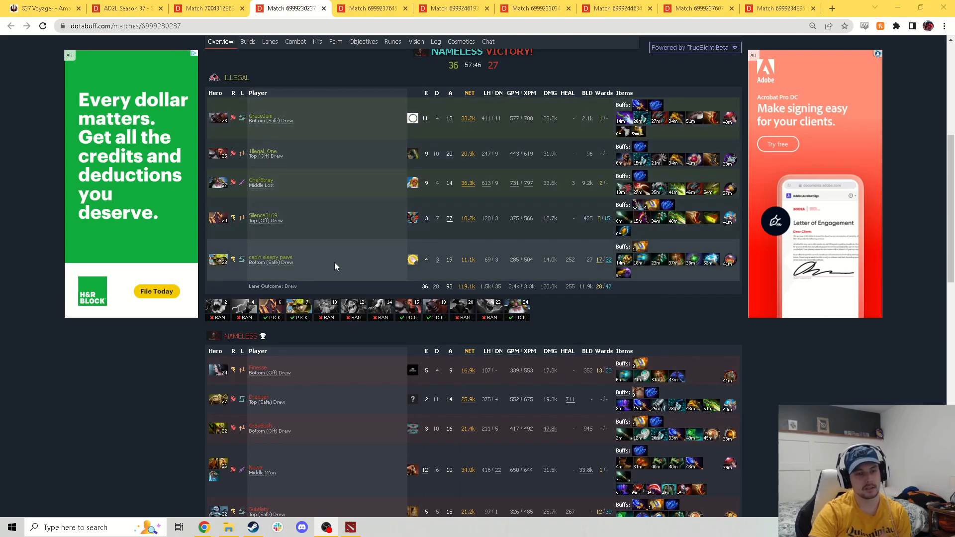
pyautogui.moveTo(327, 147)
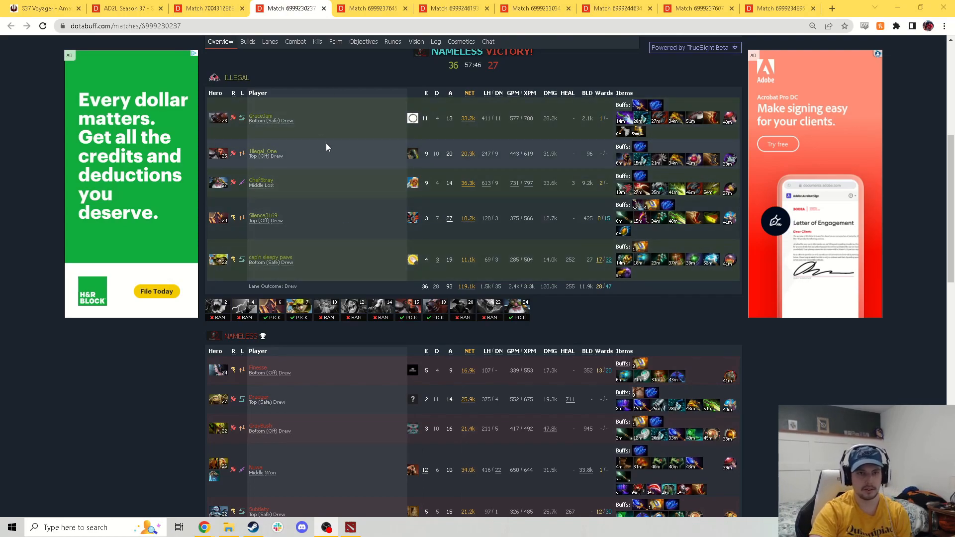
pyautogui.scroll(-3)
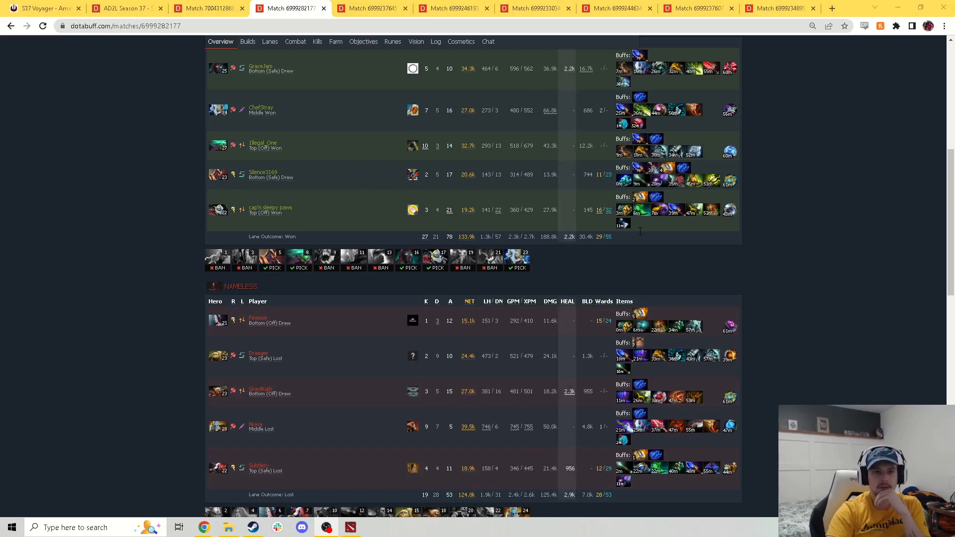
pyautogui.scroll(3)
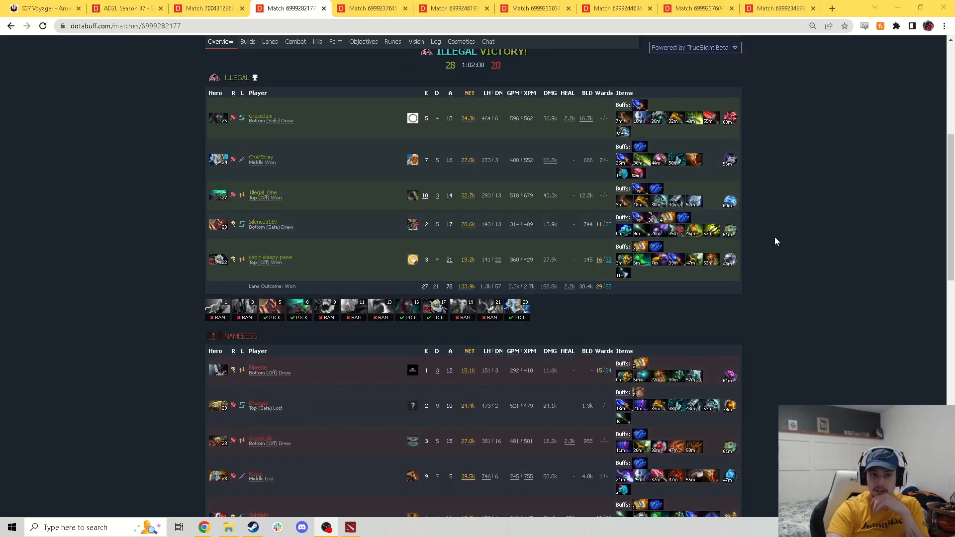
pyautogui.moveTo(793, 247)
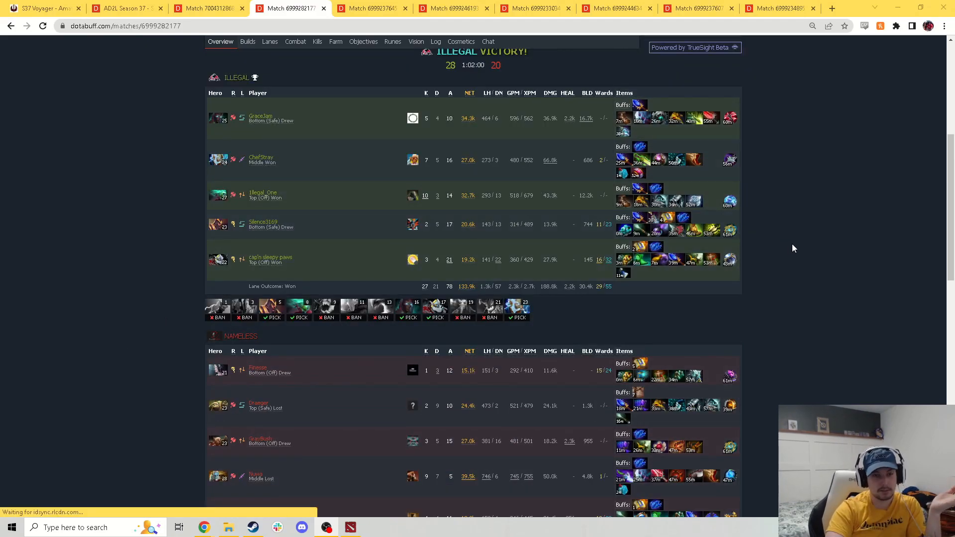
pyautogui.moveTo(792, 249)
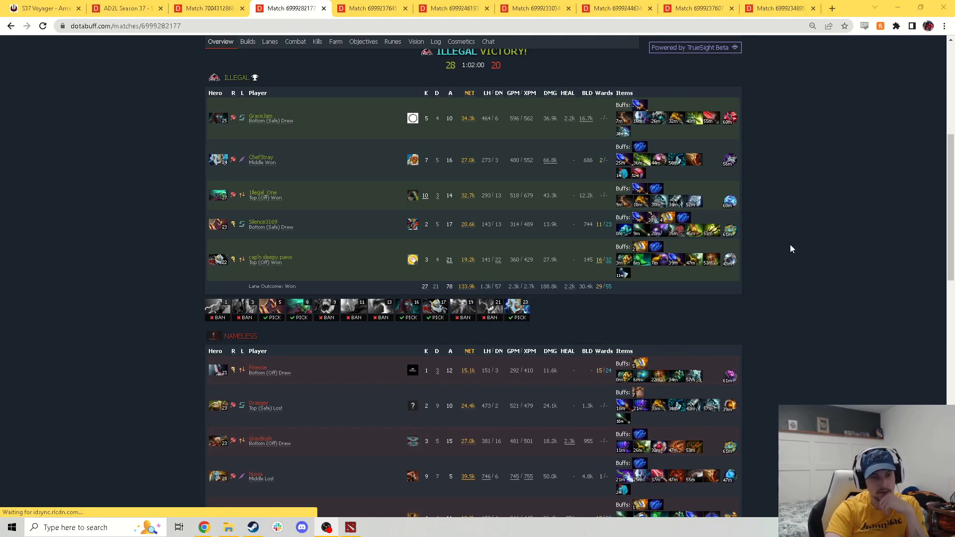
pyautogui.scroll(-3)
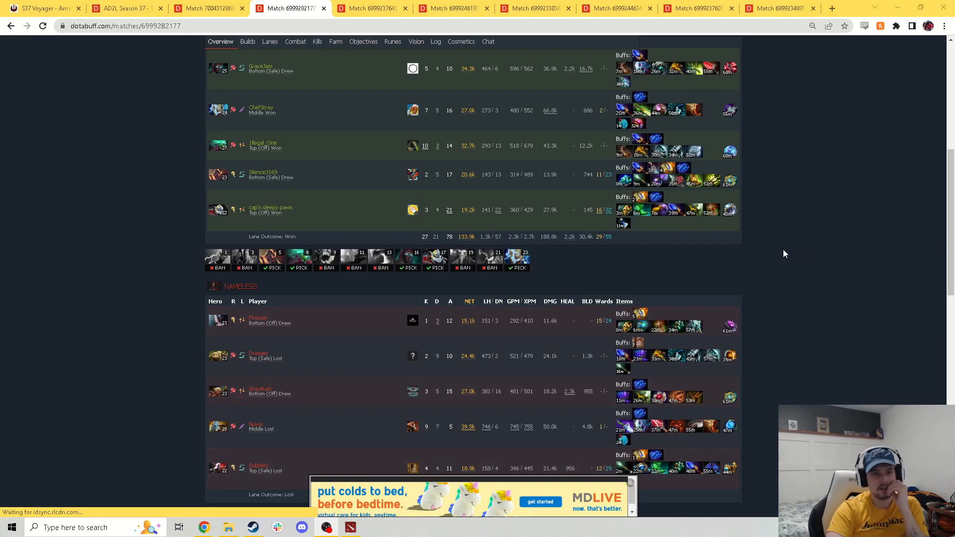
pyautogui.moveTo(834, 223)
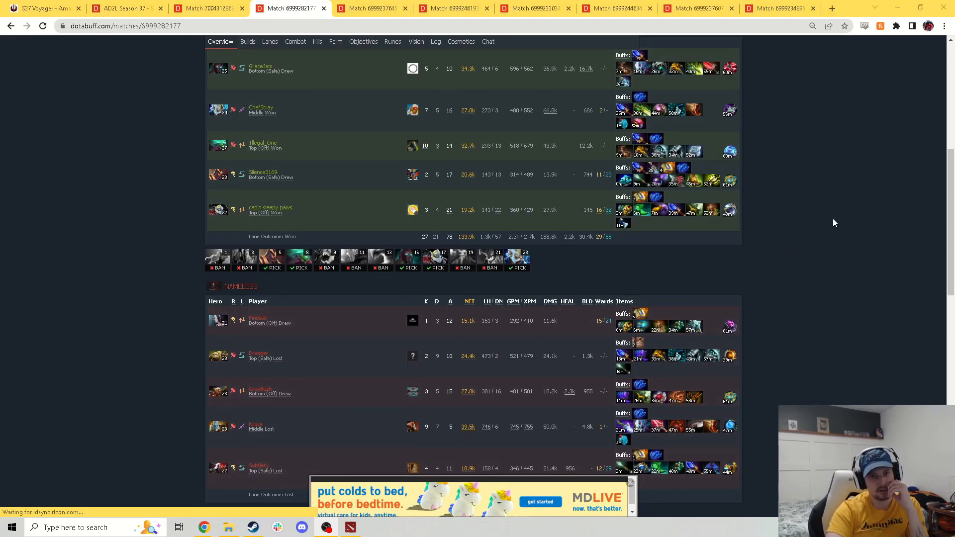
pyautogui.scroll(-3)
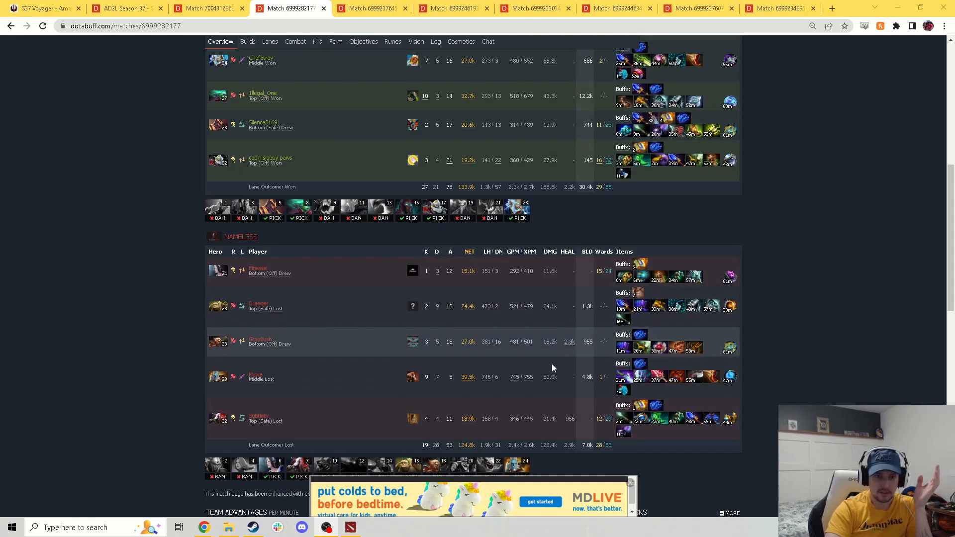
pyautogui.moveTo(245, 467)
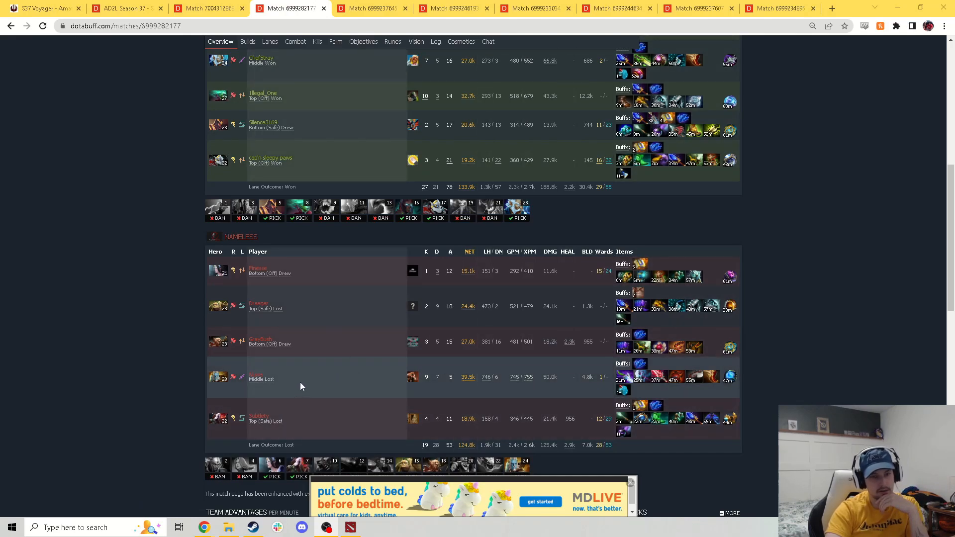
pyautogui.scroll(3)
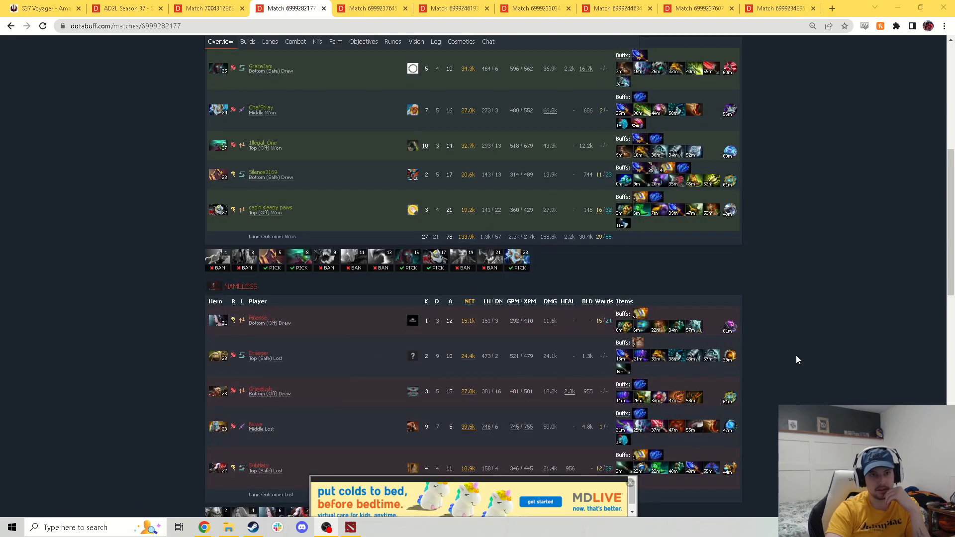
pyautogui.moveTo(808, 357)
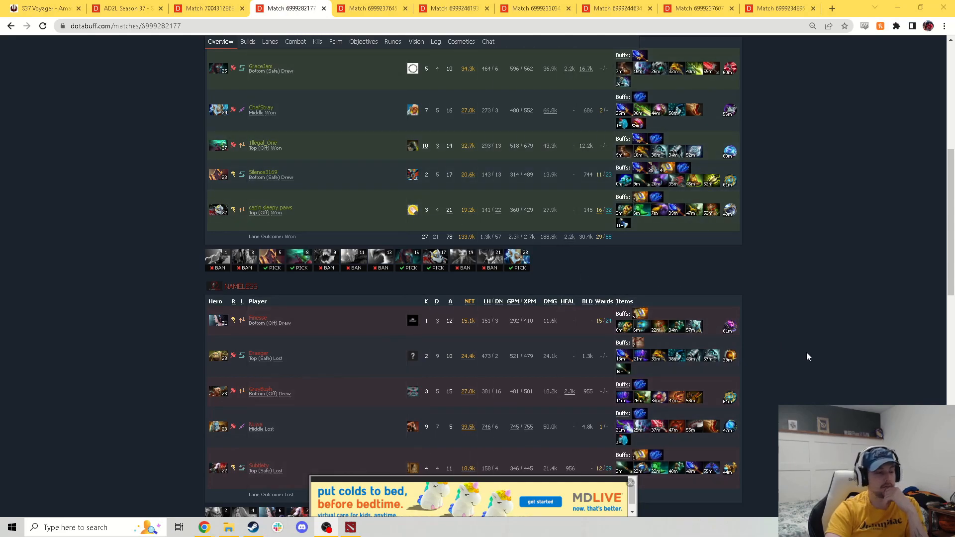
pyautogui.moveTo(820, 353)
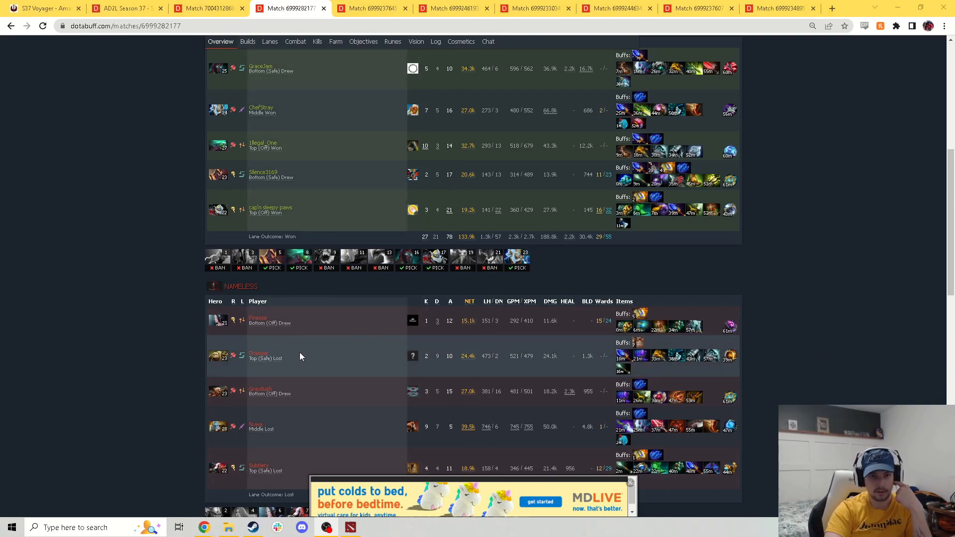
pyautogui.moveTo(310, 388)
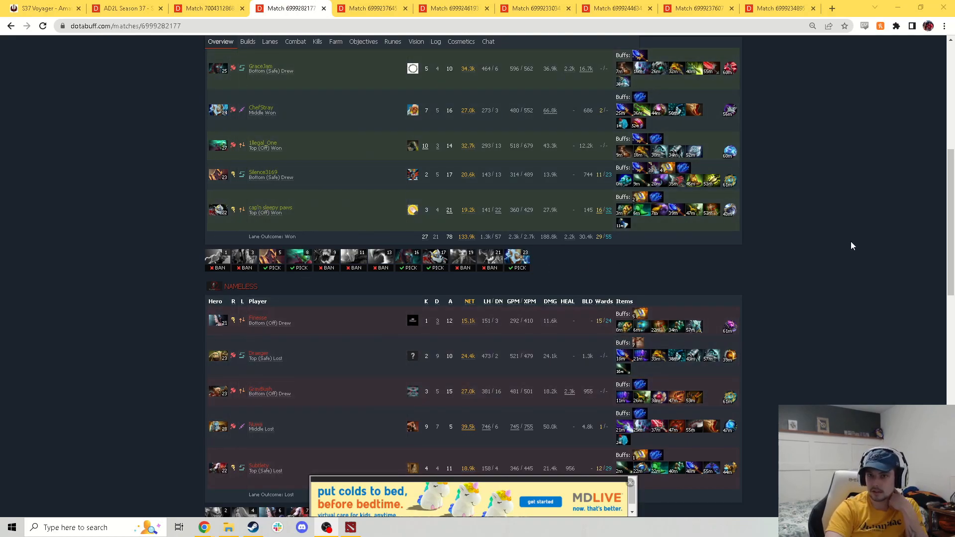
pyautogui.moveTo(795, 287)
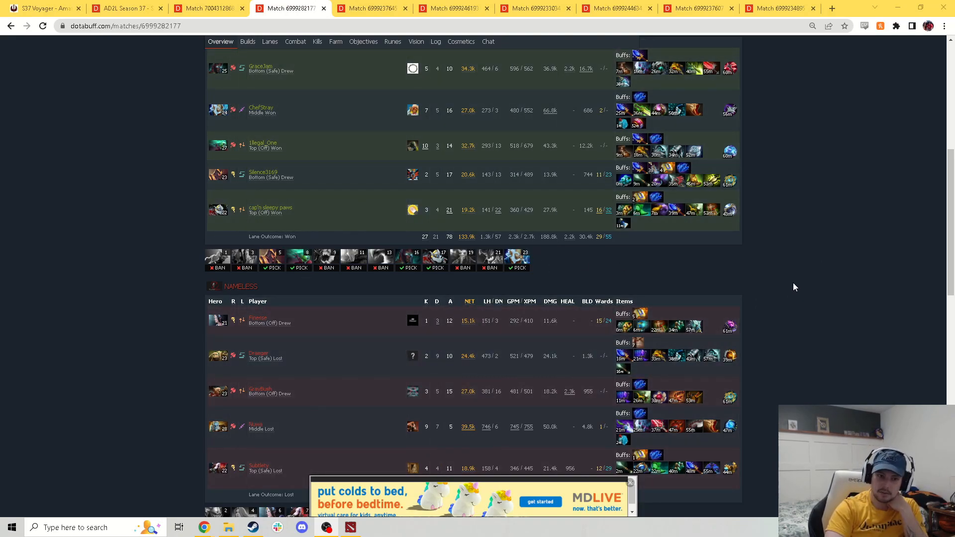
pyautogui.moveTo(760, 347)
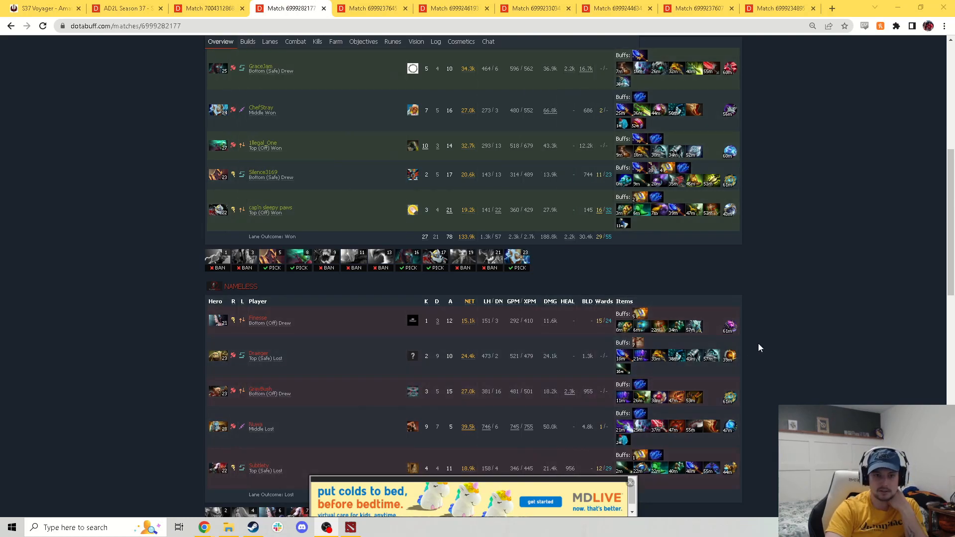
pyautogui.moveTo(430, 385)
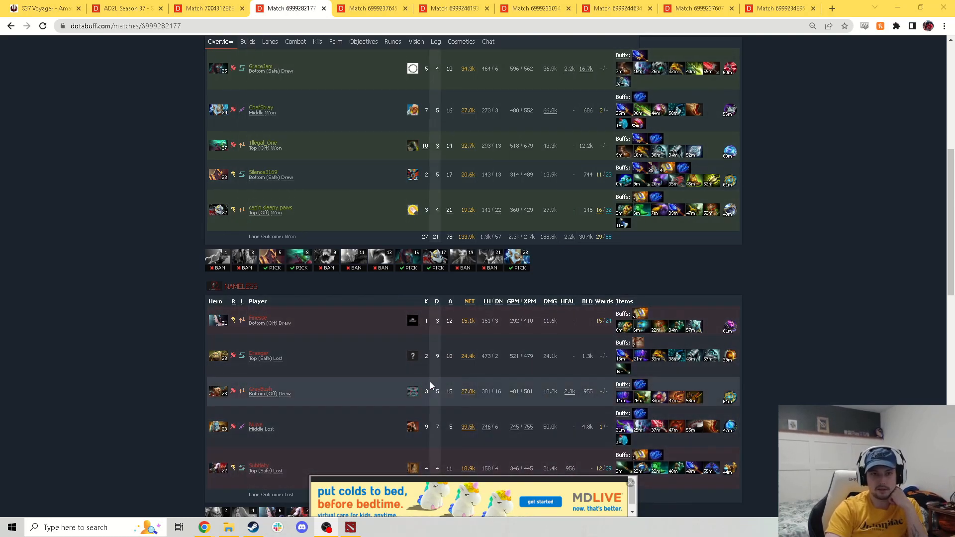
pyautogui.moveTo(214, 445)
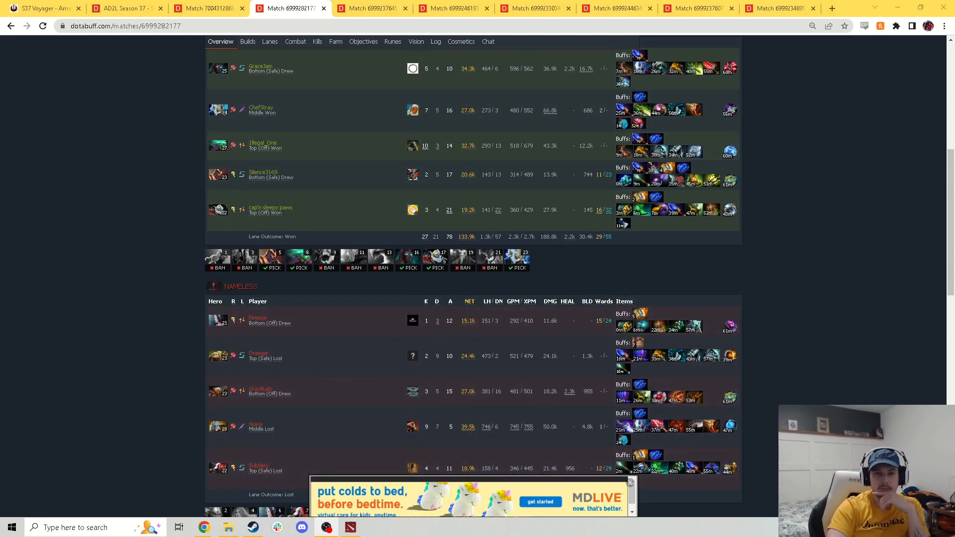
pyautogui.moveTo(817, 388)
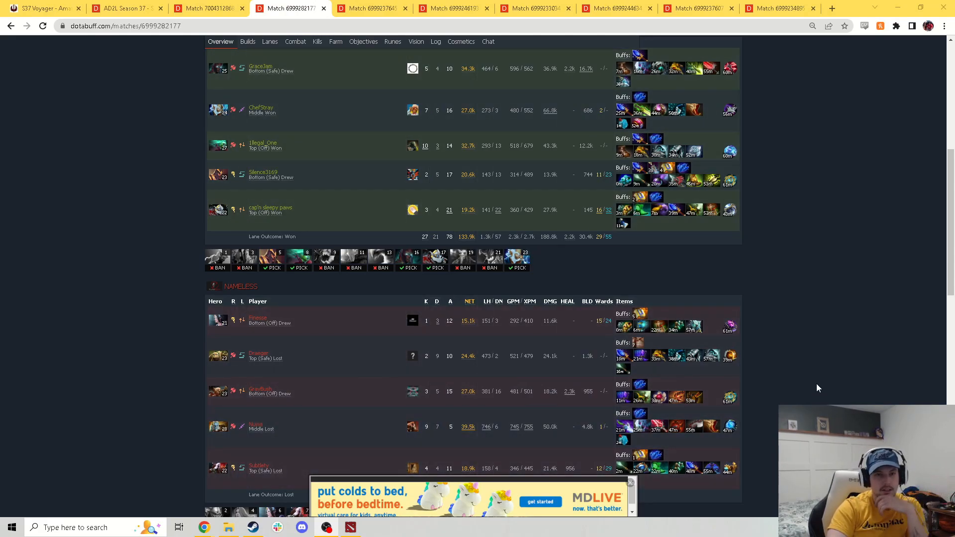
pyautogui.moveTo(388, 428)
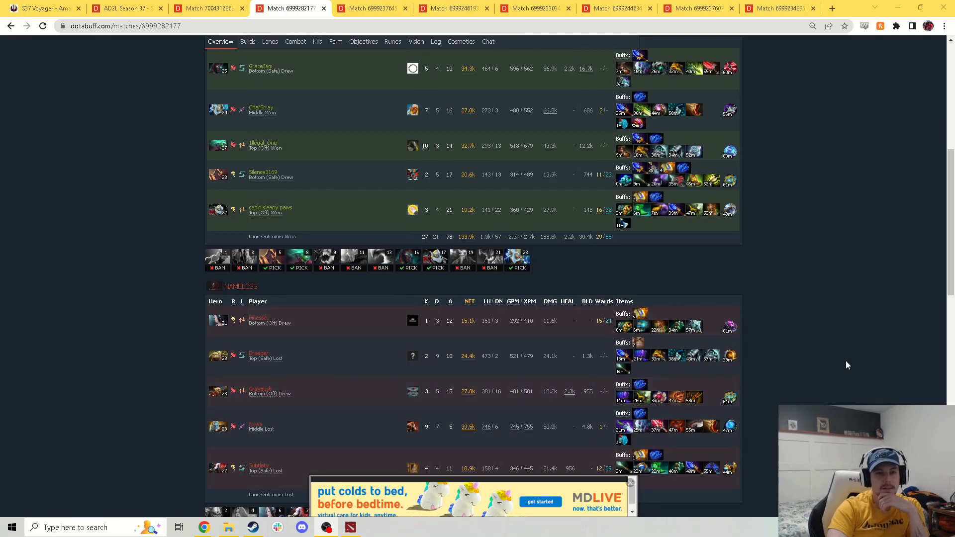
pyautogui.moveTo(288, 90)
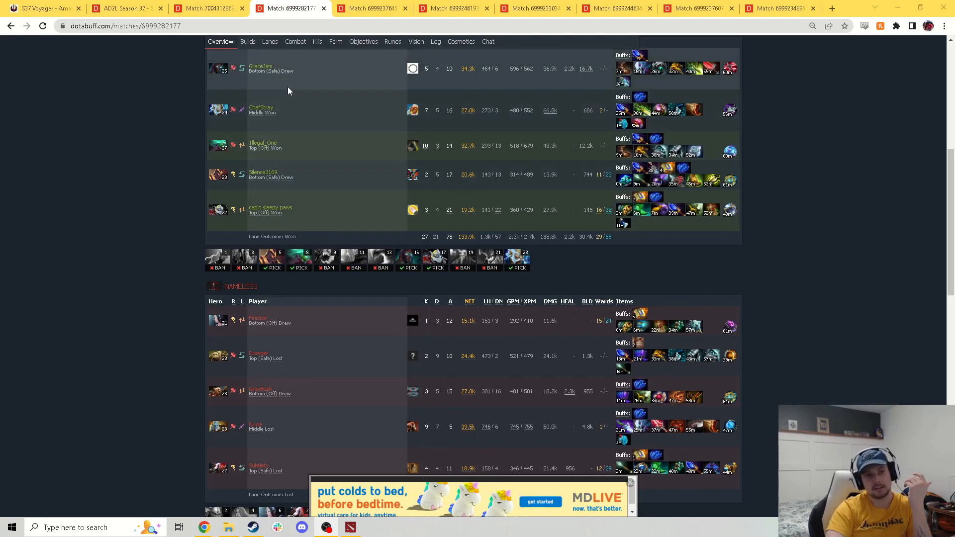
pyautogui.moveTo(346, 168)
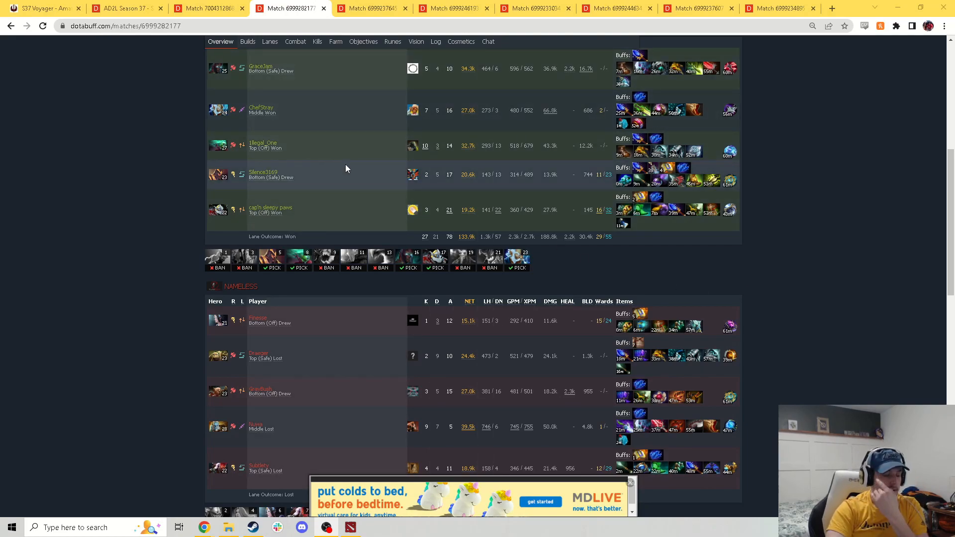
pyautogui.moveTo(316, 434)
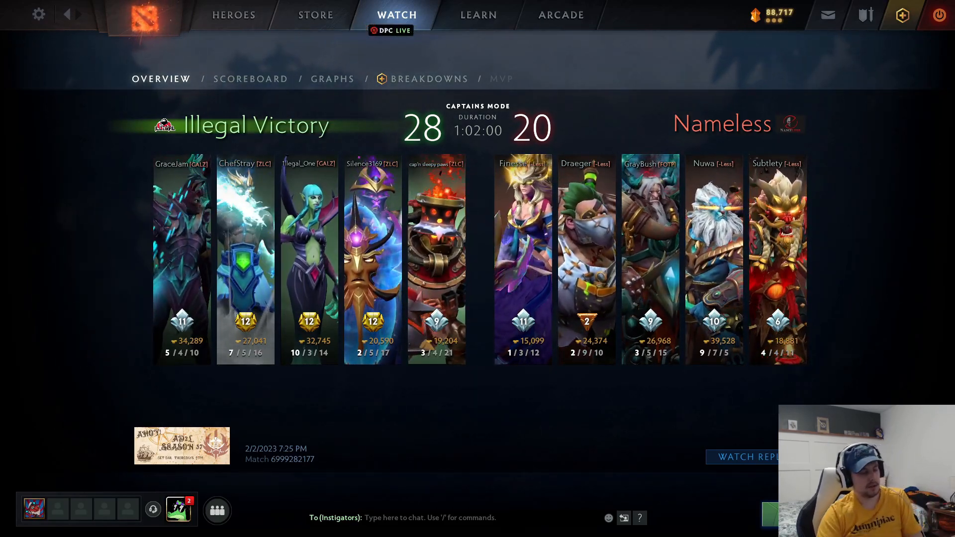
# - Alt+Tab back to Chrome's Dotabuff match page and scroll to its top
pyautogui.press('alt+tab')
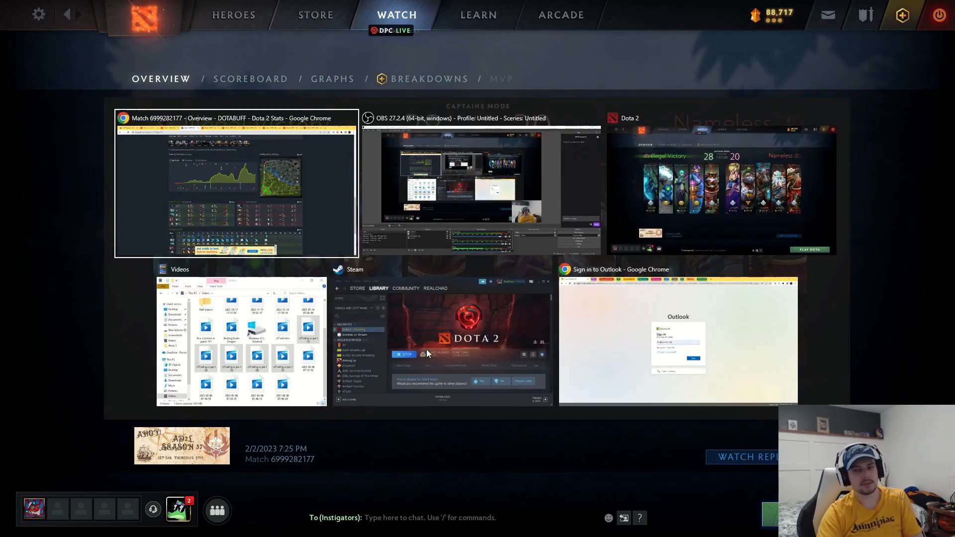
pyautogui.click(236, 182)
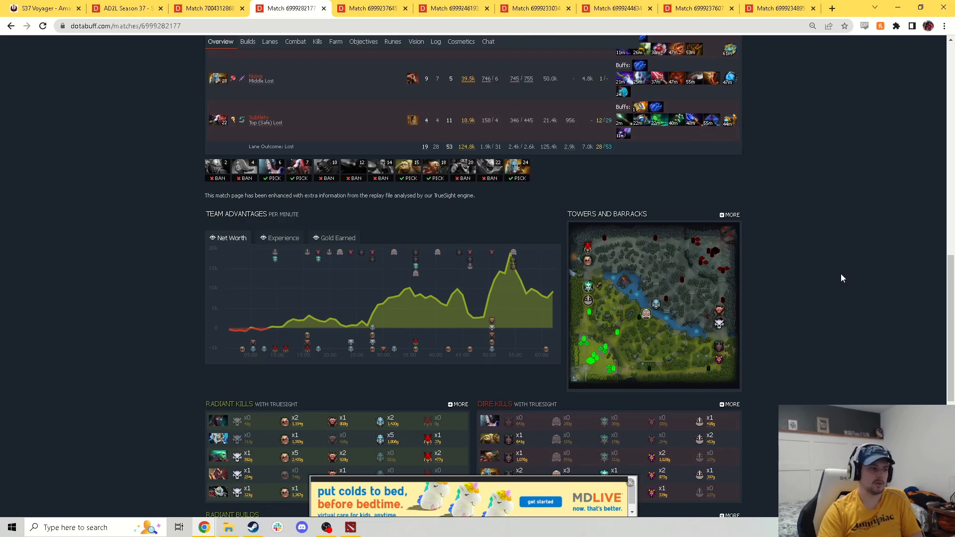
pyautogui.scroll(3)
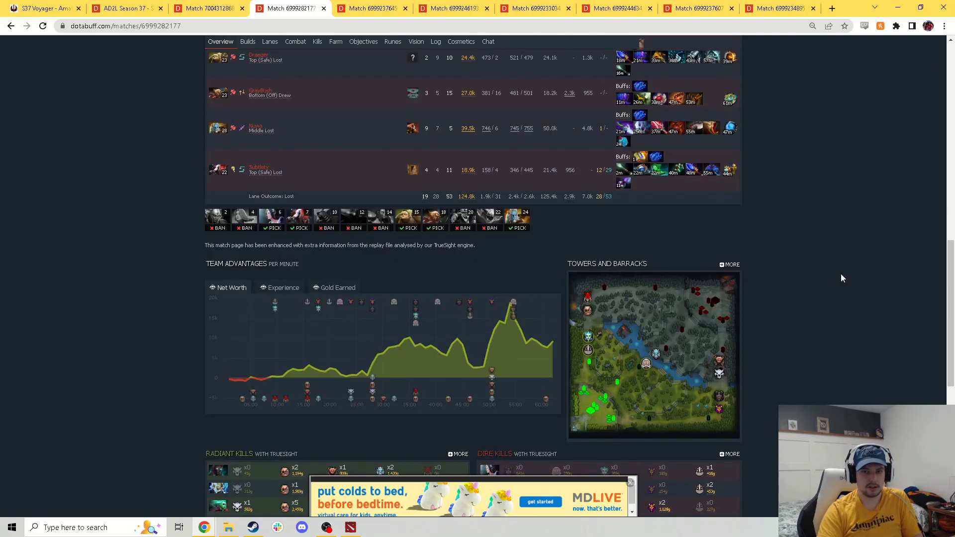
pyautogui.scroll(3)
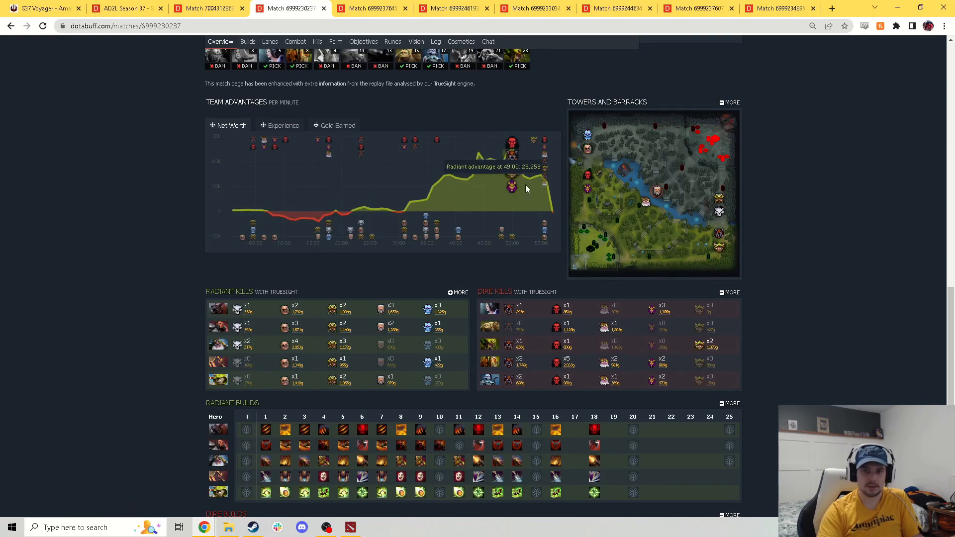
pyautogui.scroll(3)
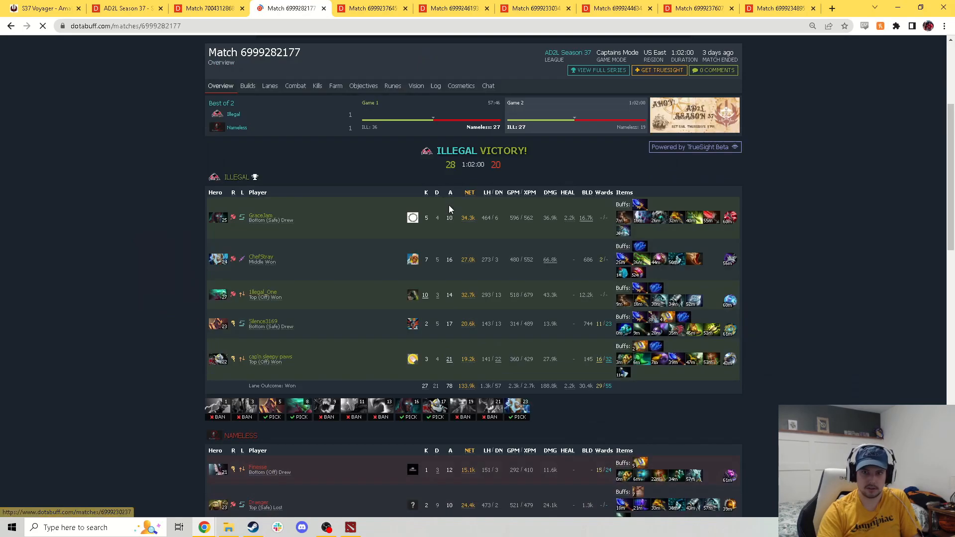
pyautogui.scroll(-3)
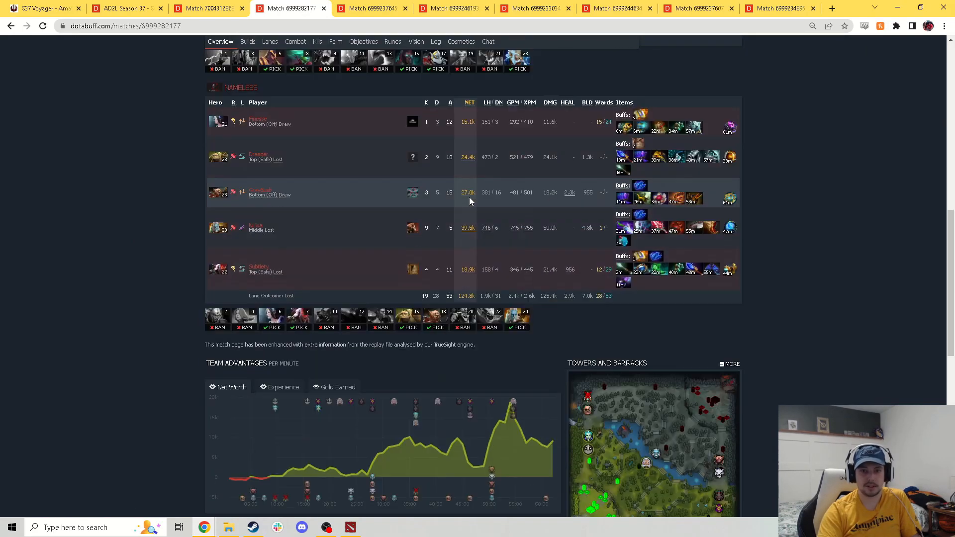
pyautogui.scroll(-3)
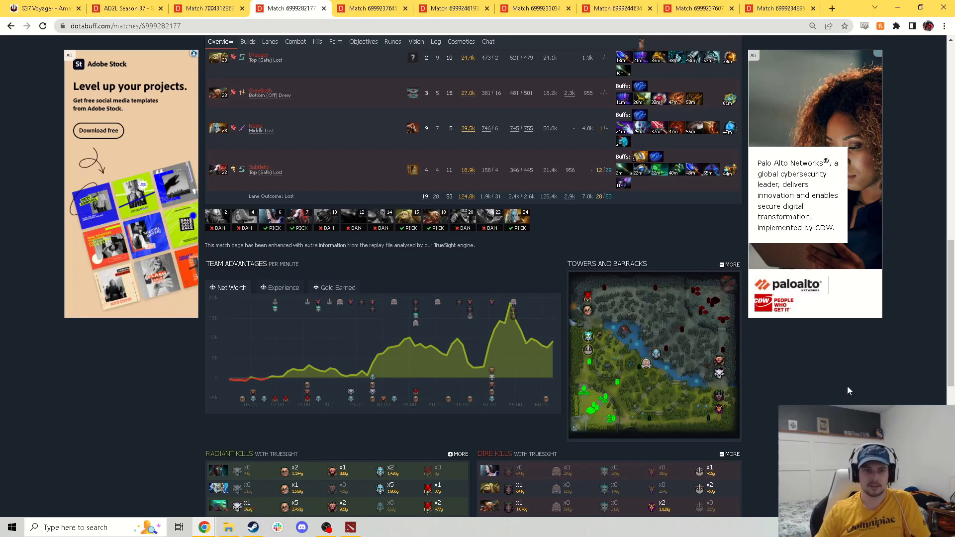
pyautogui.scroll(3)
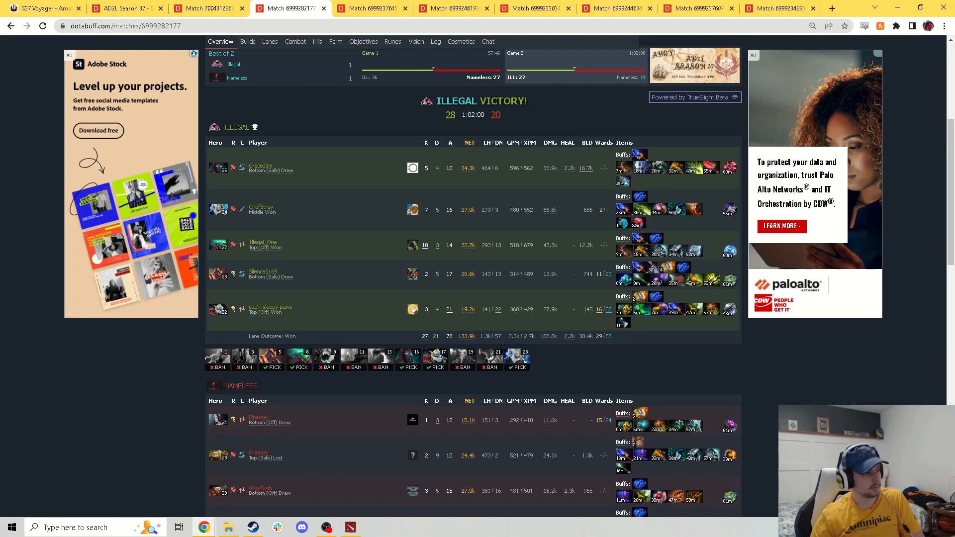
pyautogui.click(368, 8)
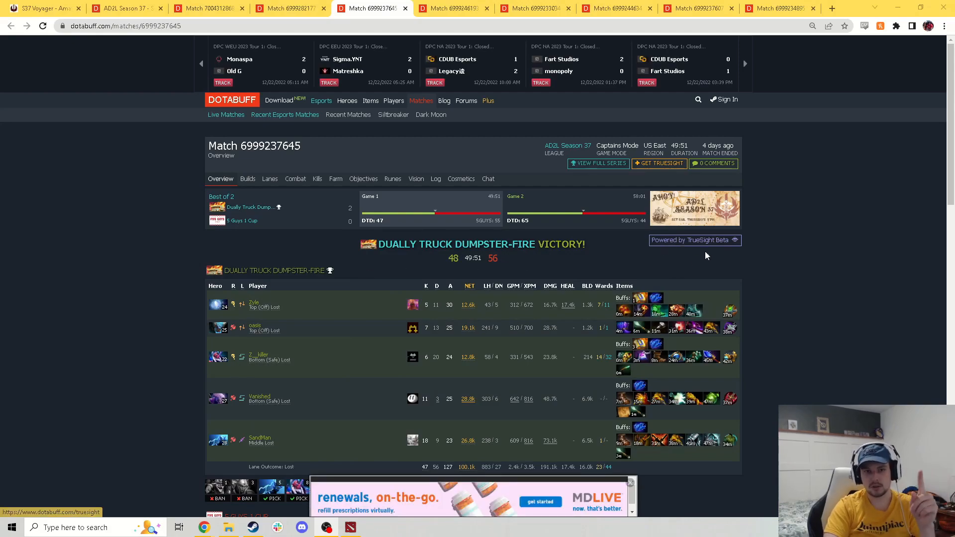
pyautogui.scroll(-3)
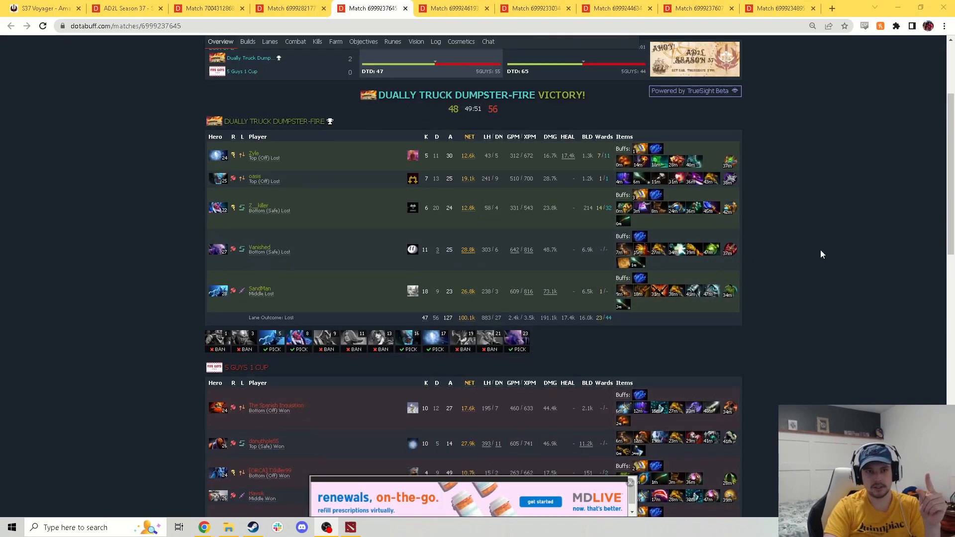
pyautogui.moveTo(252, 200)
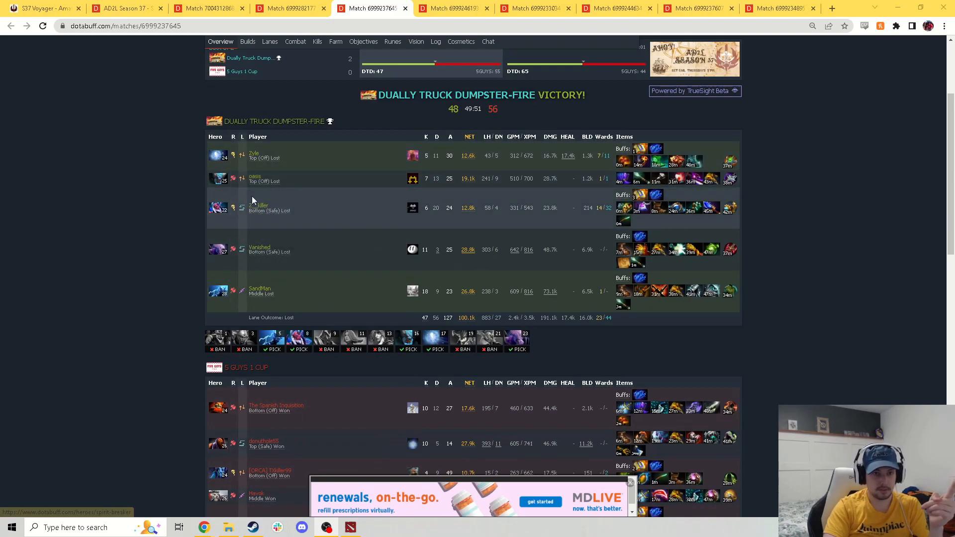
pyautogui.moveTo(220, 329)
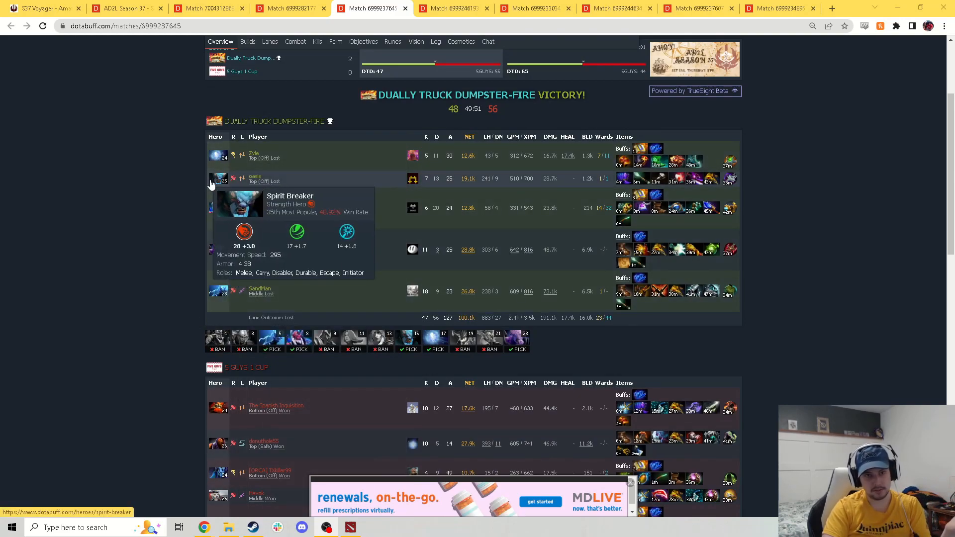
pyautogui.moveTo(156, 323)
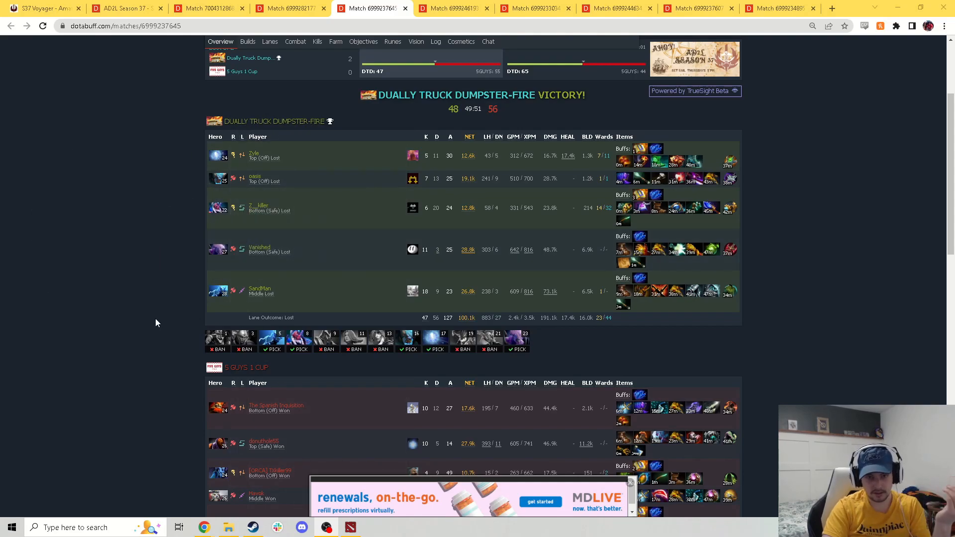
pyautogui.moveTo(217, 250)
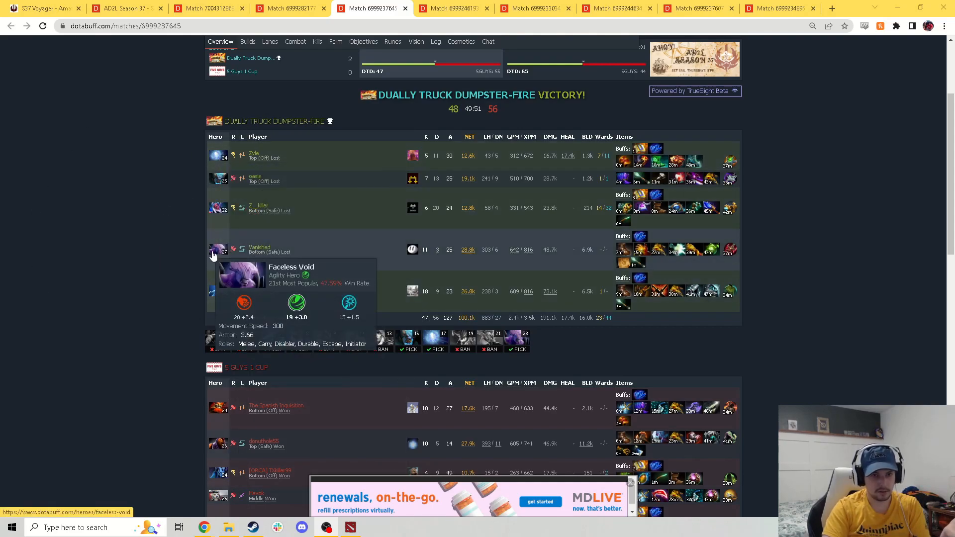
pyautogui.moveTo(191, 177)
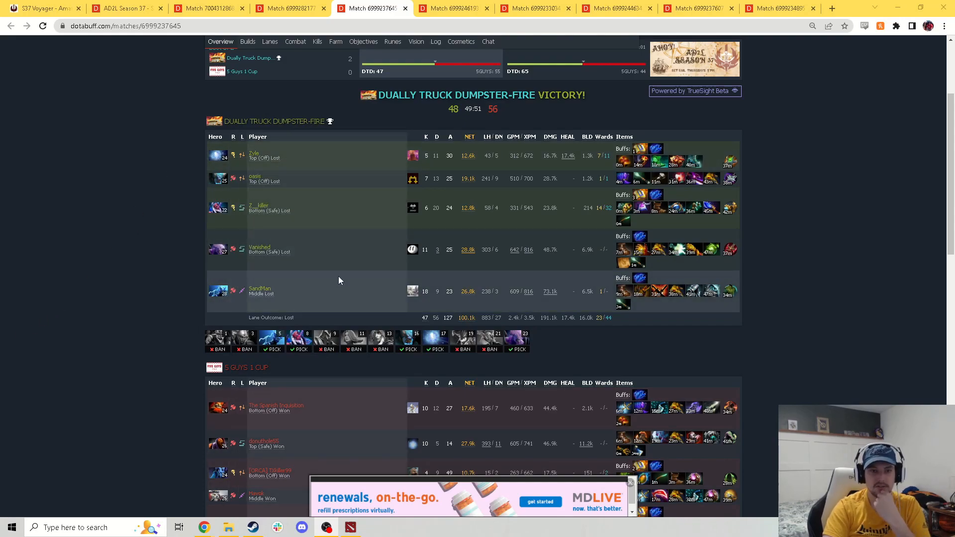
pyautogui.scroll(-3)
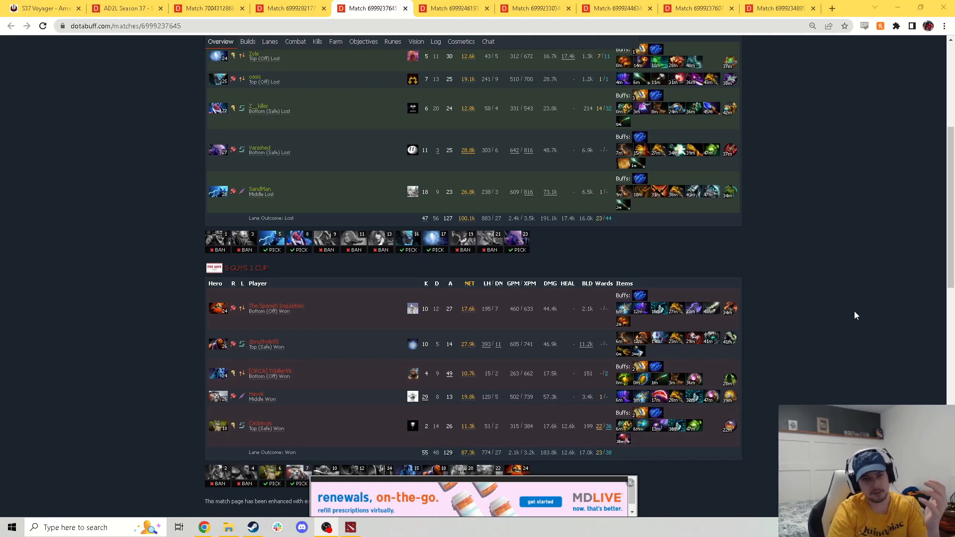
pyautogui.moveTo(806, 269)
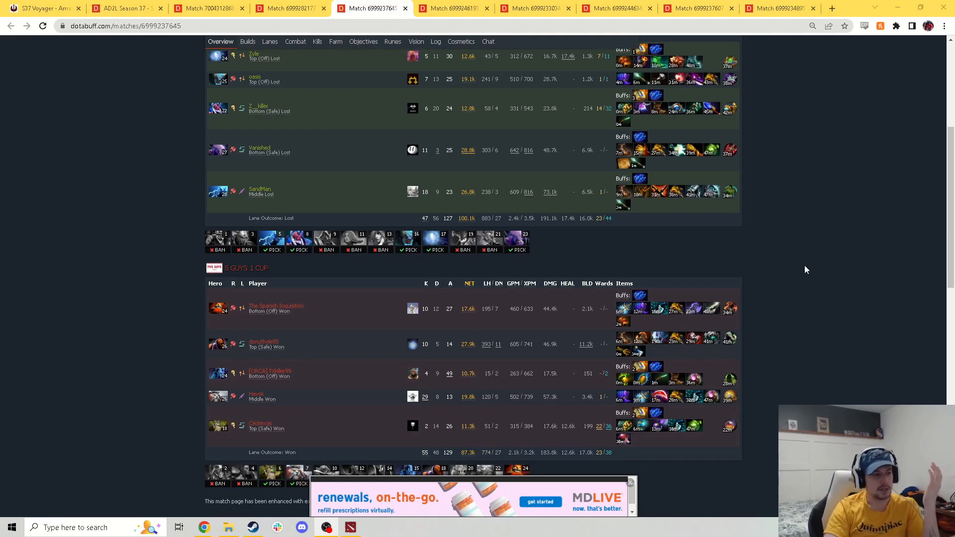
pyautogui.scroll(3)
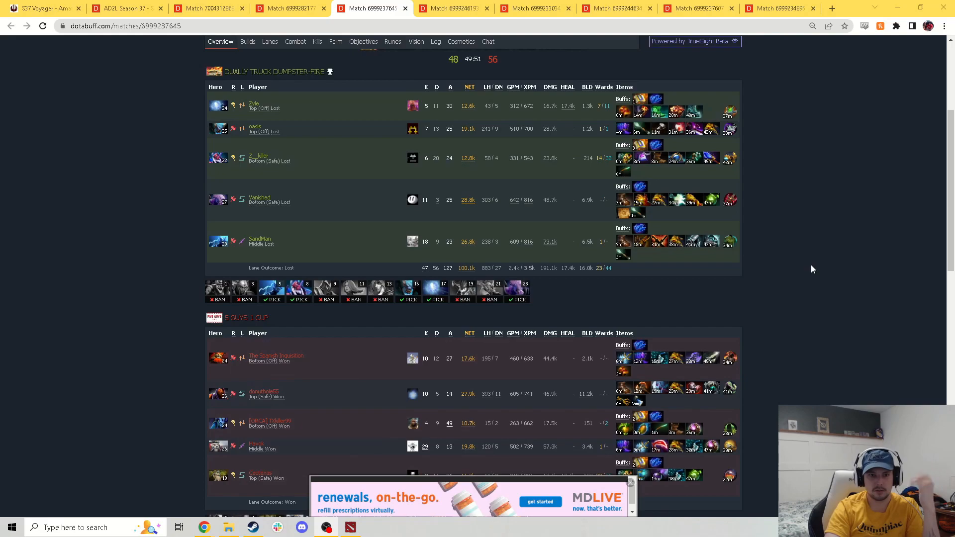
pyautogui.scroll(-3)
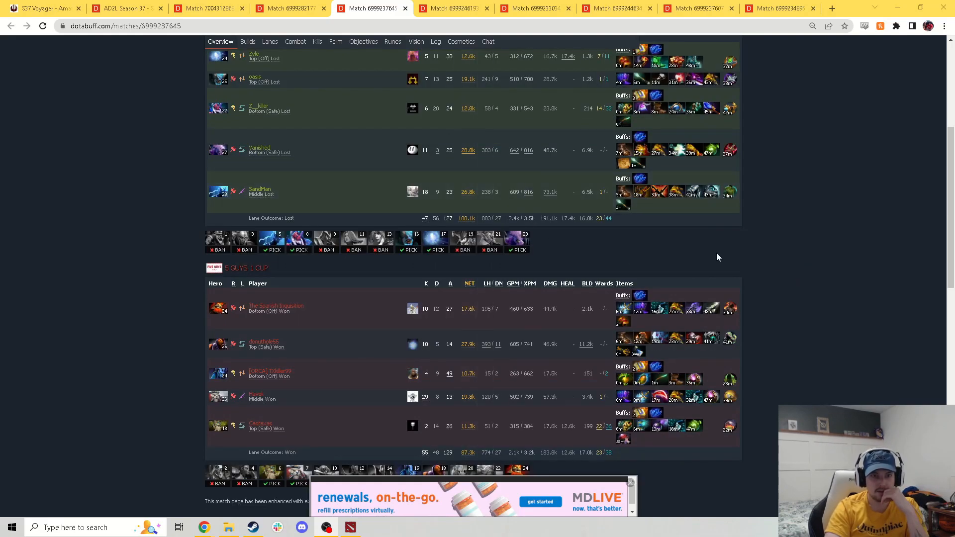
pyautogui.moveTo(776, 374)
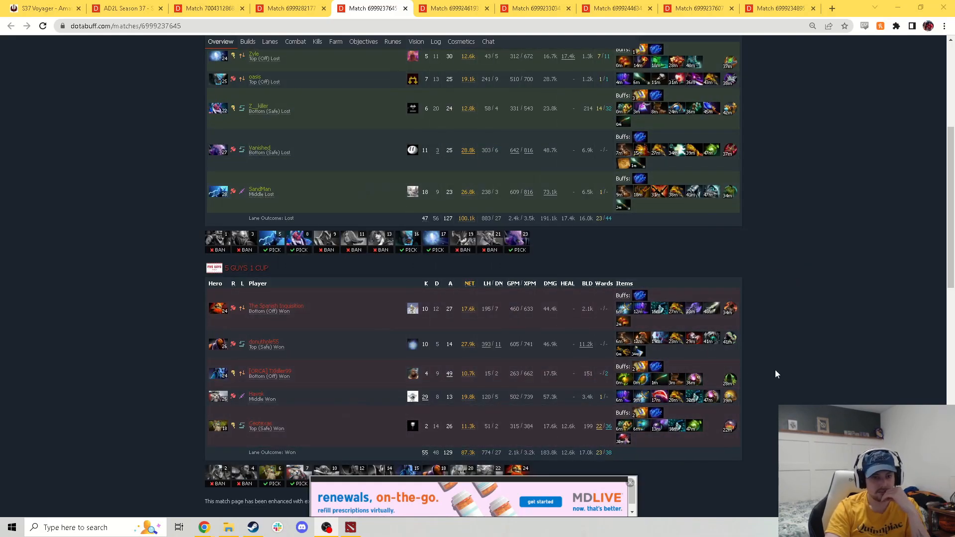
pyautogui.moveTo(331, 324)
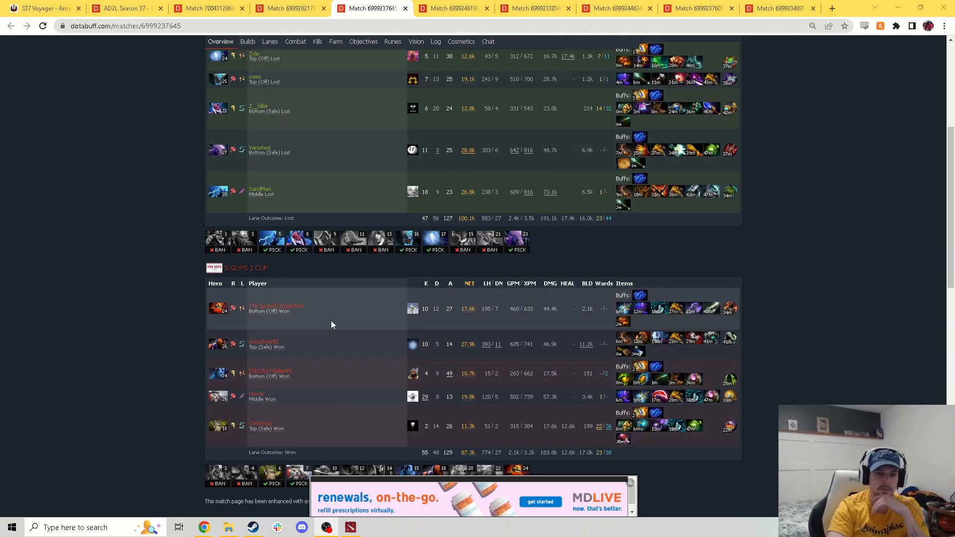
pyautogui.moveTo(303, 376)
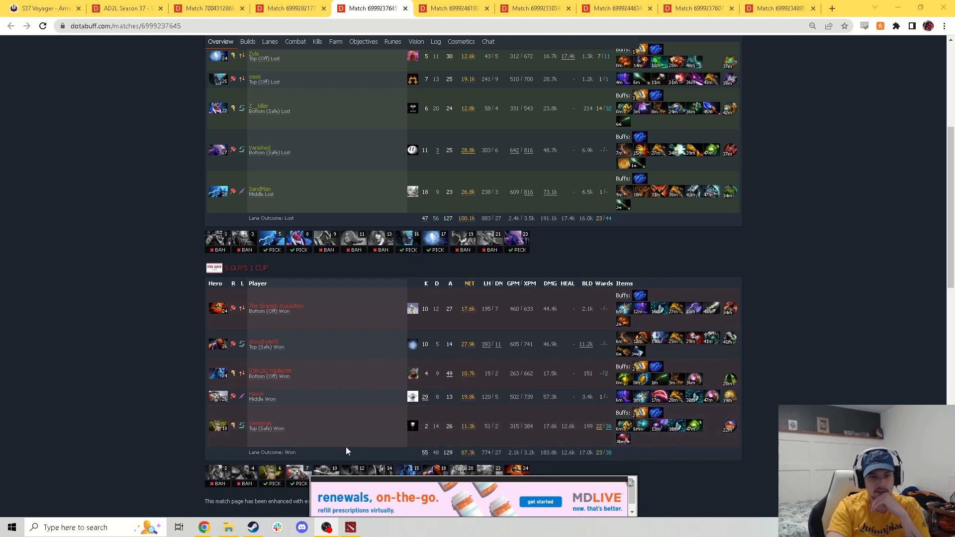
pyautogui.moveTo(306, 363)
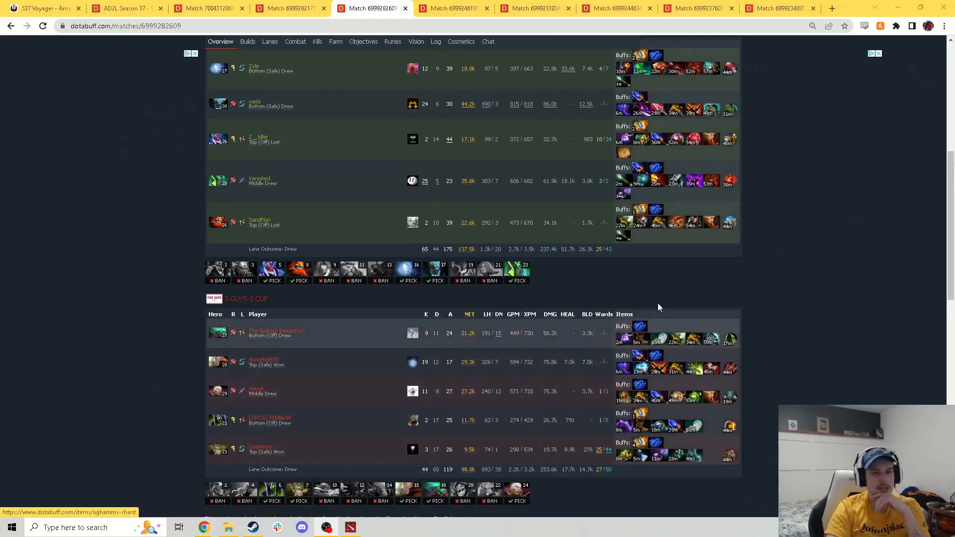
pyautogui.scroll(3)
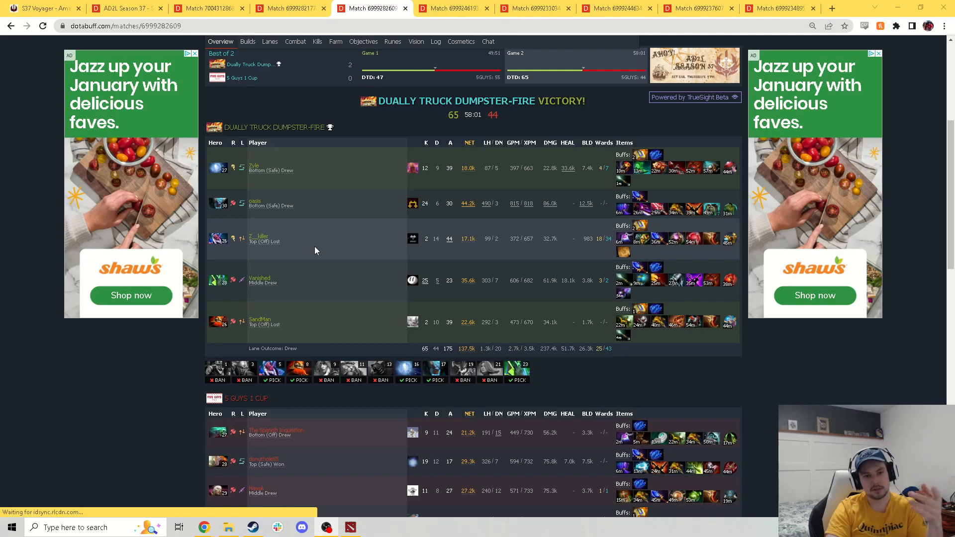
pyautogui.moveTo(284, 332)
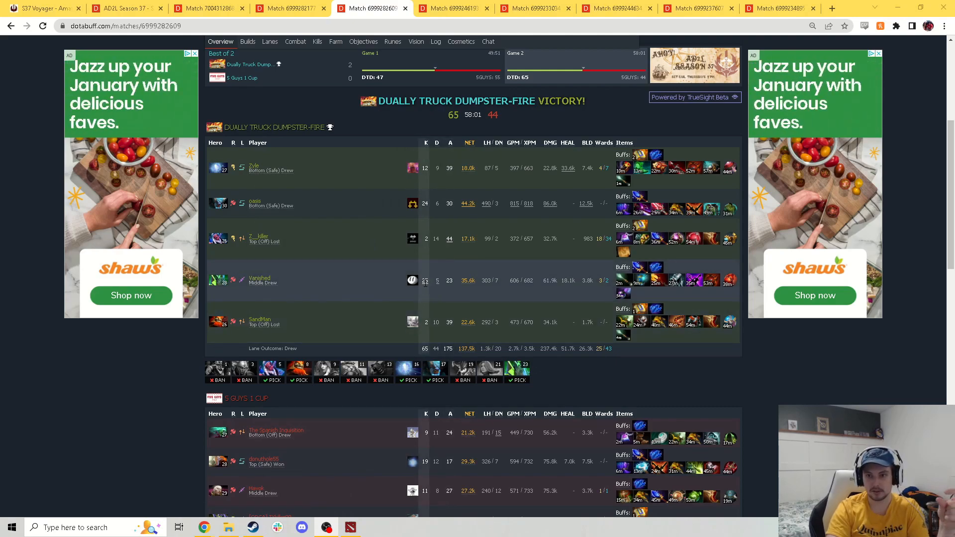
pyautogui.moveTo(376, 285)
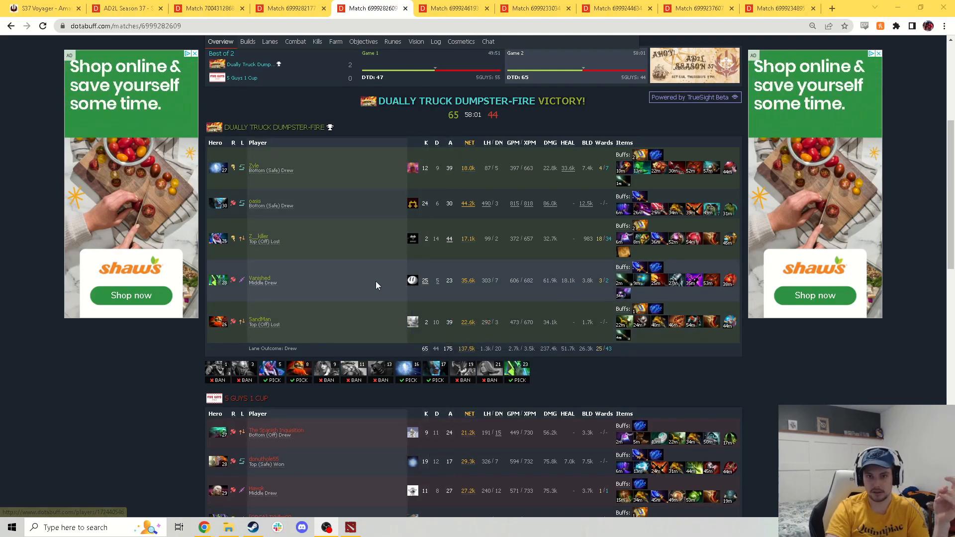
pyautogui.scroll(-3)
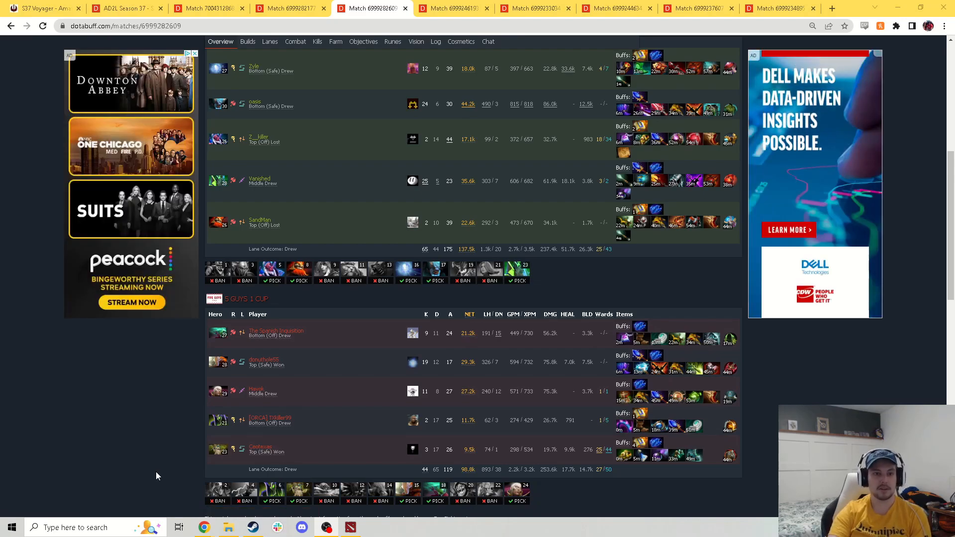
pyautogui.scroll(3)
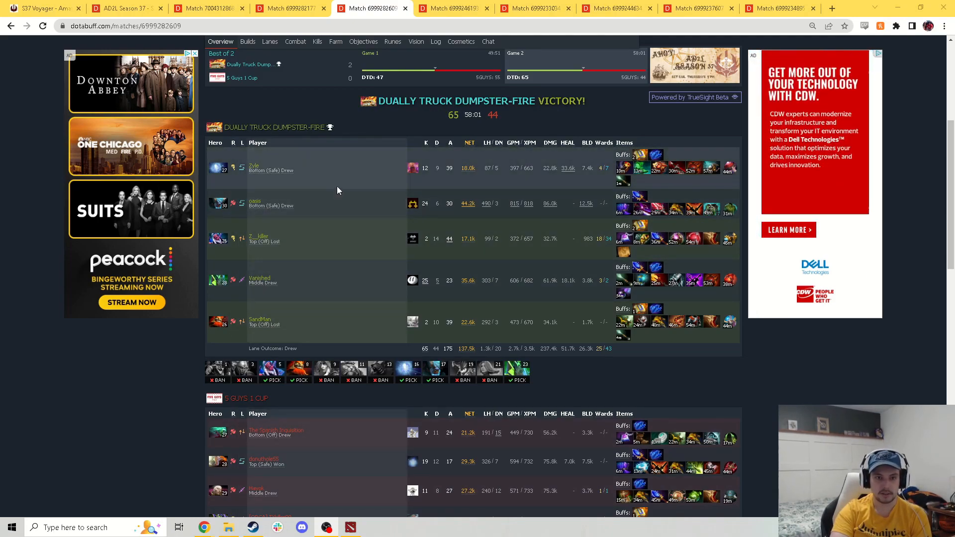
pyautogui.moveTo(347, 313)
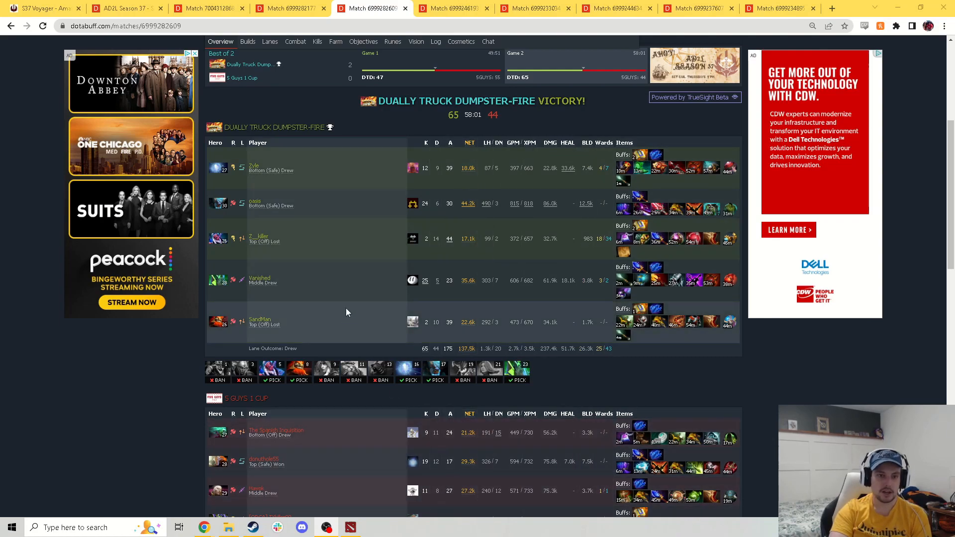
pyautogui.moveTo(248, 230)
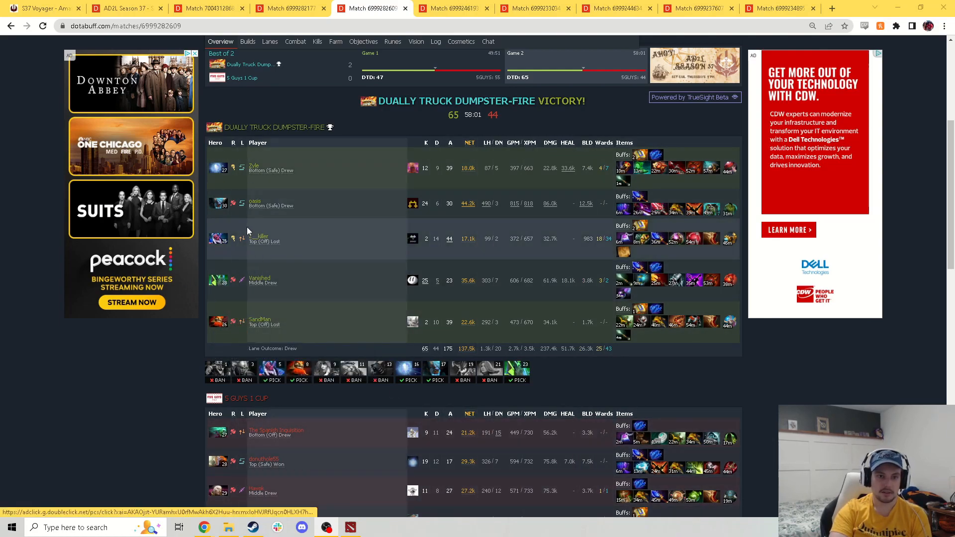
pyautogui.moveTo(248, 234)
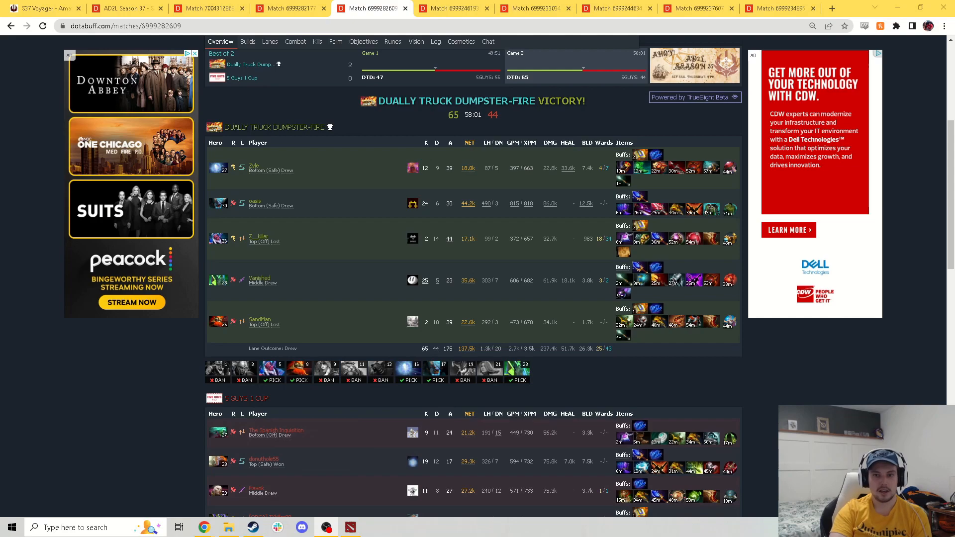
pyautogui.moveTo(326, 250)
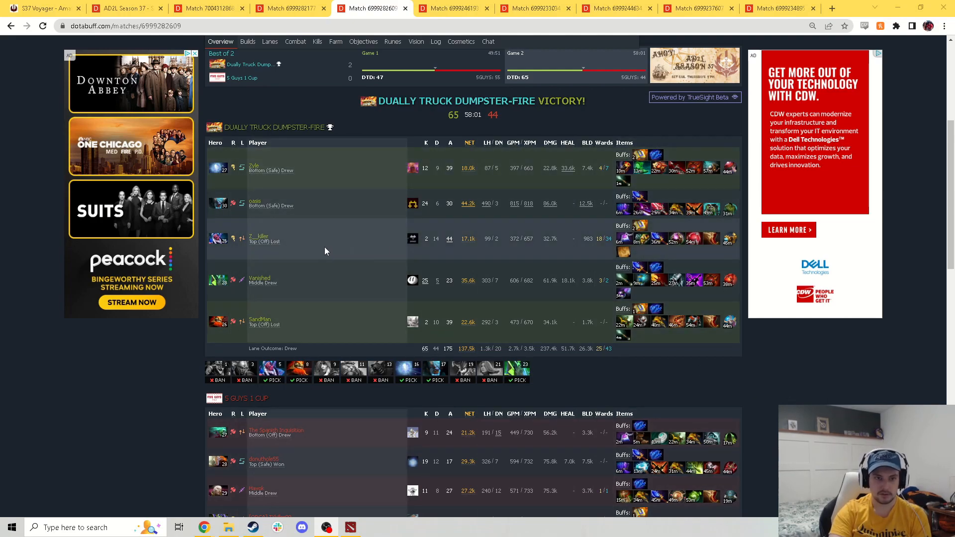
pyautogui.moveTo(286, 303)
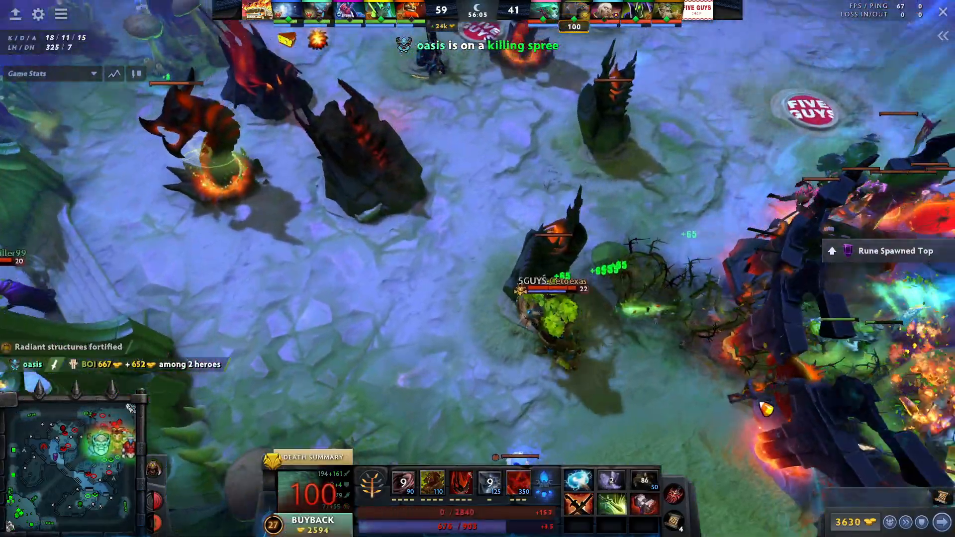
pyautogui.click(312, 520)
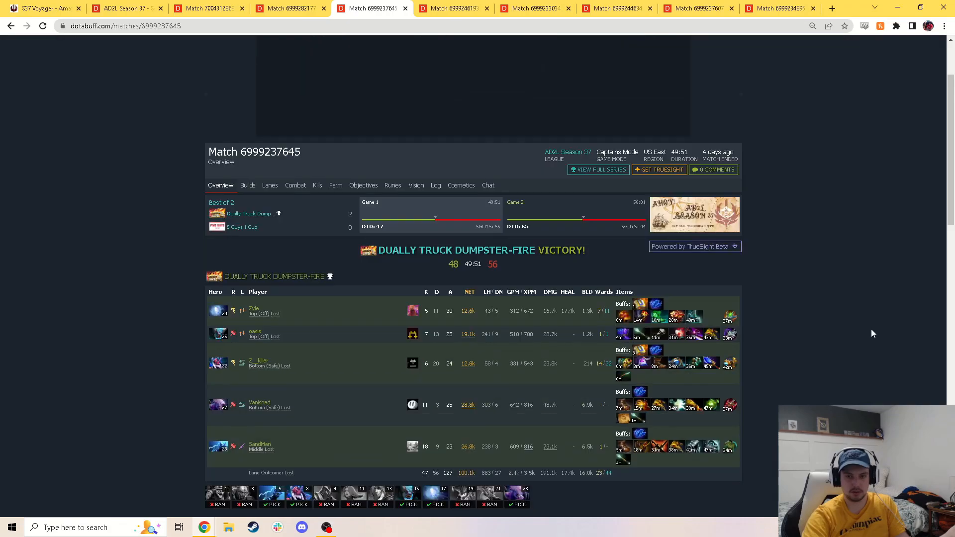
pyautogui.scroll(-3)
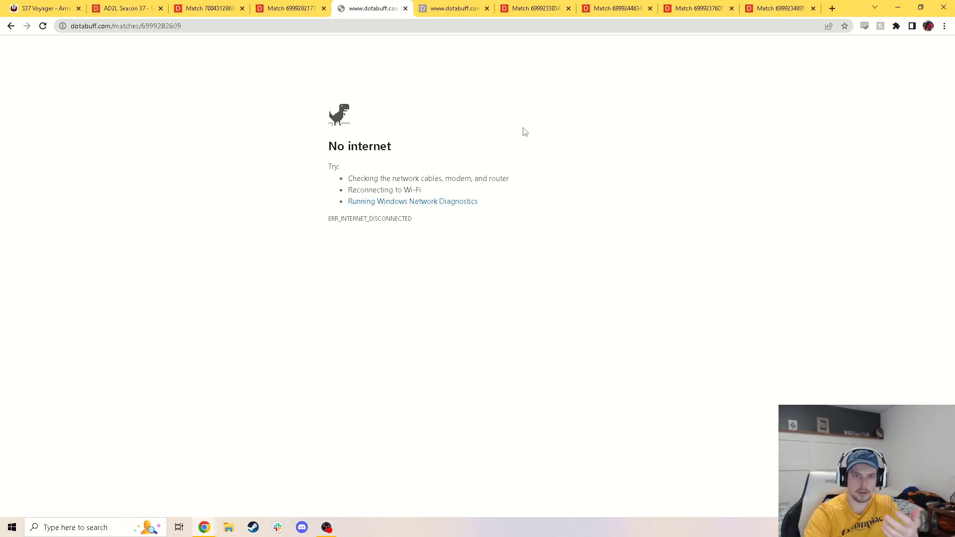
pyautogui.click(42, 25)
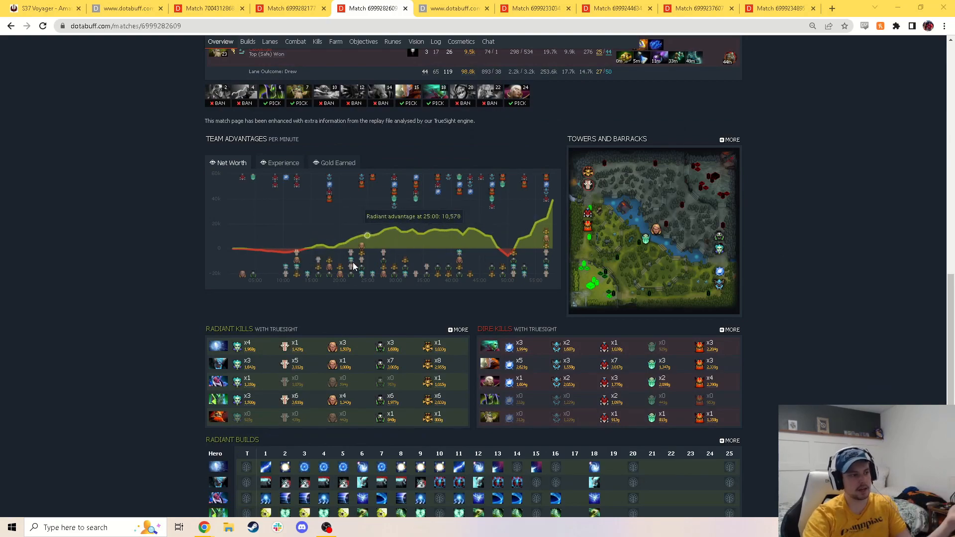
pyautogui.moveTo(778, 252)
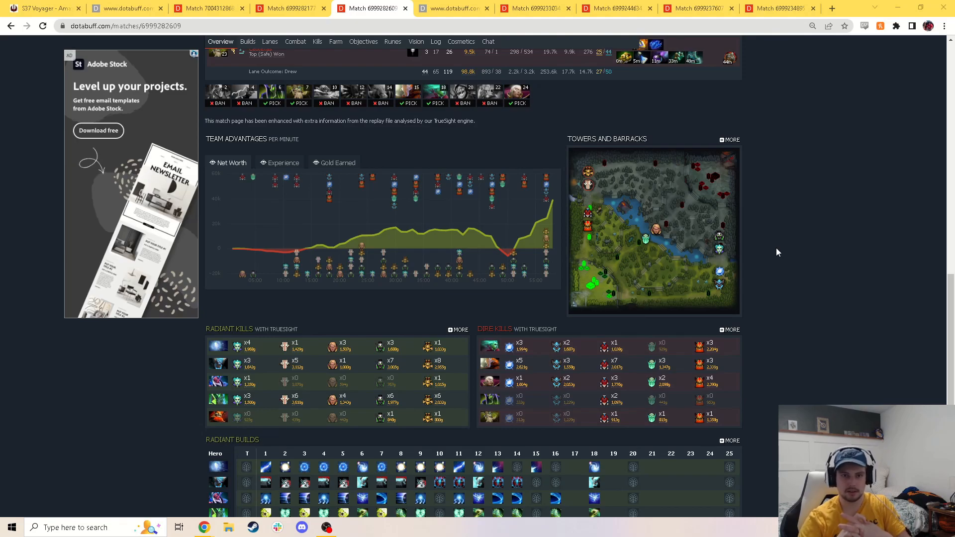
pyautogui.moveTo(745, 307)
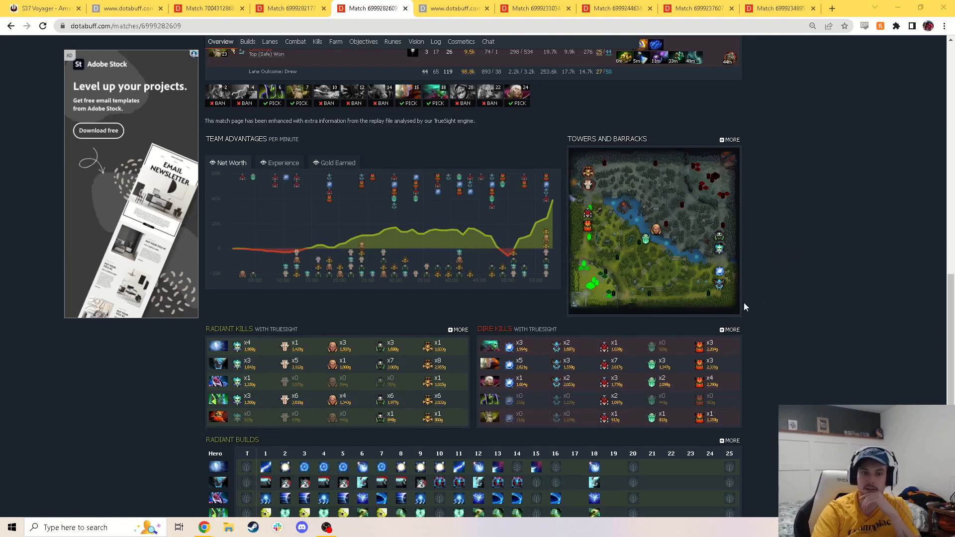
pyautogui.click(453, 8)
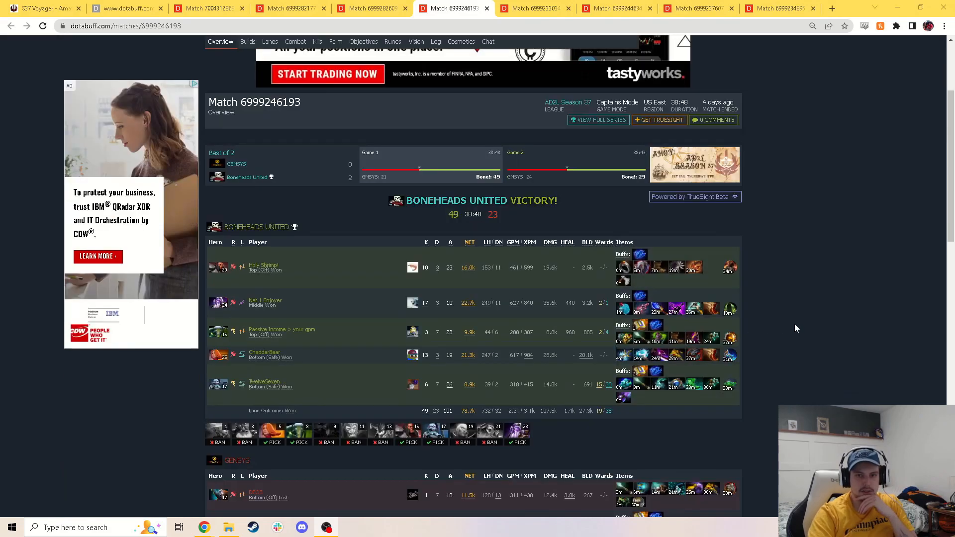
pyautogui.scroll(-3)
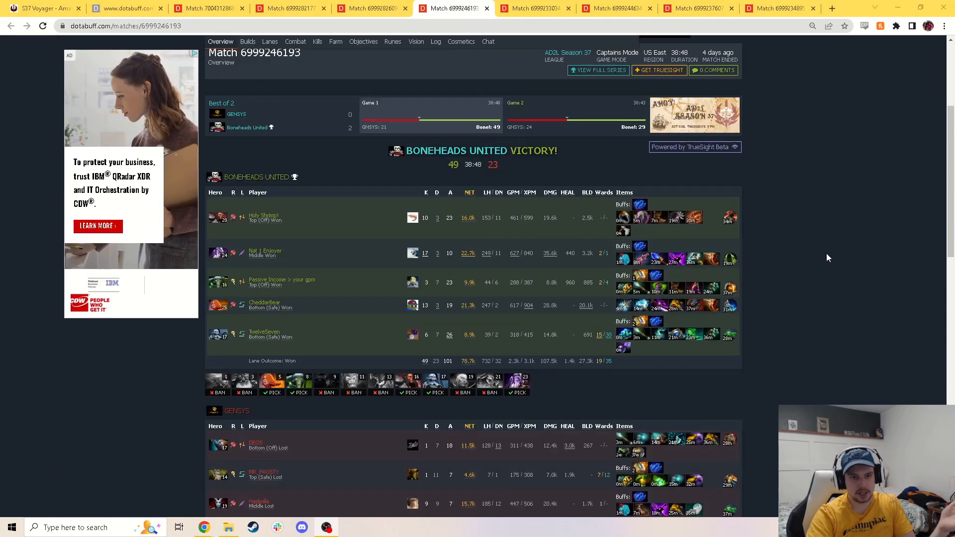
pyautogui.scroll(-3)
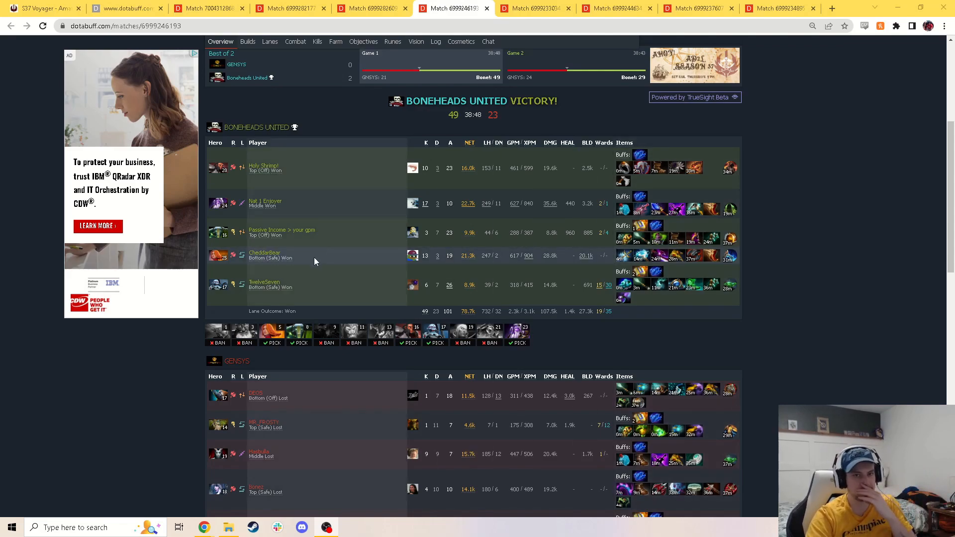
pyautogui.moveTo(325, 205)
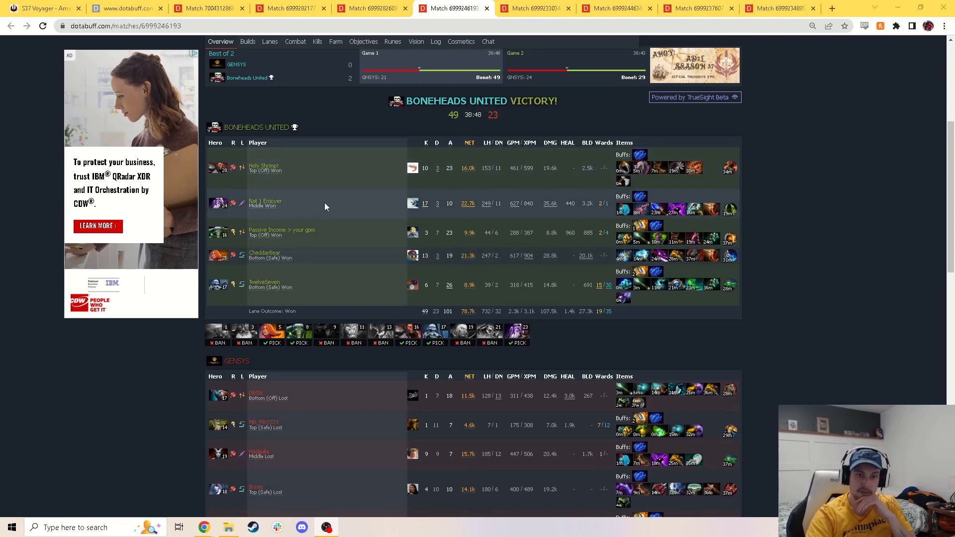
pyautogui.scroll(-3)
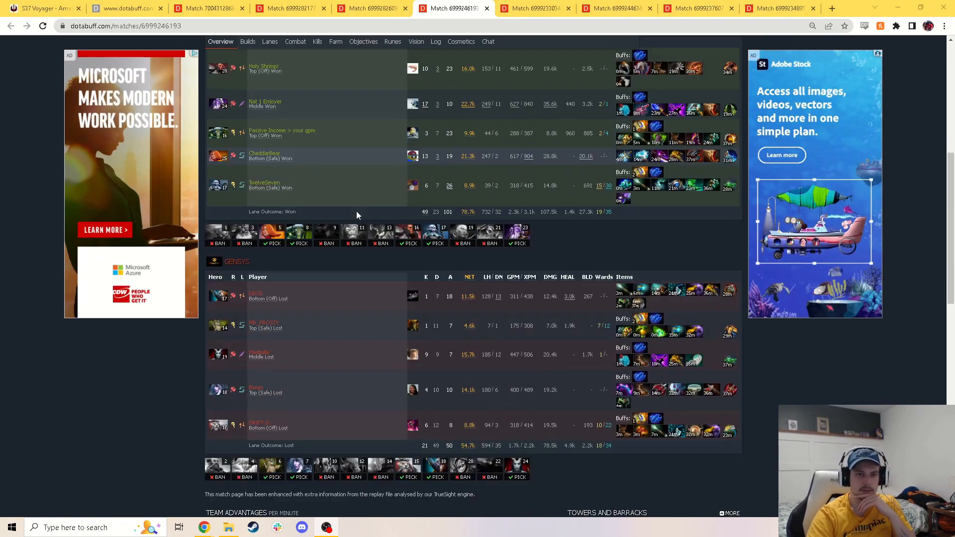
pyautogui.scroll(-3)
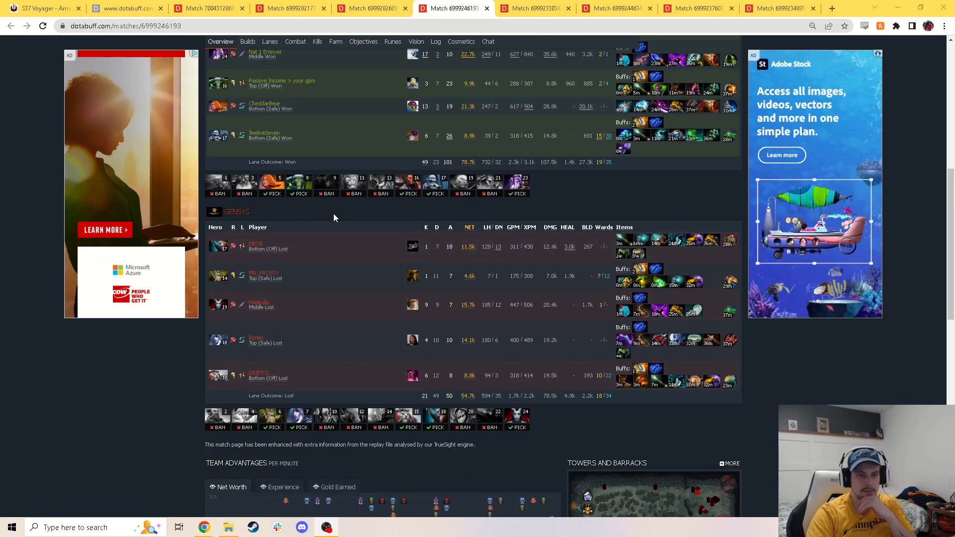
pyautogui.moveTo(345, 250)
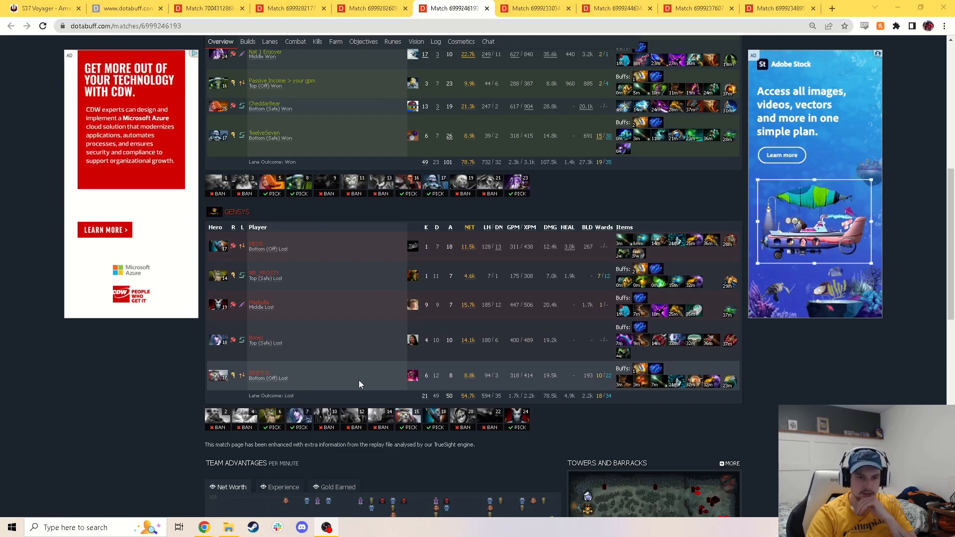
pyautogui.moveTo(344, 380)
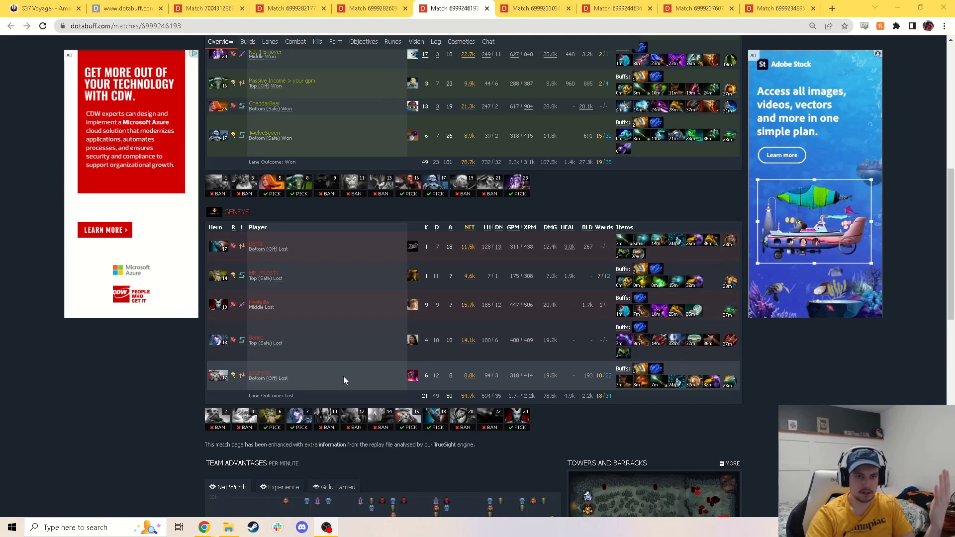
pyautogui.moveTo(317, 254)
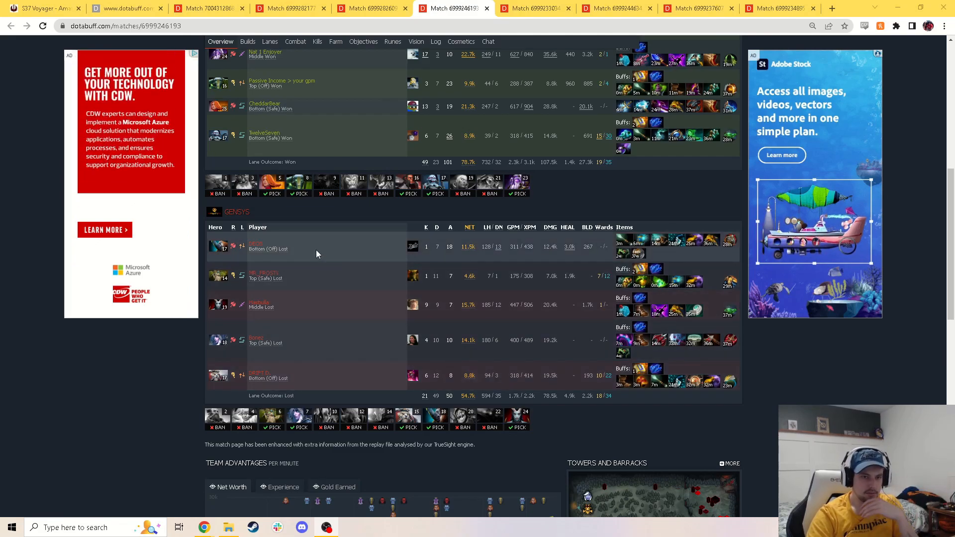
pyautogui.scroll(3)
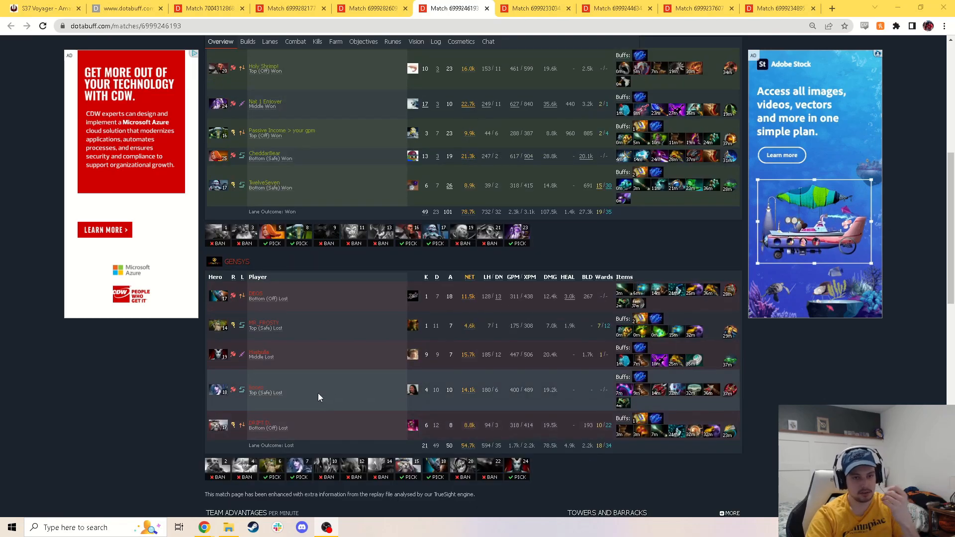
pyautogui.moveTo(335, 357)
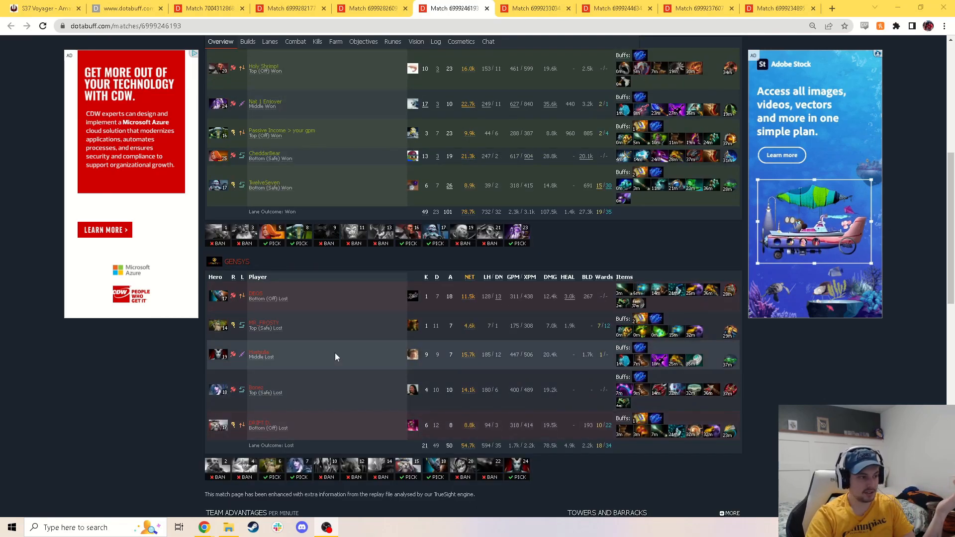
pyautogui.scroll(3)
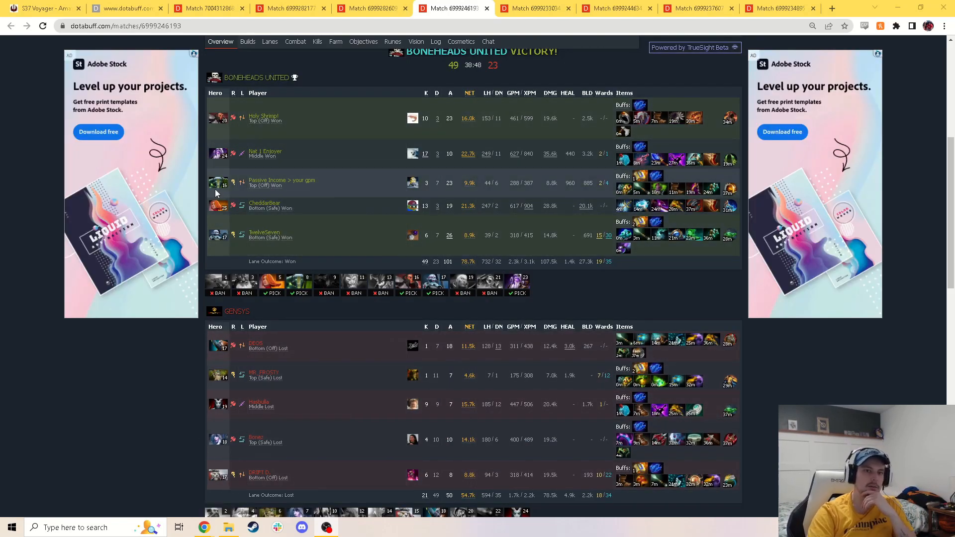
pyautogui.moveTo(217, 233)
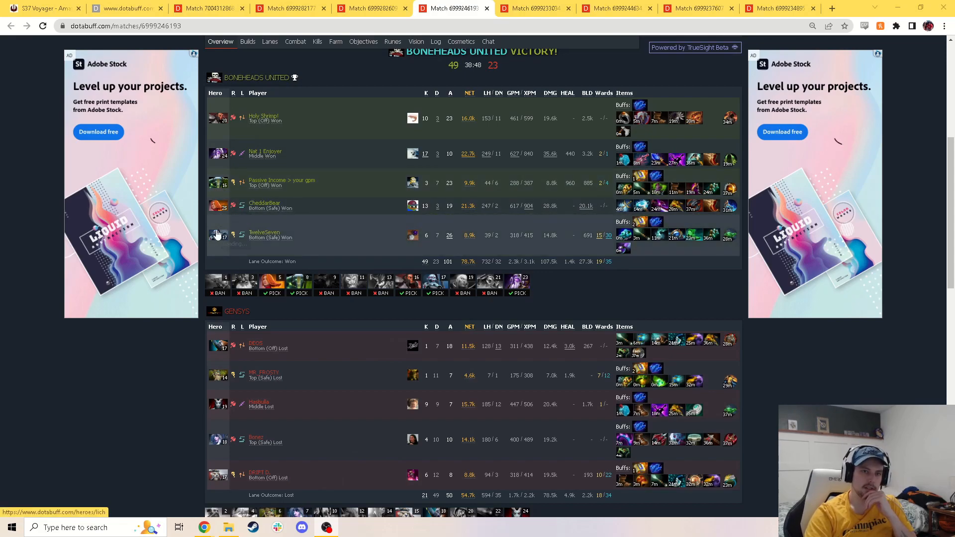
pyautogui.moveTo(296, 259)
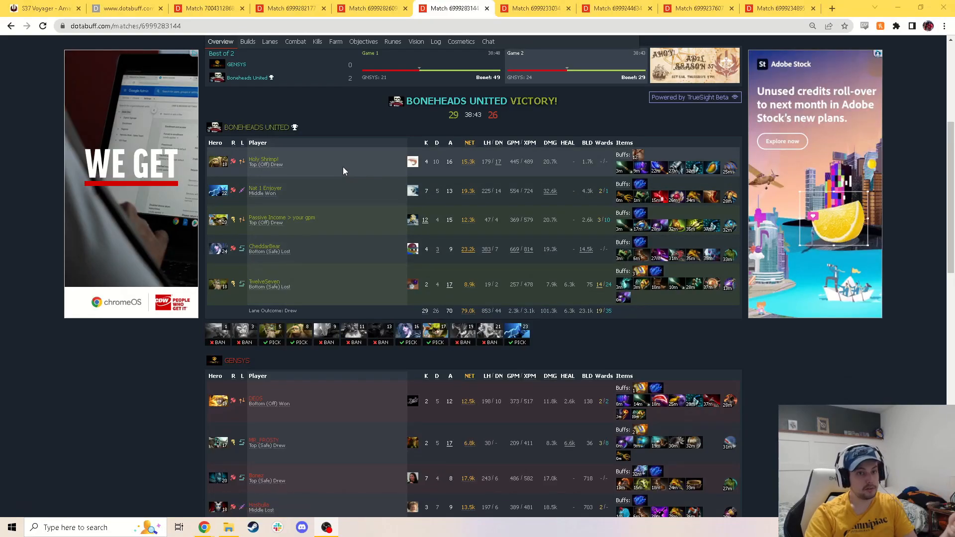
pyautogui.moveTo(335, 257)
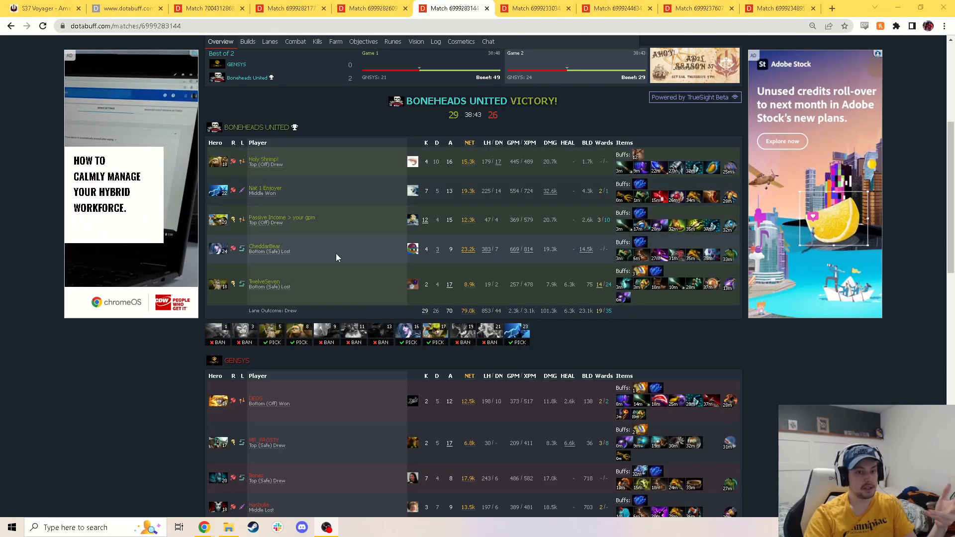
pyautogui.scroll(-3)
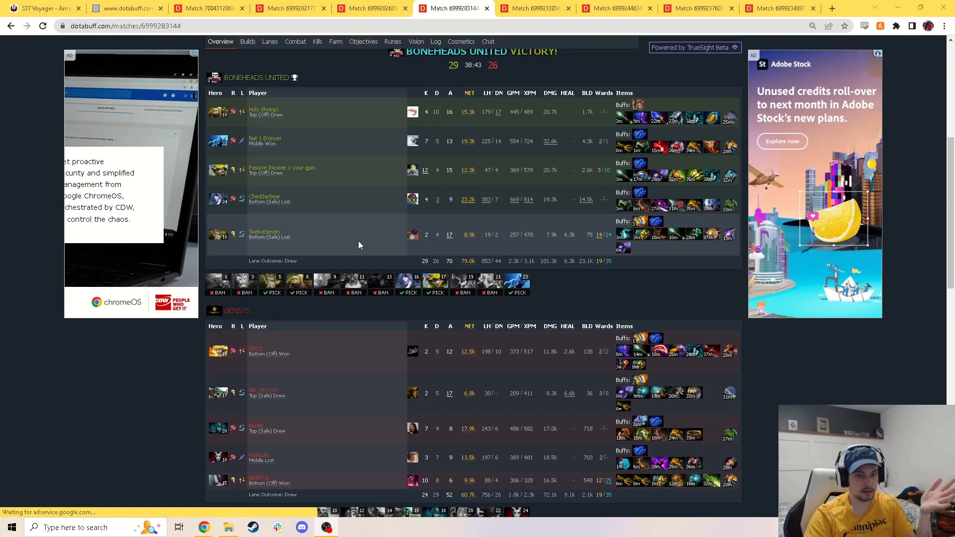
pyautogui.scroll(-3)
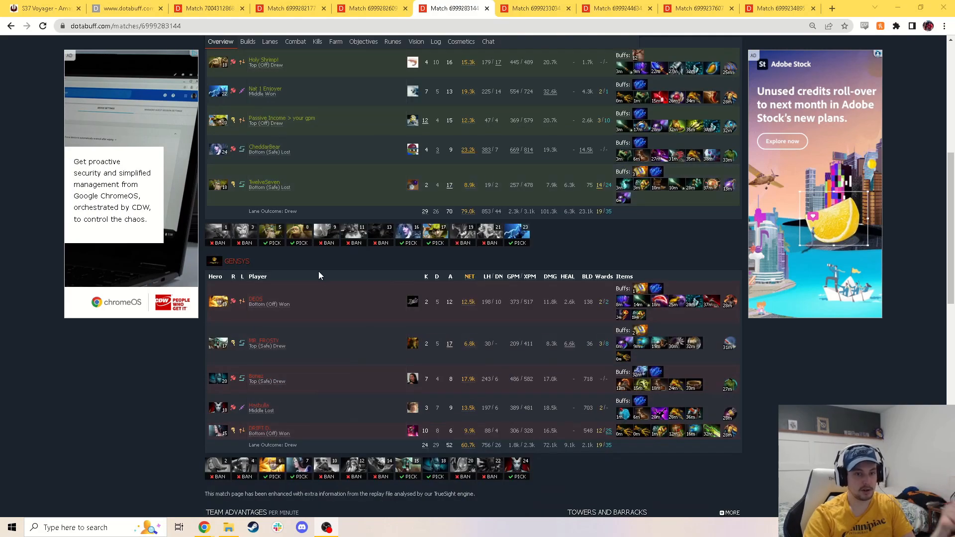
pyautogui.moveTo(306, 347)
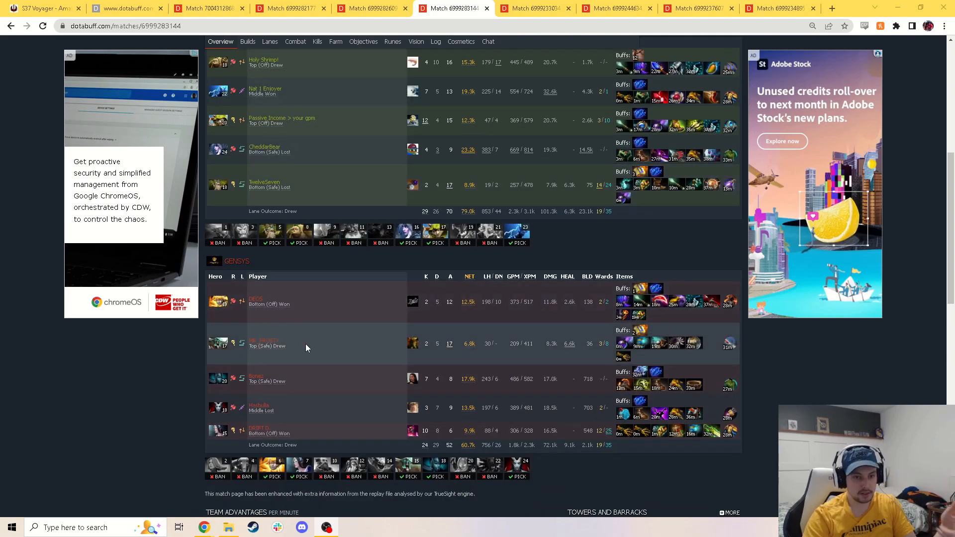
pyautogui.moveTo(306, 415)
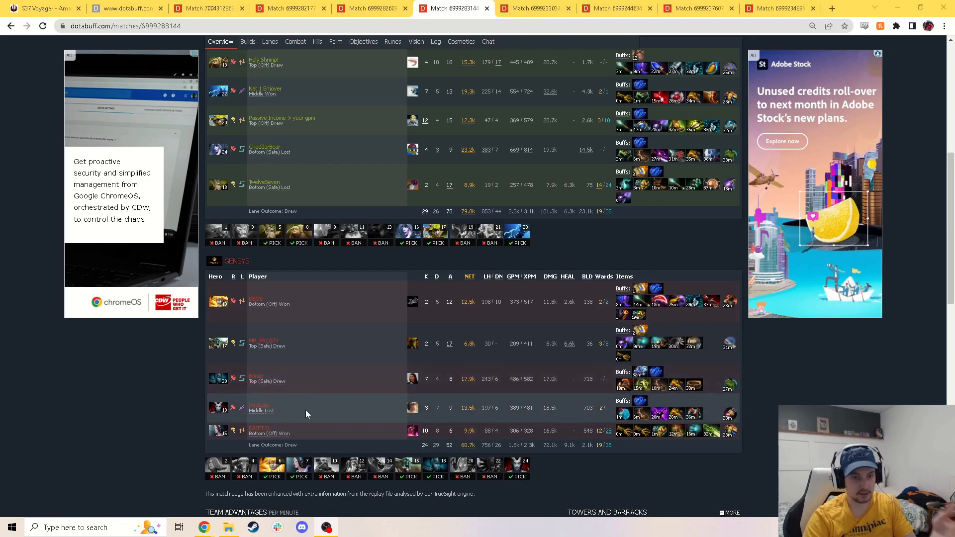
pyautogui.scroll(3)
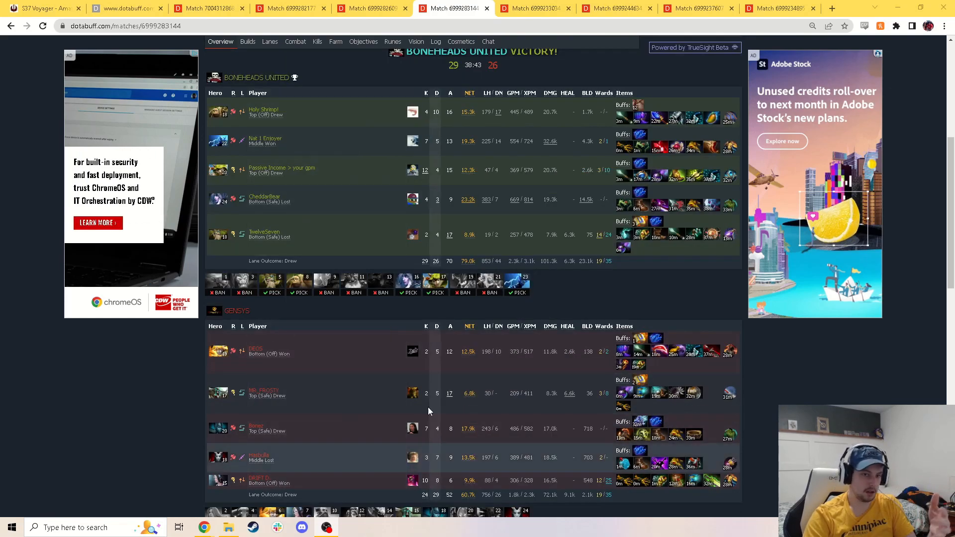
pyautogui.moveTo(331, 394)
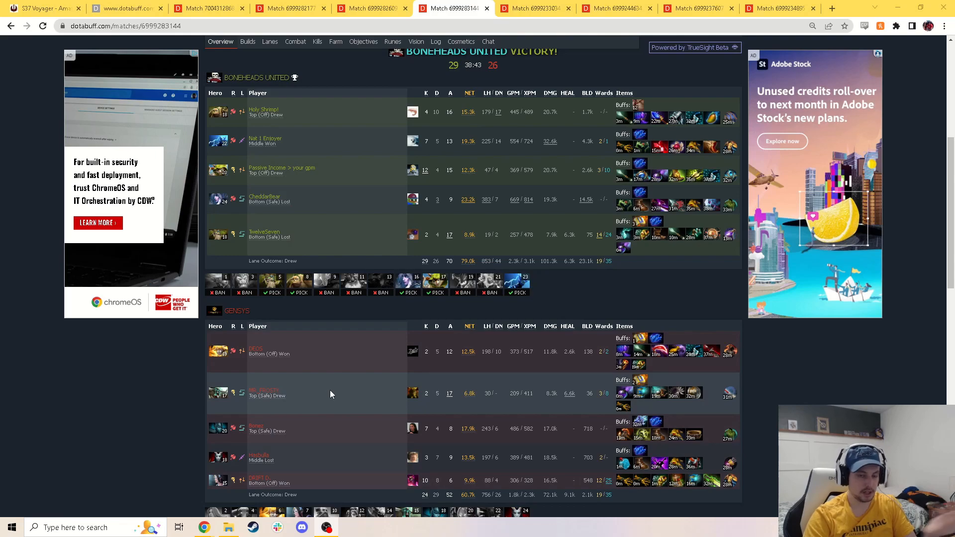
pyautogui.moveTo(336, 445)
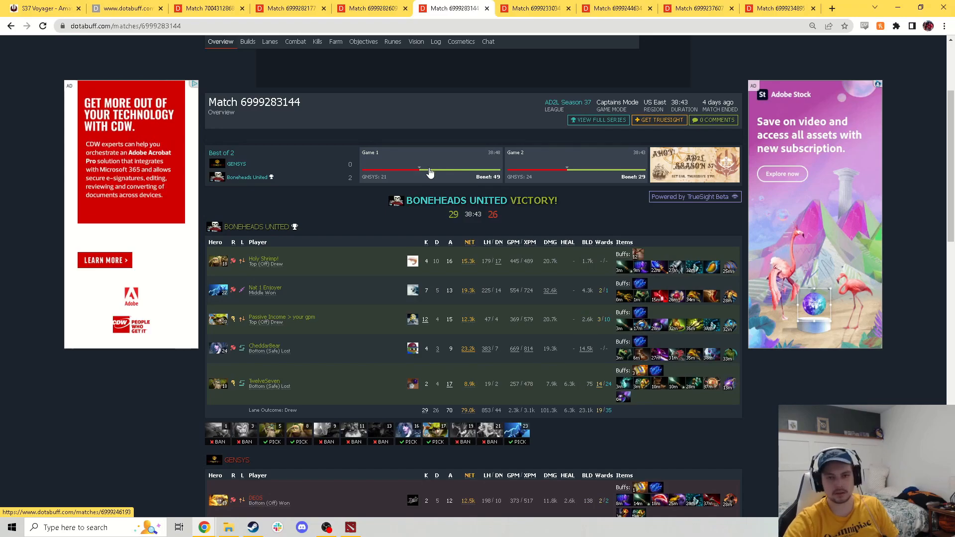
pyautogui.scroll(-3)
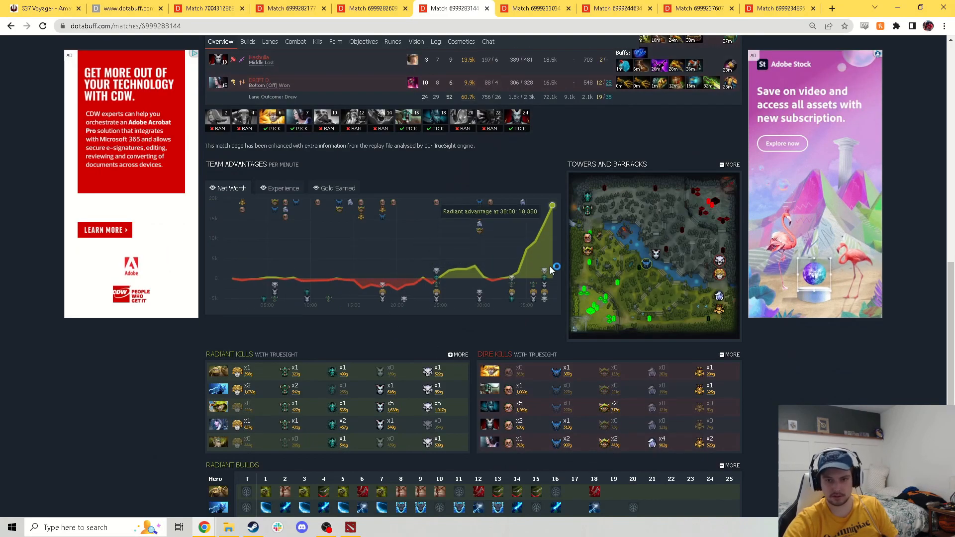
pyautogui.moveTo(526, 303)
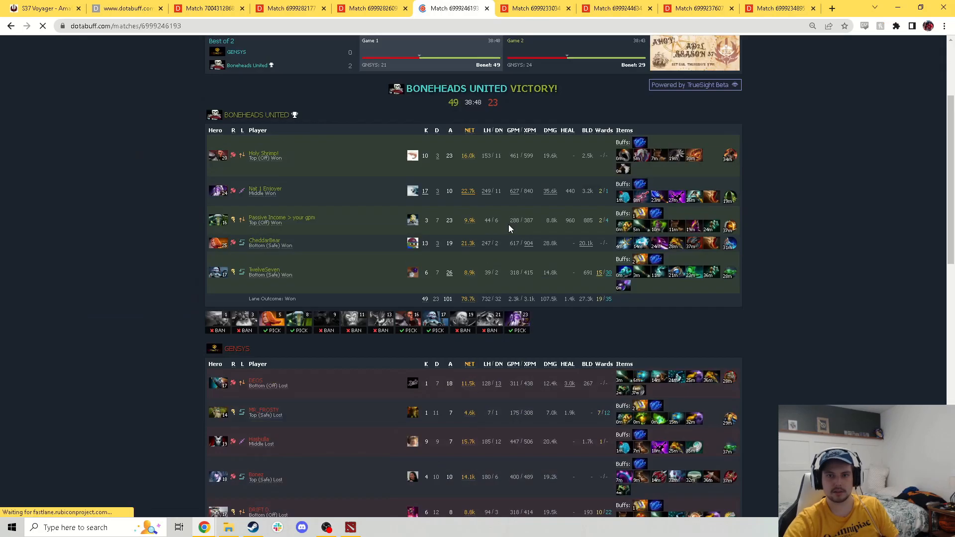
pyautogui.scroll(-3)
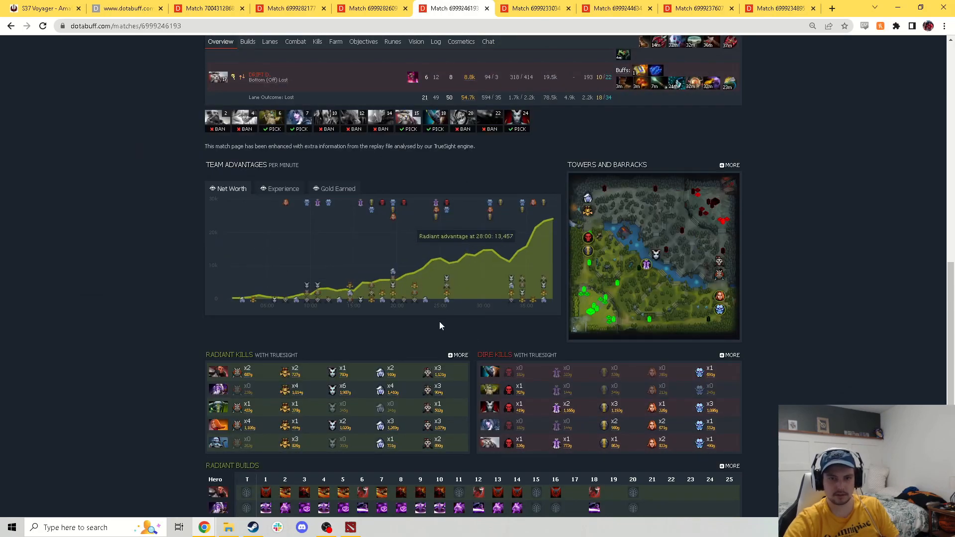
pyautogui.moveTo(481, 249)
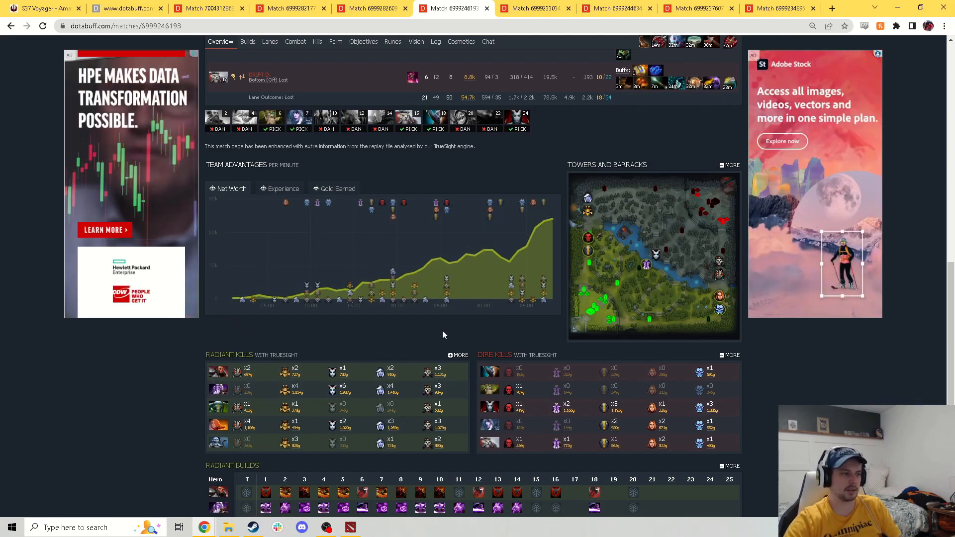
pyautogui.moveTo(444, 187)
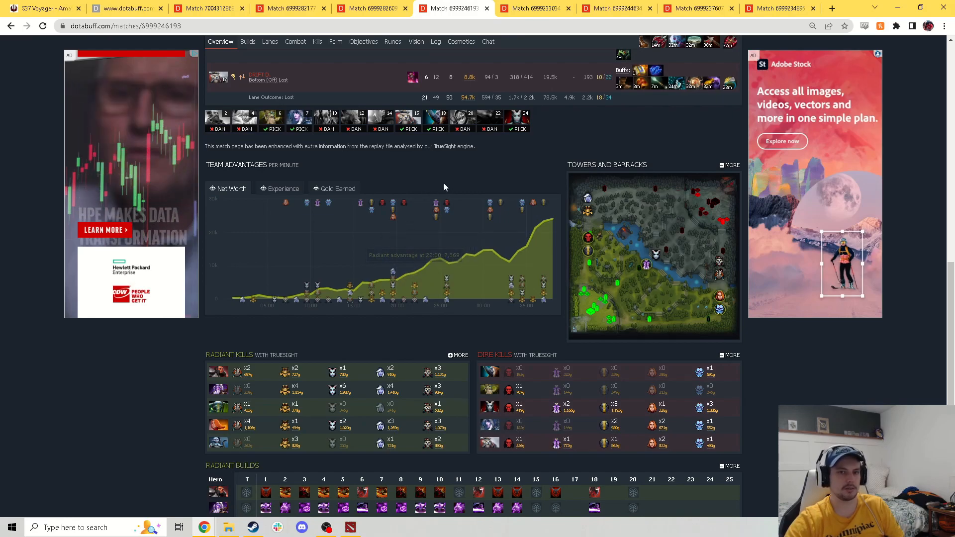
pyautogui.moveTo(431, 222)
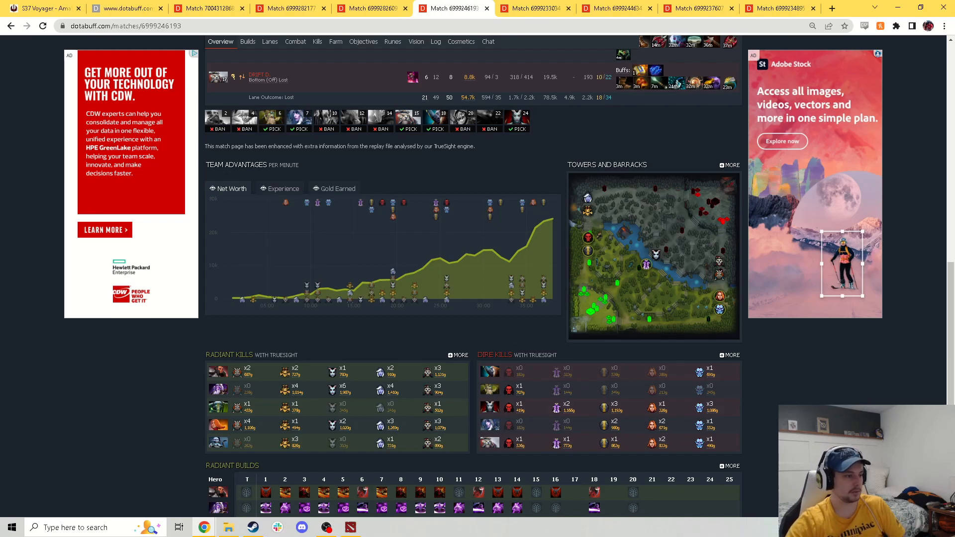
# - Switch to the Golf Tuesday? vs Hobbit Hole match tab and review both scoreboards
pyautogui.click(535, 8)
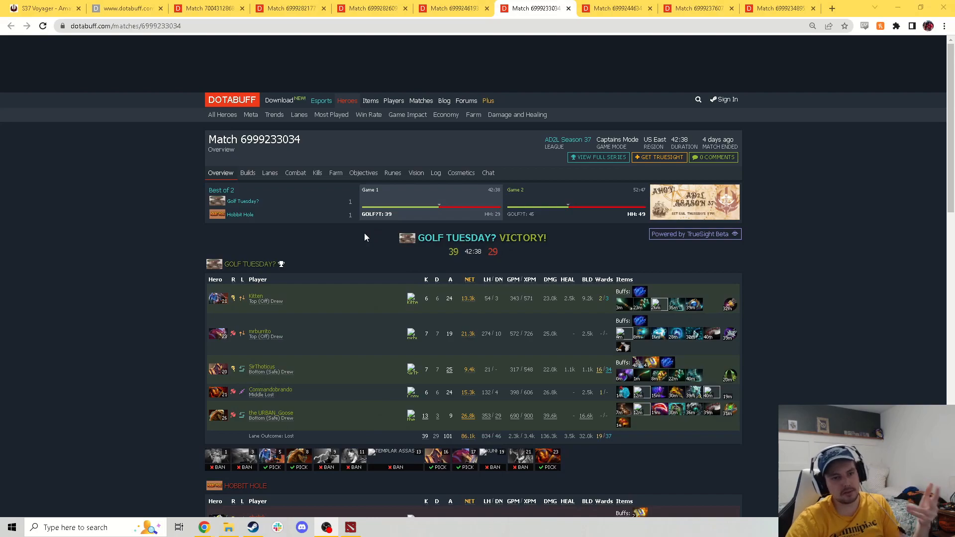
pyautogui.scroll(-3)
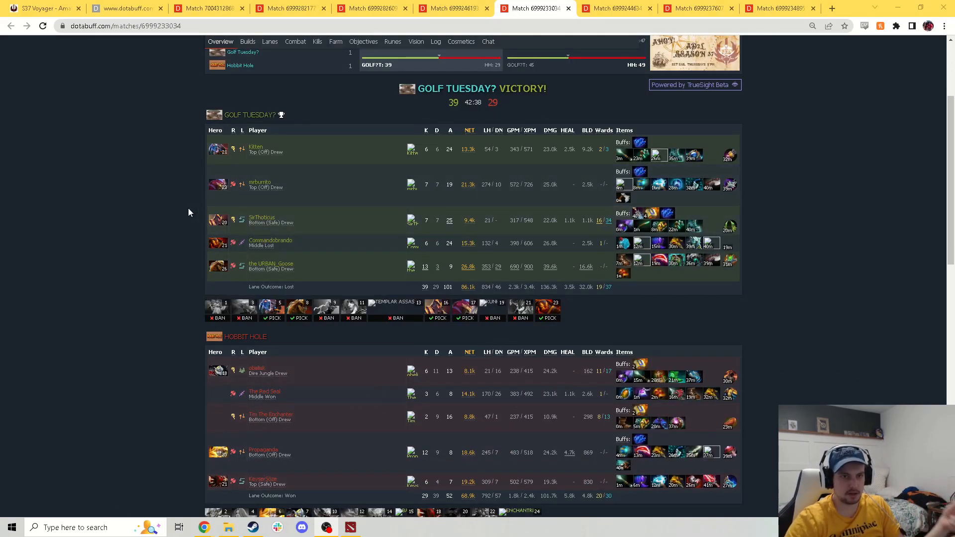
pyautogui.moveTo(206, 280)
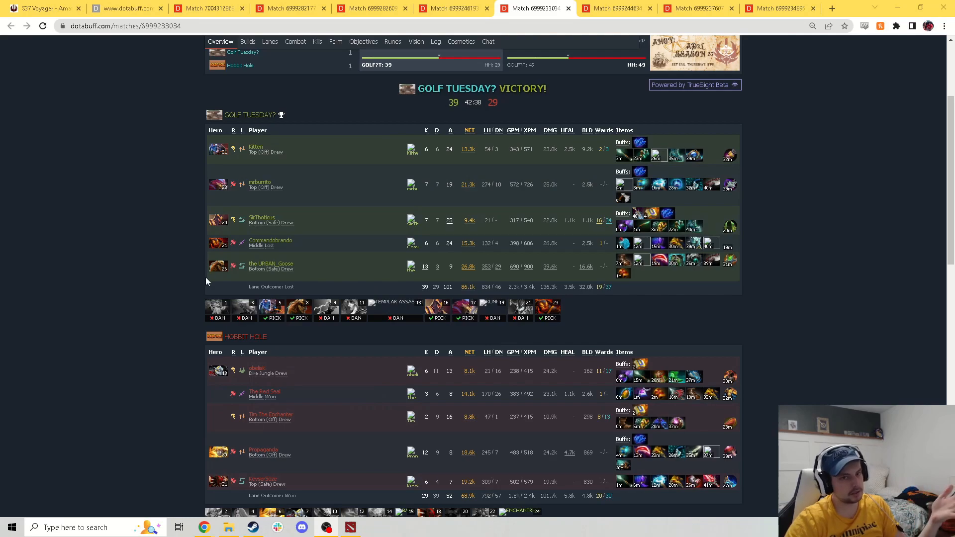
pyautogui.moveTo(155, 250)
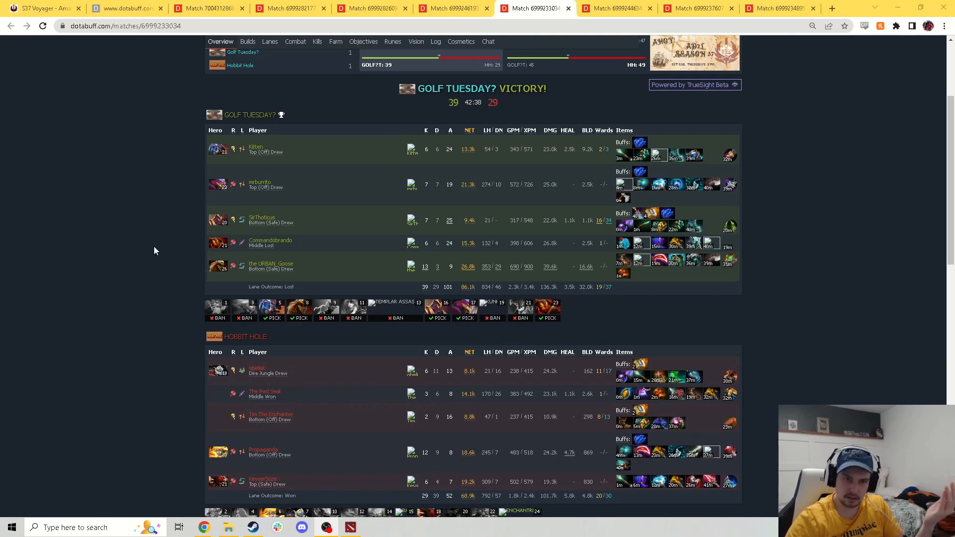
pyautogui.moveTo(162, 234)
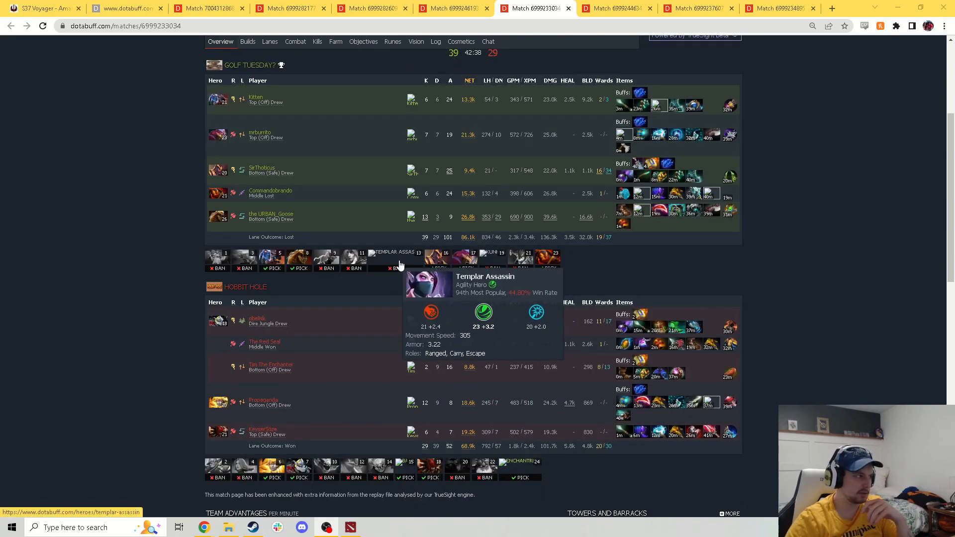
pyautogui.scroll(-3)
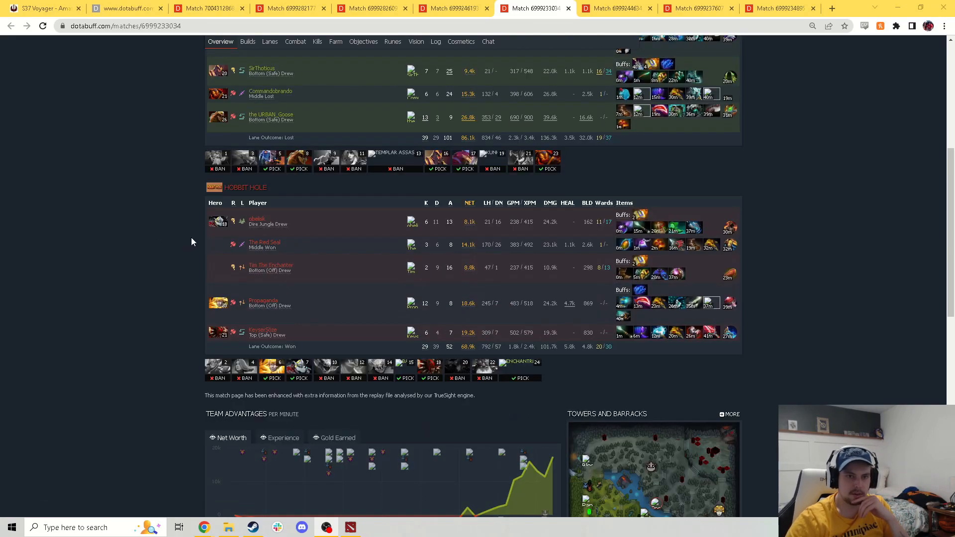
pyautogui.moveTo(218, 247)
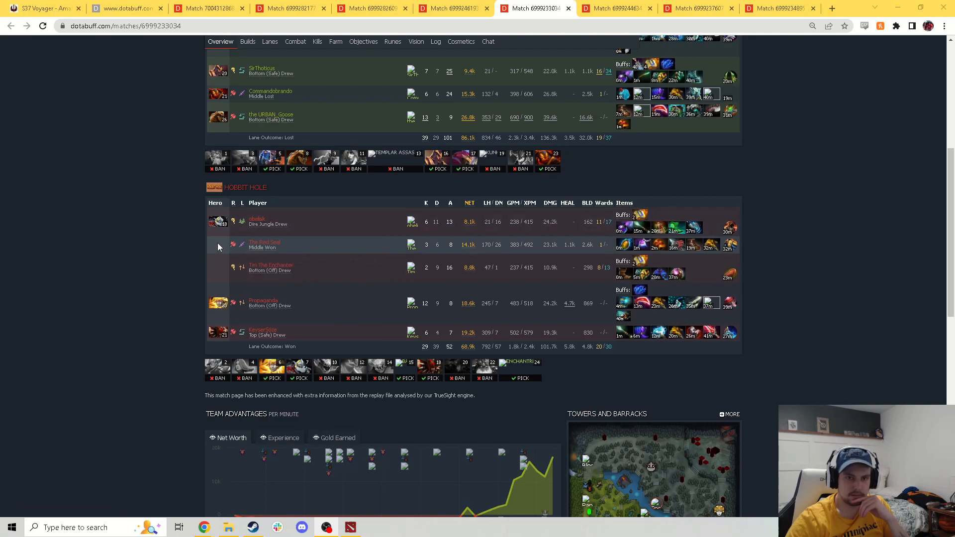
pyautogui.click(412, 244)
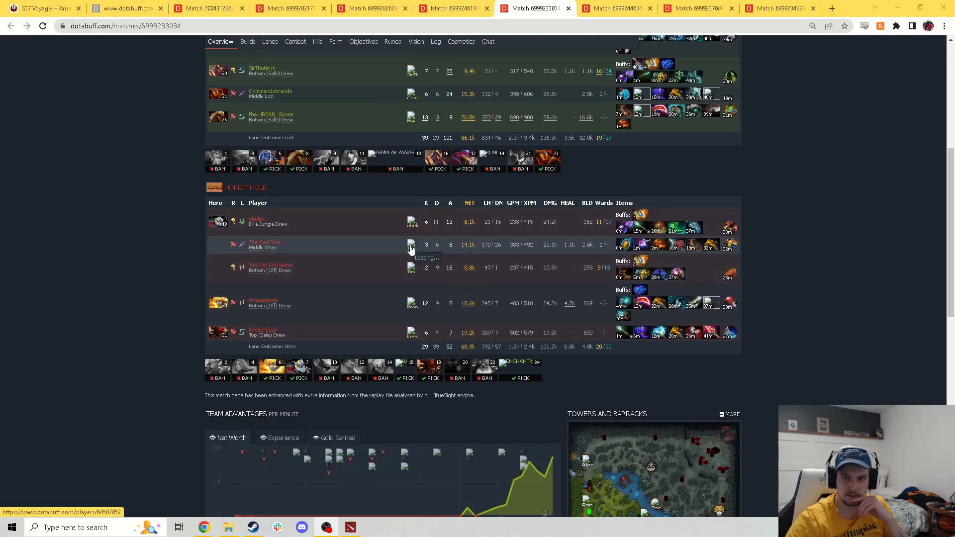
pyautogui.moveTo(219, 250)
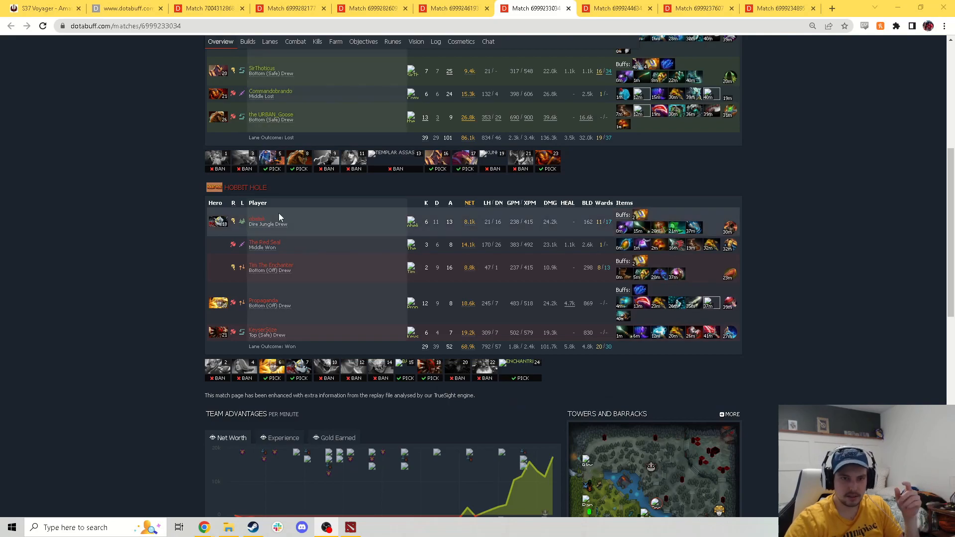
pyautogui.moveTo(343, 240)
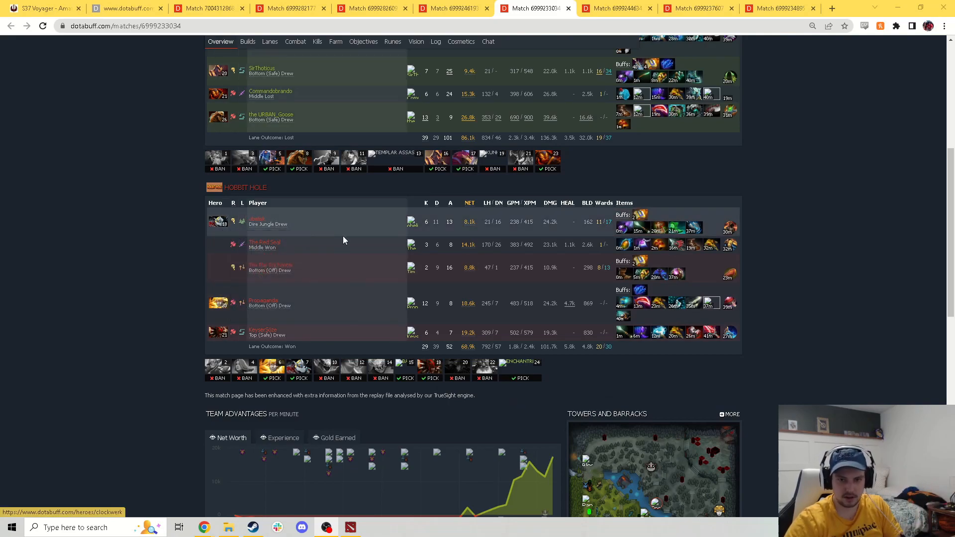
pyautogui.moveTo(694, 271)
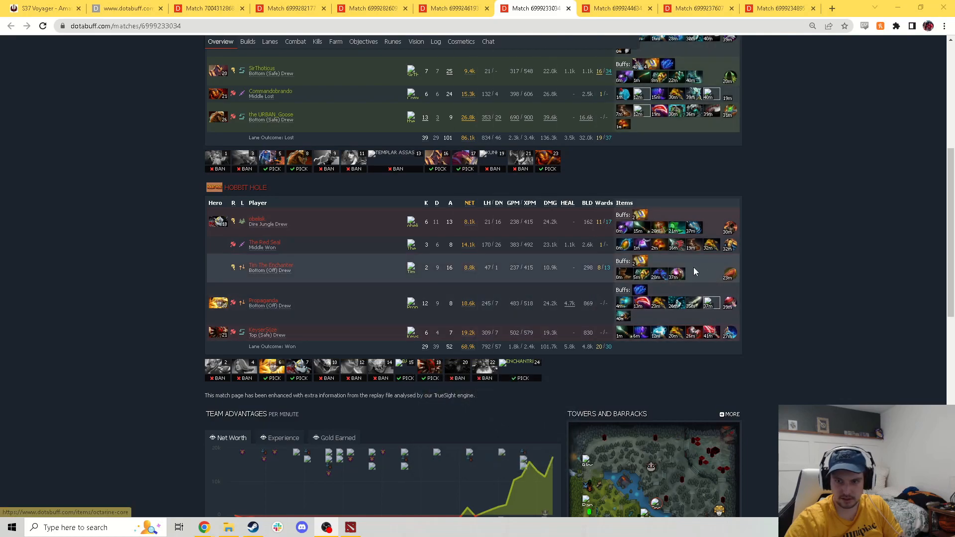
pyautogui.moveTo(517, 363)
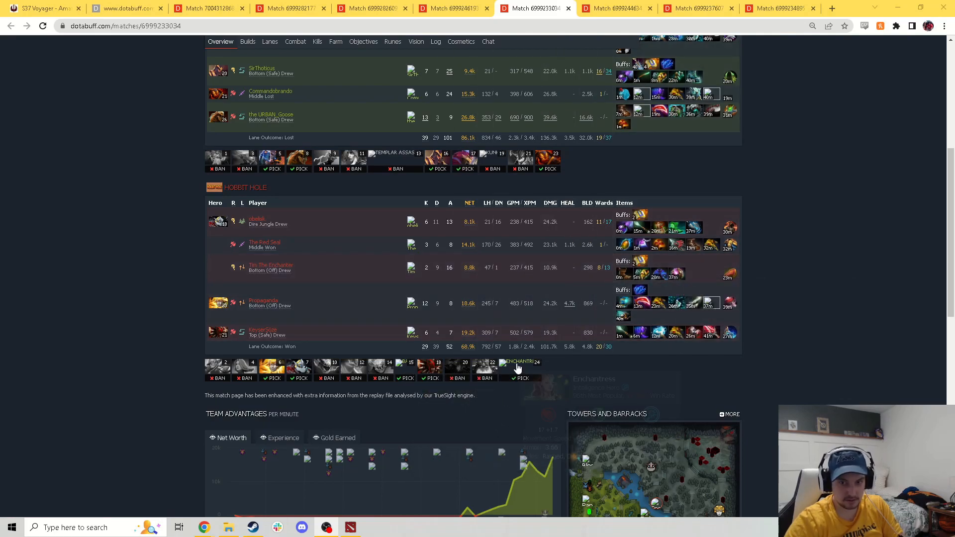
pyautogui.scroll(3)
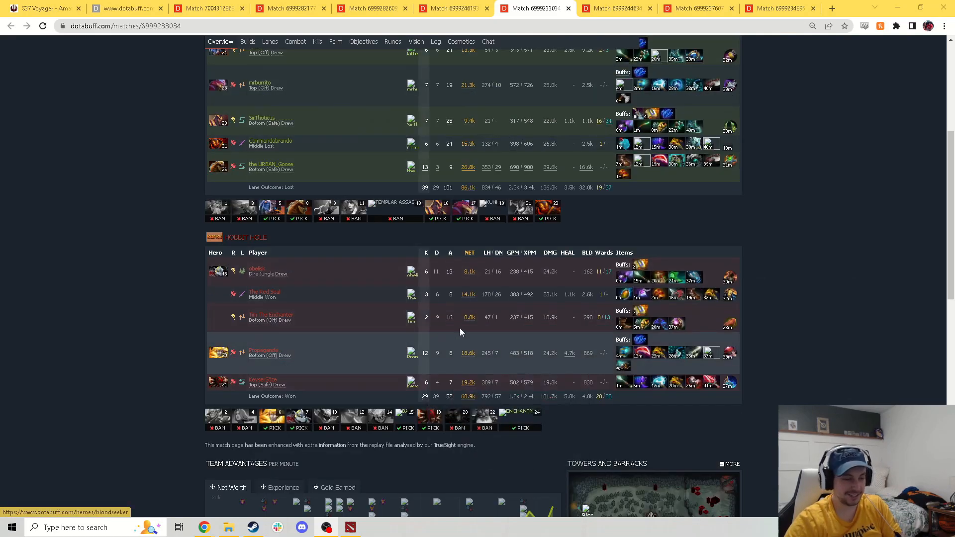
pyautogui.scroll(3)
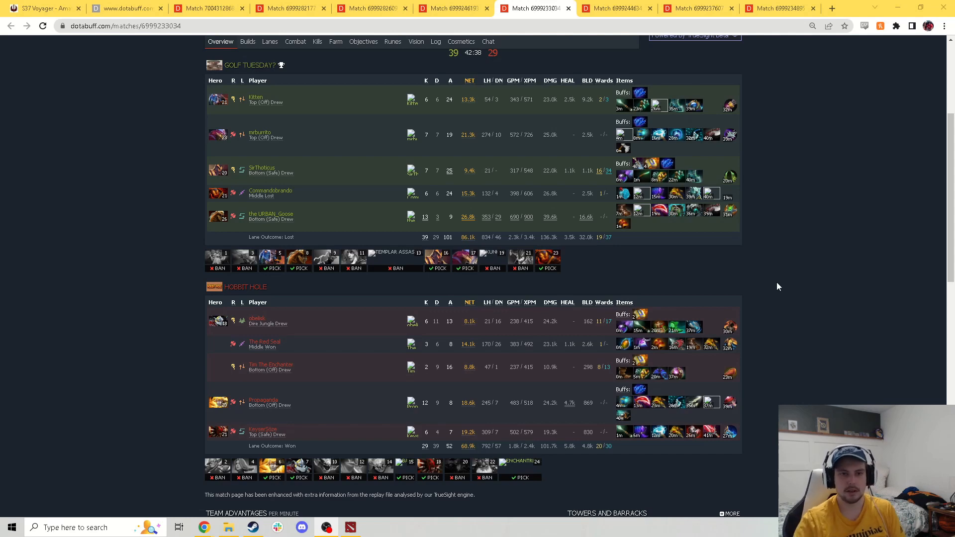
pyautogui.moveTo(55, 271)
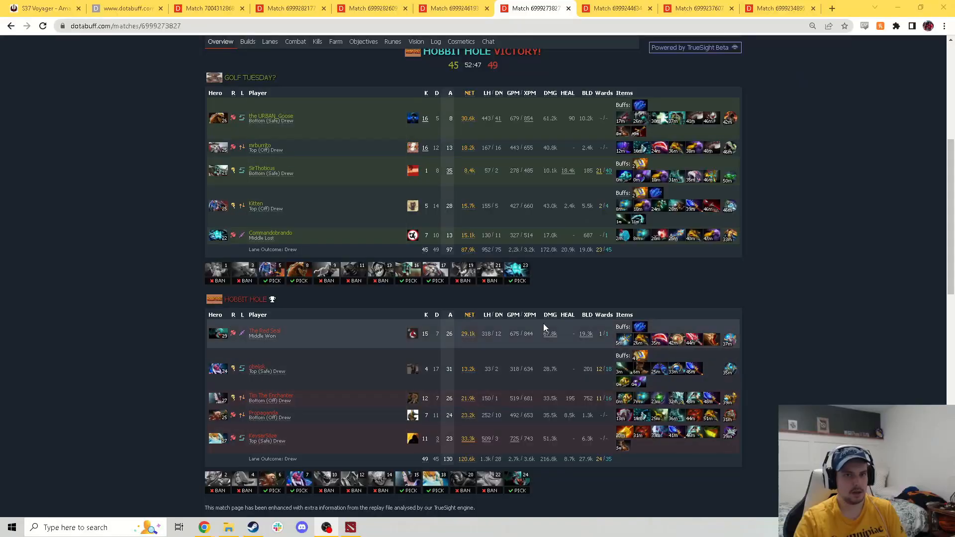
pyautogui.moveTo(839, 251)
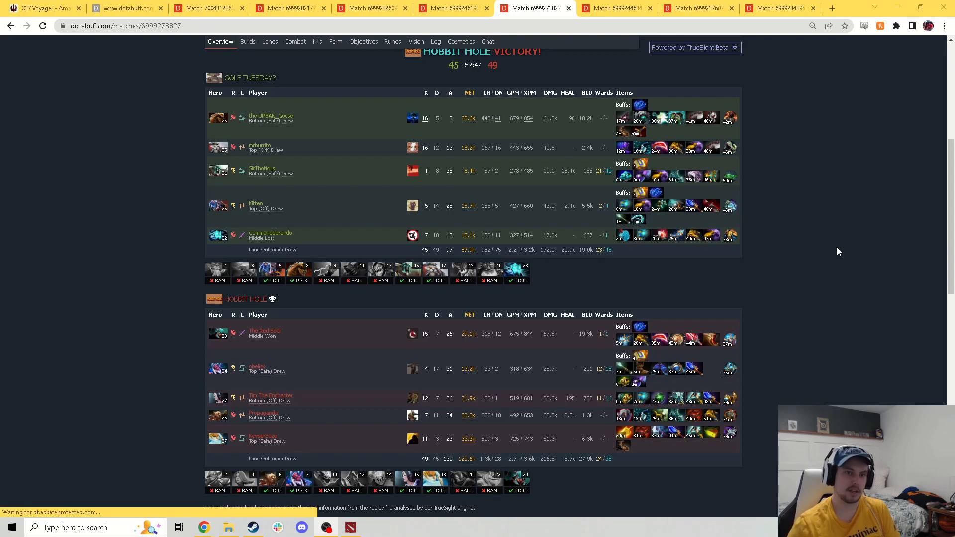
pyautogui.moveTo(802, 242)
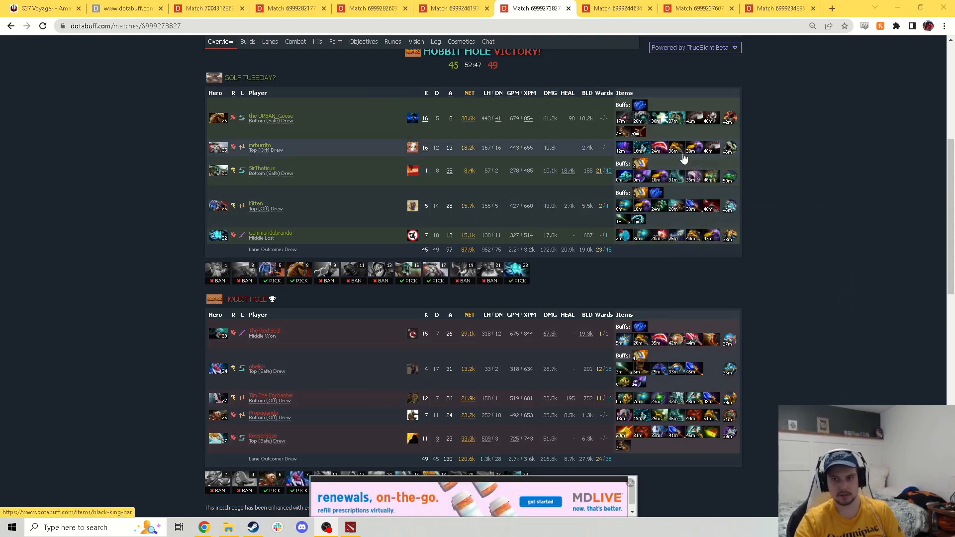
pyautogui.scroll(-3)
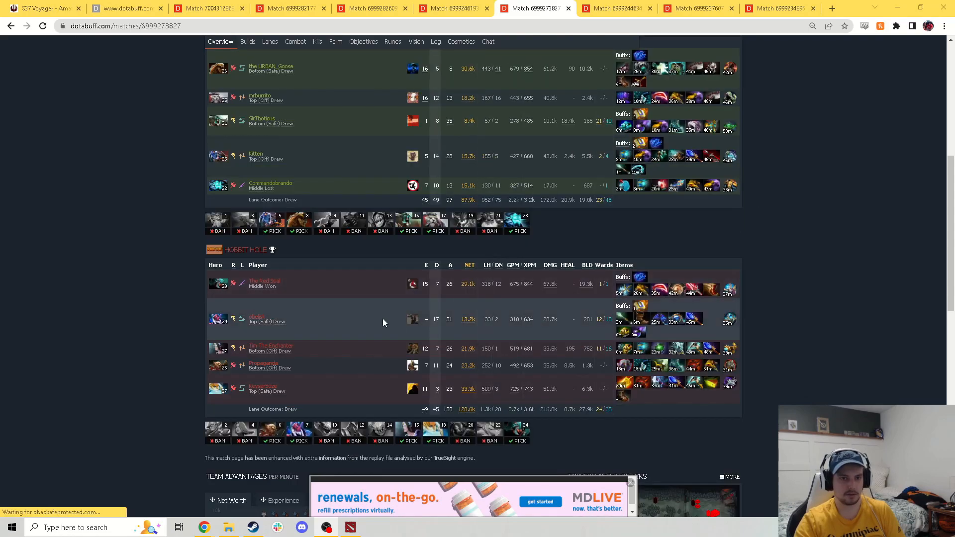
pyautogui.moveTo(217, 319)
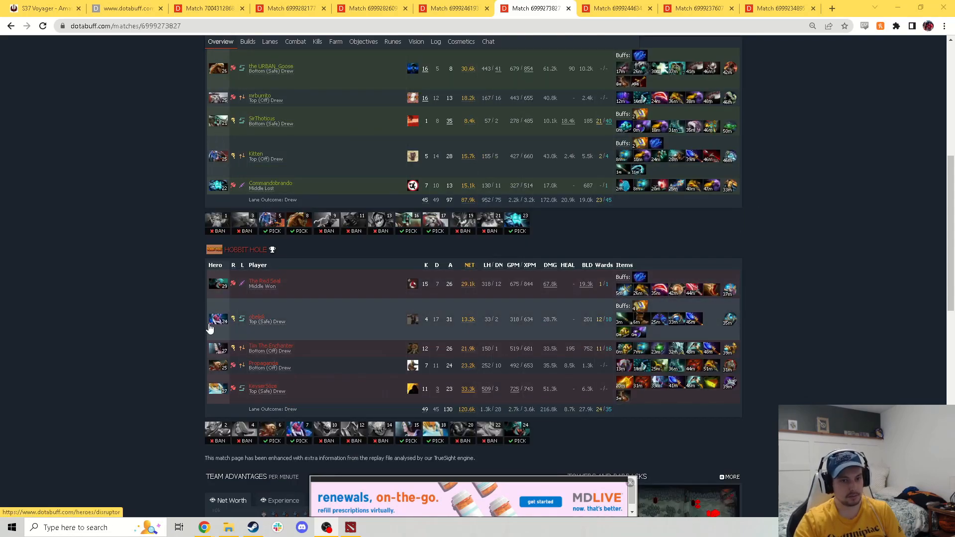
pyautogui.moveTo(376, 370)
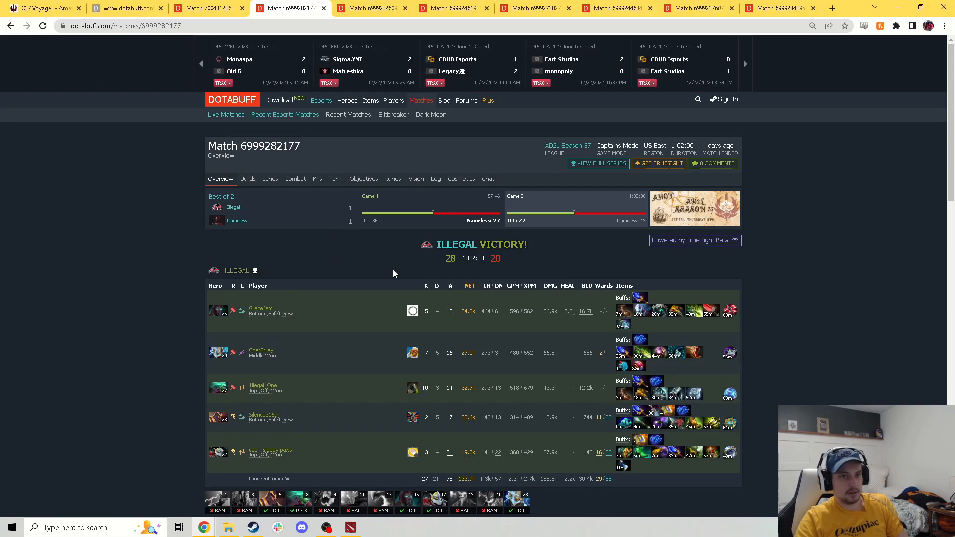
pyautogui.click(532, 8)
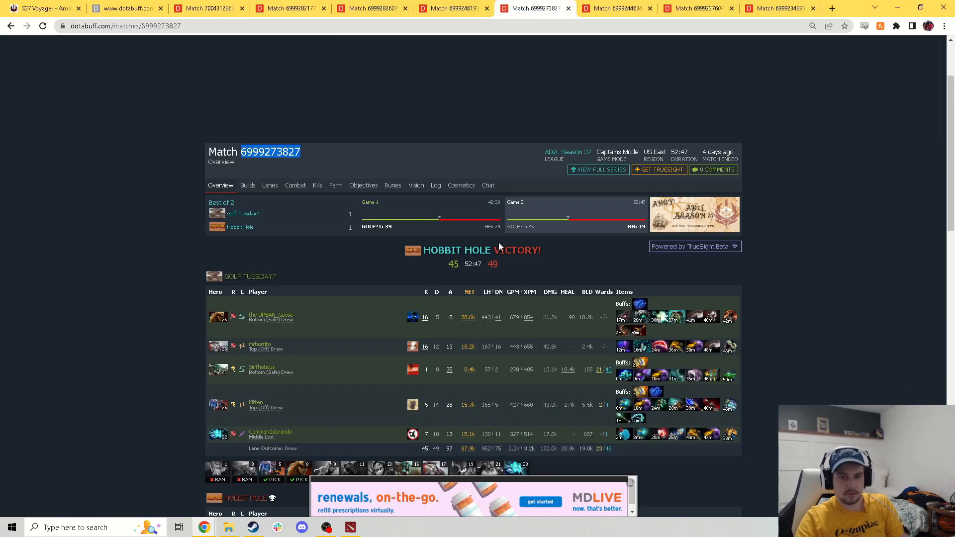
pyautogui.scroll(-3)
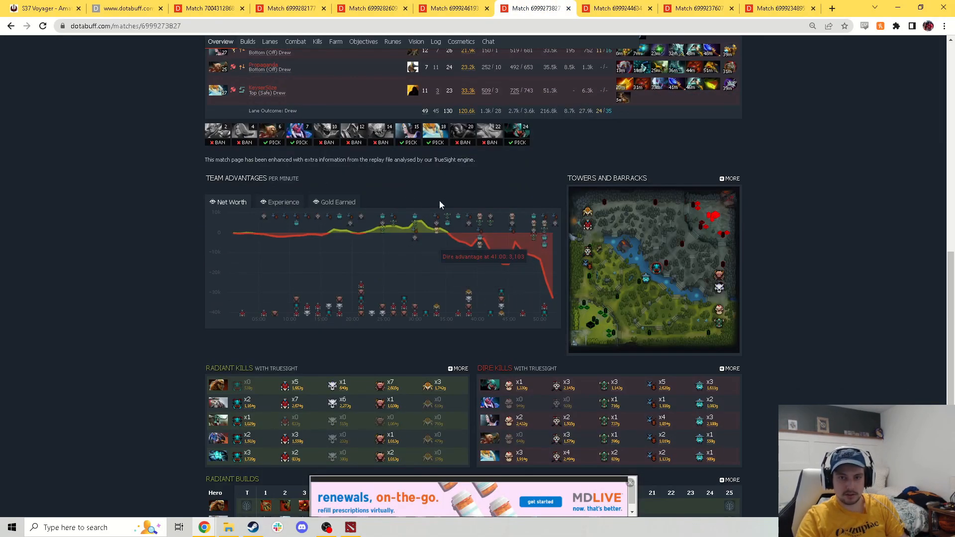
pyautogui.moveTo(519, 250)
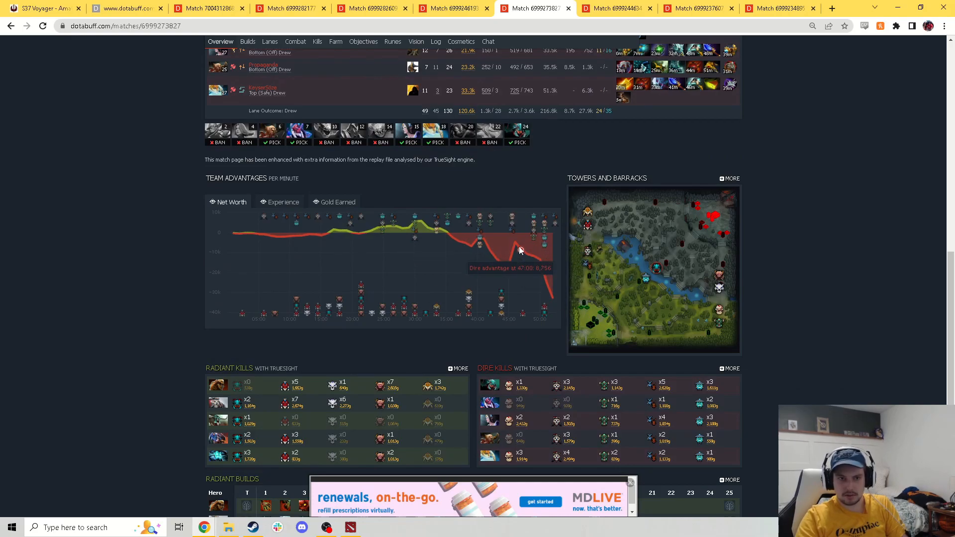
pyautogui.moveTo(523, 248)
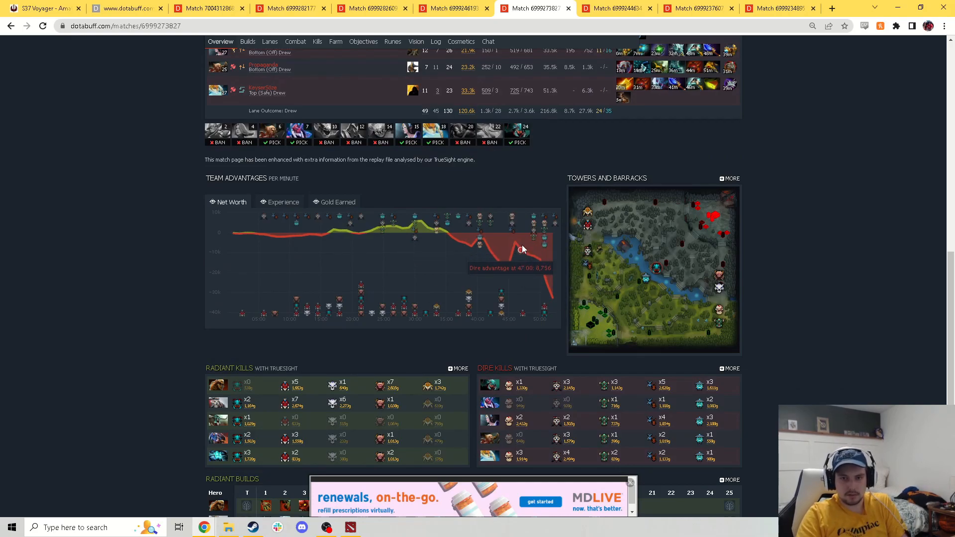
pyautogui.scroll(3)
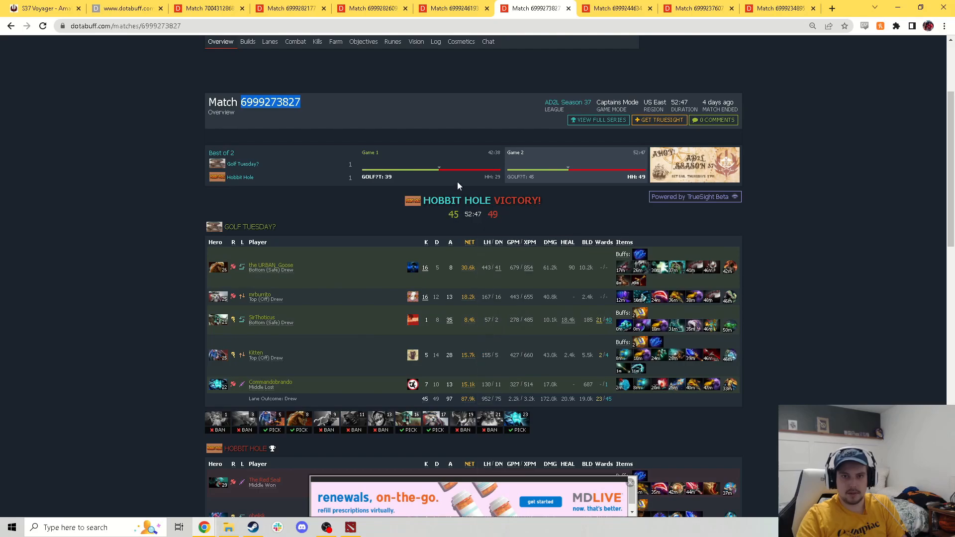
pyautogui.click(533, 8)
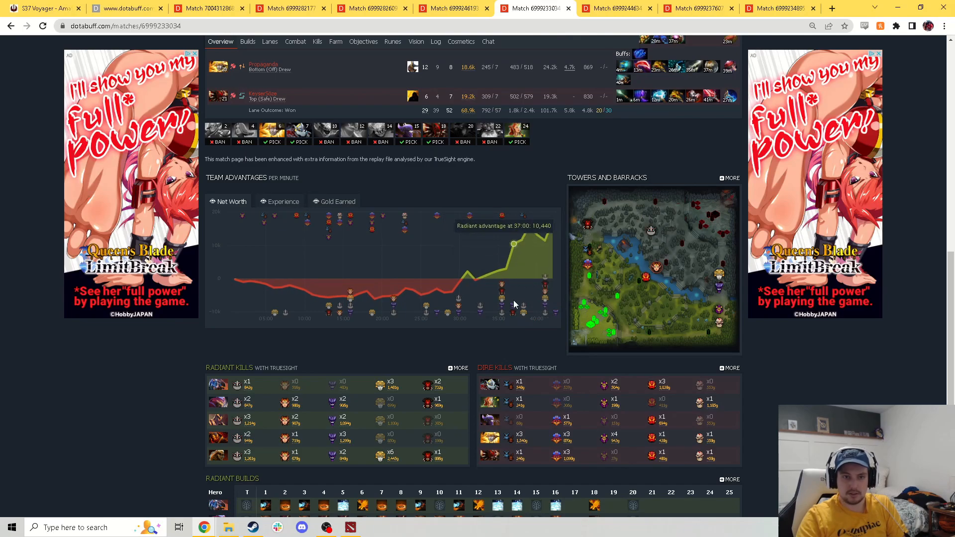
pyautogui.scroll(3)
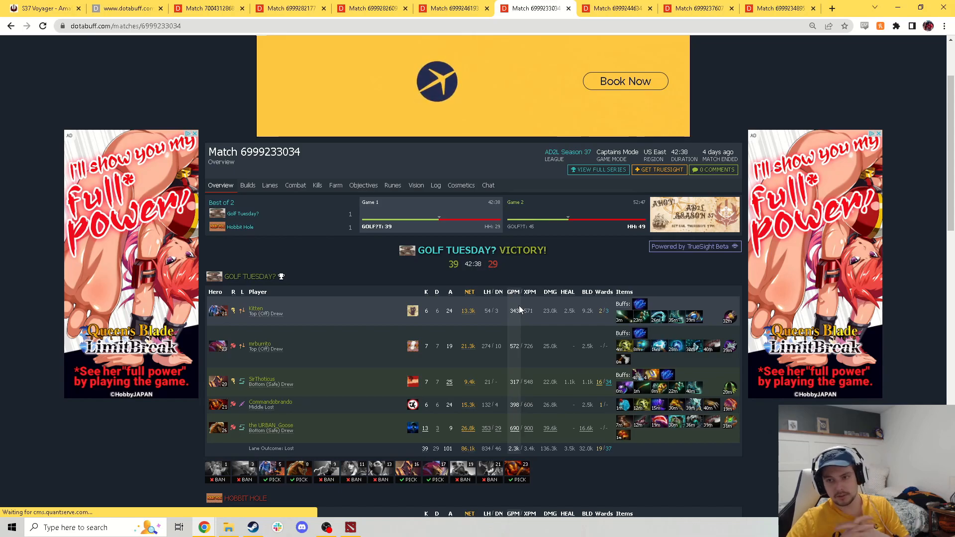
pyautogui.click(617, 8)
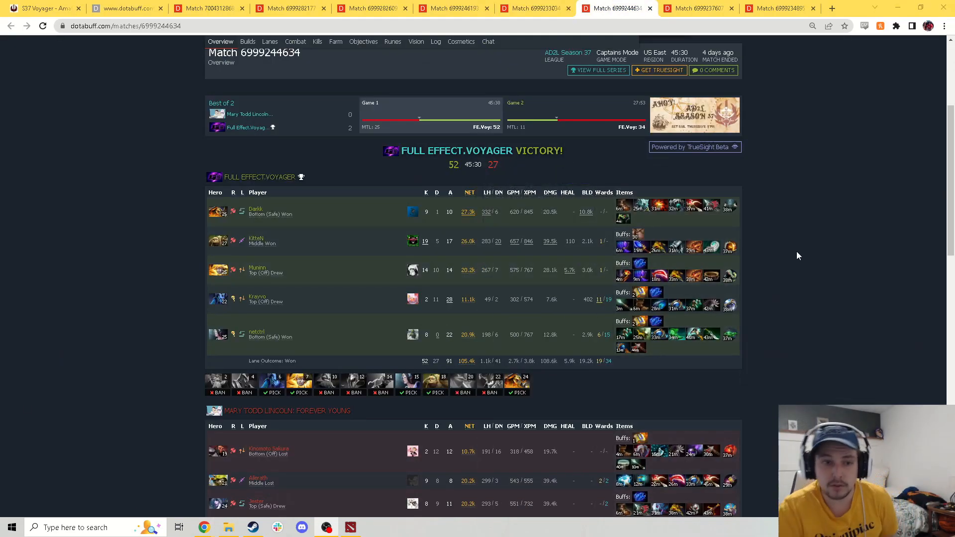
pyautogui.scroll(-3)
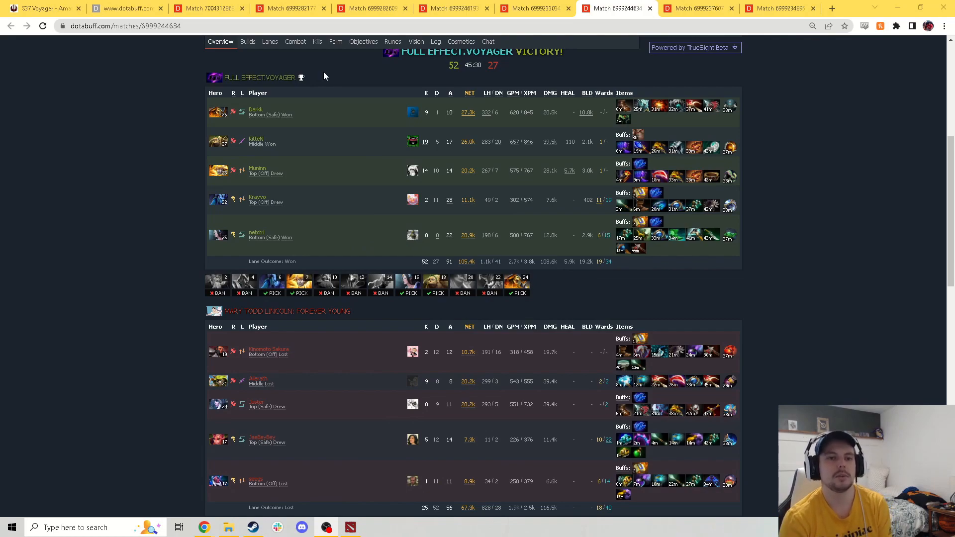
pyautogui.moveTo(102, 279)
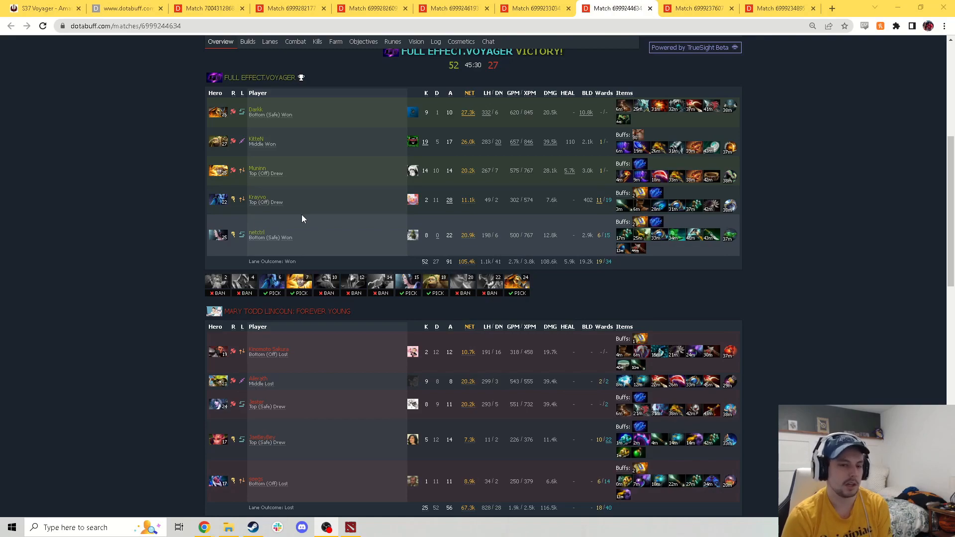
pyautogui.moveTo(871, 331)
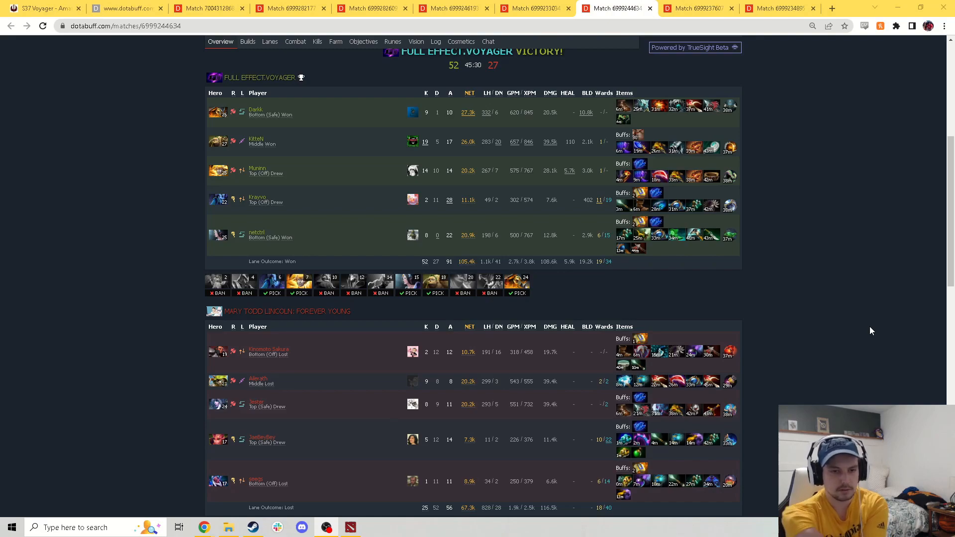
pyautogui.moveTo(216, 453)
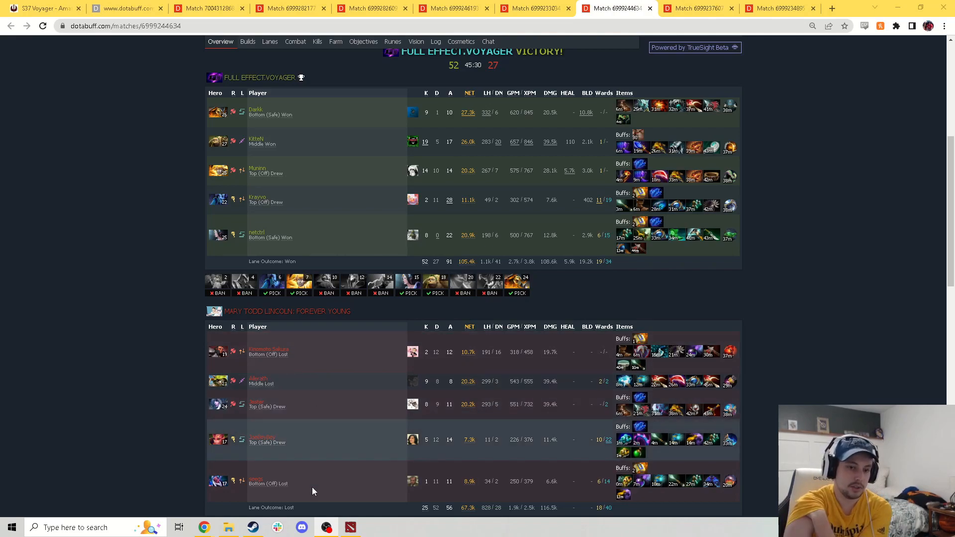
pyautogui.moveTo(344, 426)
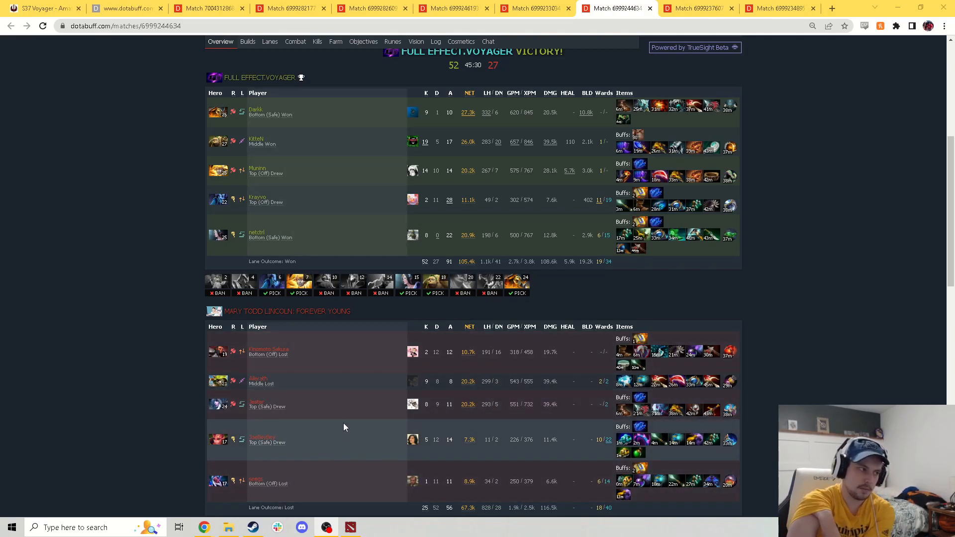
pyautogui.moveTo(329, 382)
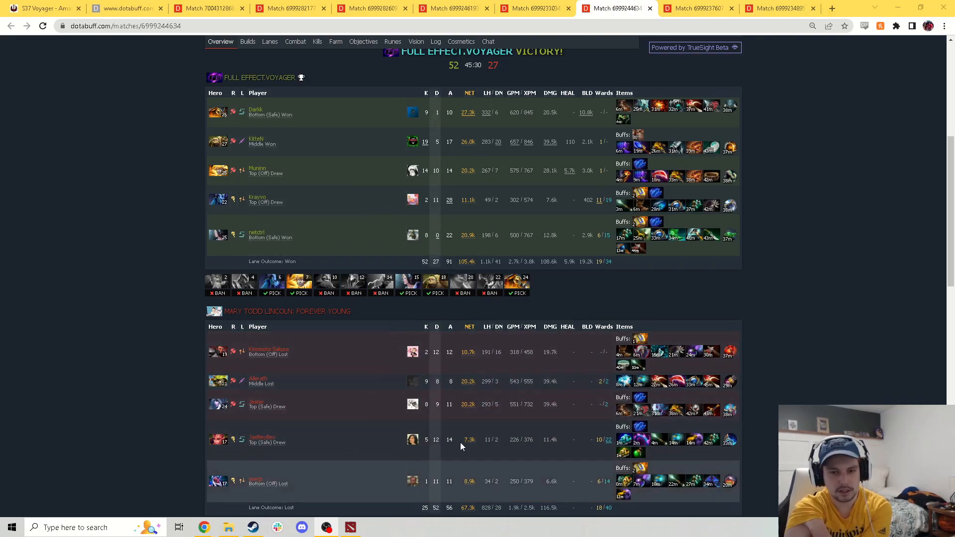
pyautogui.moveTo(385, 470)
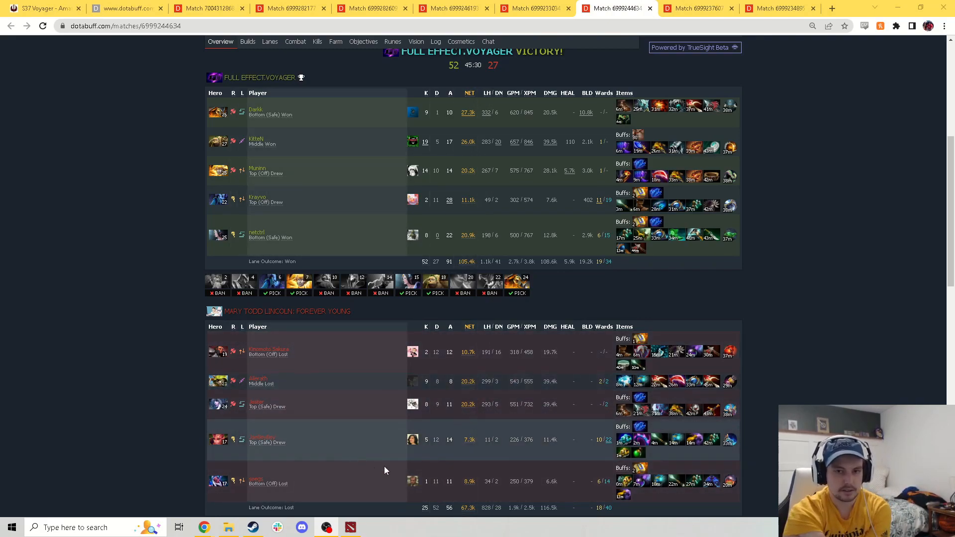
pyautogui.moveTo(355, 445)
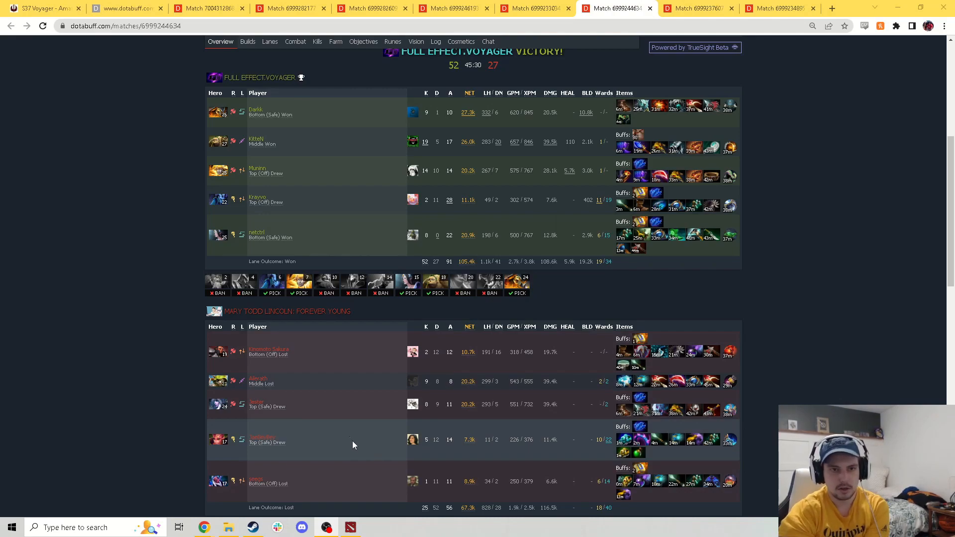
pyautogui.moveTo(343, 186)
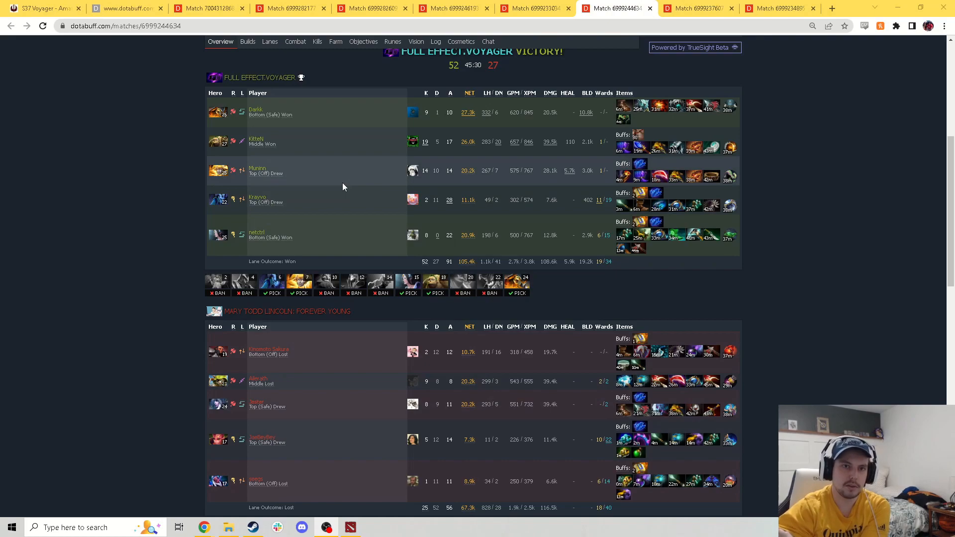
pyautogui.moveTo(341, 226)
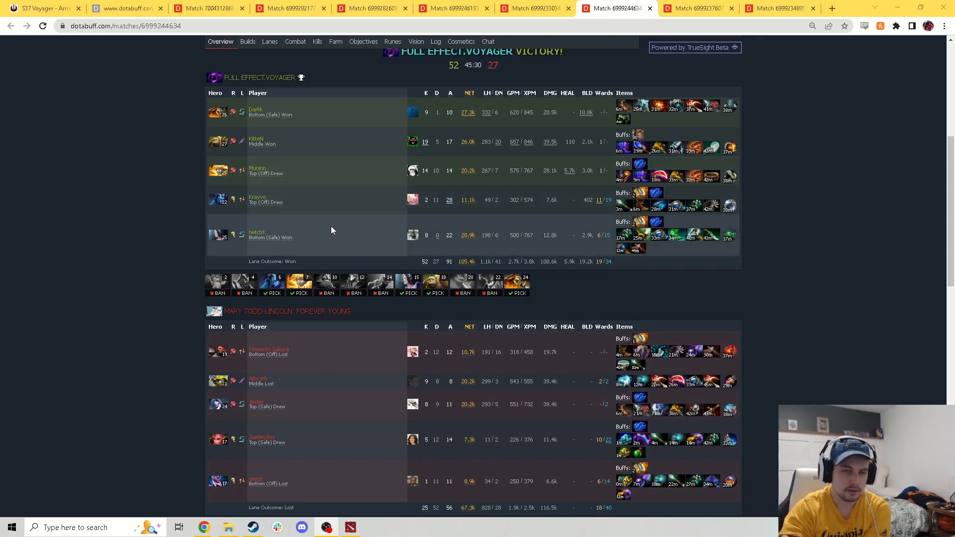
pyautogui.moveTo(310, 142)
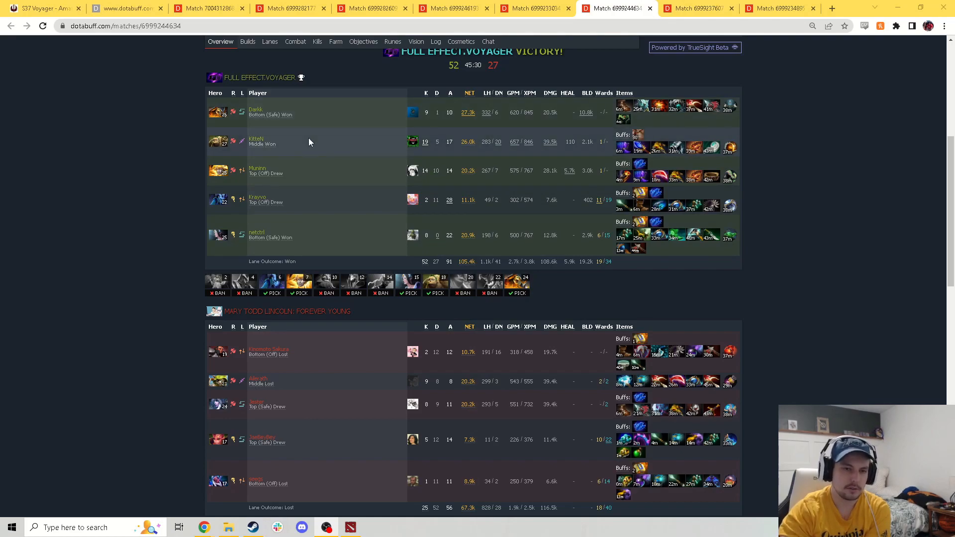
pyautogui.moveTo(332, 123)
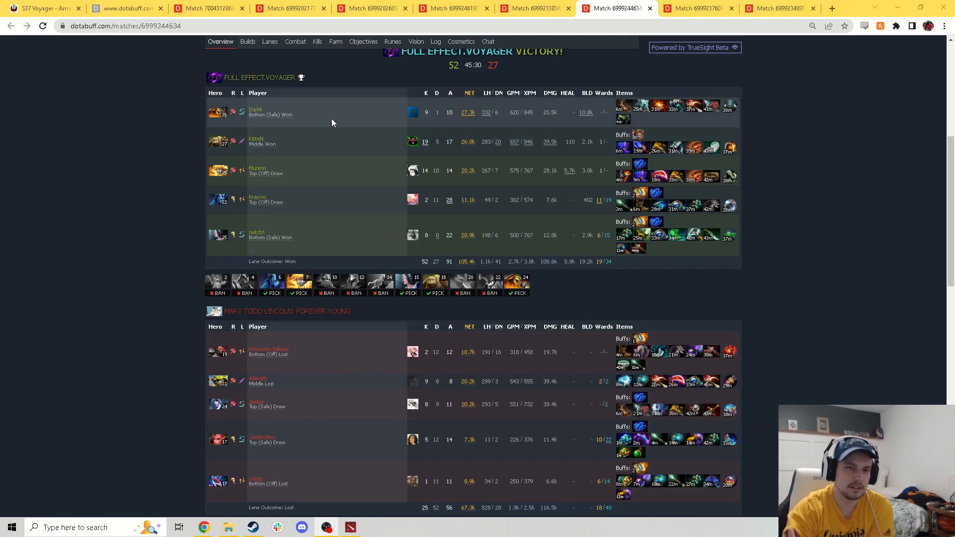
pyautogui.moveTo(333, 269)
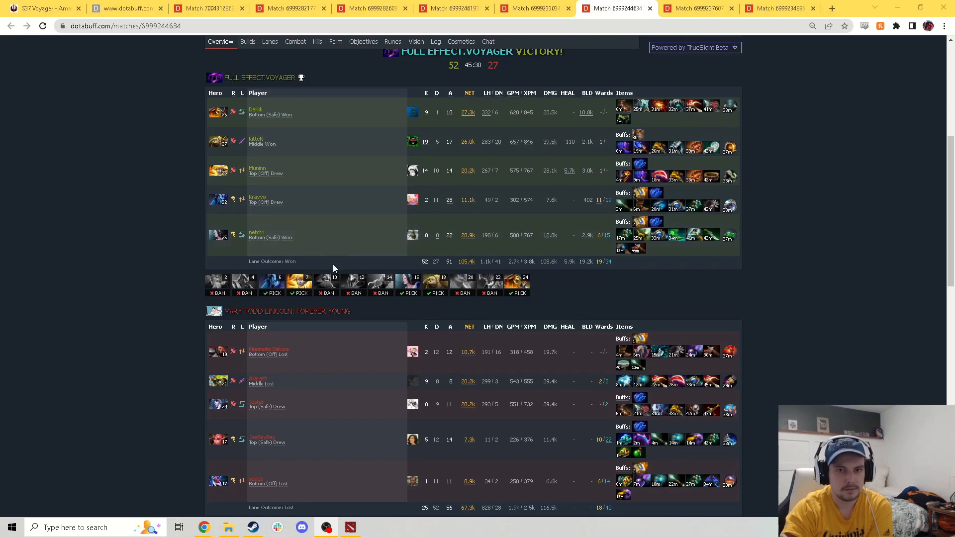
pyautogui.moveTo(328, 130)
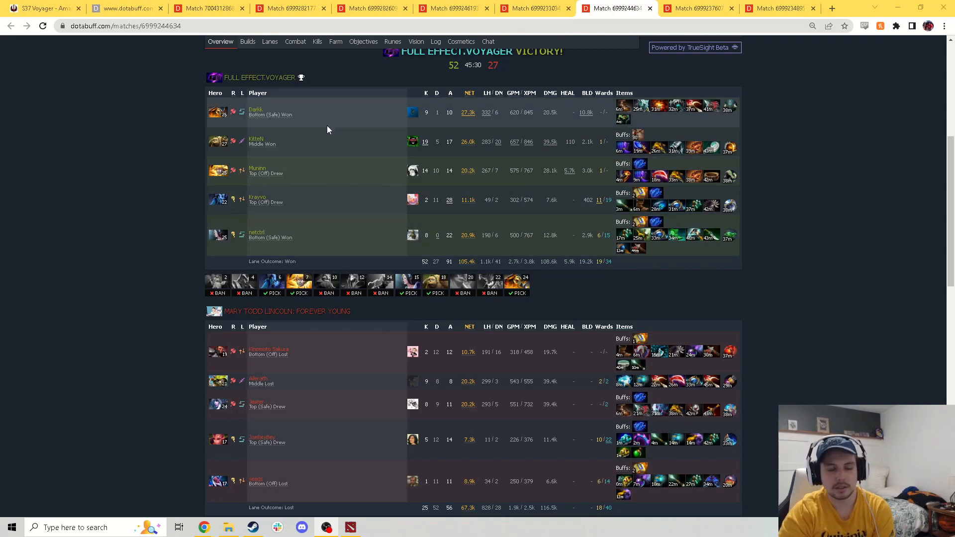
pyautogui.moveTo(329, 217)
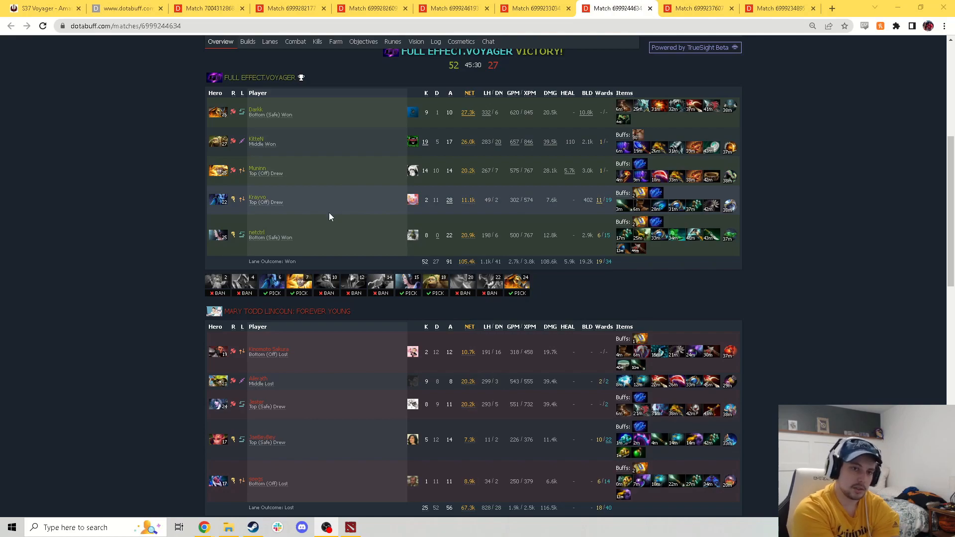
pyautogui.moveTo(241, 102)
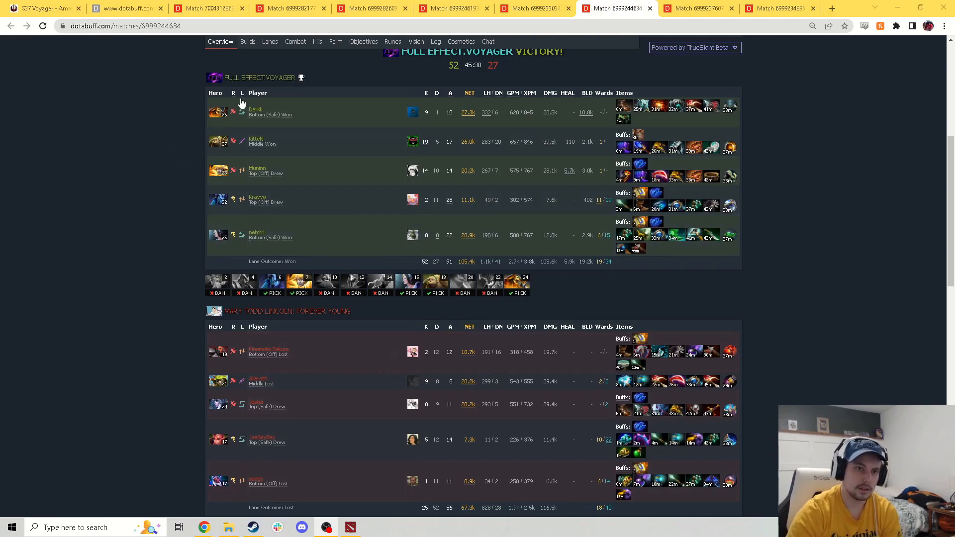
pyautogui.moveTo(317, 144)
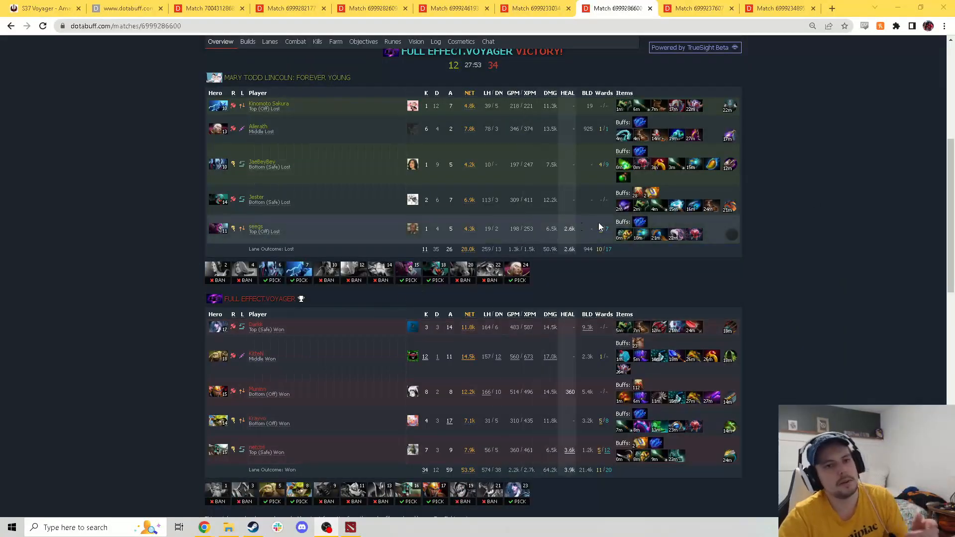
pyautogui.moveTo(838, 194)
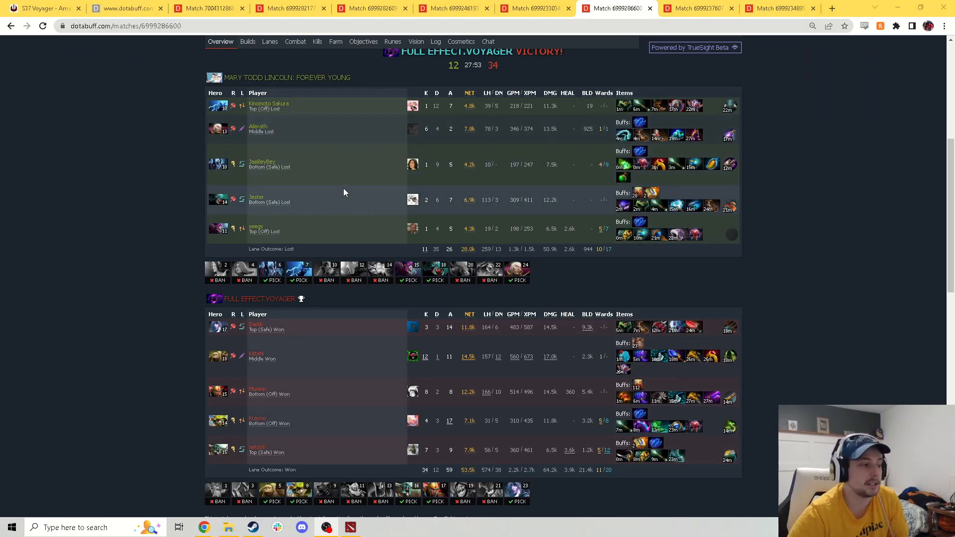
pyautogui.scroll(-3)
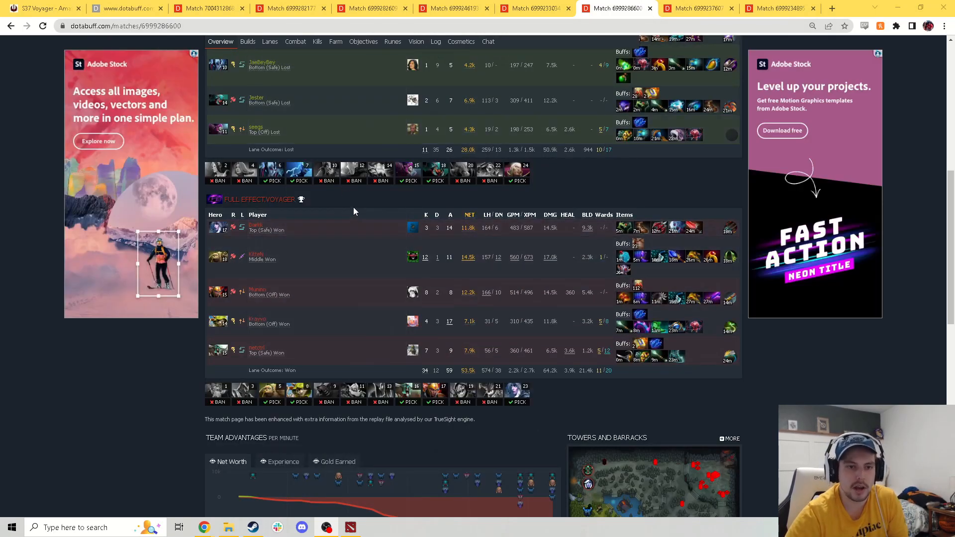
pyautogui.moveTo(364, 206)
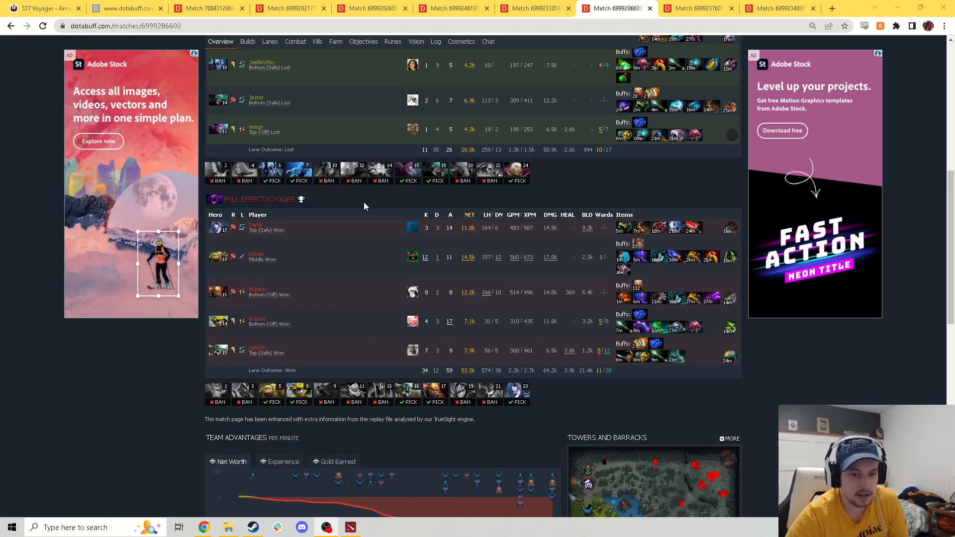
pyautogui.moveTo(316, 382)
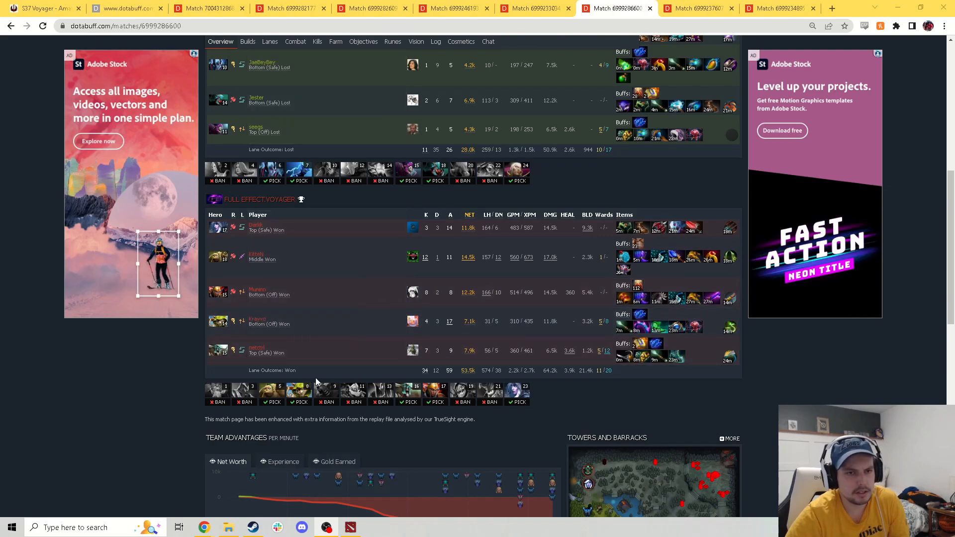
pyautogui.moveTo(217, 292)
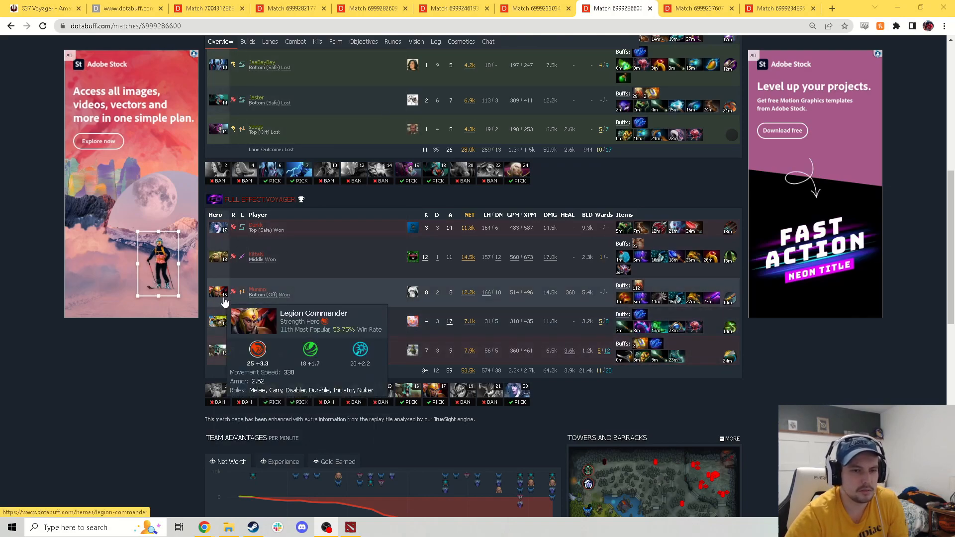
pyautogui.moveTo(182, 330)
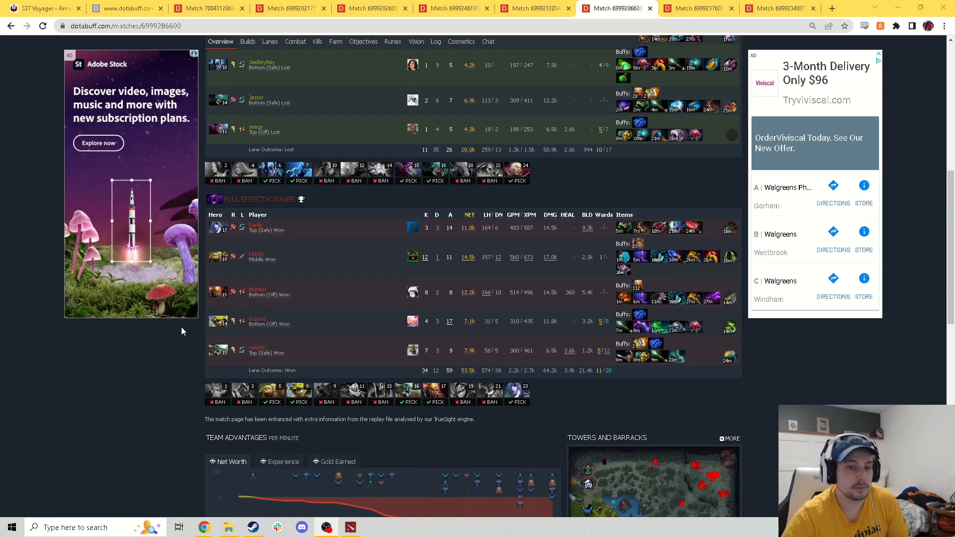
pyautogui.scroll(3)
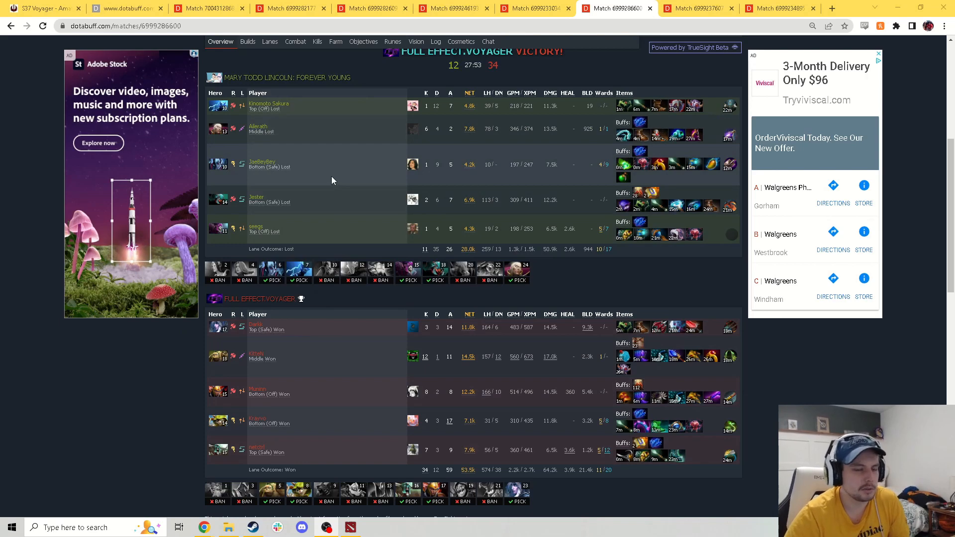
pyautogui.moveTo(305, 160)
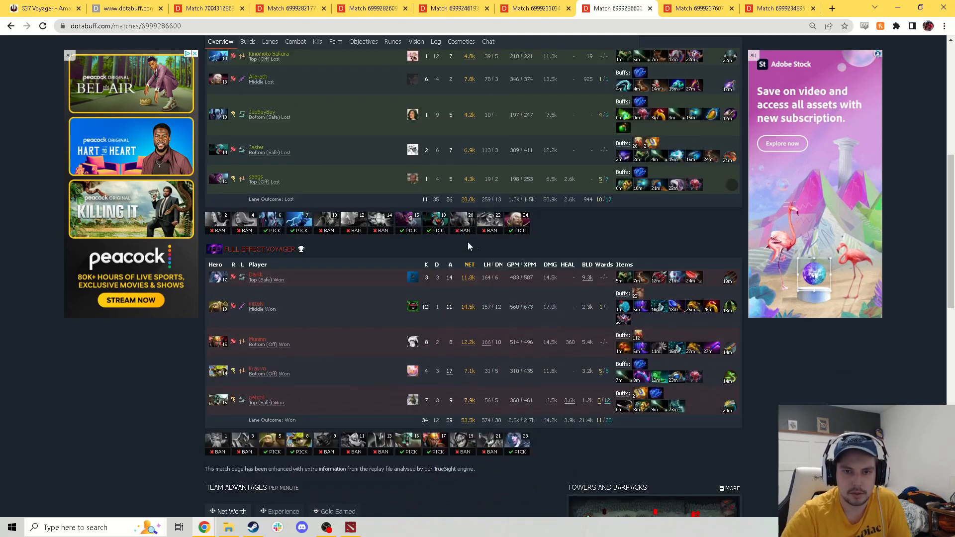
pyautogui.scroll(-3)
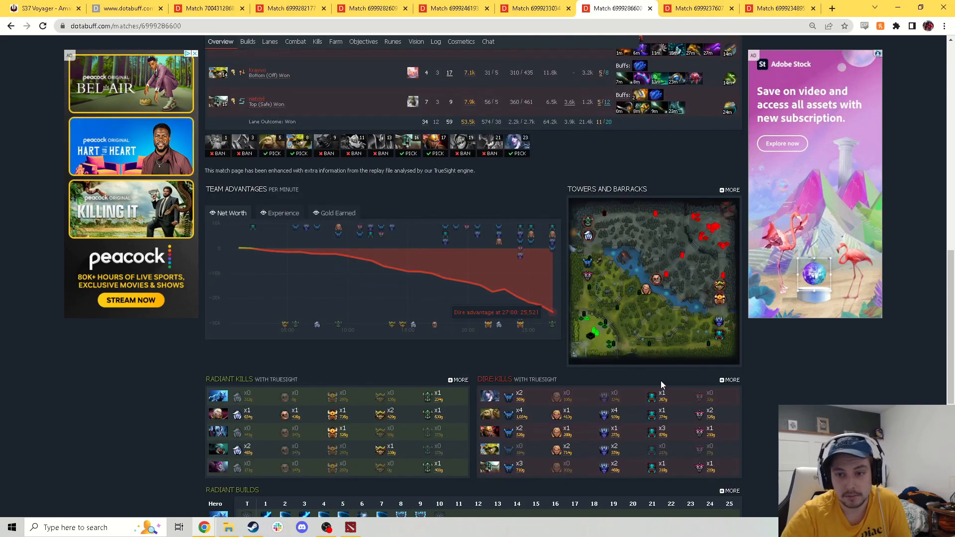
pyautogui.moveTo(747, 329)
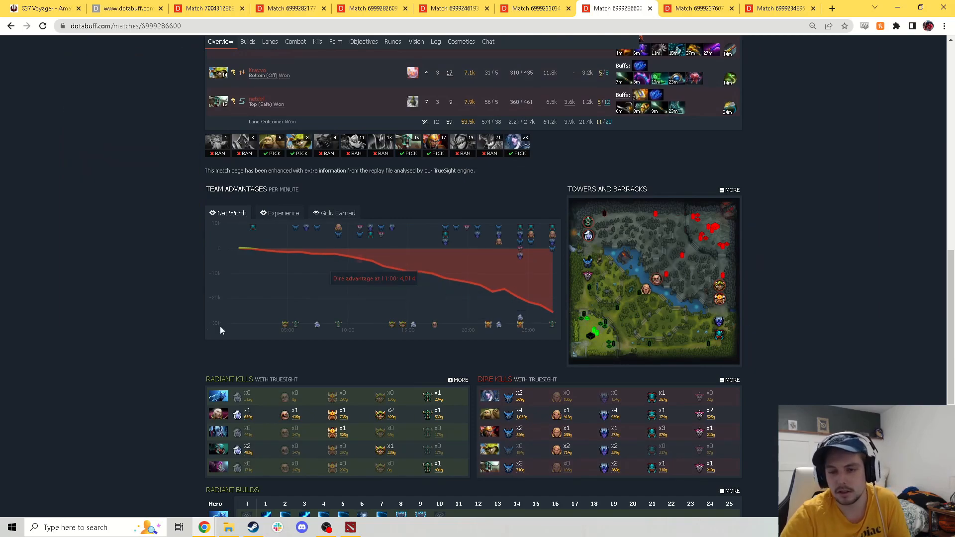
pyautogui.scroll(3)
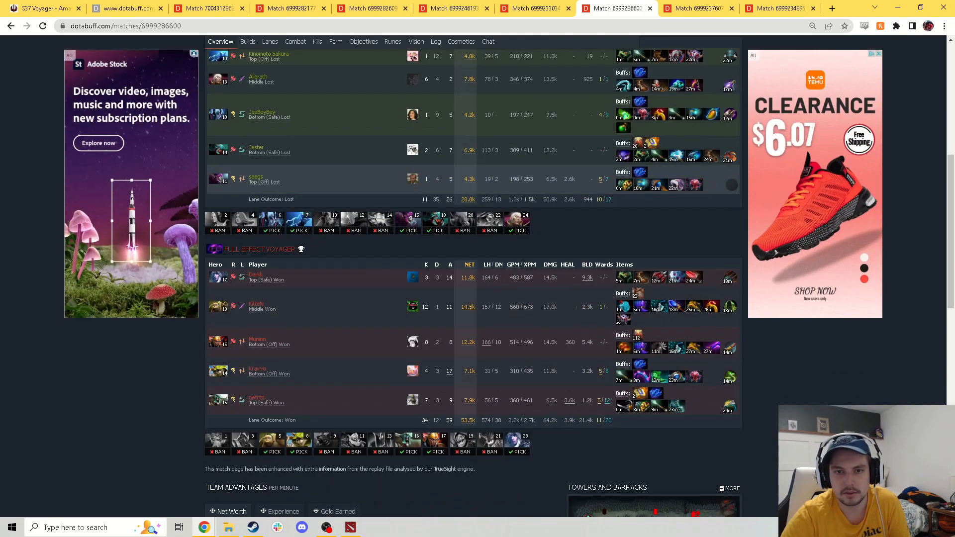
pyautogui.scroll(-3)
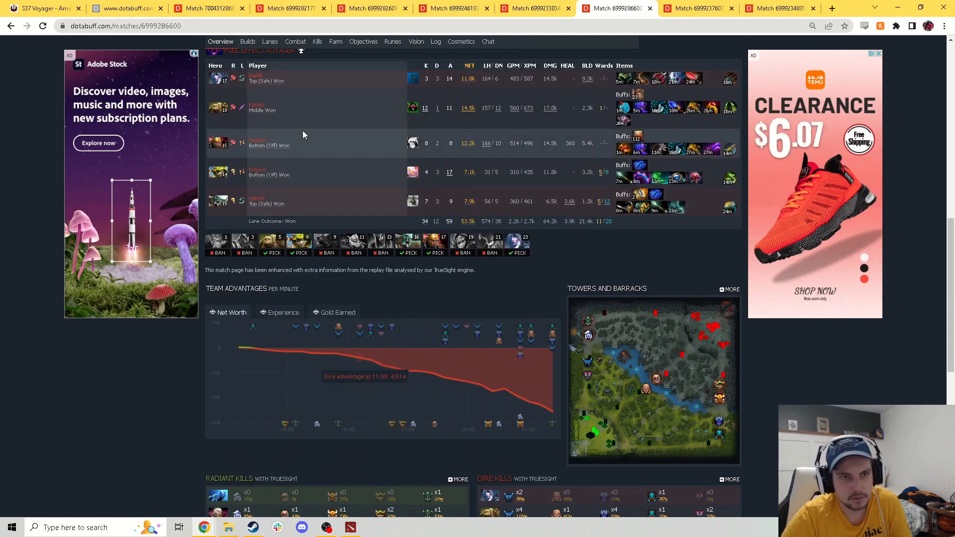
pyautogui.moveTo(490, 155)
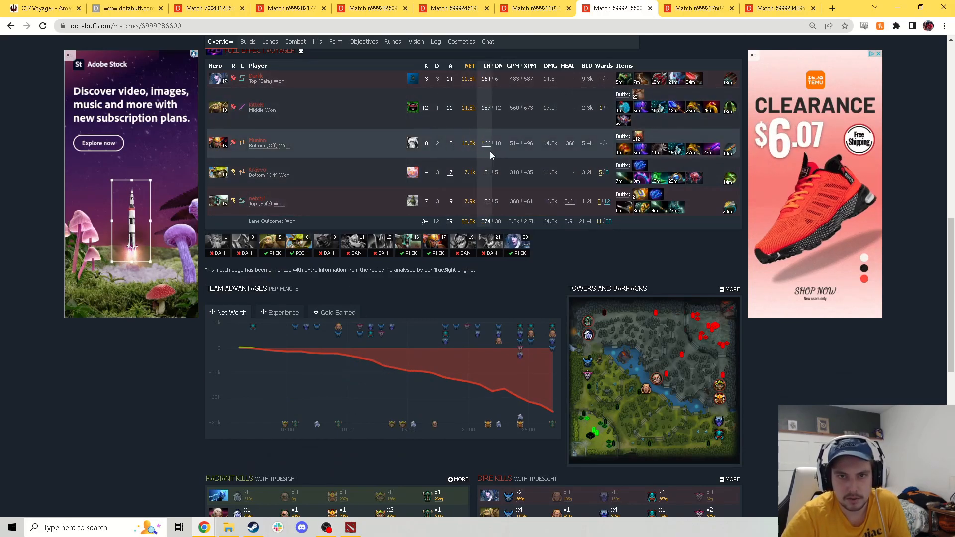
pyautogui.moveTo(570, 268)
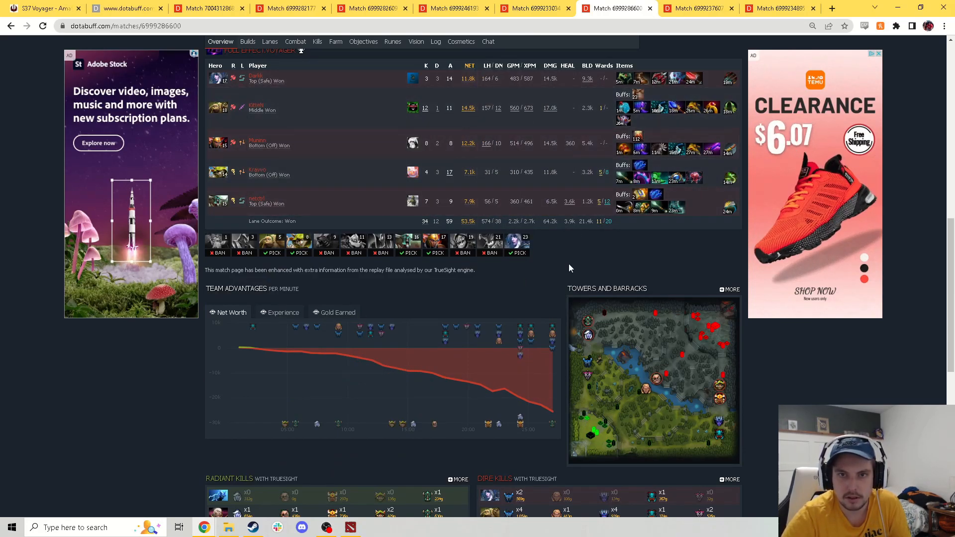
pyautogui.scroll(3)
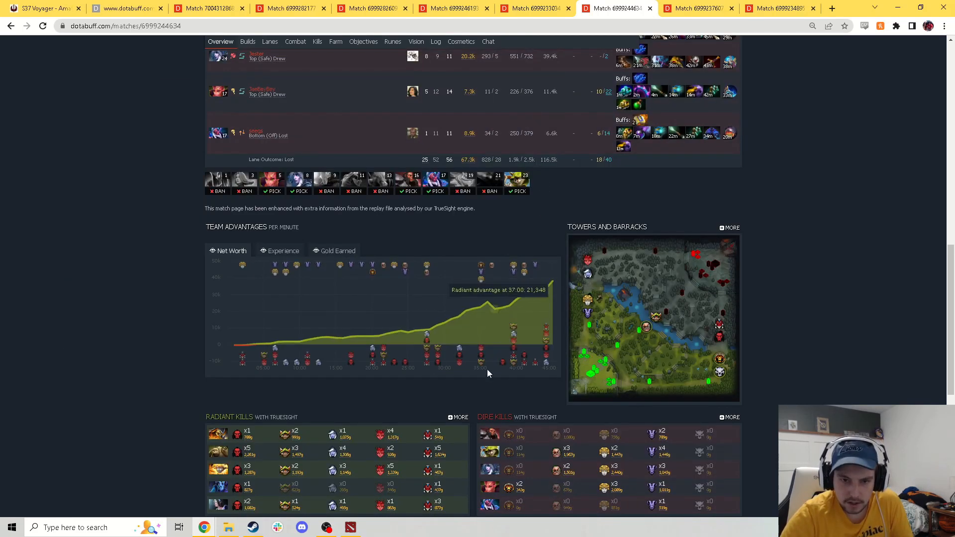
pyautogui.moveTo(315, 339)
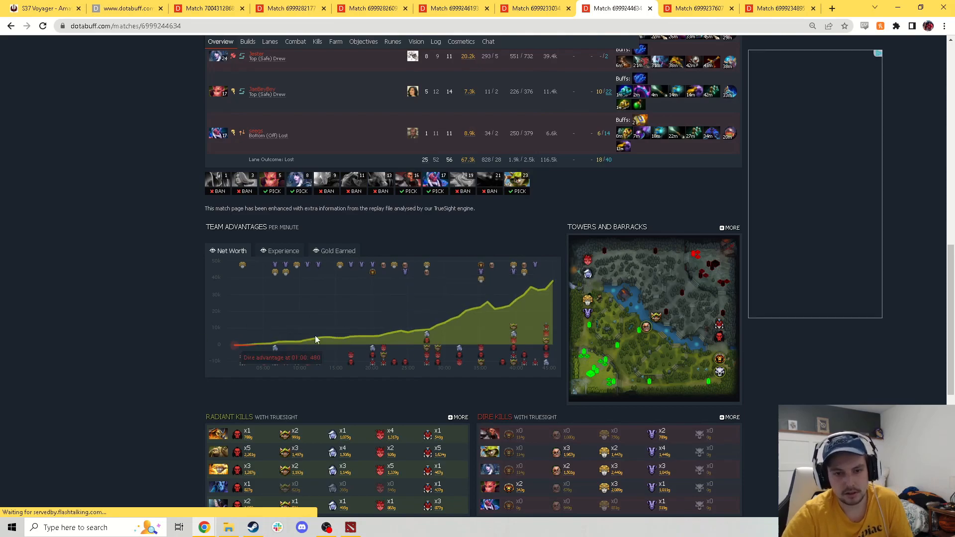
pyautogui.moveTo(759, 382)
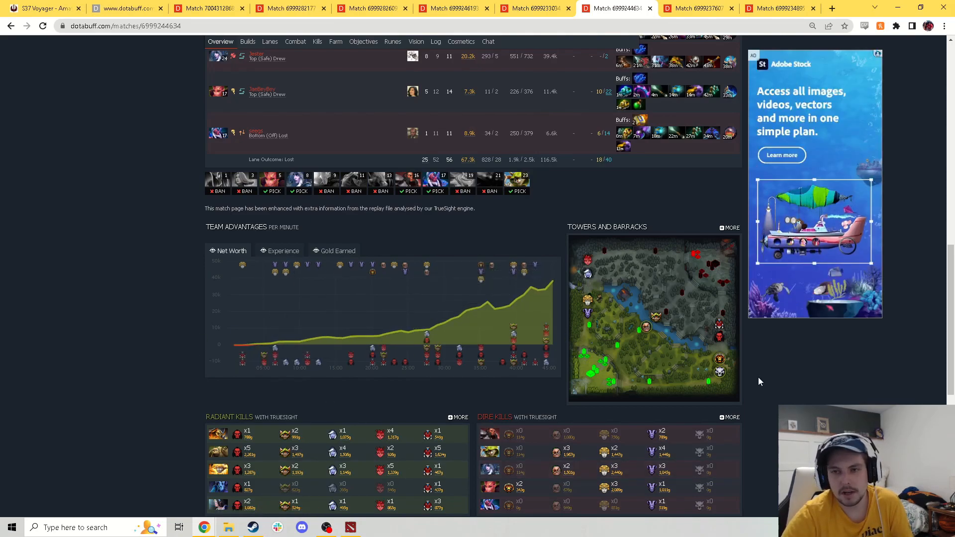
pyautogui.moveTo(566, 389)
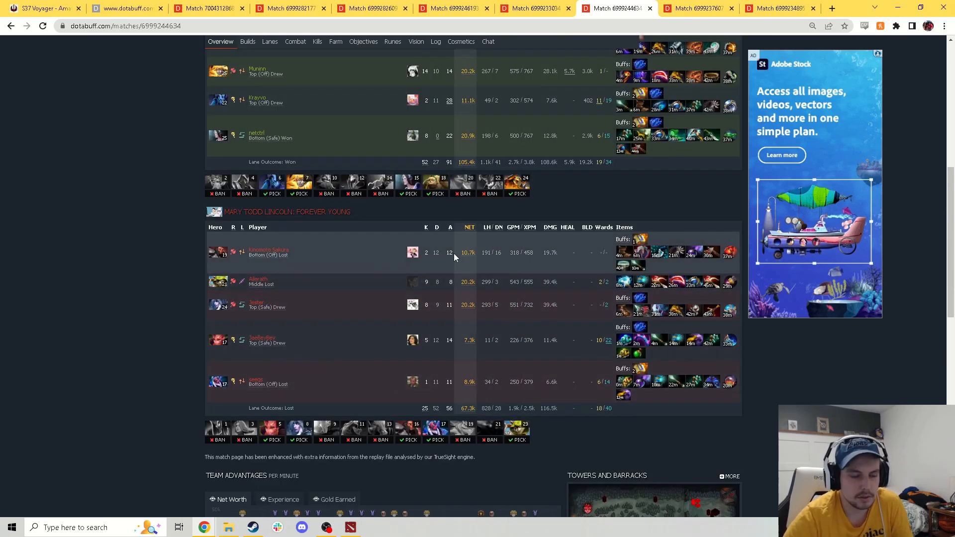
pyautogui.scroll(3)
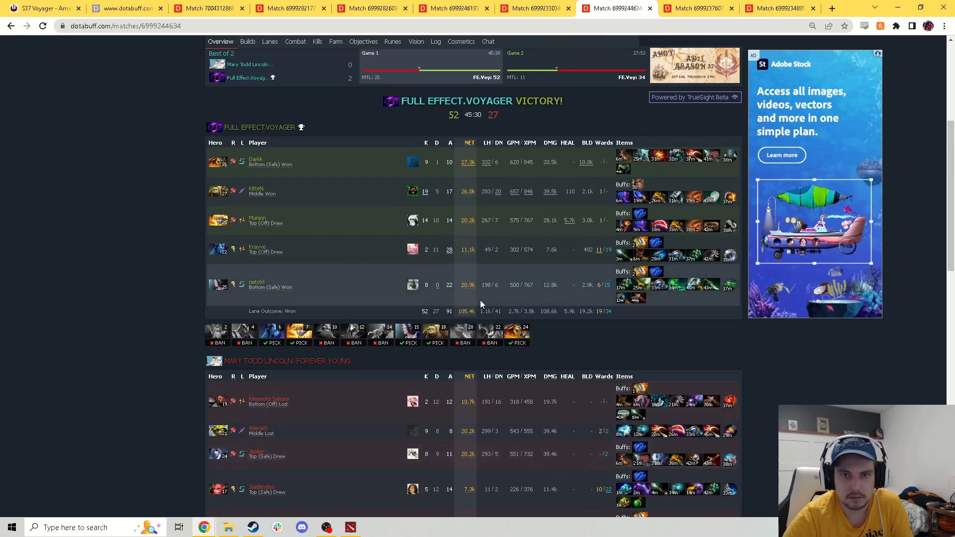
pyautogui.moveTo(763, 339)
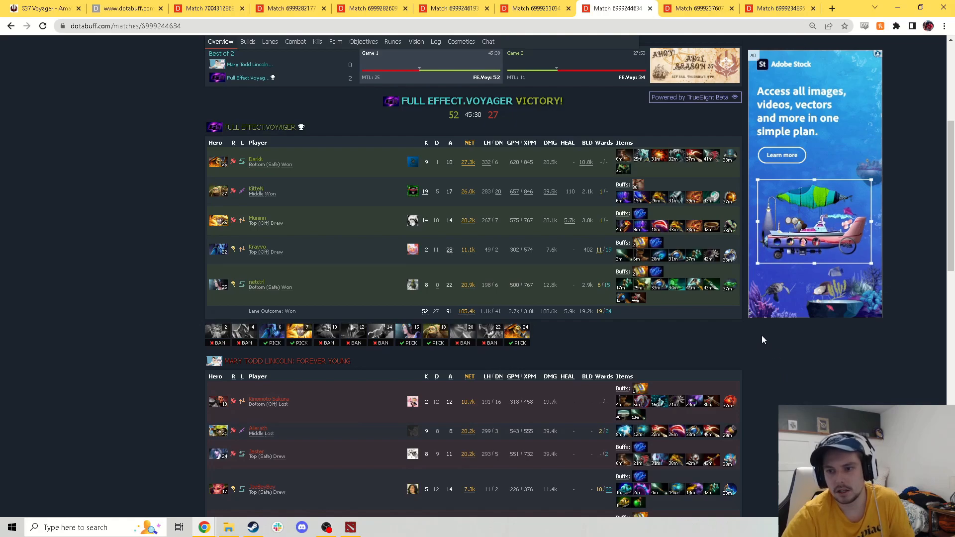
pyautogui.click(694, 8)
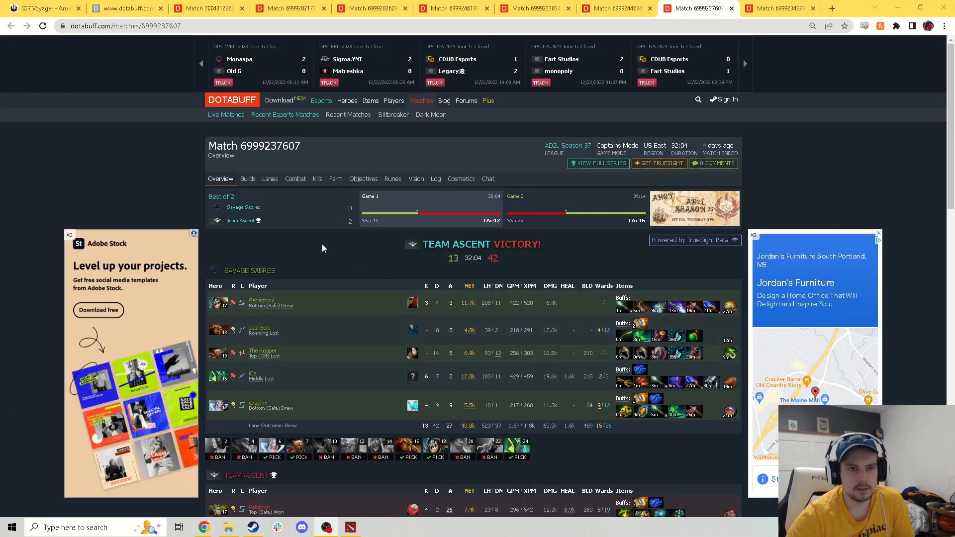
pyautogui.scroll(-3)
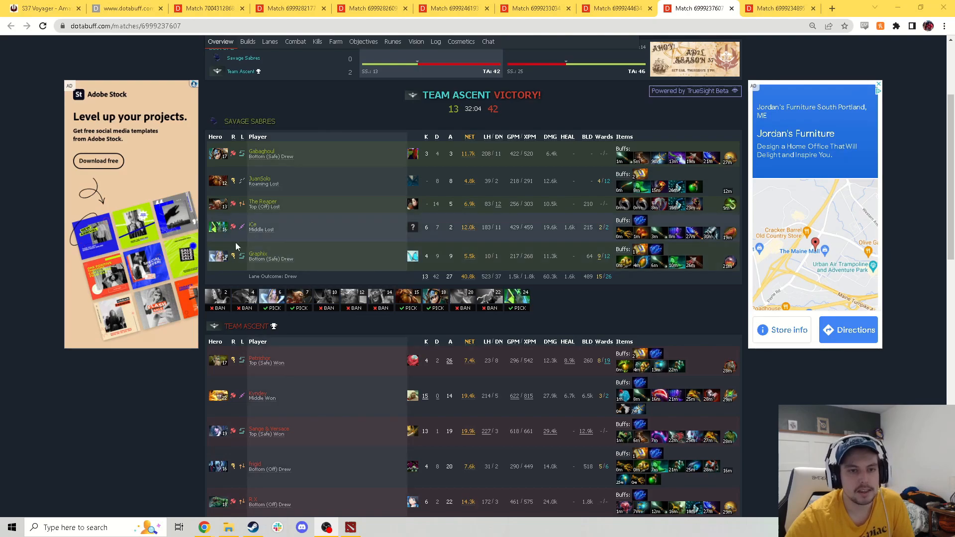
pyautogui.scroll(-3)
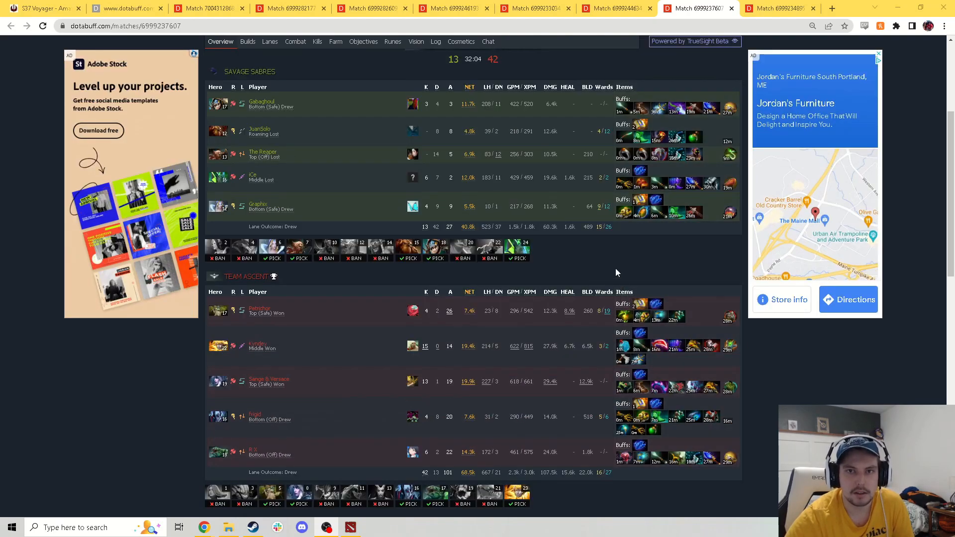
pyautogui.scroll(-3)
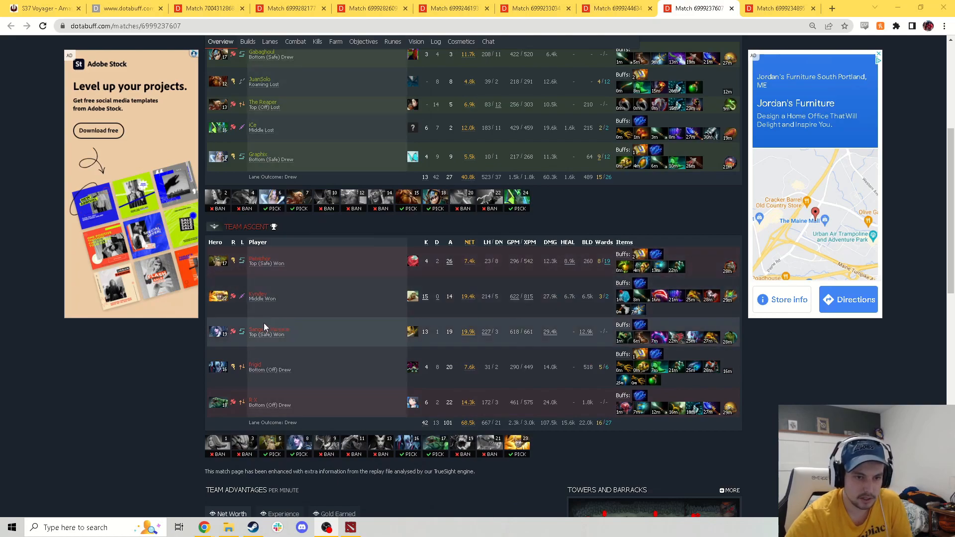
pyautogui.moveTo(214, 390)
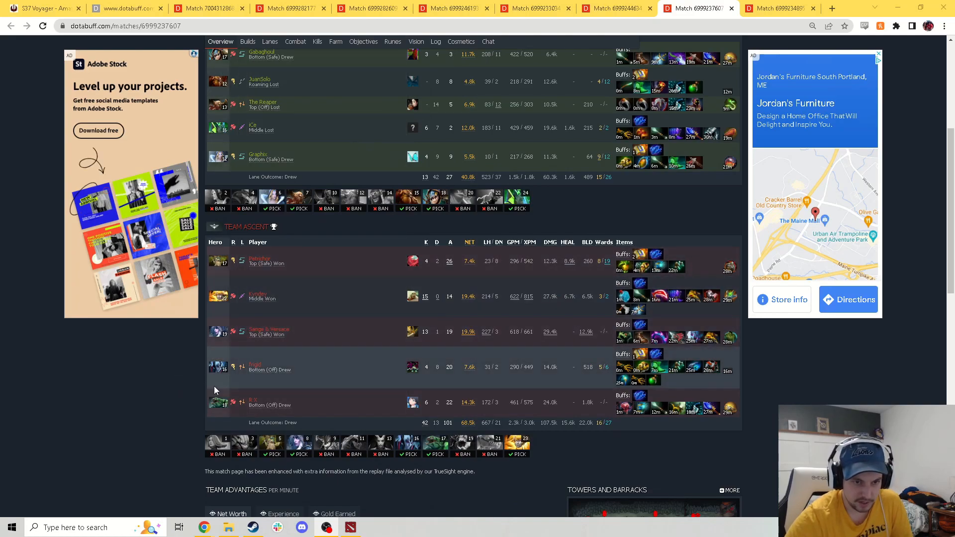
pyautogui.moveTo(209, 318)
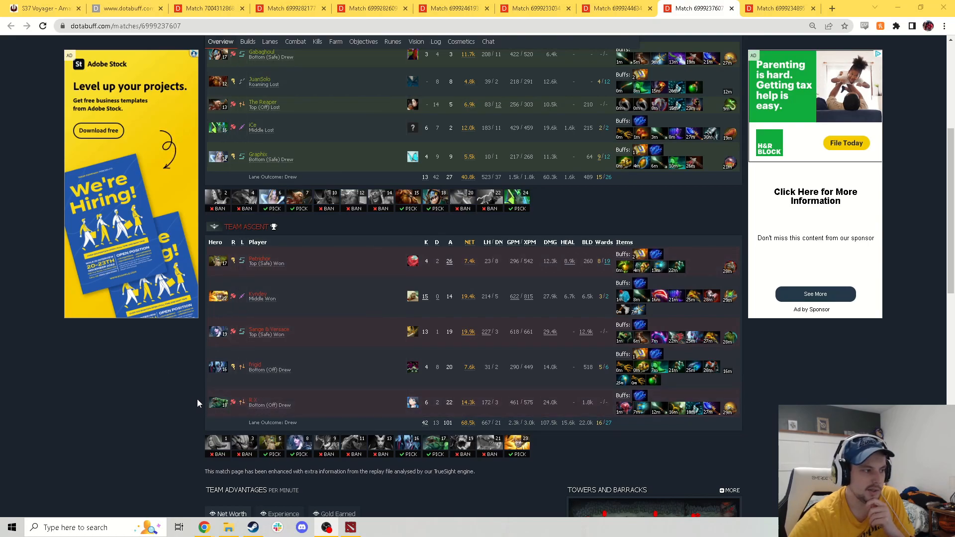
pyautogui.moveTo(202, 372)
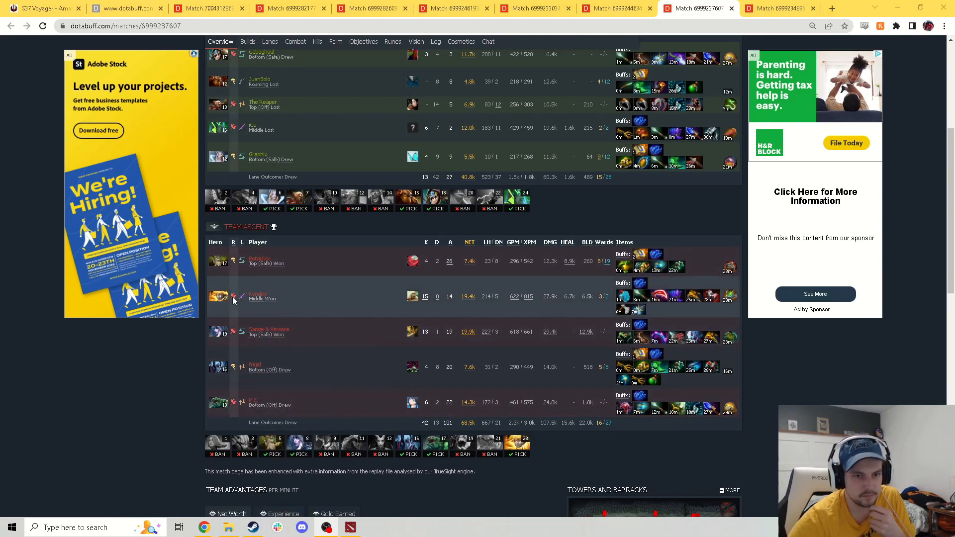
pyautogui.moveTo(217, 338)
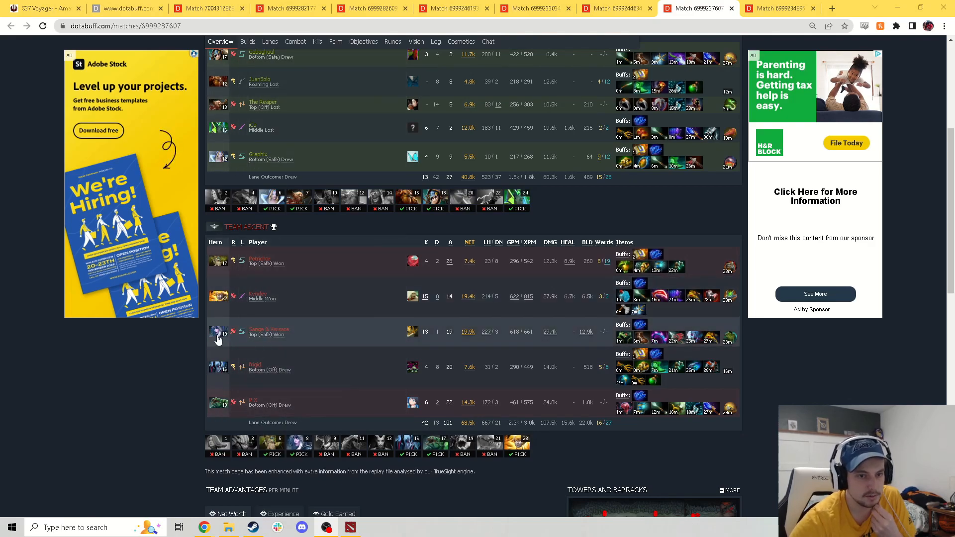
pyautogui.moveTo(170, 376)
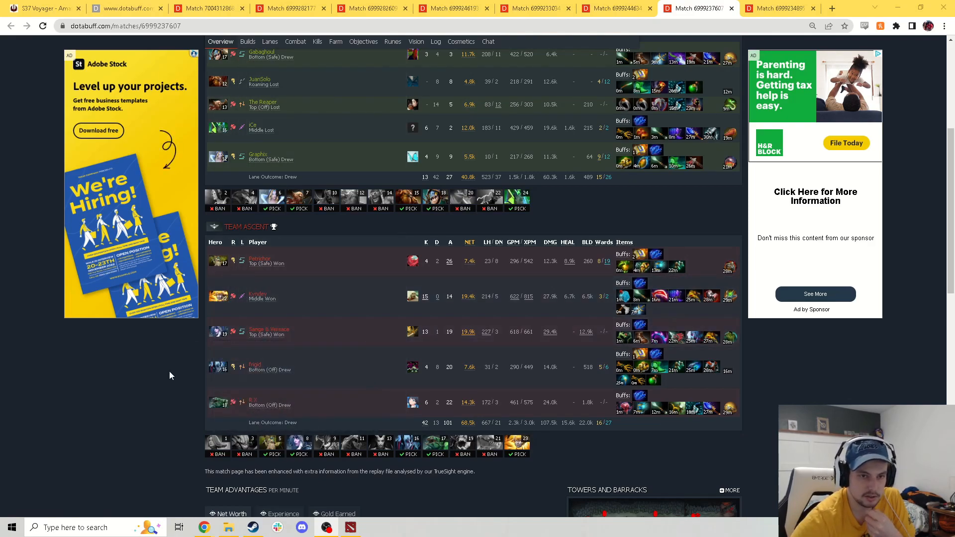
pyautogui.moveTo(127, 347)
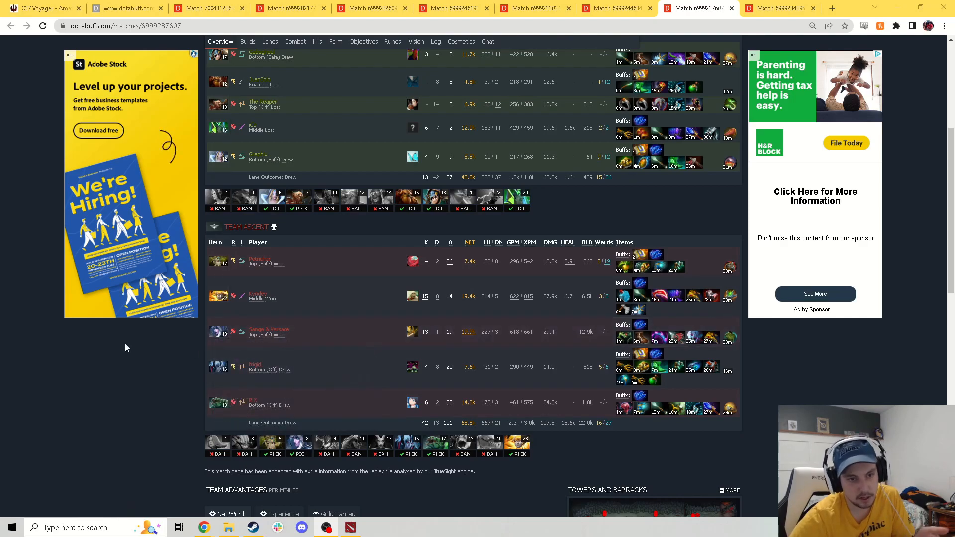
pyautogui.scroll(3)
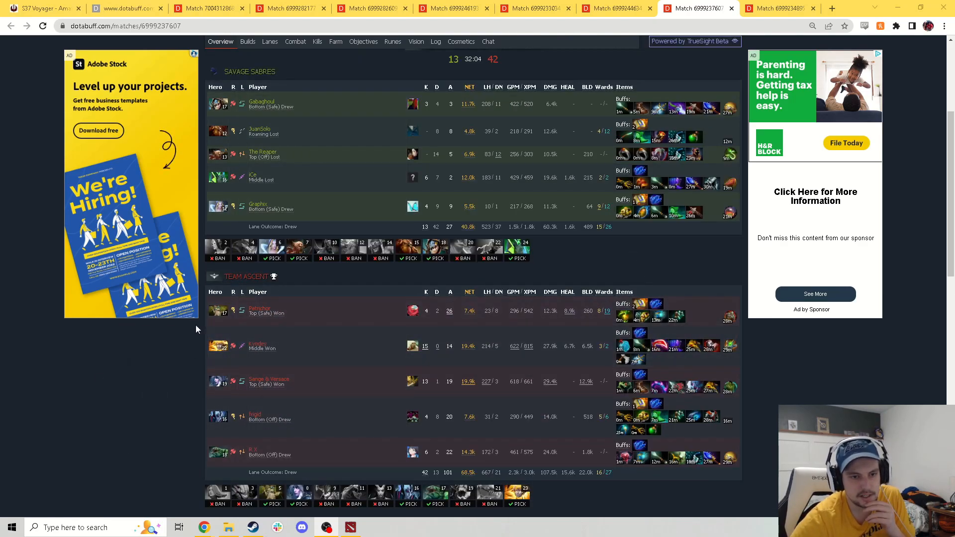
pyautogui.moveTo(128, 431)
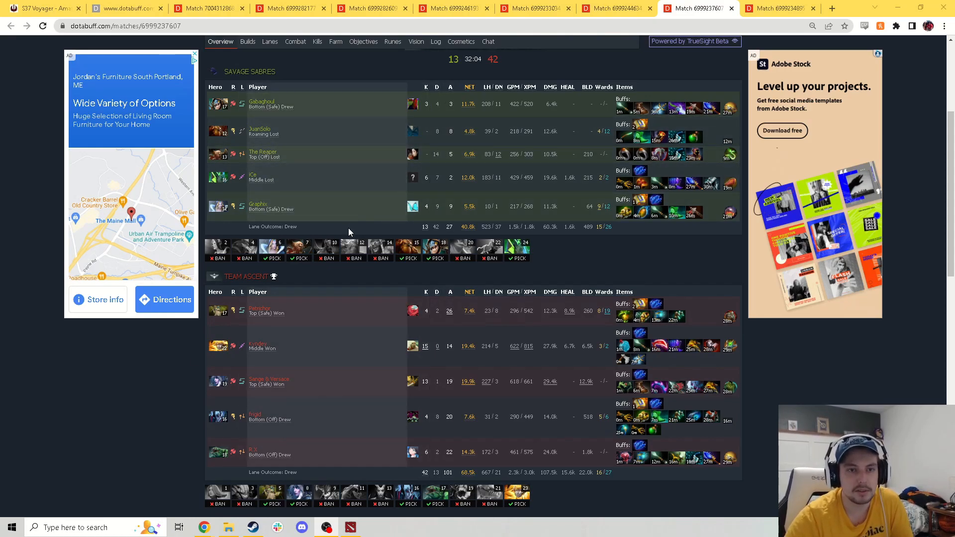
pyautogui.moveTo(341, 209)
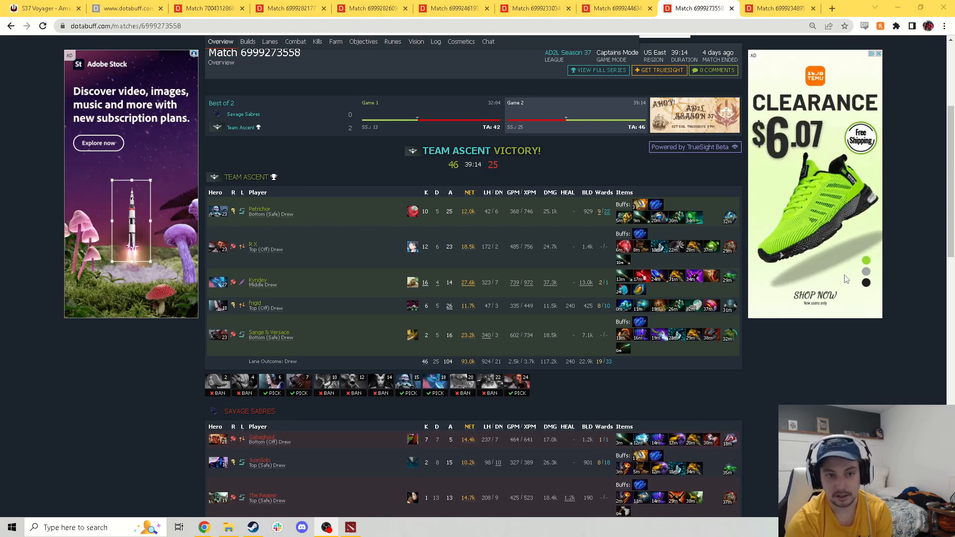
pyautogui.scroll(-3)
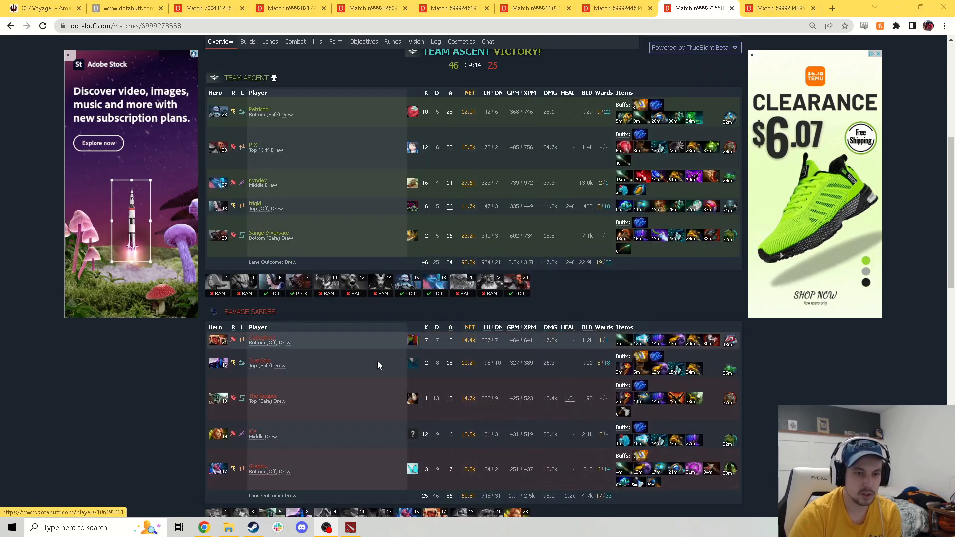
pyautogui.moveTo(315, 365)
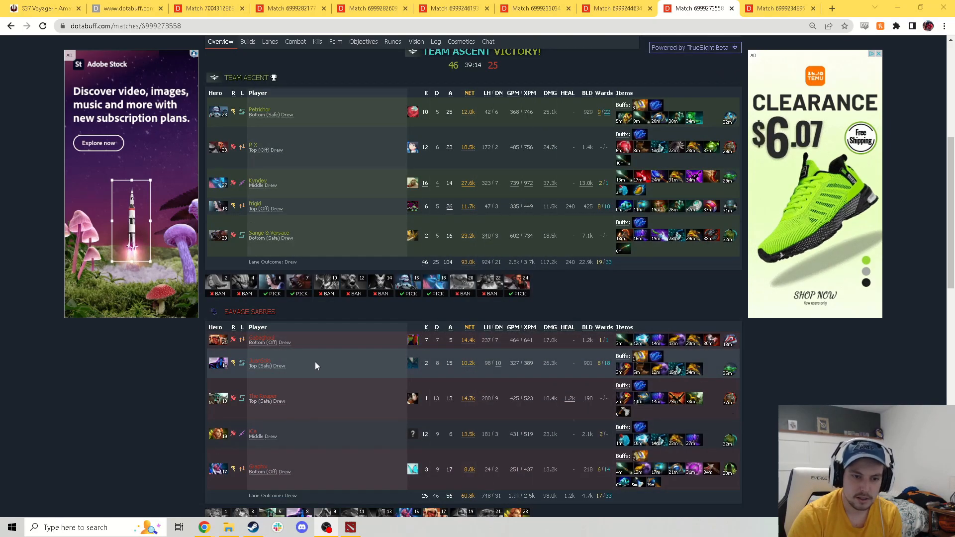
pyautogui.scroll(-3)
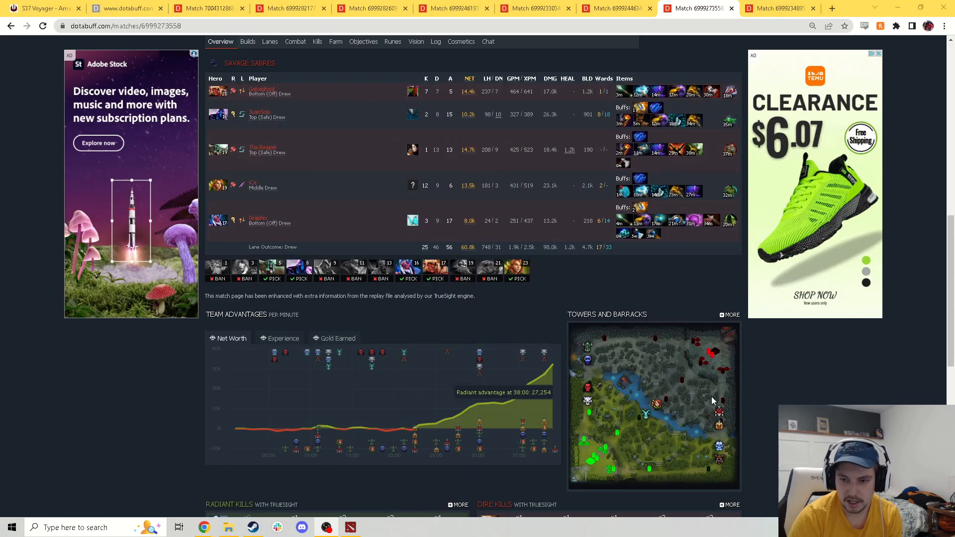
pyautogui.scroll(-3)
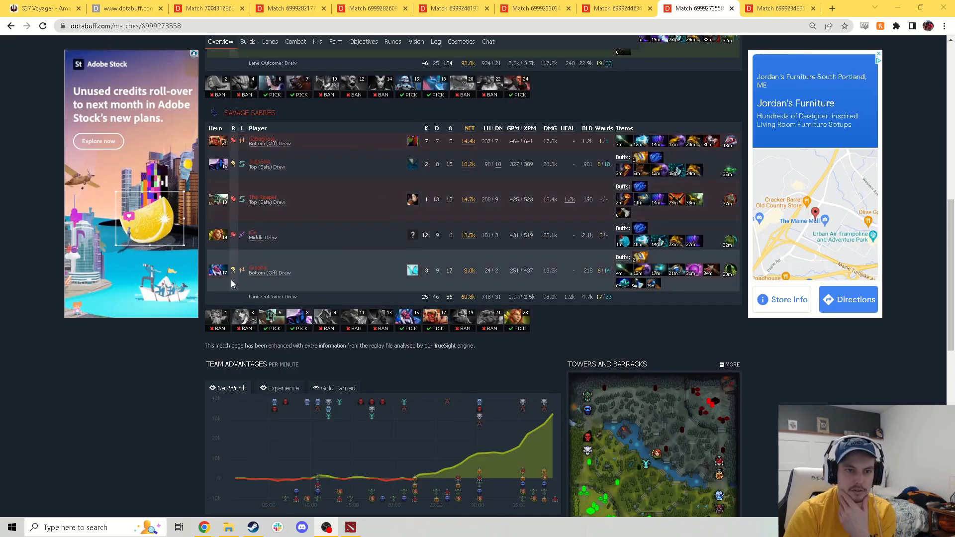
pyautogui.scroll(-3)
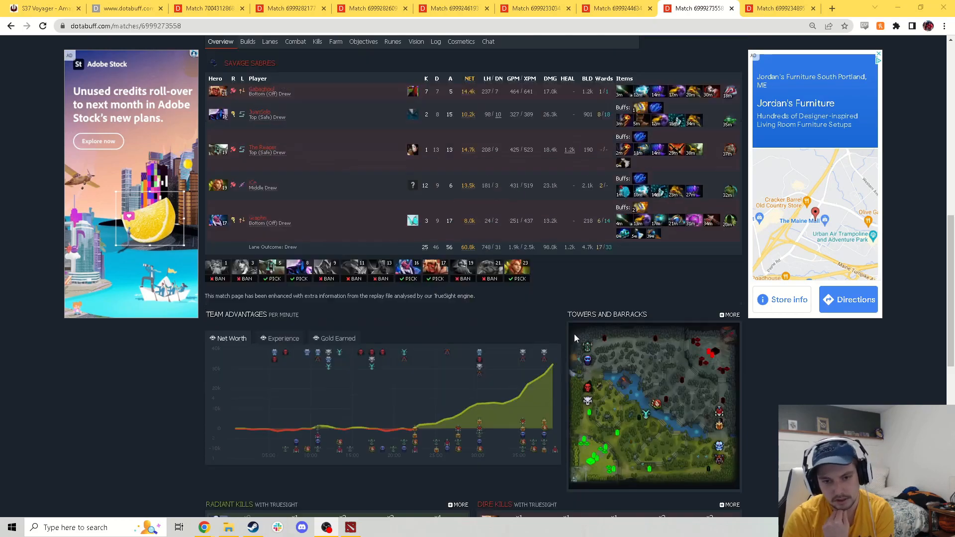
pyautogui.moveTo(538, 327)
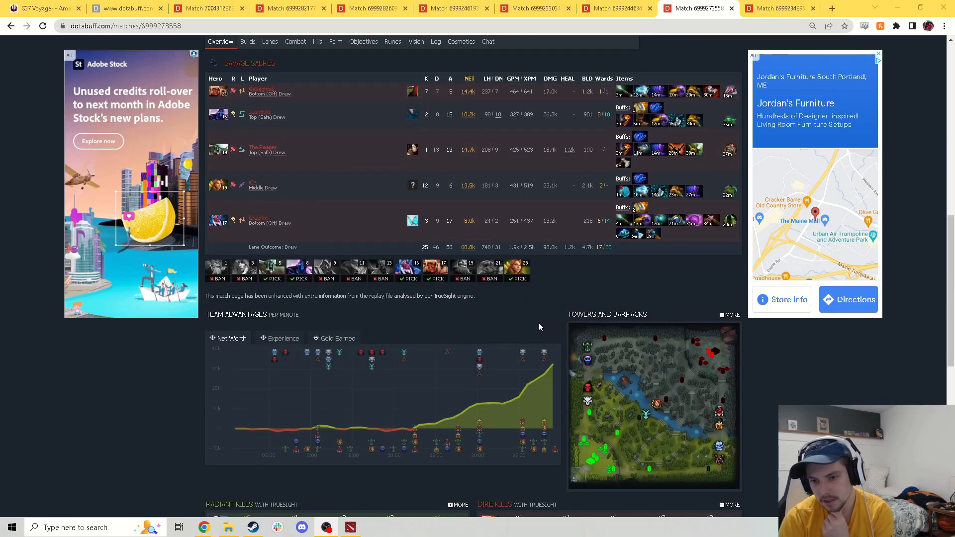
pyautogui.moveTo(537, 323)
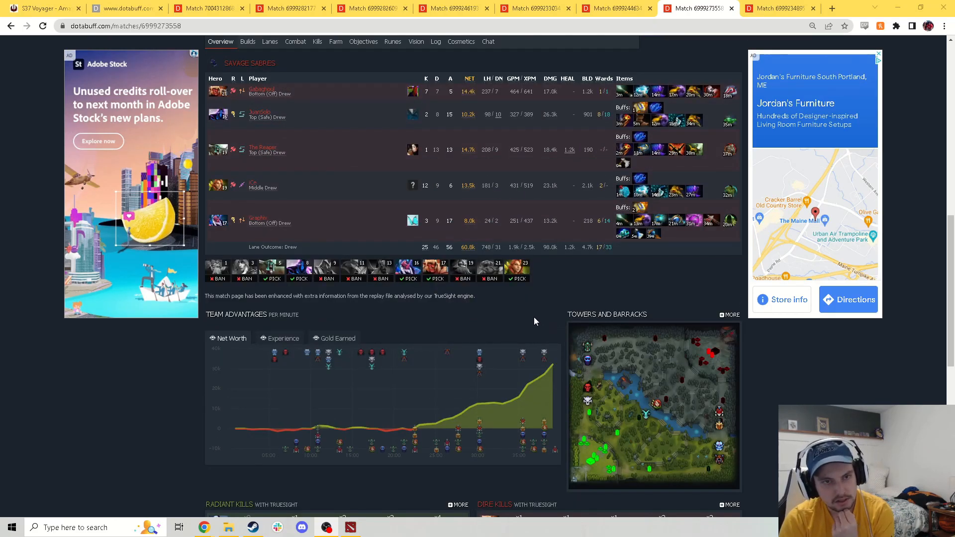
pyautogui.moveTo(537, 319)
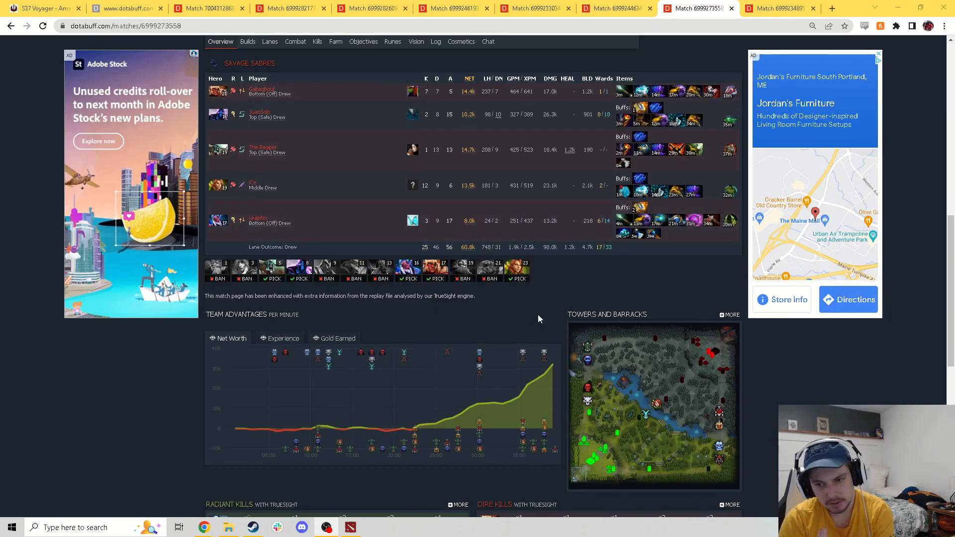
pyautogui.scroll(3)
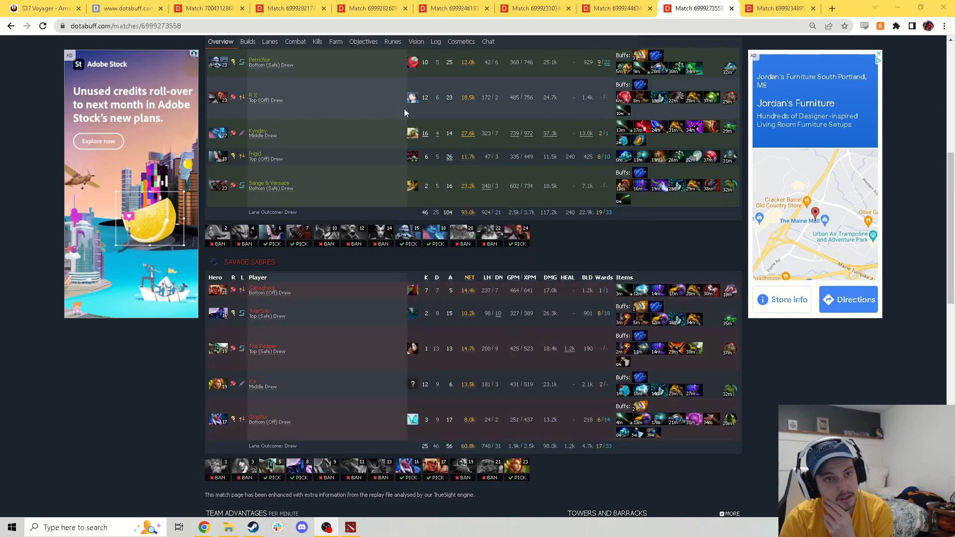
pyautogui.scroll(3)
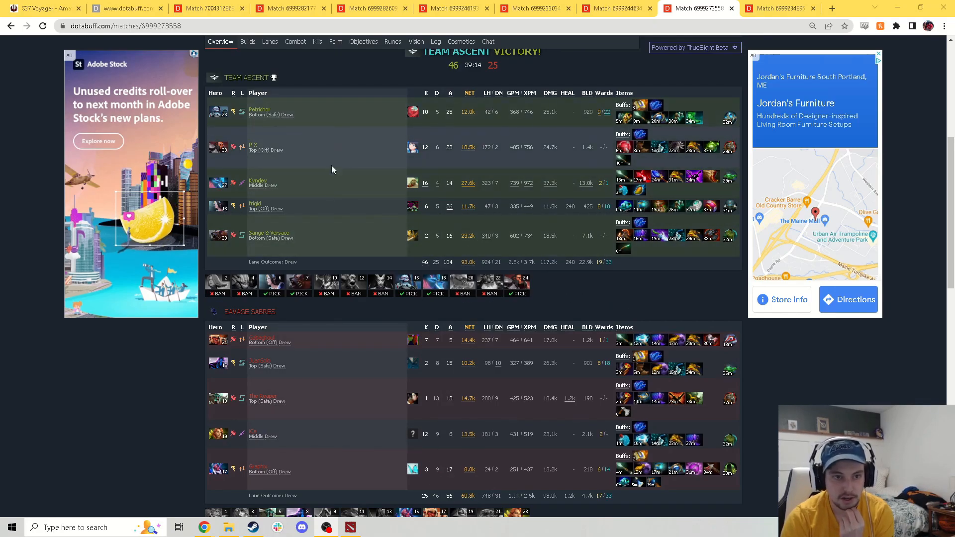
pyautogui.scroll(-3)
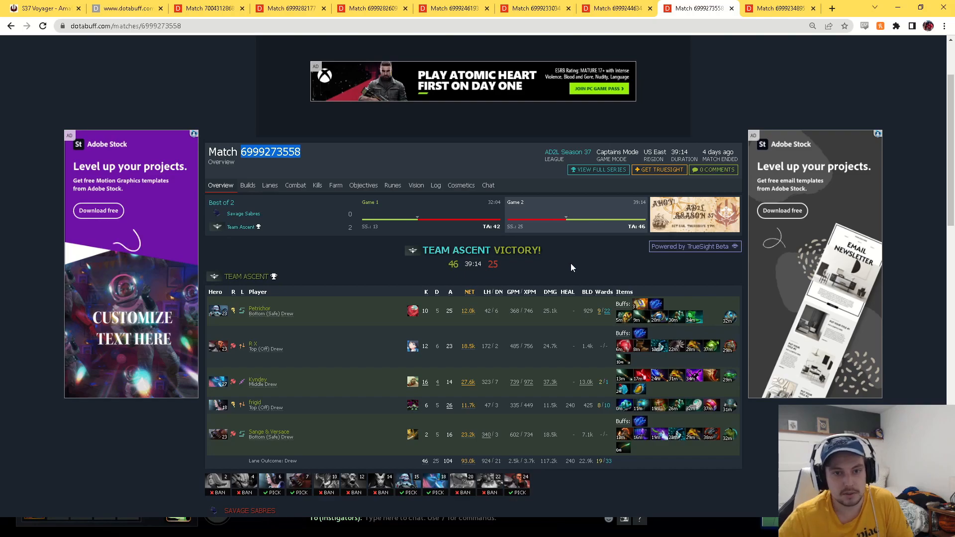
pyautogui.scroll(-3)
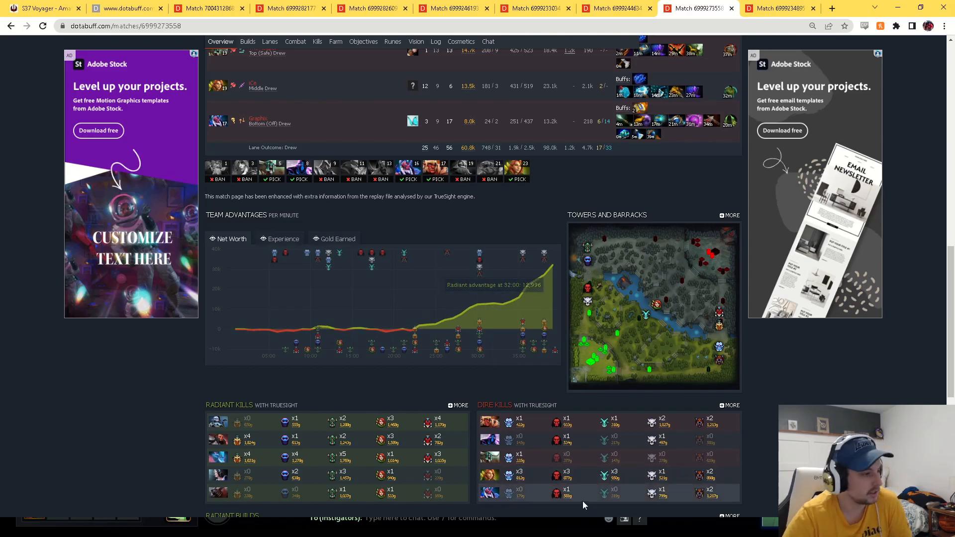
pyautogui.scroll(3)
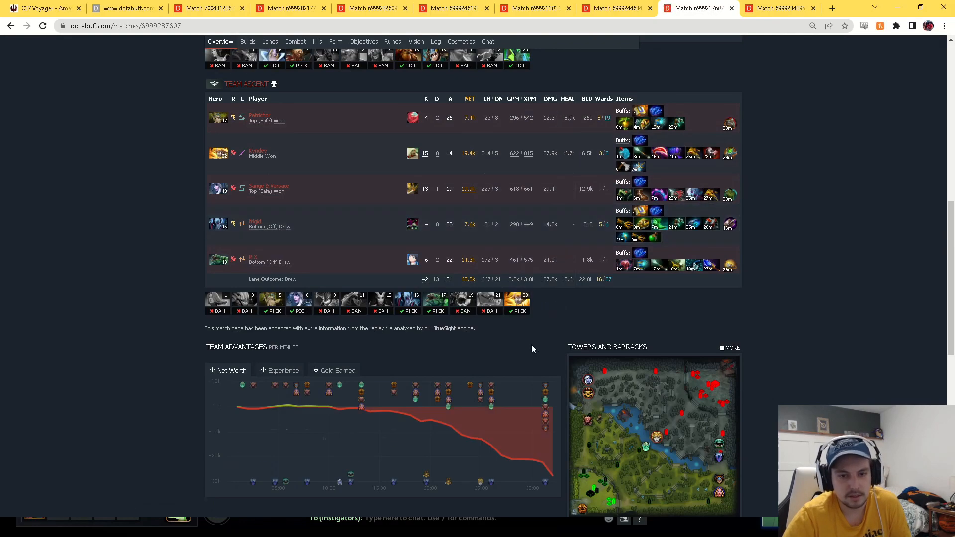
pyautogui.scroll(-3)
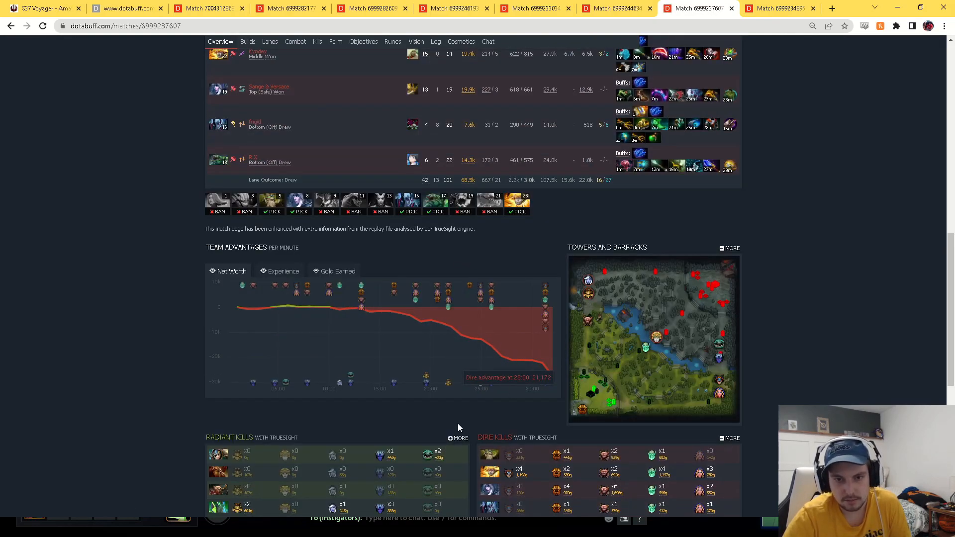
pyautogui.moveTo(389, 325)
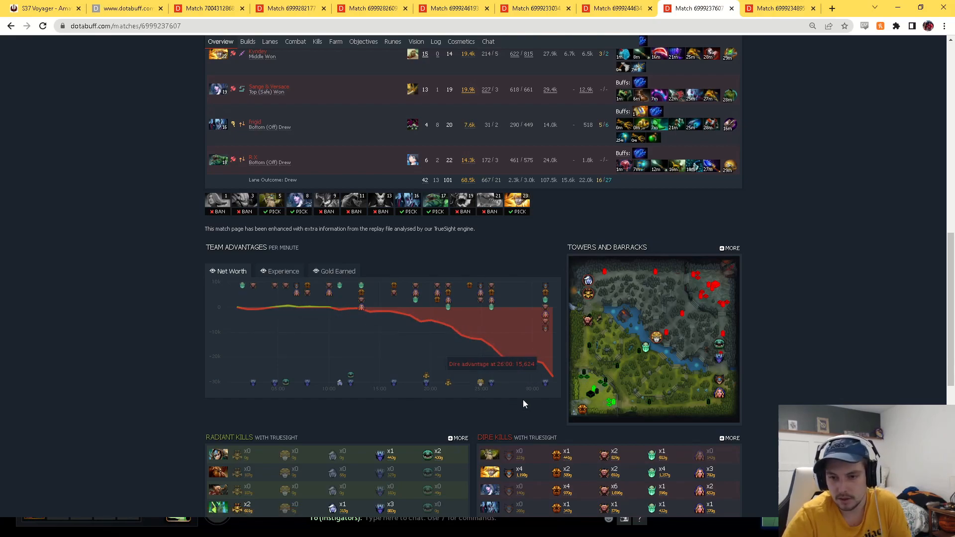
pyautogui.click(779, 8)
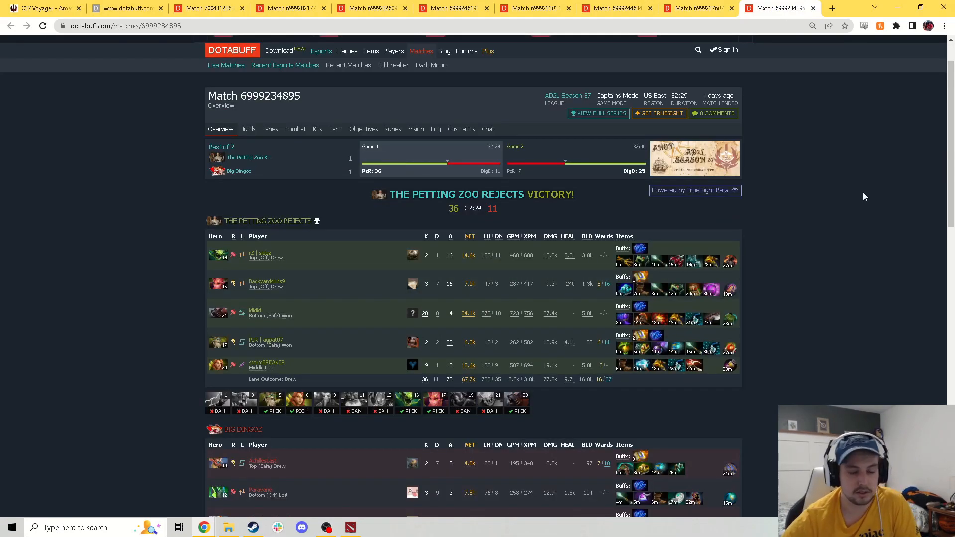
# - Scroll down through both teams' scoreboards, including Big Dingoz's player stats
pyautogui.scroll(-3)
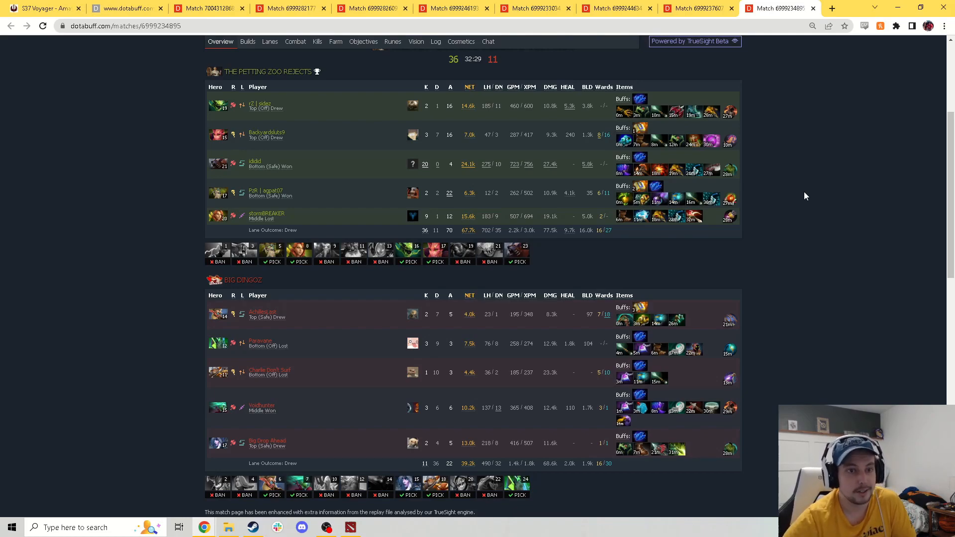
pyautogui.moveTo(836, 202)
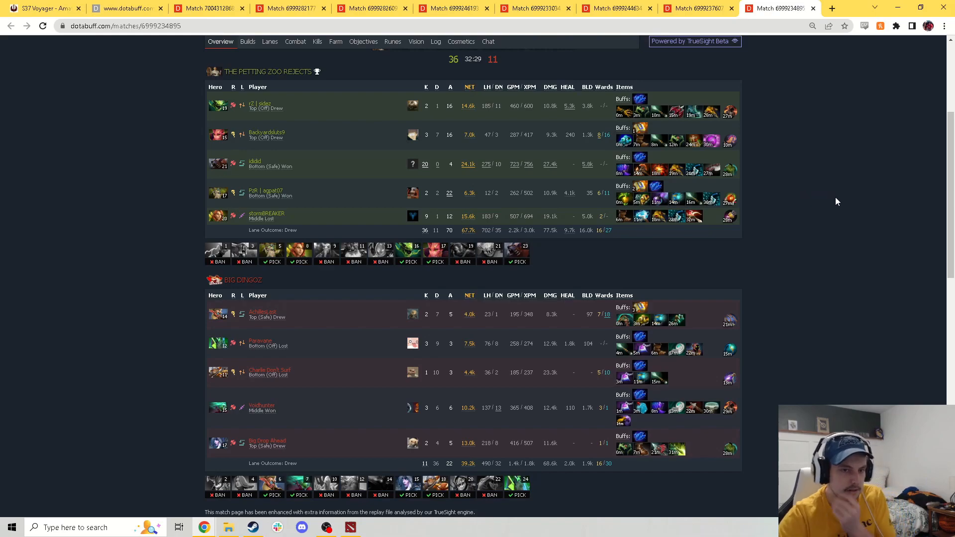
pyautogui.scroll(-3)
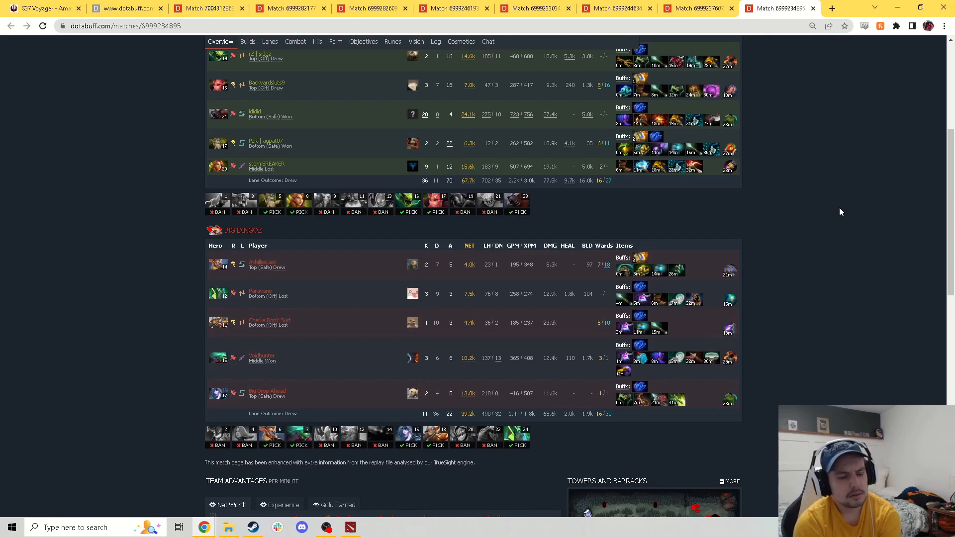
pyautogui.moveTo(815, 262)
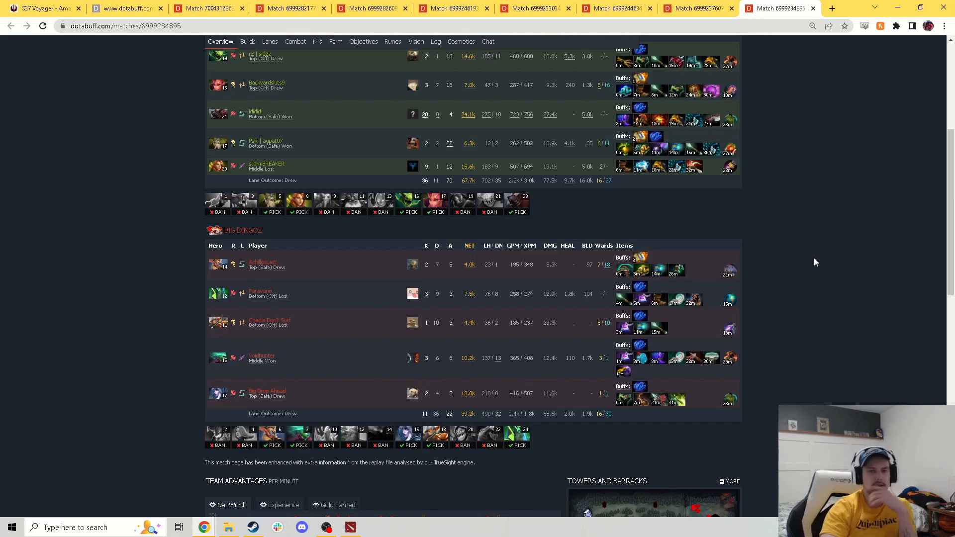
pyautogui.scroll(-3)
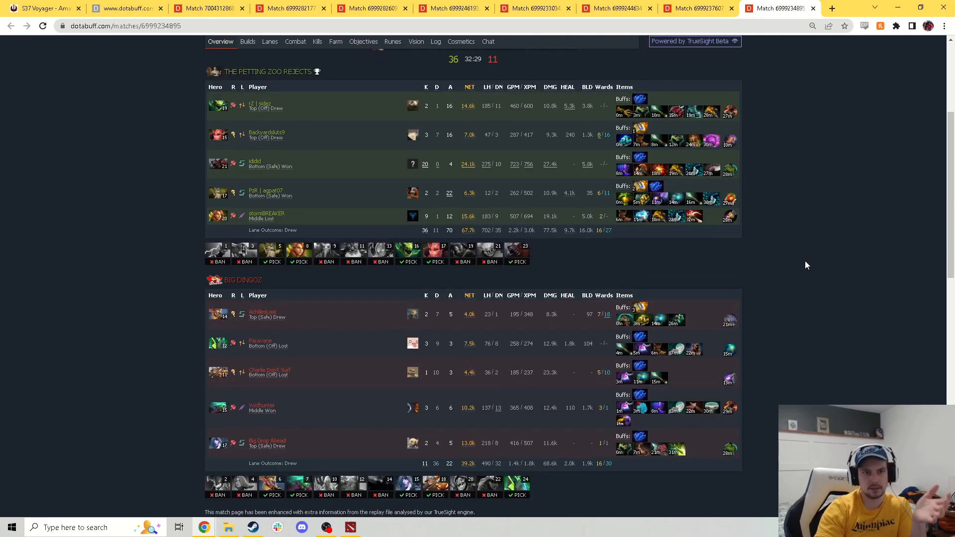
pyautogui.moveTo(668, 250)
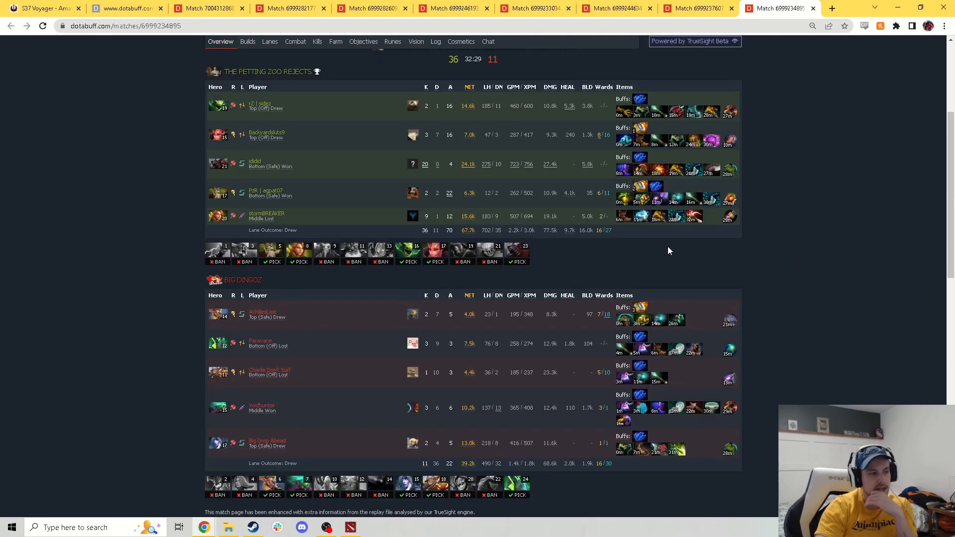
pyautogui.moveTo(569, 279)
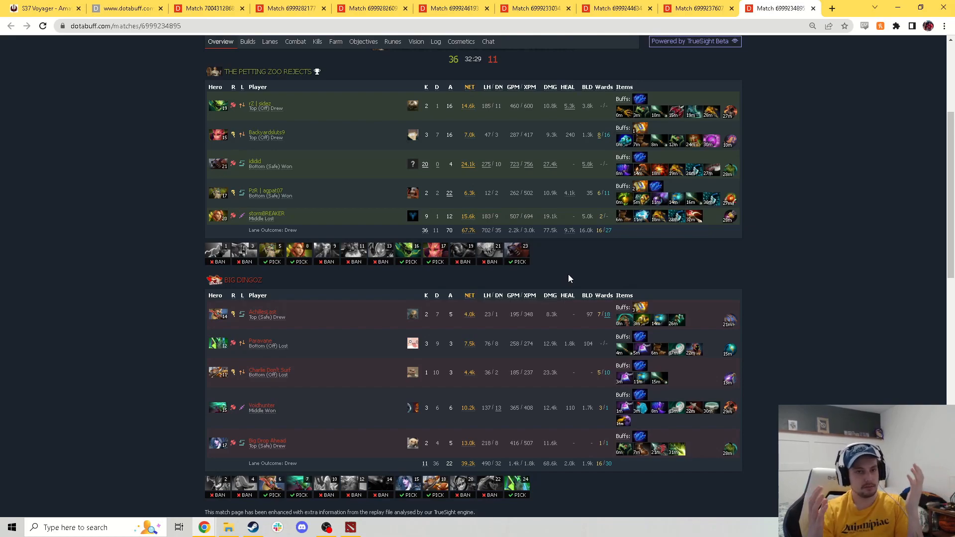
pyautogui.moveTo(588, 198)
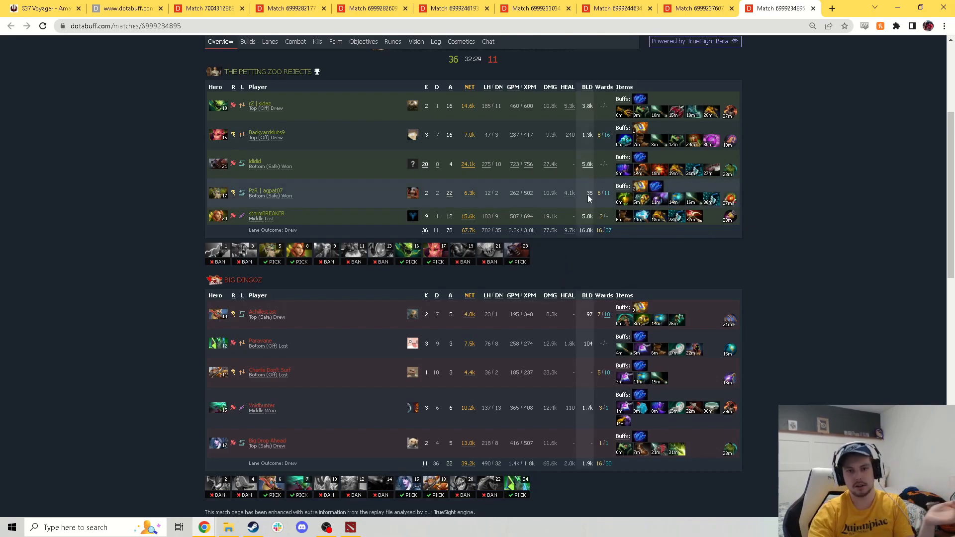
pyautogui.moveTo(763, 247)
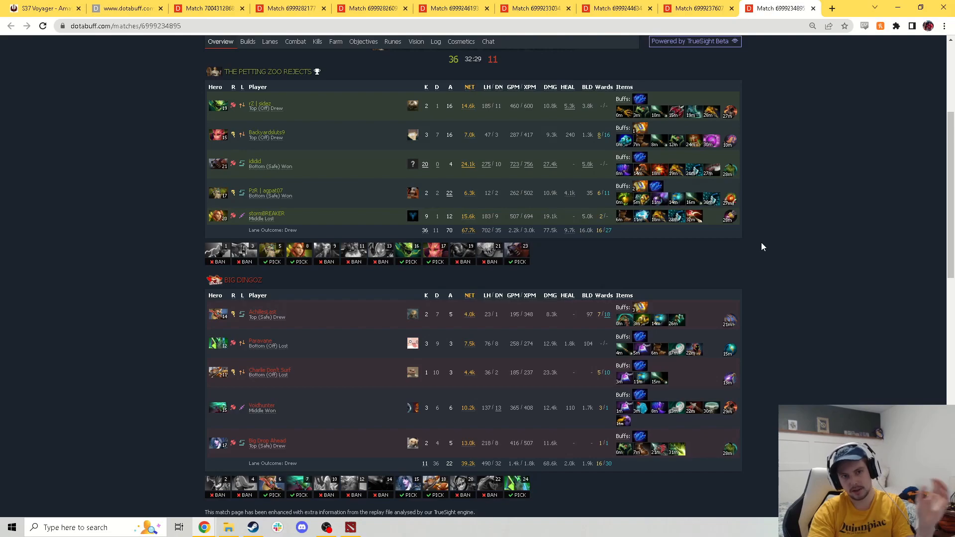
pyautogui.moveTo(767, 261)
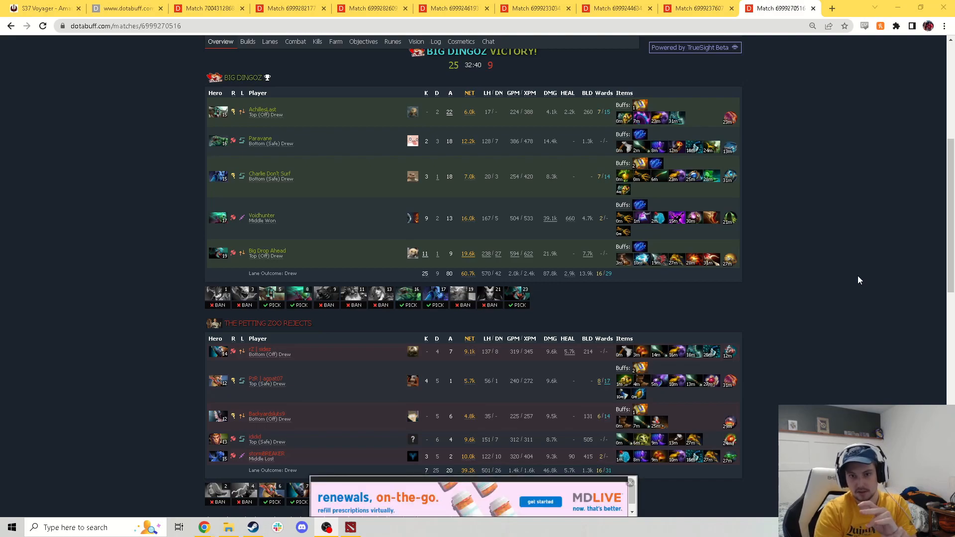
pyautogui.moveTo(817, 187)
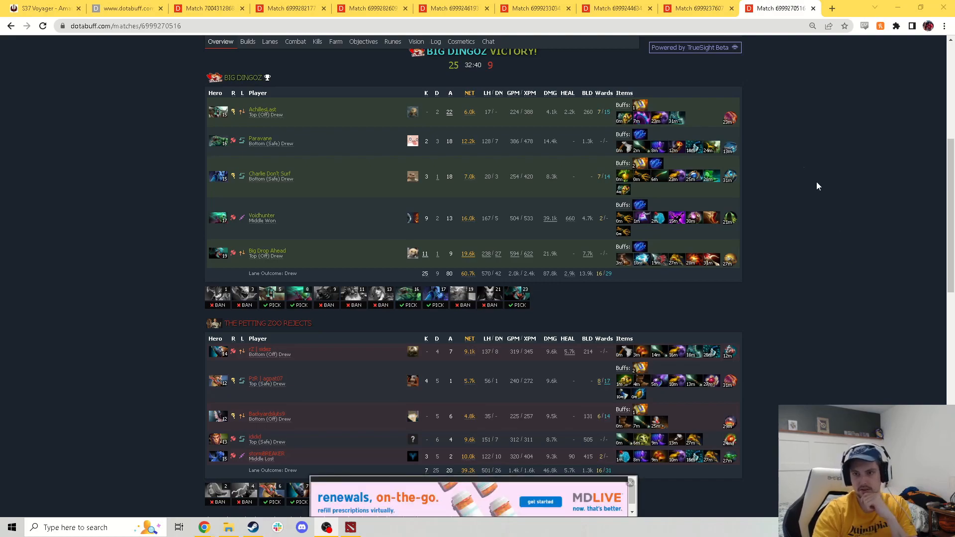
pyautogui.moveTo(291, 172)
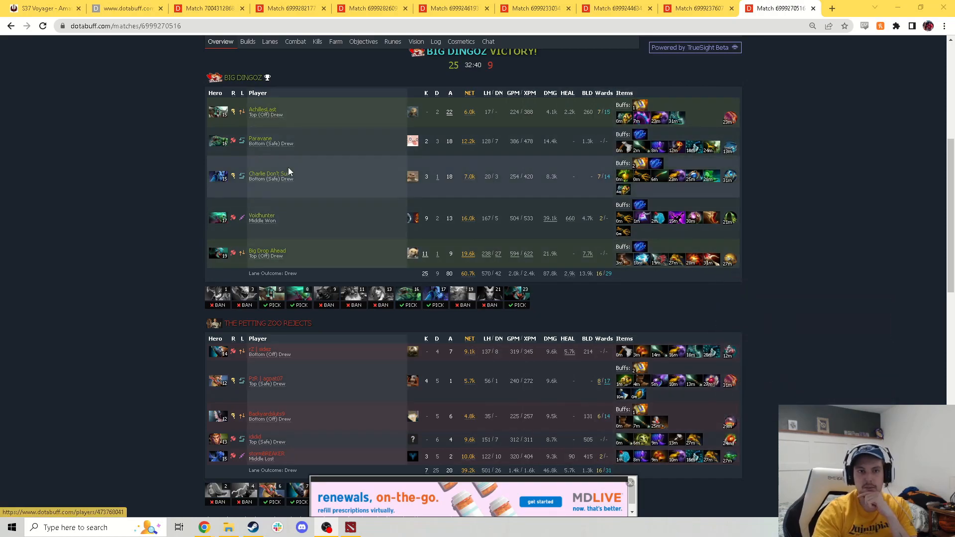
# - Scroll through the Big Dingoz 25–9 match overview and its net worth graph
pyautogui.scroll(-3)
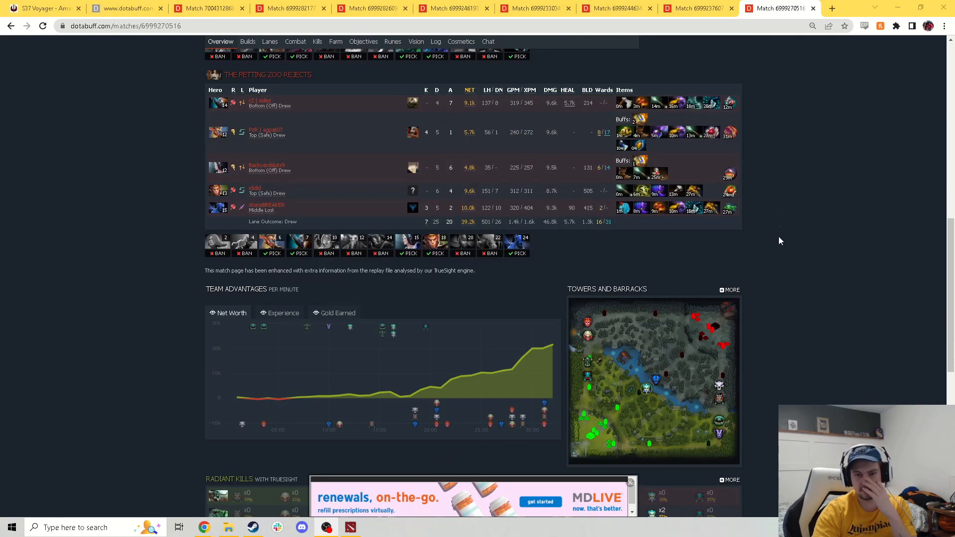
pyautogui.scroll(3)
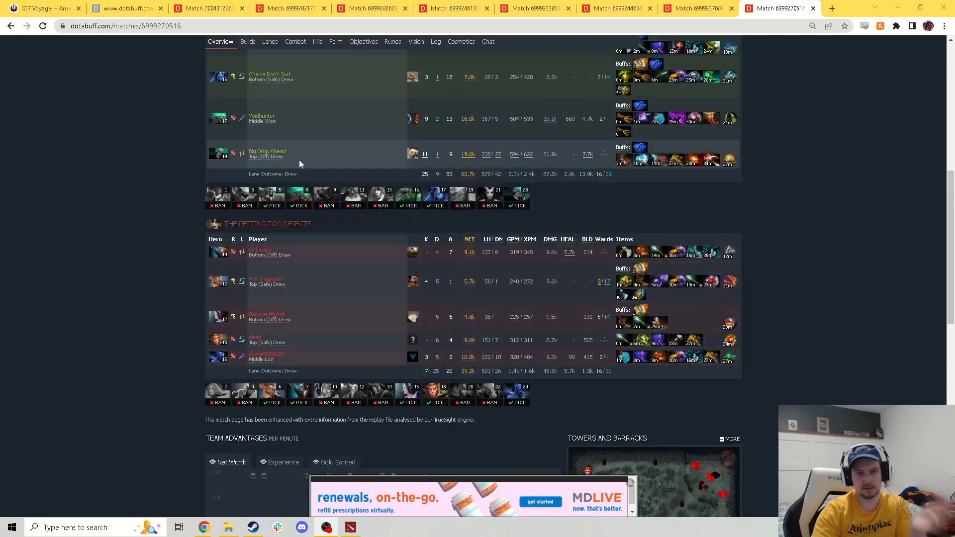
pyautogui.moveTo(790, 191)
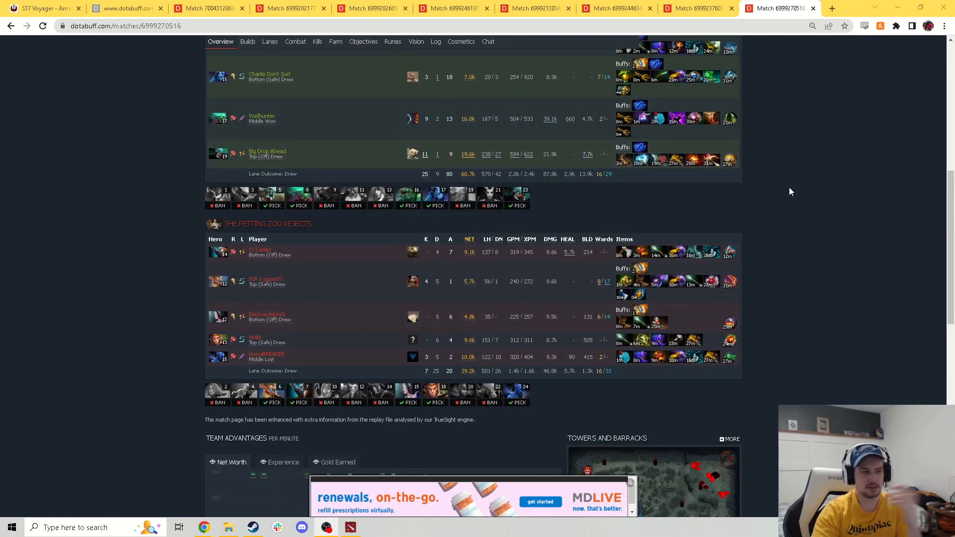
pyautogui.scroll(3)
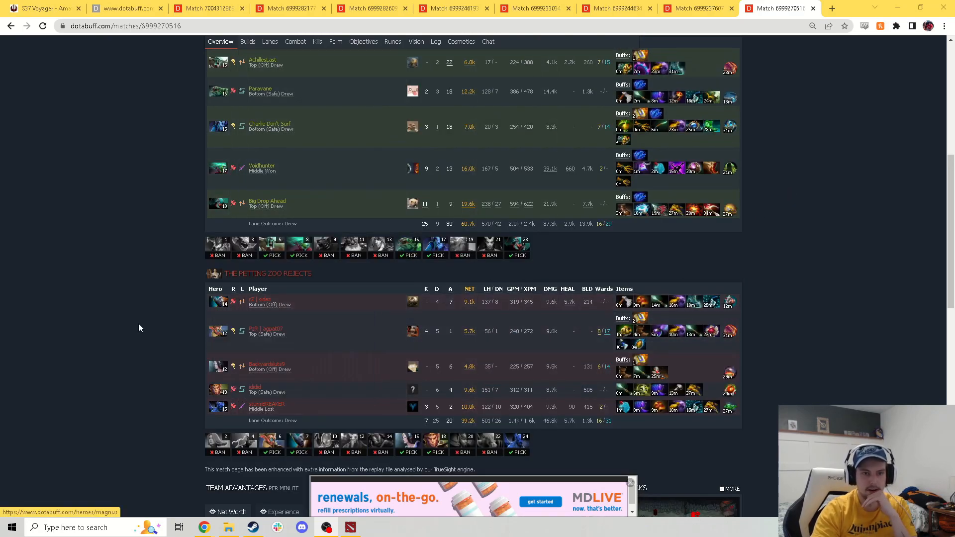
pyautogui.moveTo(185, 374)
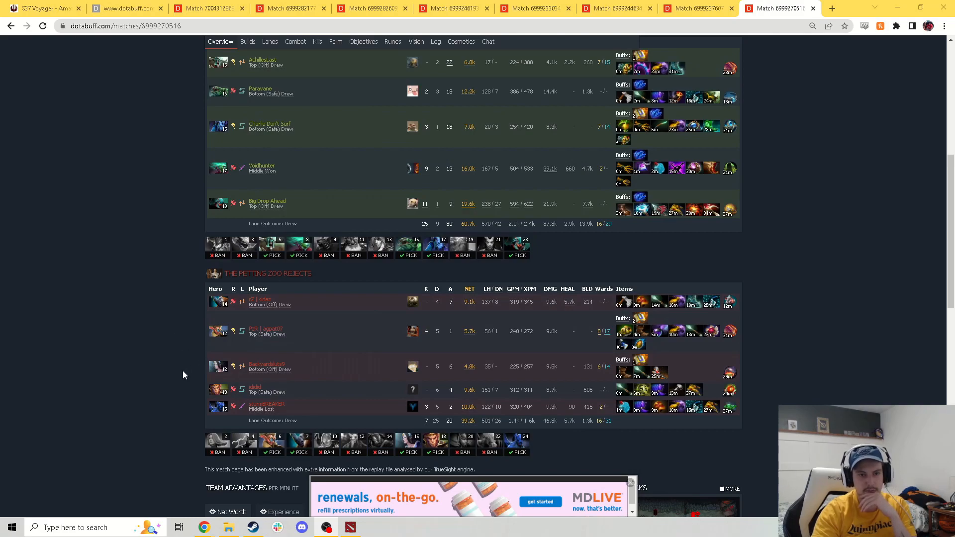
pyautogui.scroll(-3)
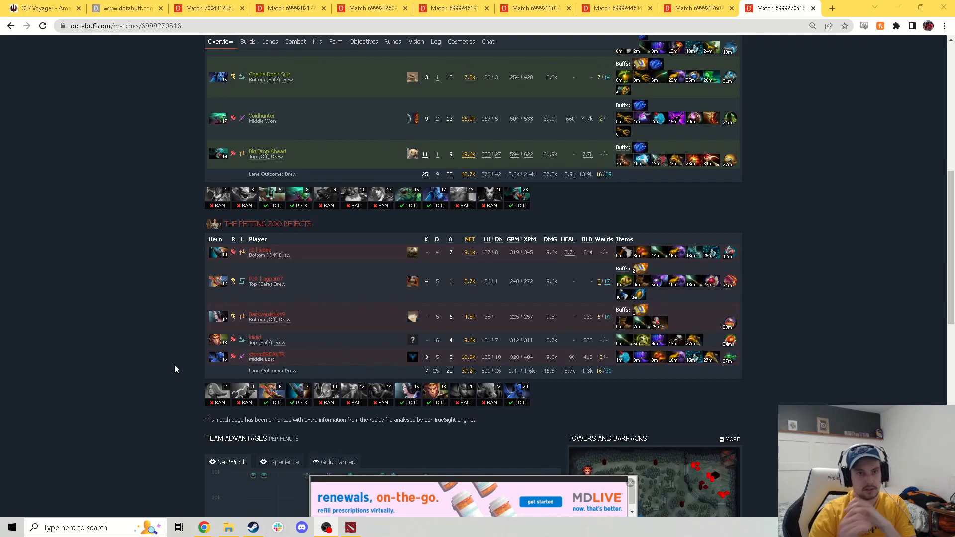
pyautogui.scroll(-3)
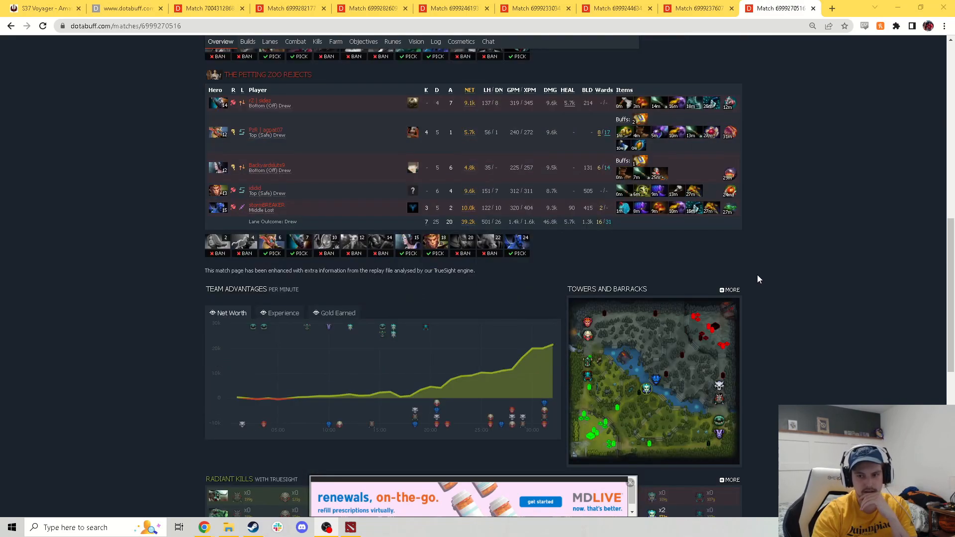
pyautogui.moveTo(640, 396)
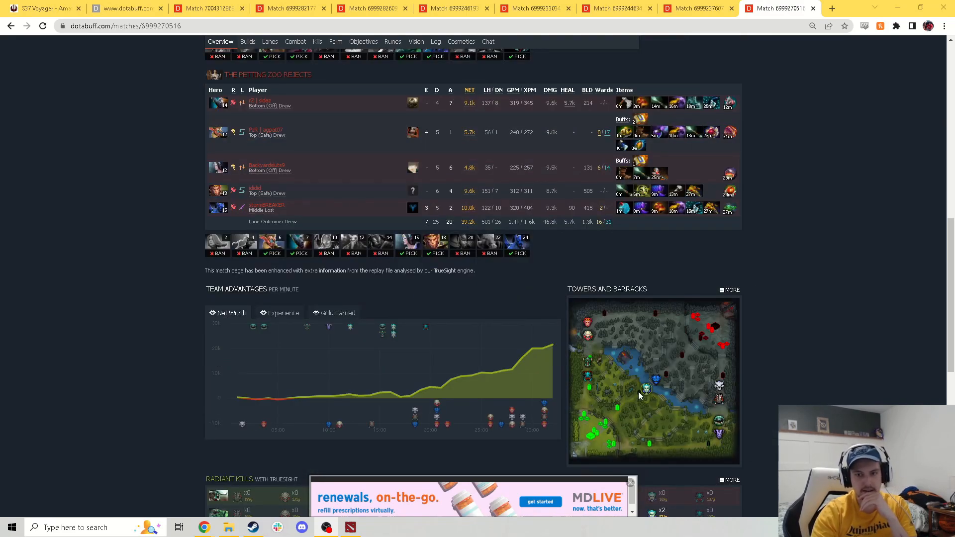
pyautogui.moveTo(644, 361)
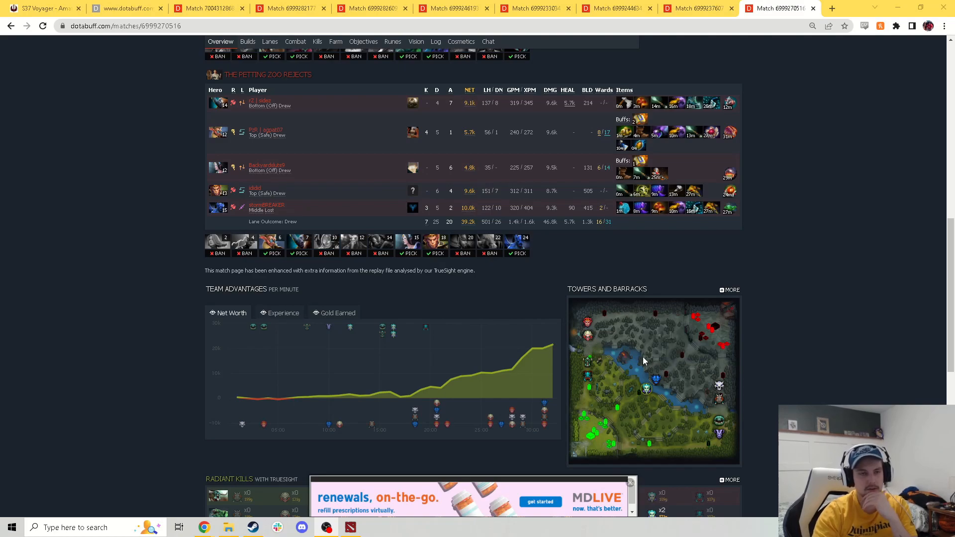
pyautogui.scroll(3)
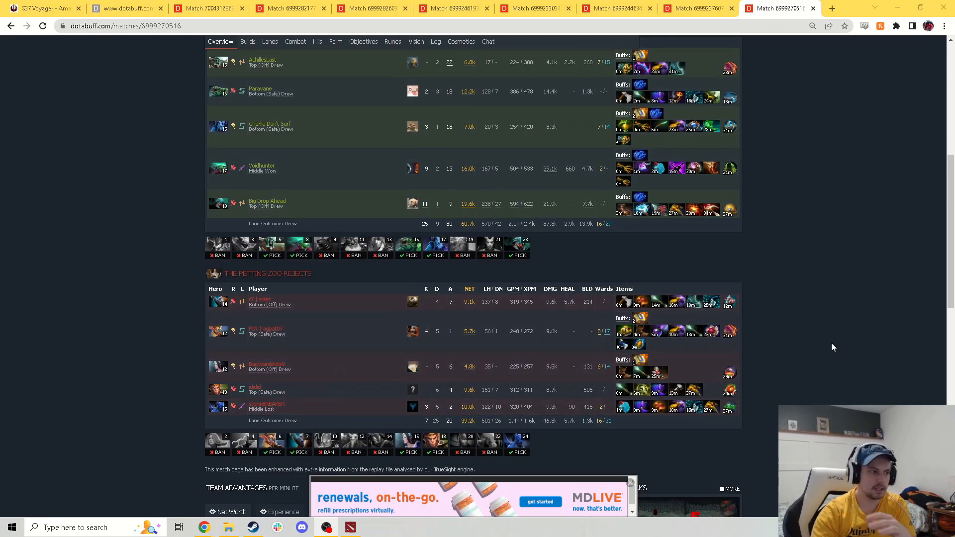
pyautogui.moveTo(820, 346)
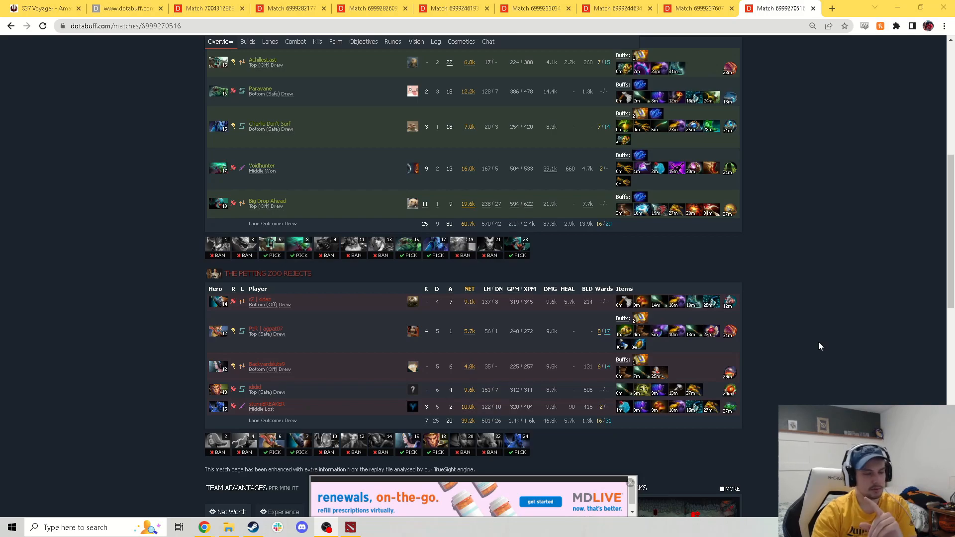
pyautogui.scroll(3)
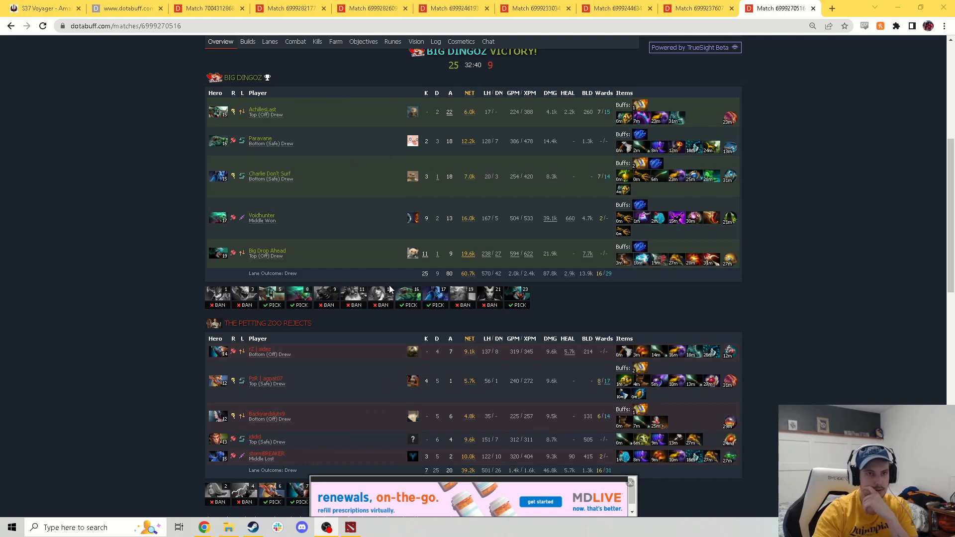
pyautogui.moveTo(189, 184)
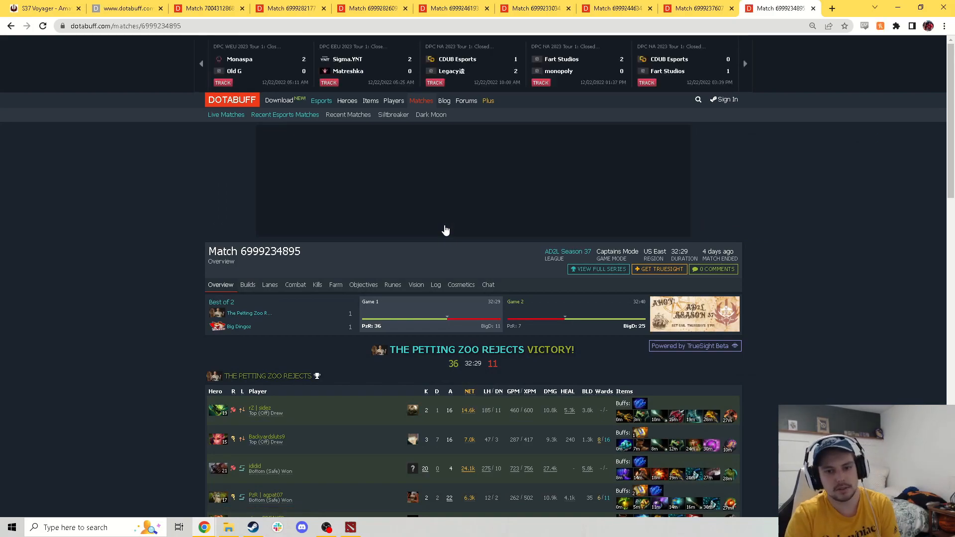
# - Open the series' second game and scroll through its net worth graph back to the header
pyautogui.scroll(-3)
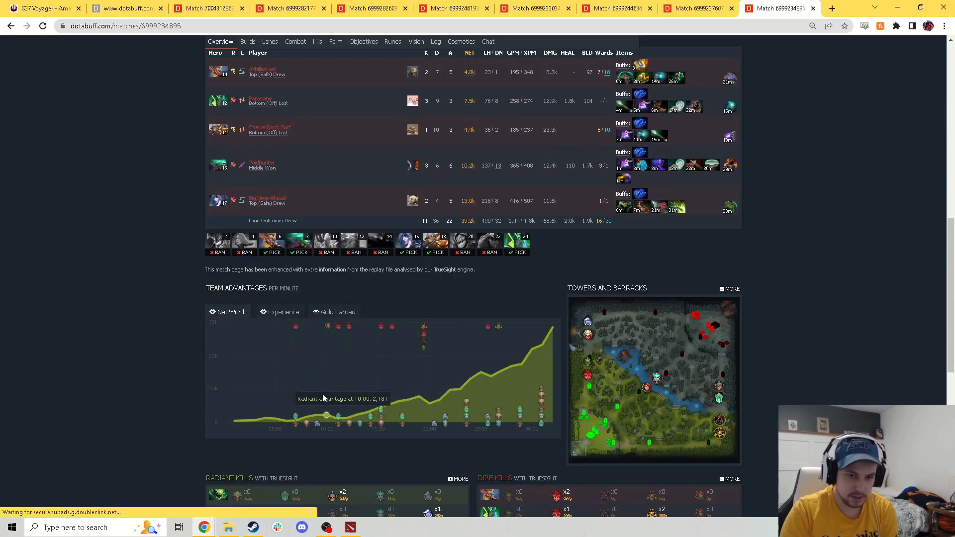
pyautogui.moveTo(407, 399)
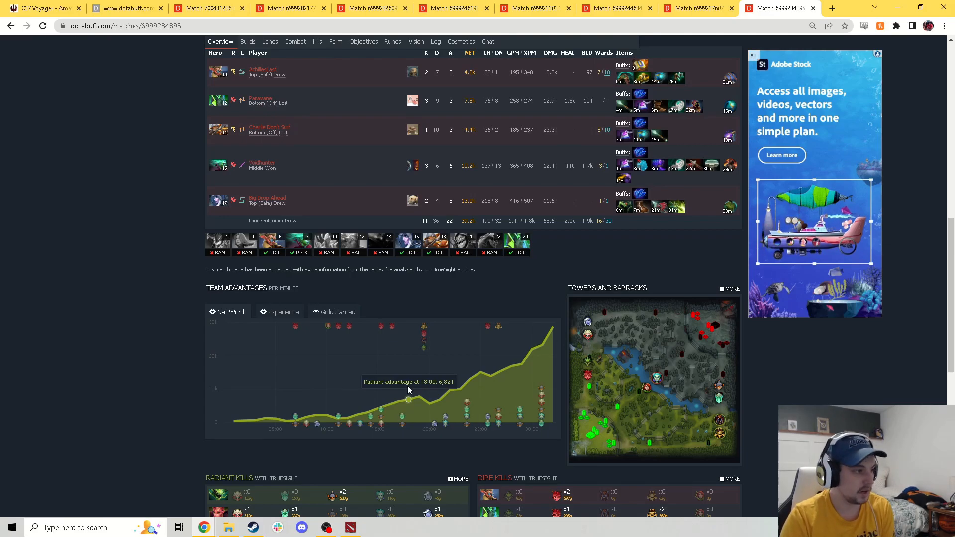
pyautogui.moveTo(547, 372)
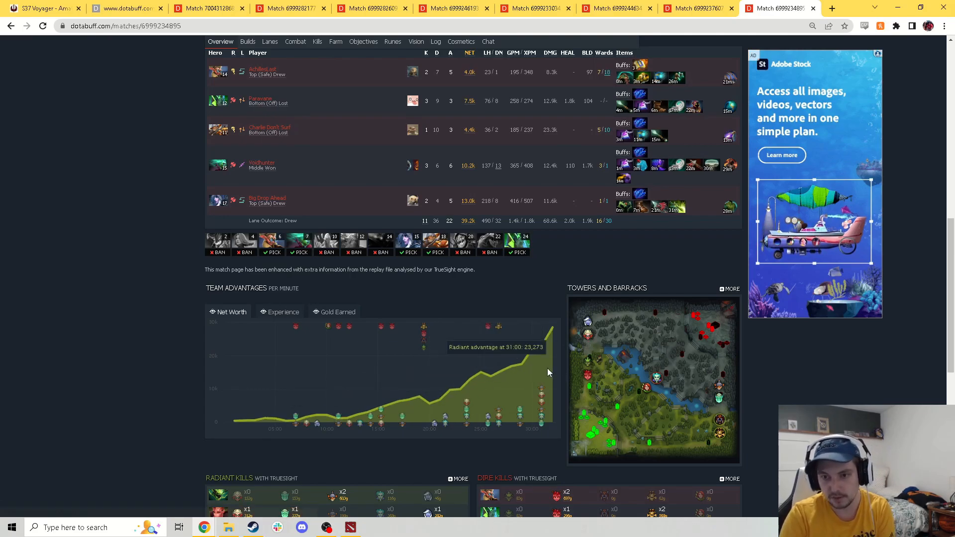
pyautogui.click(565, 205)
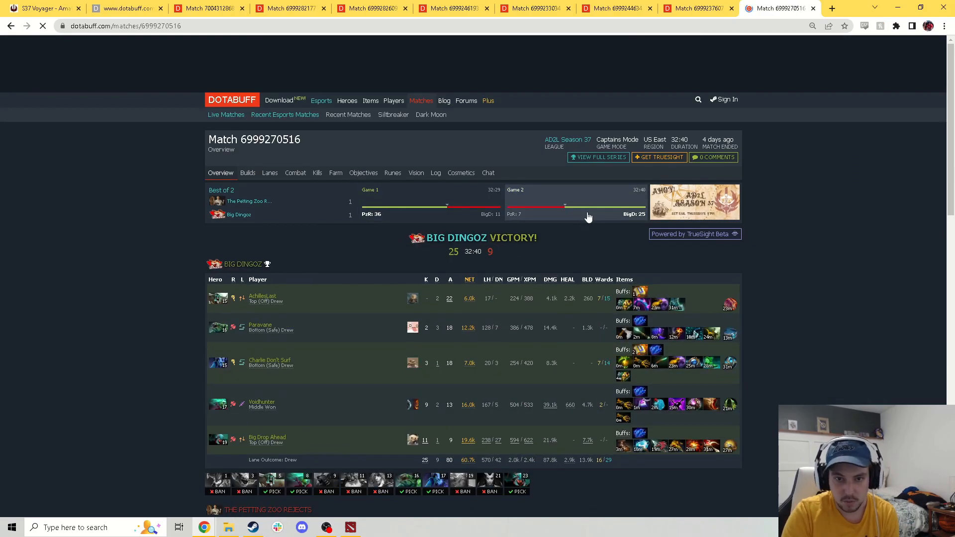
pyautogui.scroll(-3)
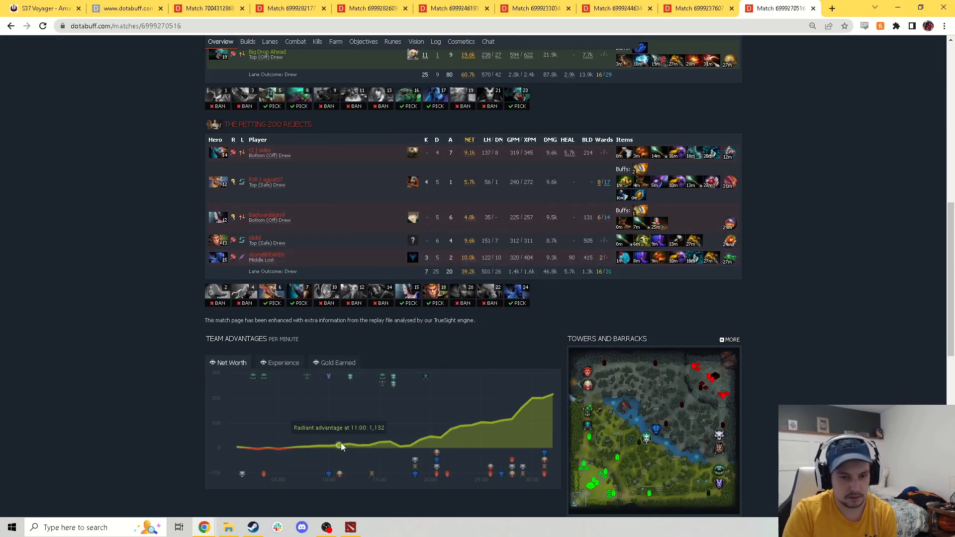
pyautogui.moveTo(401, 447)
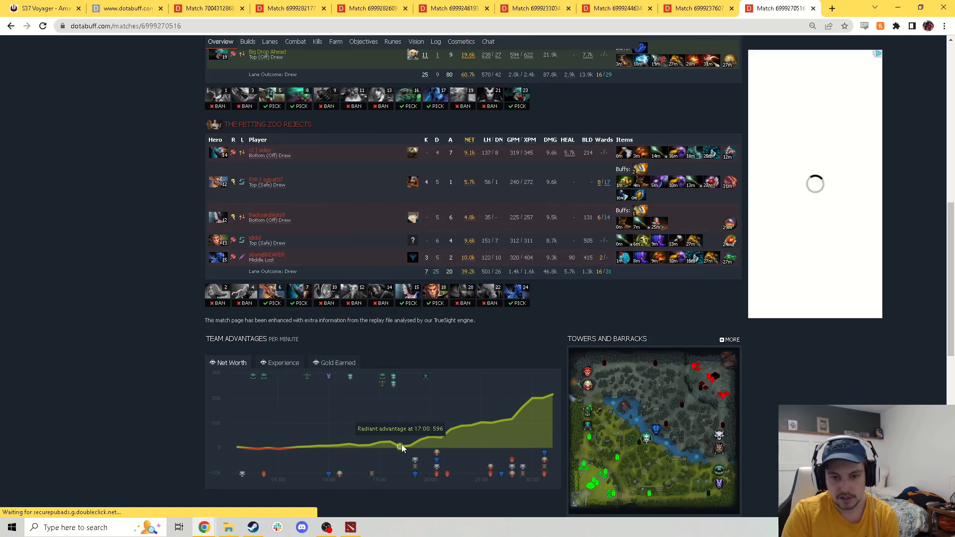
pyautogui.moveTo(526, 424)
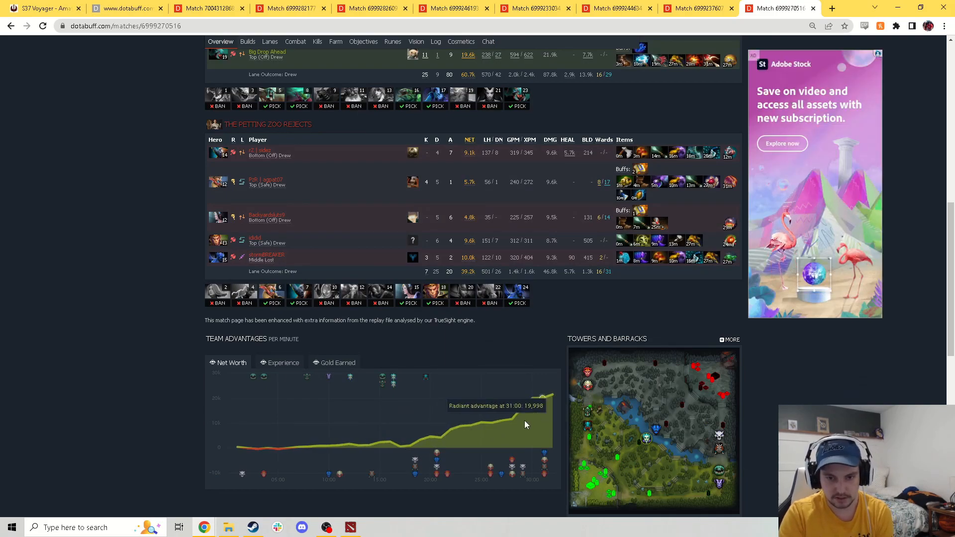
pyautogui.moveTo(510, 402)
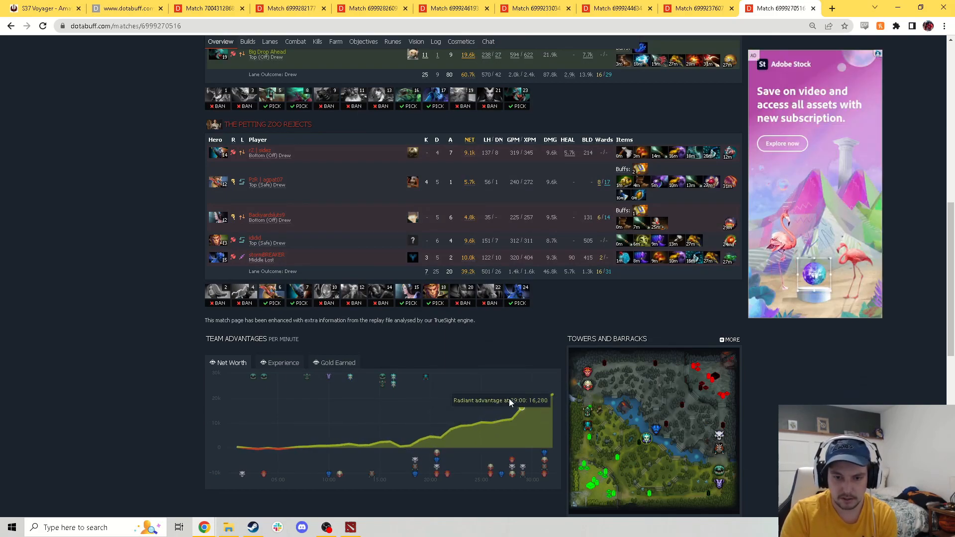
pyautogui.moveTo(431, 437)
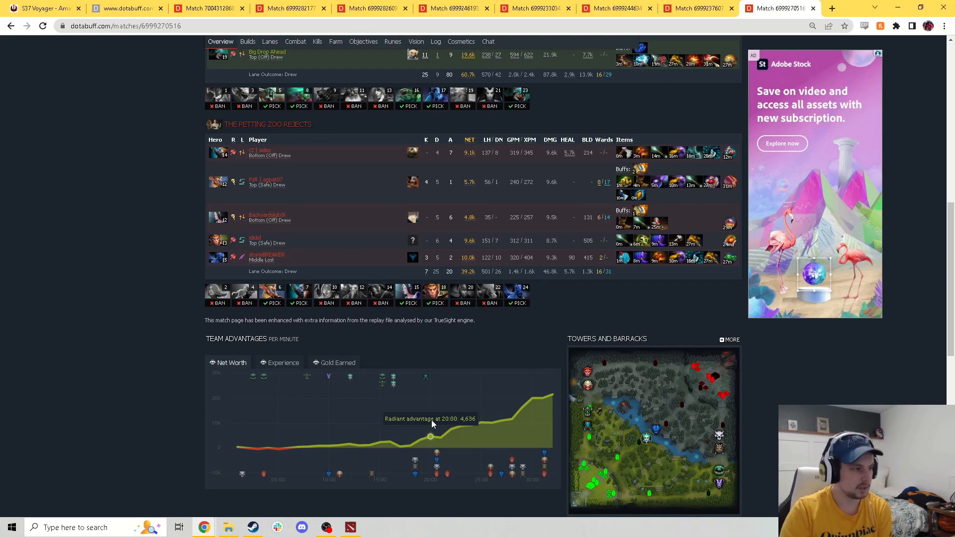
pyautogui.scroll(3)
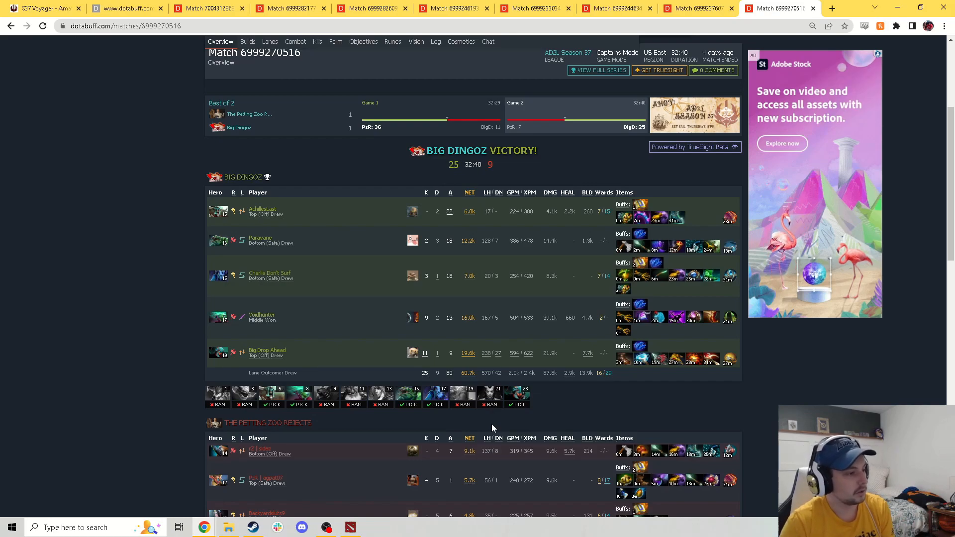
pyautogui.moveTo(460, 133)
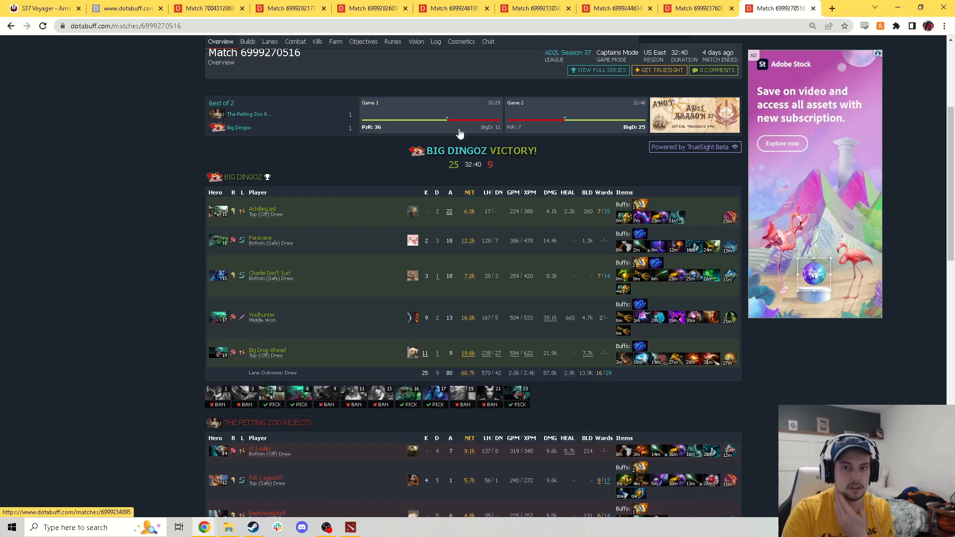
pyautogui.moveTo(453, 127)
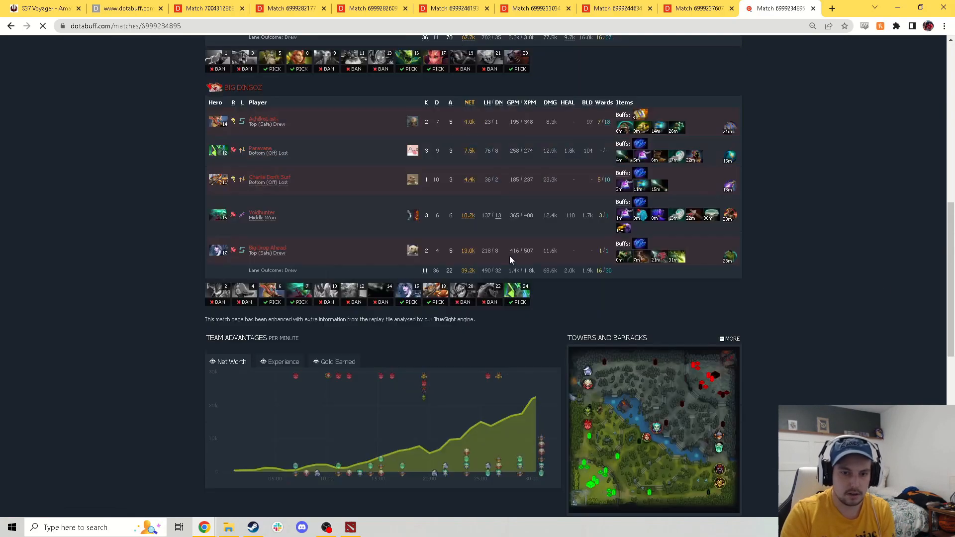
pyautogui.moveTo(488, 380)
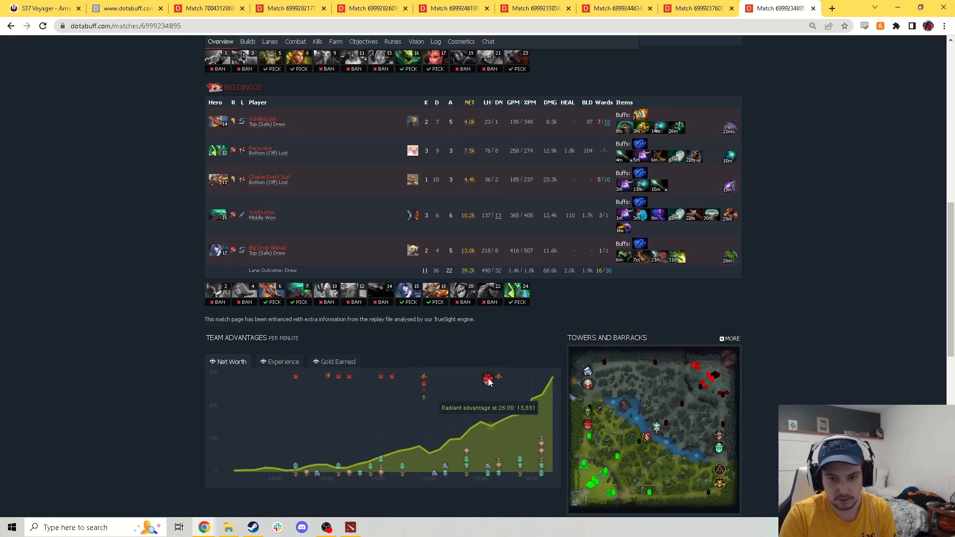
pyautogui.moveTo(519, 410)
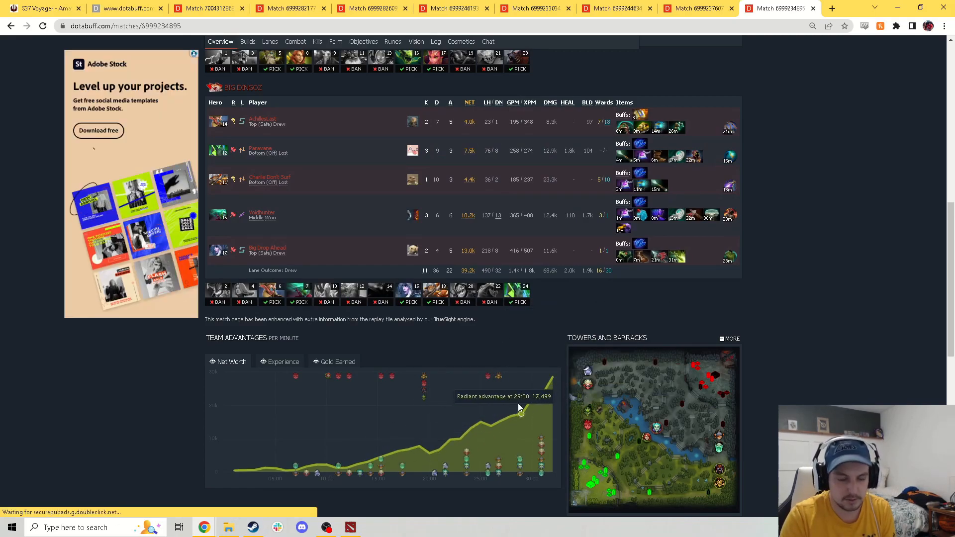
pyautogui.scroll(3)
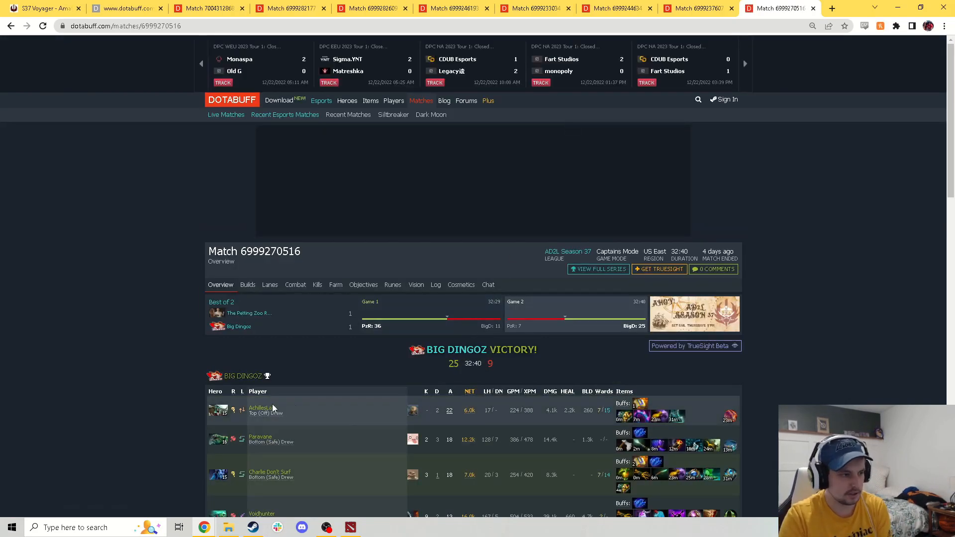
# - Switch to the AD2L Voyager League 37 sheet and scroll down to the Week 5 matchups
pyautogui.click(58, 8)
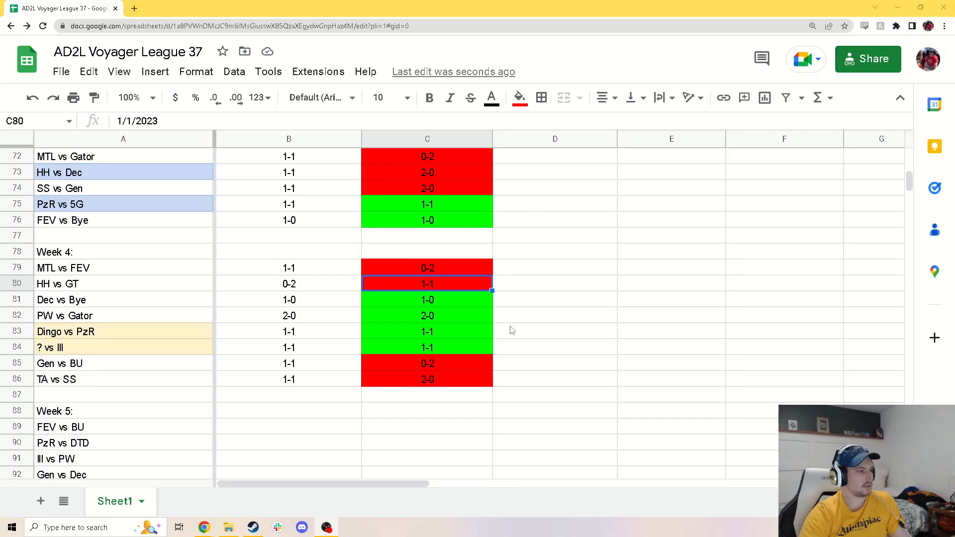
pyautogui.scroll(3)
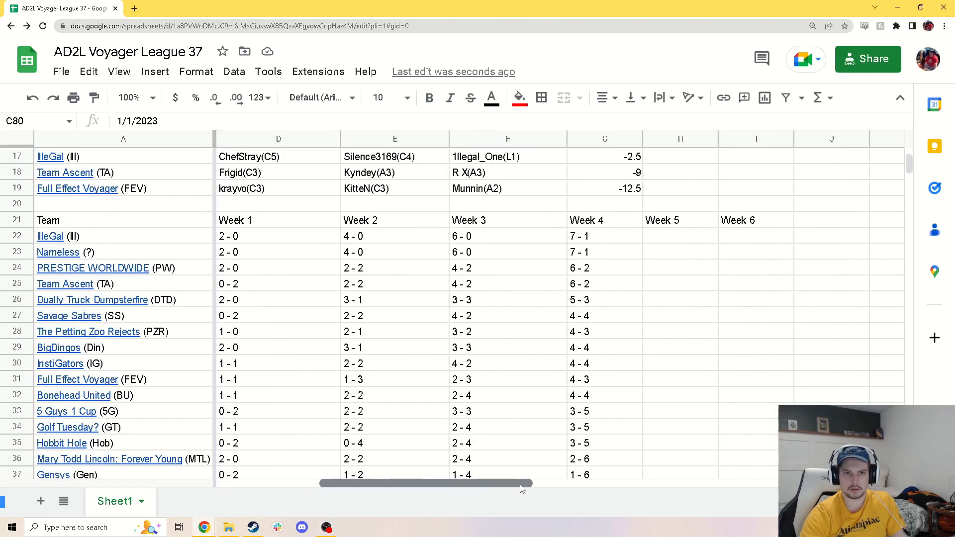
pyautogui.scroll(-3)
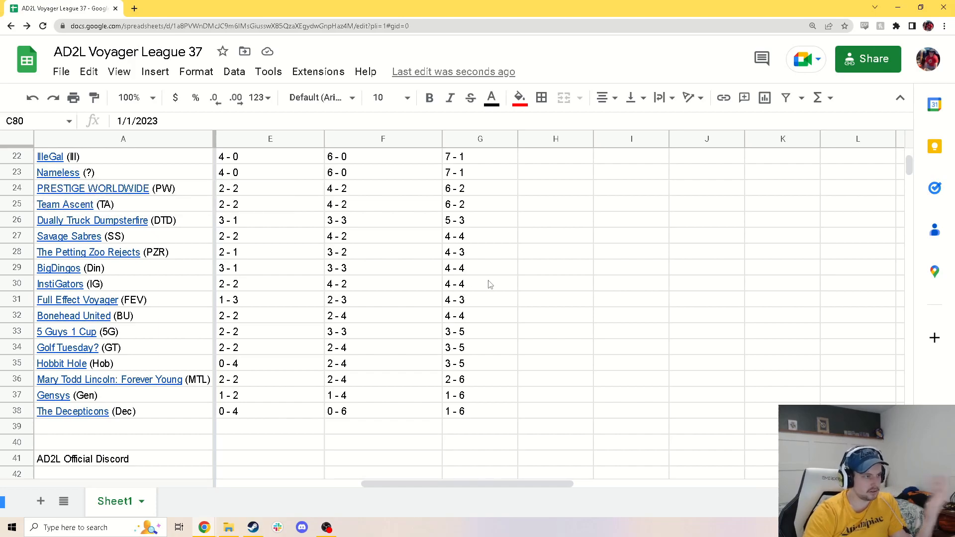
pyautogui.scroll(-3)
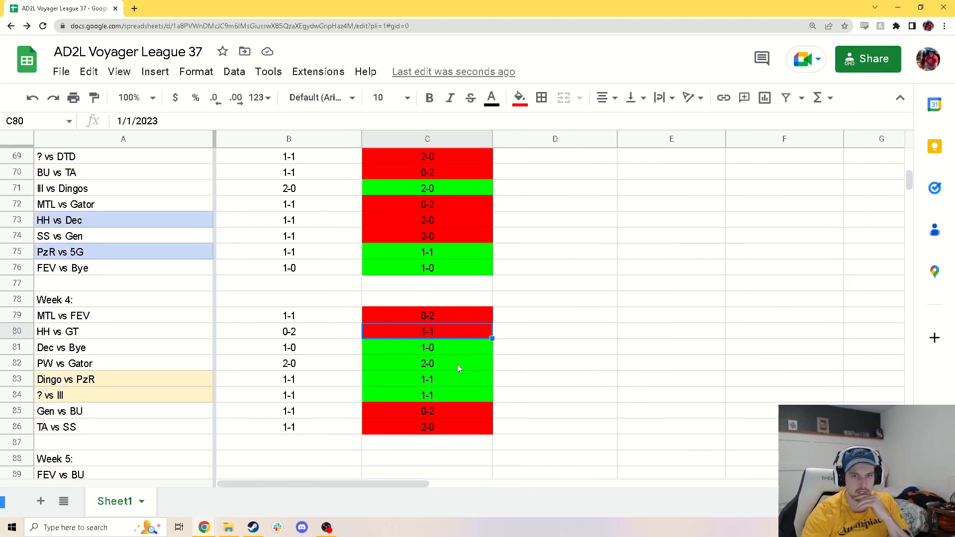
pyautogui.scroll(-3)
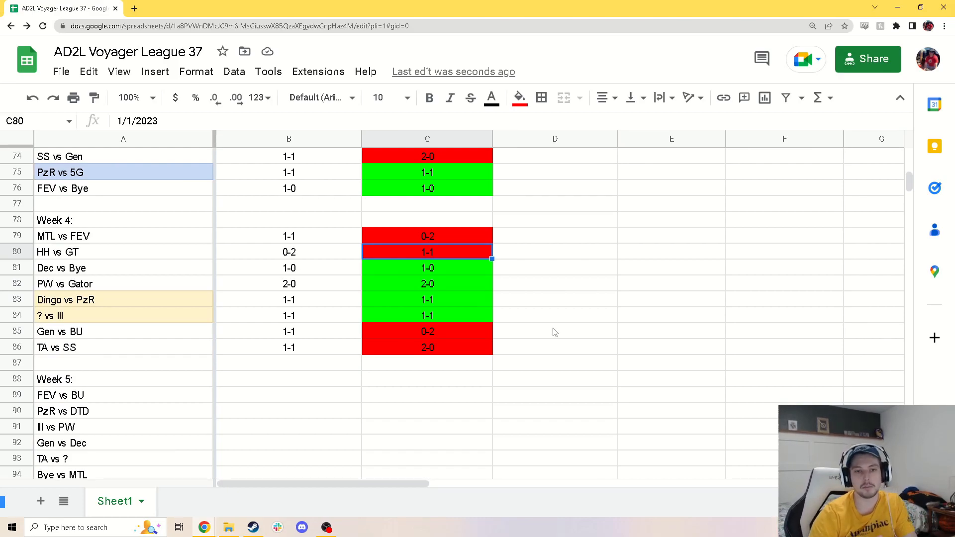
pyautogui.scroll(-3)
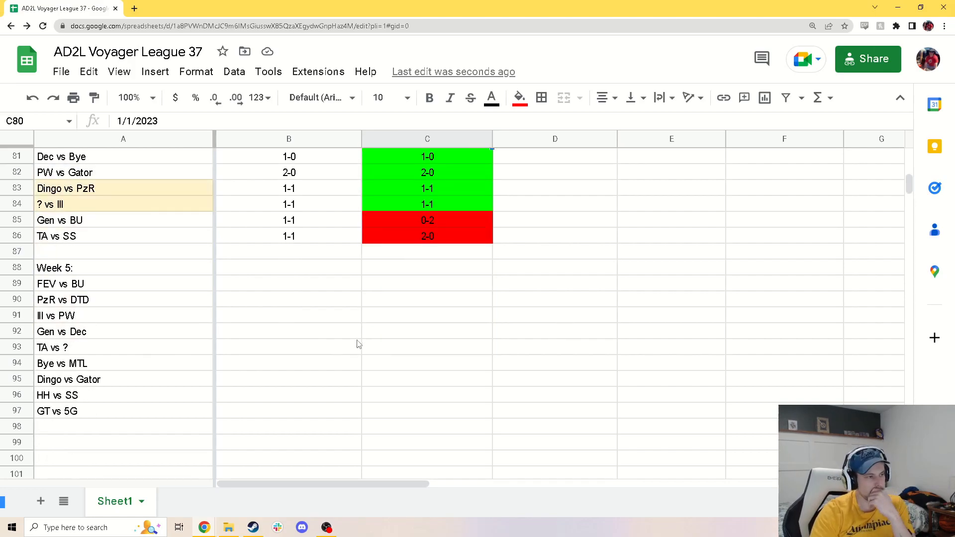
pyautogui.moveTo(260, 293)
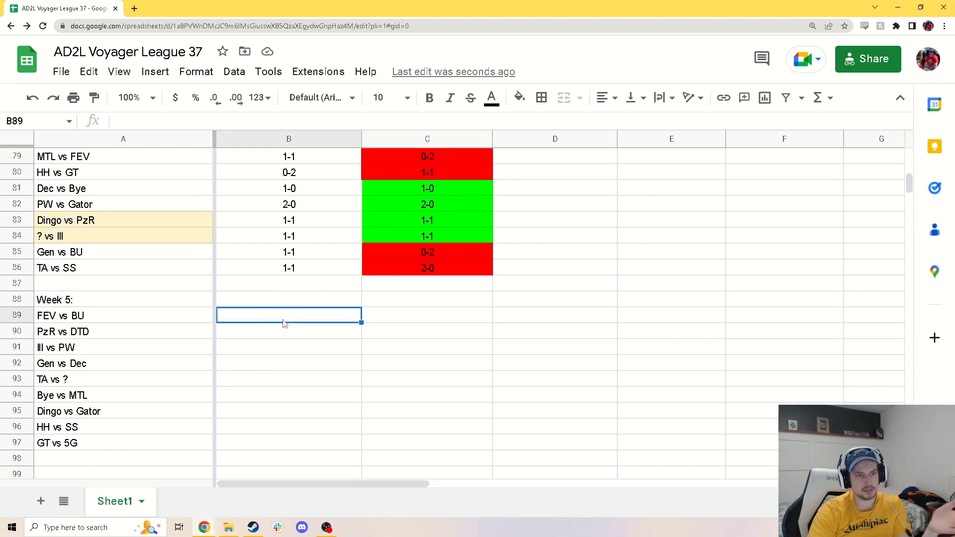
pyautogui.moveTo(298, 321)
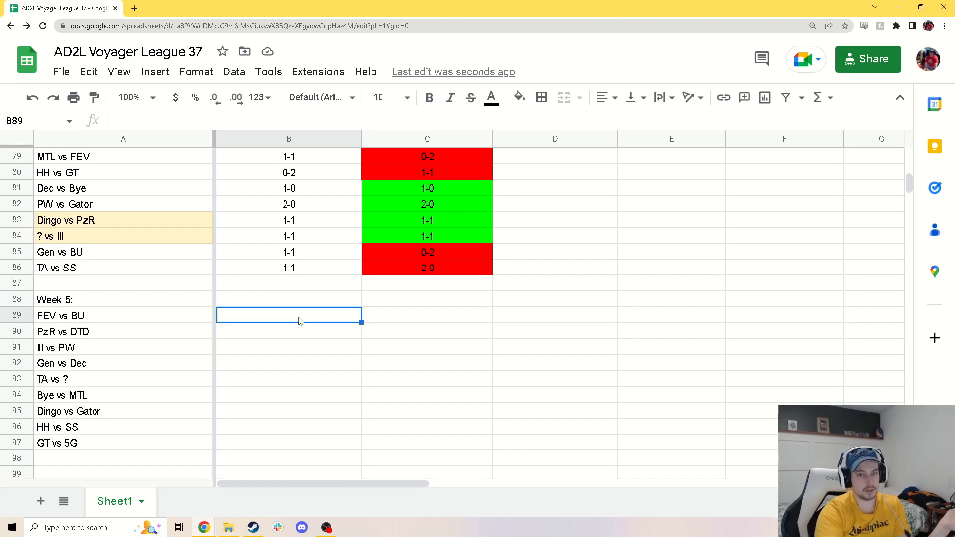
# - Enter Week 5 predictions 1-1, 1-1, 2-0 and 1-1 in cells B89–B92
pyautogui.write('1-1')
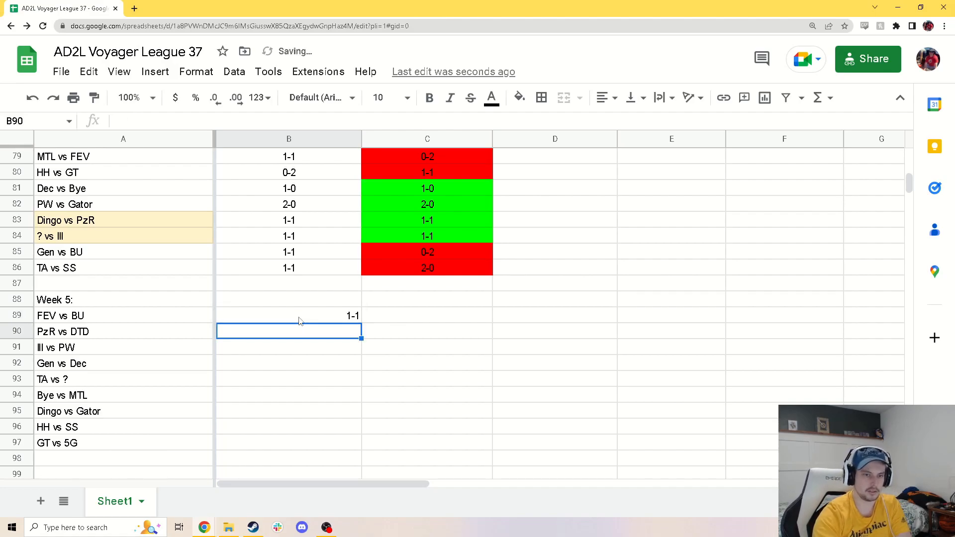
pyautogui.write('1-1')
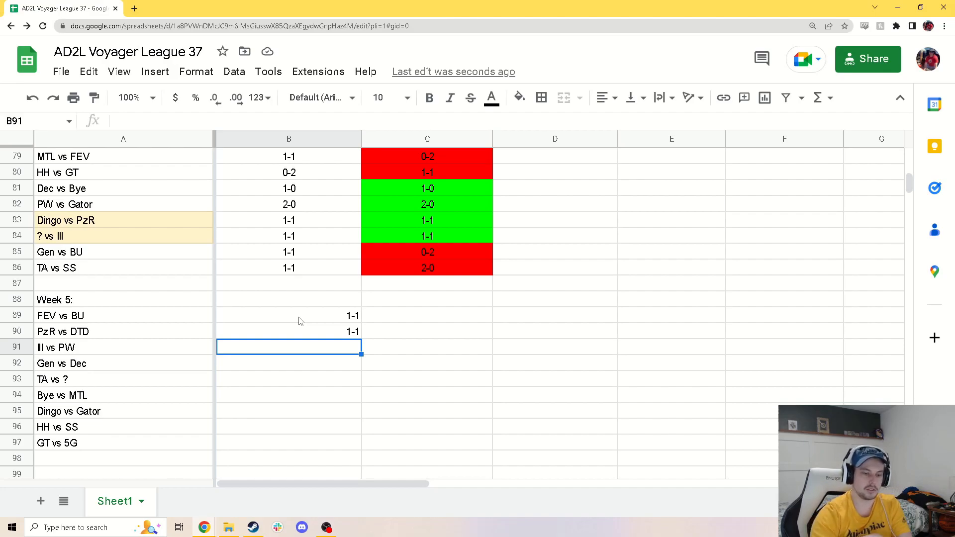
pyautogui.write('2-0')
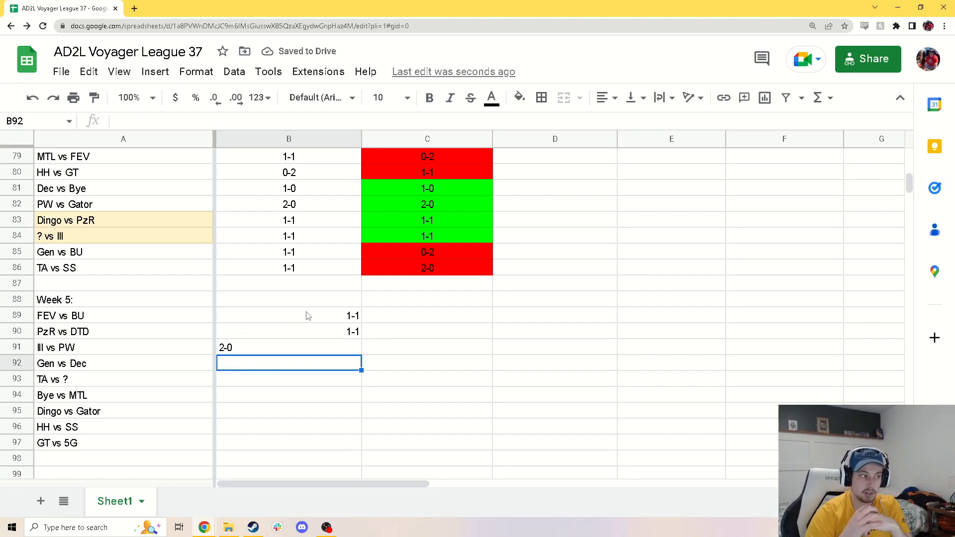
pyautogui.write('1-1')
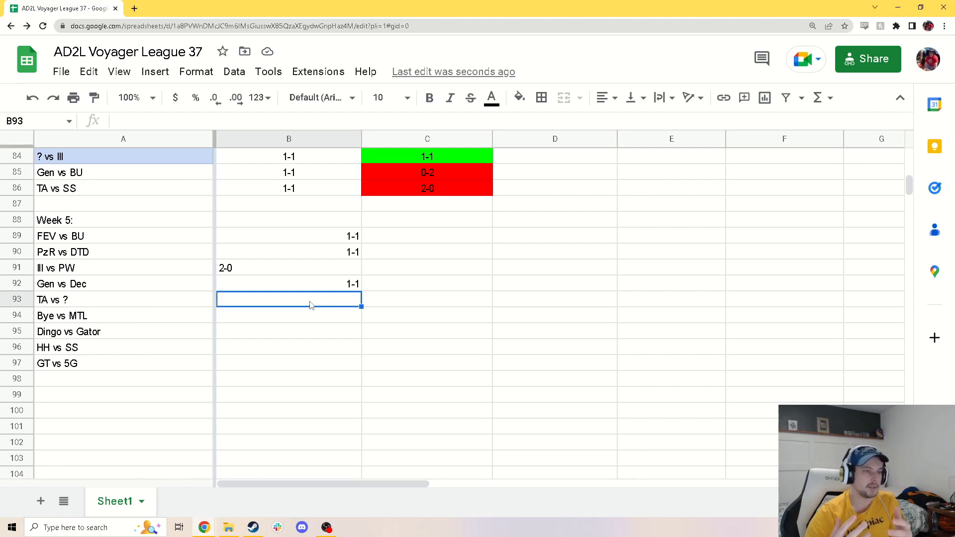
# - Enter the remaining predictions 0-2, 0-1, 2-0, 0-2 and 1-1 in cells B93–B97
pyautogui.write('0-2')
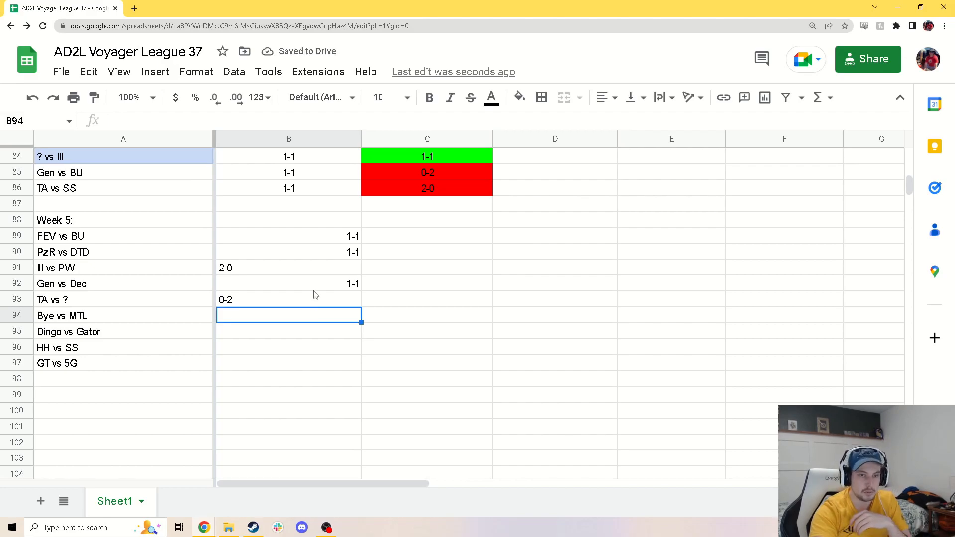
pyautogui.write('0-1')
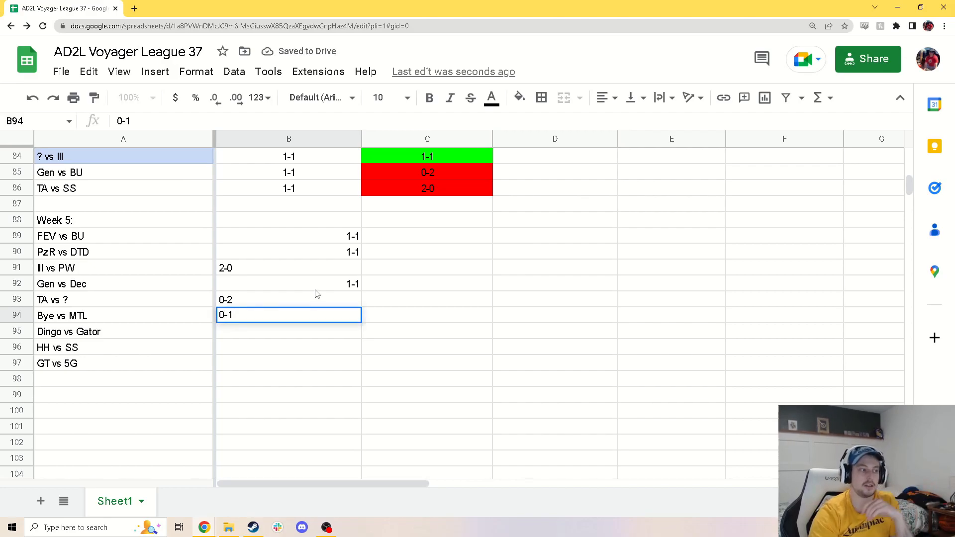
pyautogui.press('enter')
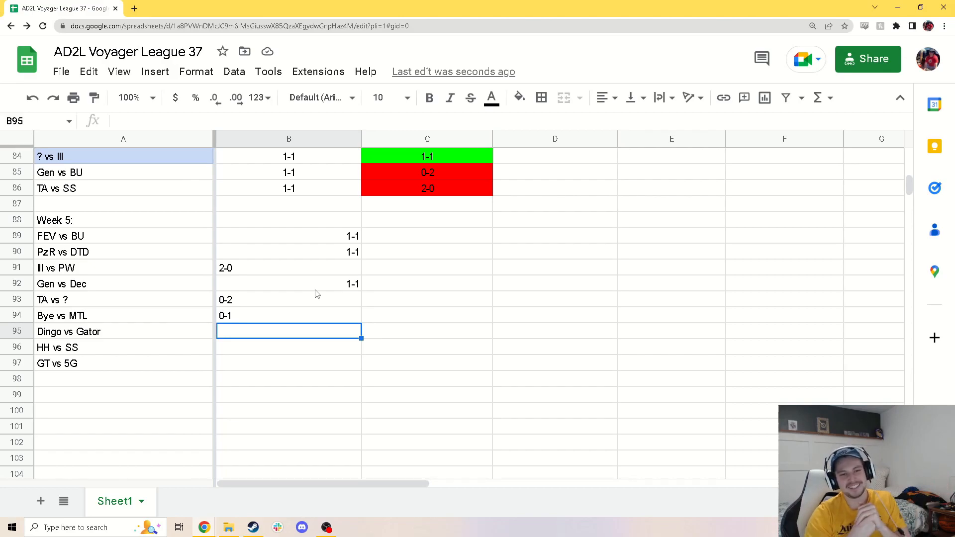
pyautogui.write('2-0')
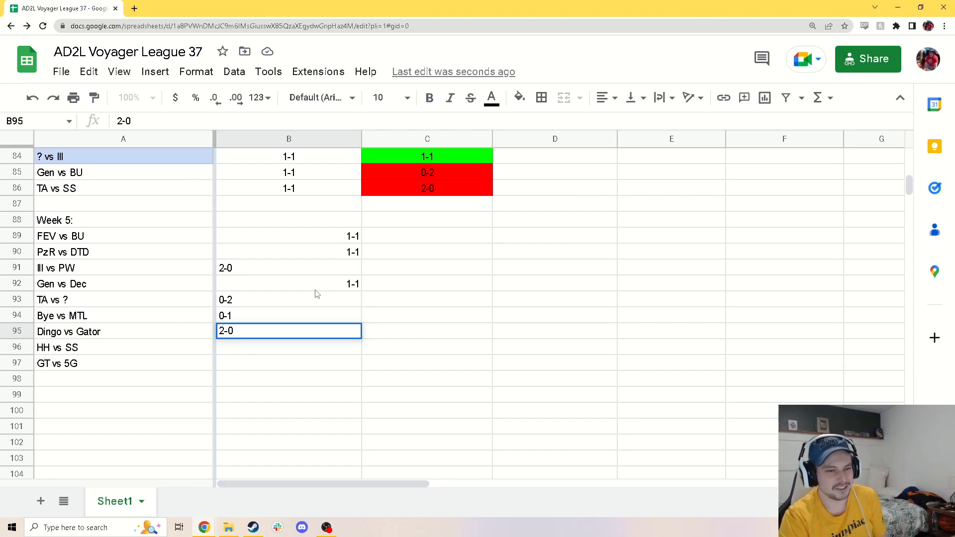
pyautogui.press('Return')
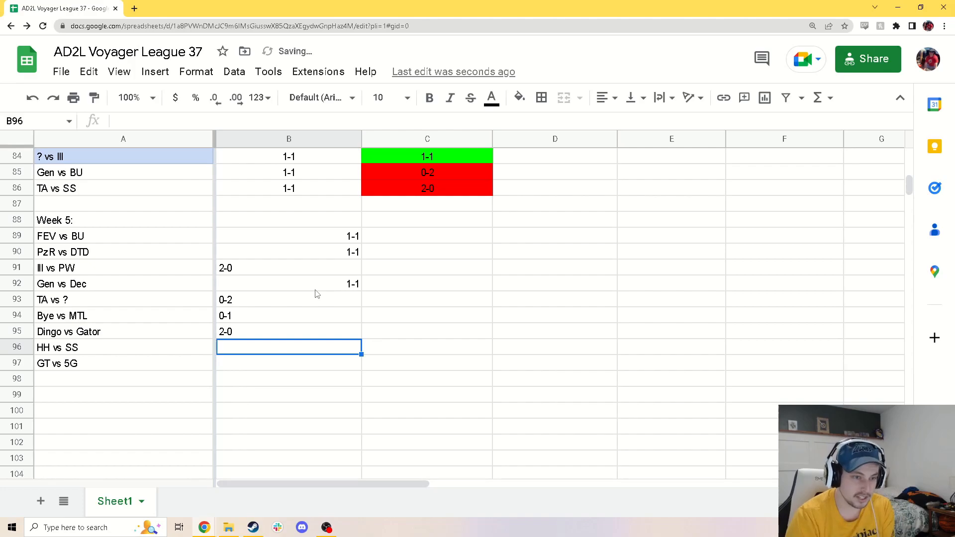
pyautogui.write('0-')
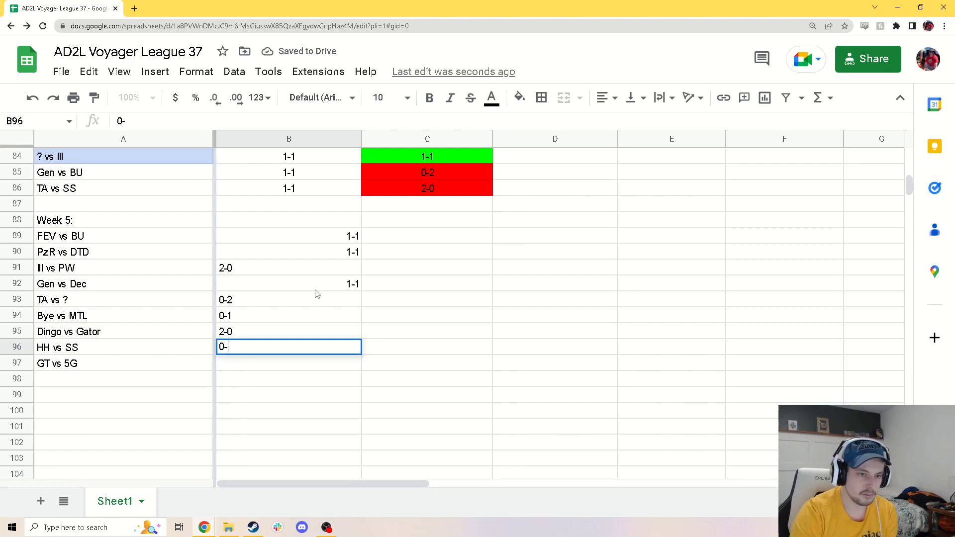
pyautogui.write('2')
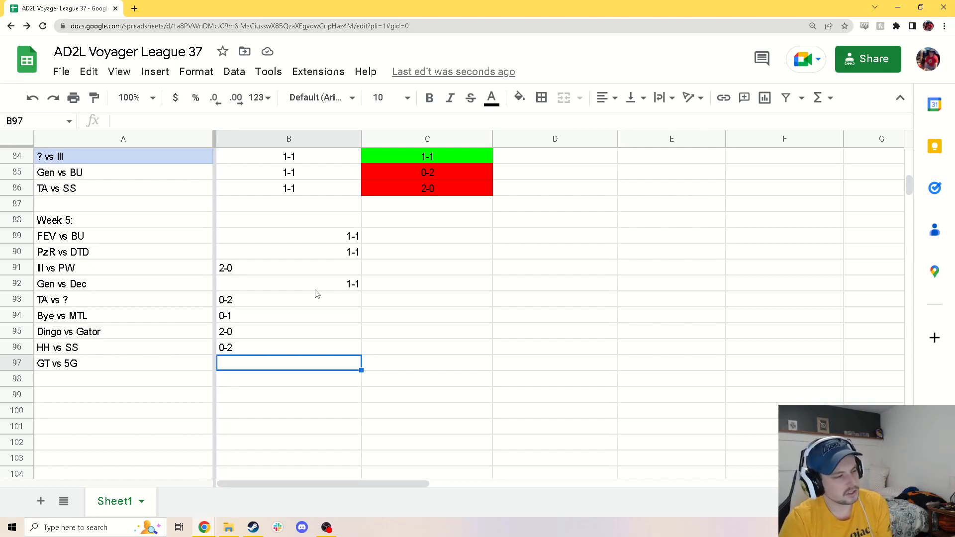
pyautogui.write('1-1')
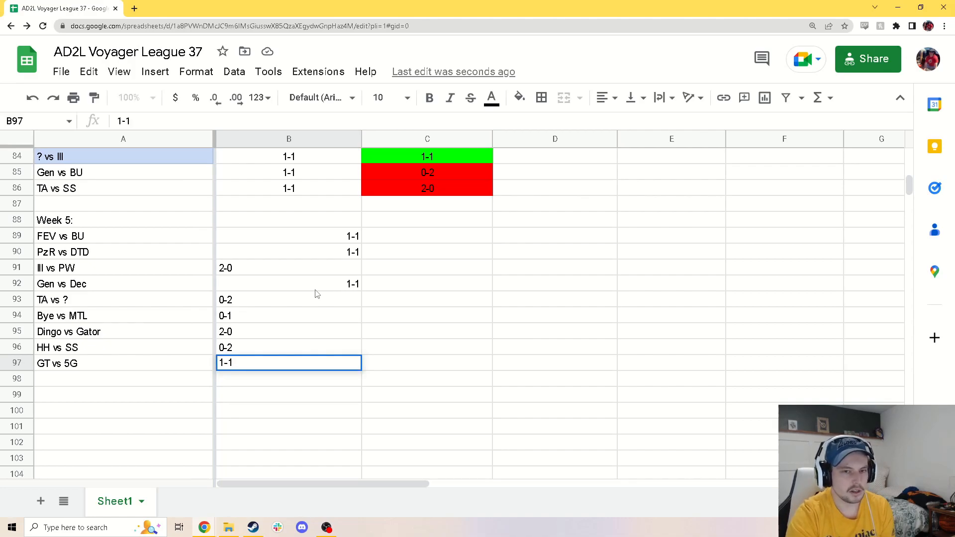
pyautogui.press('Enter')
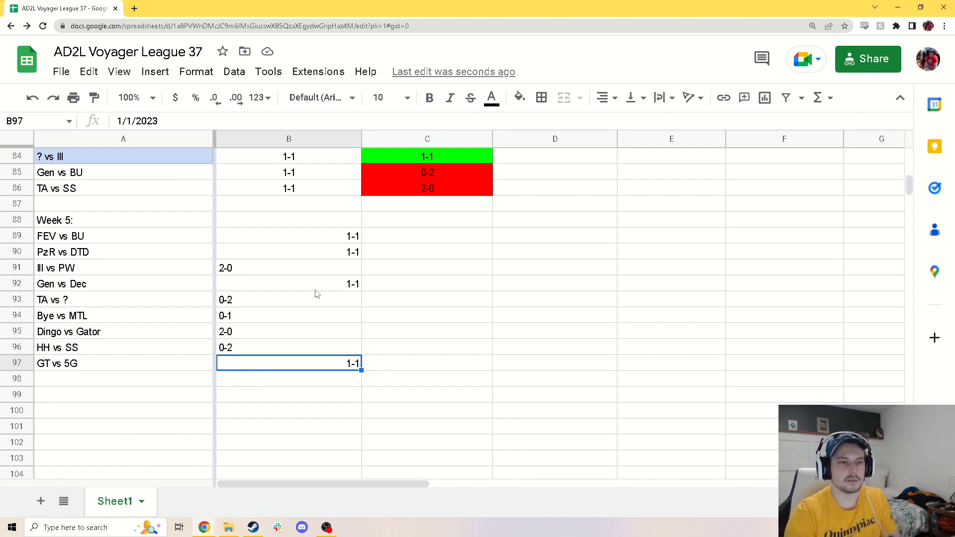
# - Centre-align prediction scores B89:B97 and give A92 a light yellow fill
pyautogui.click(517, 98)
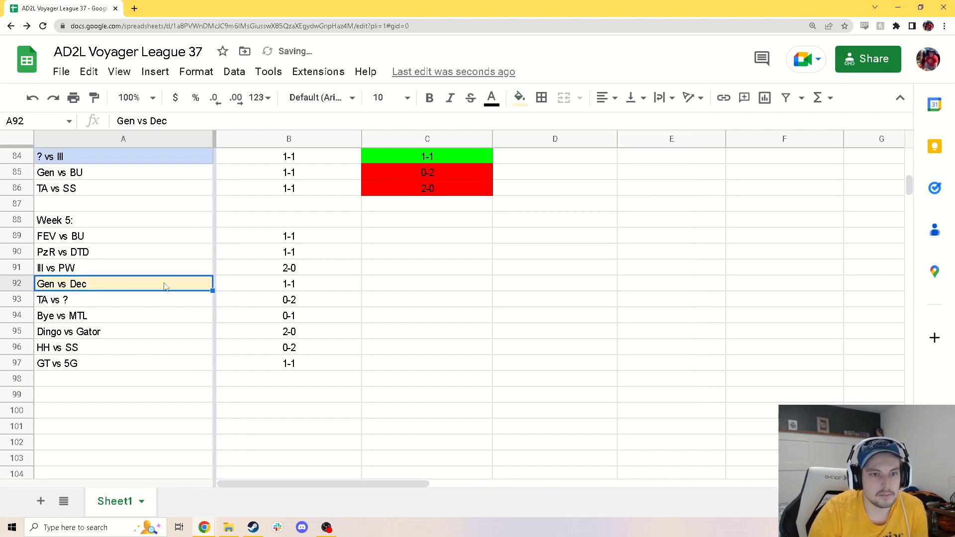
pyautogui.click(289, 283)
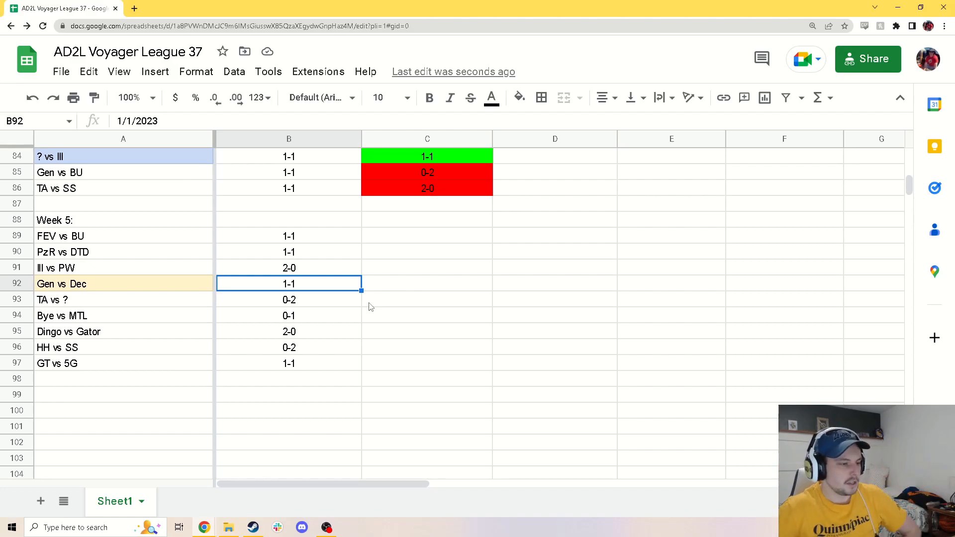
pyautogui.moveTo(441, 328)
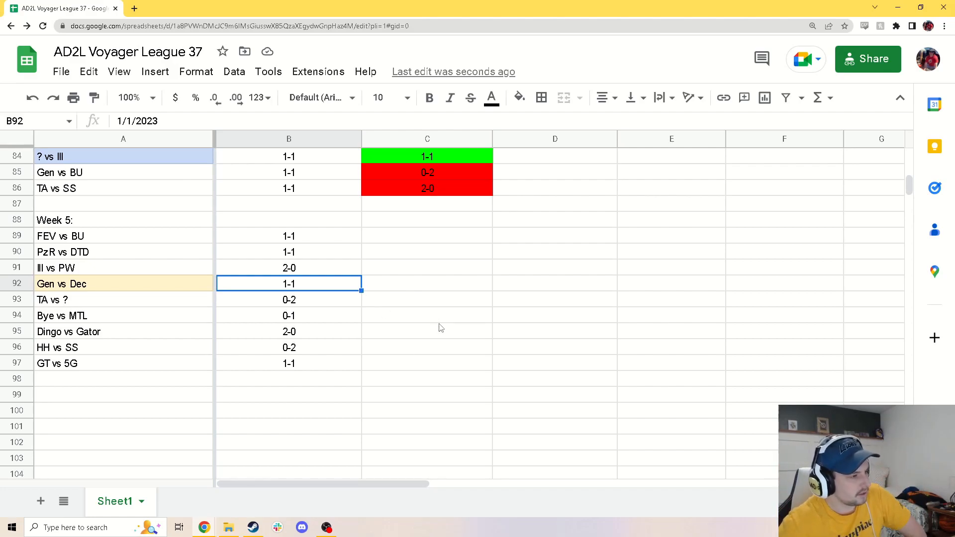
pyautogui.moveTo(443, 327)
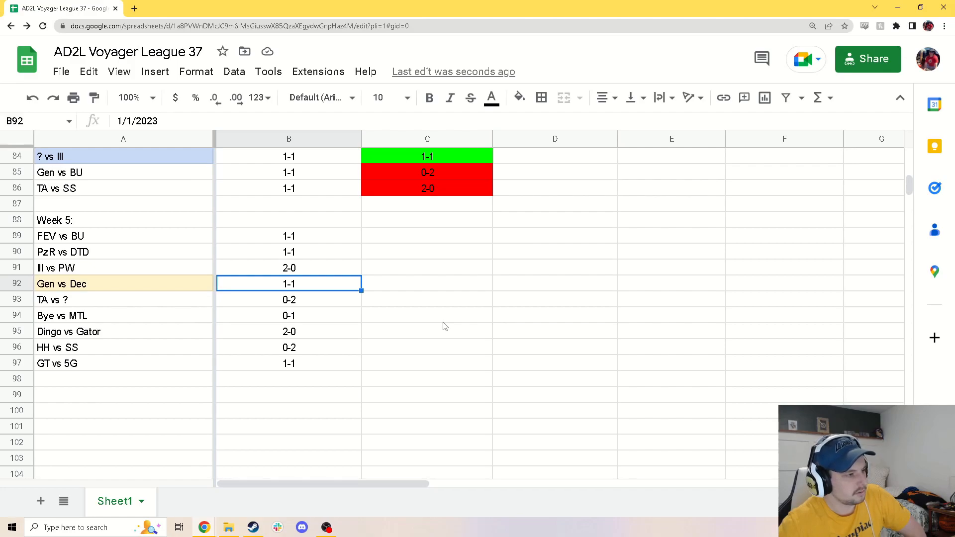